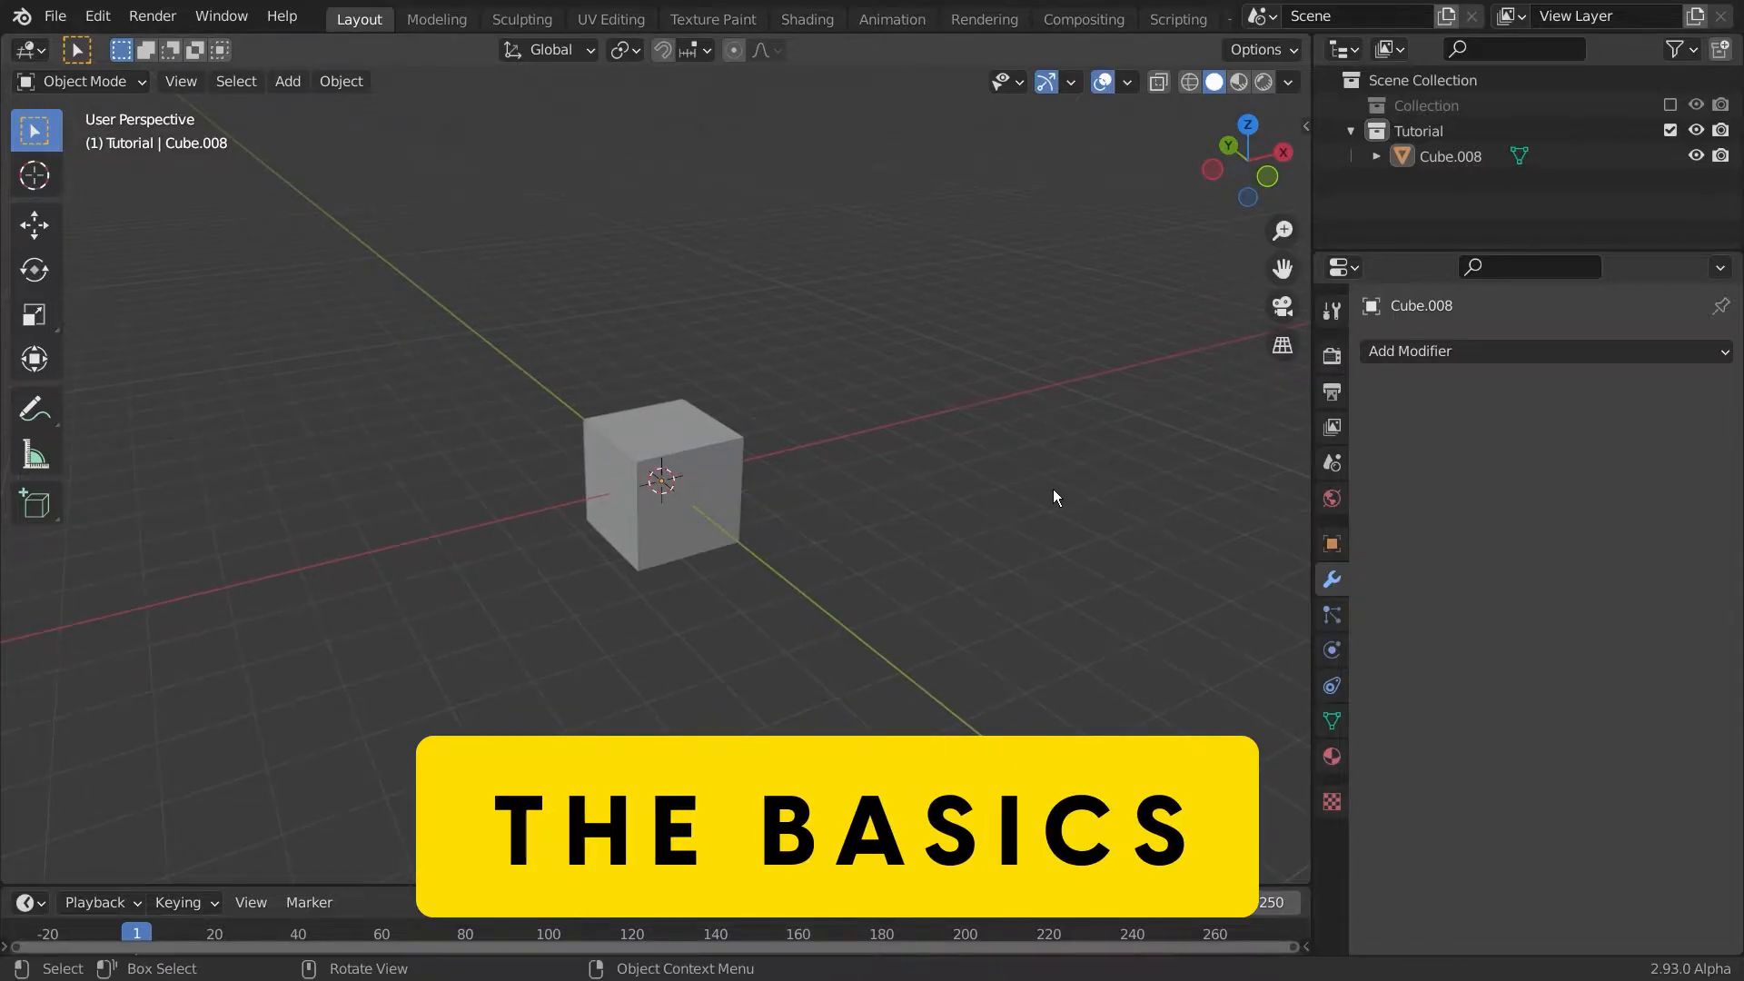
Step: Add an Array modifier to the cube with Count 4, adjusting the X, Y, Z offset factors
left_click(663, 481)
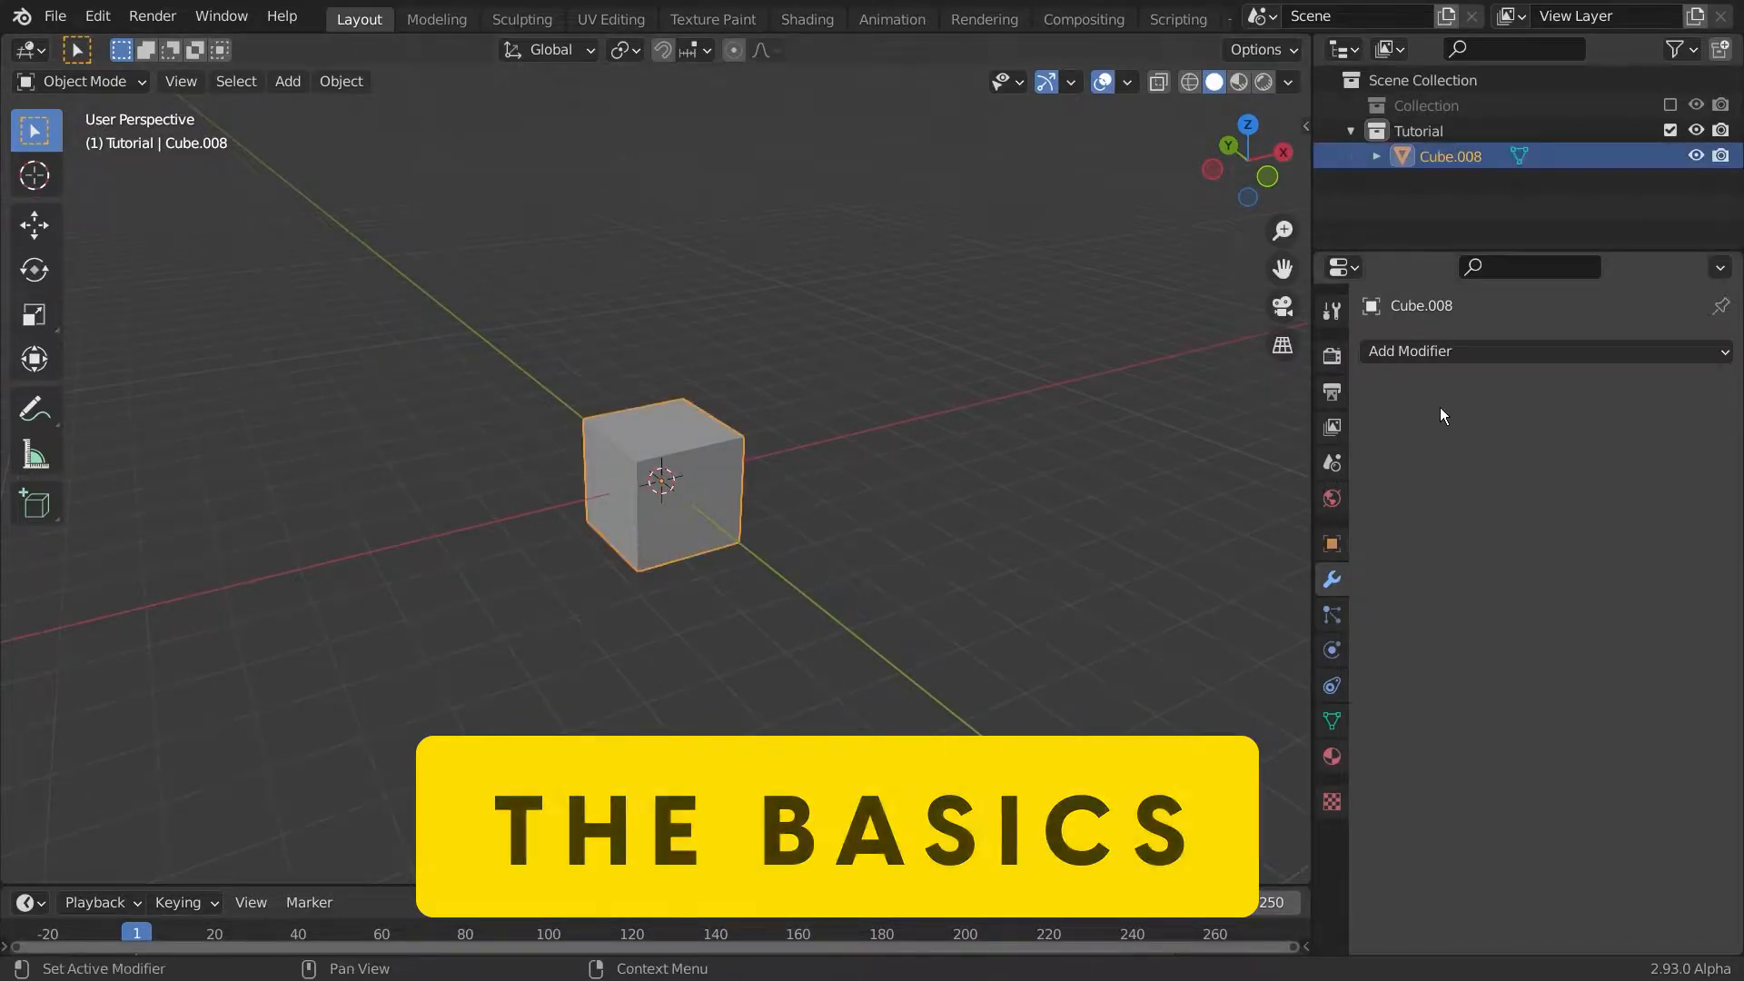
left_click(1411, 351)
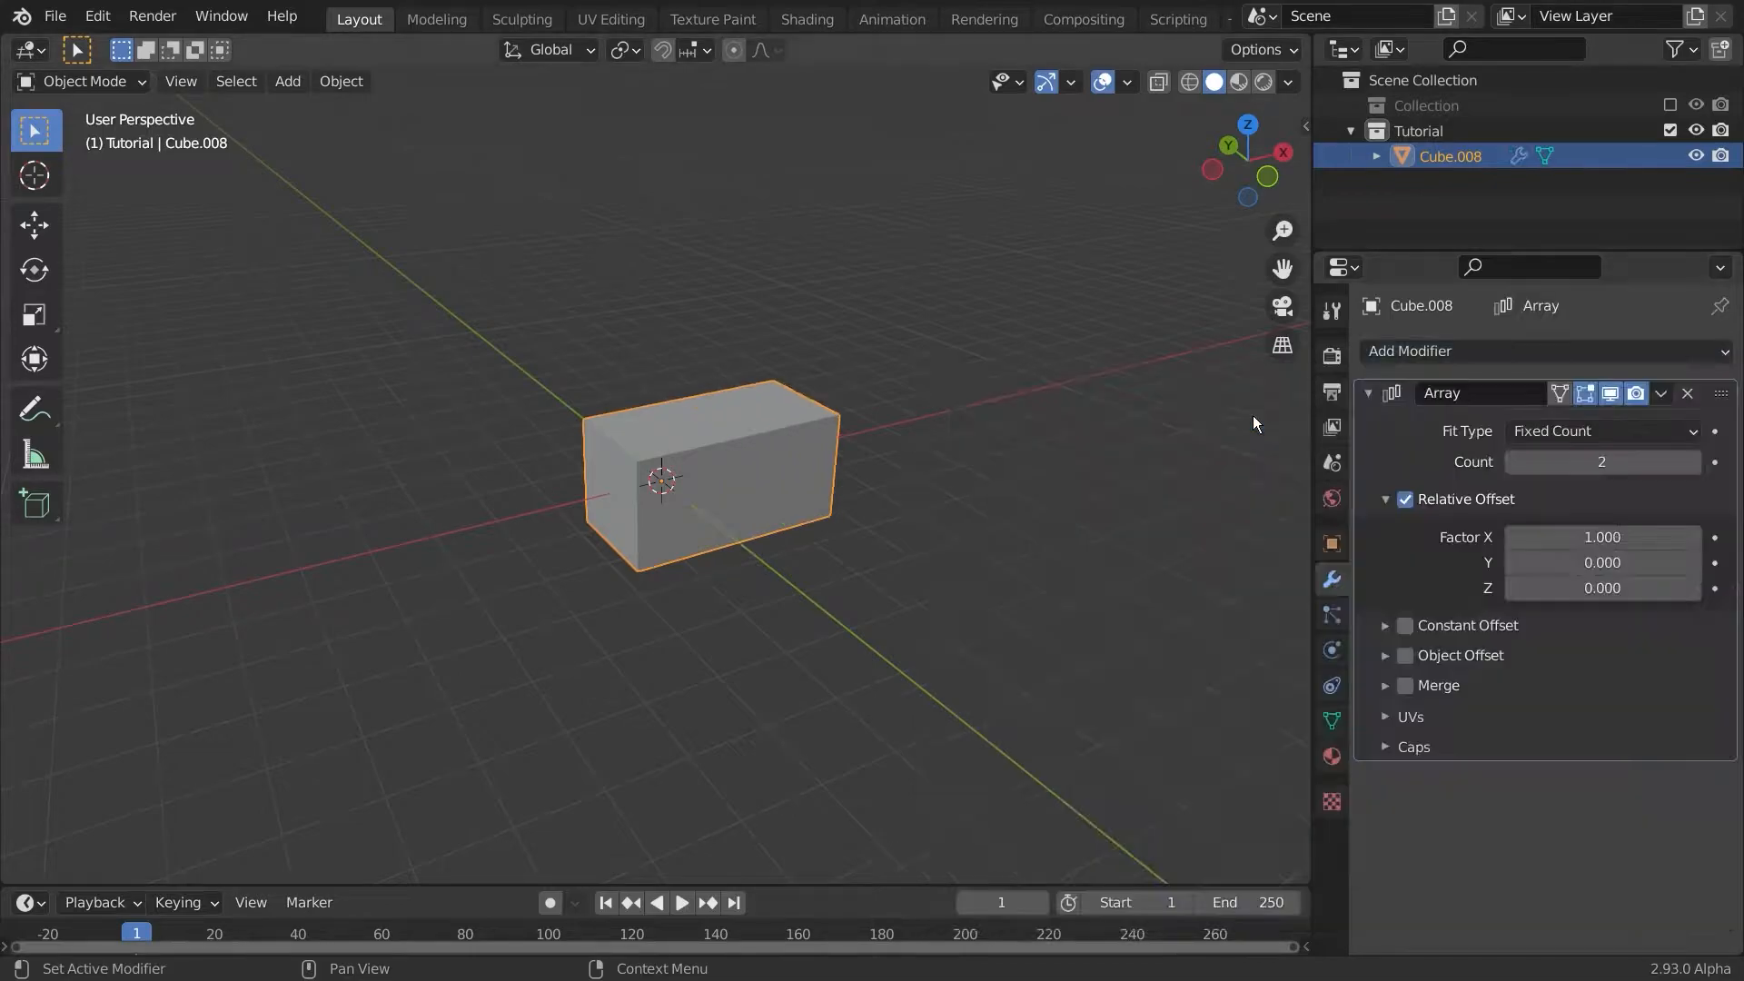
left_click(1693, 461)
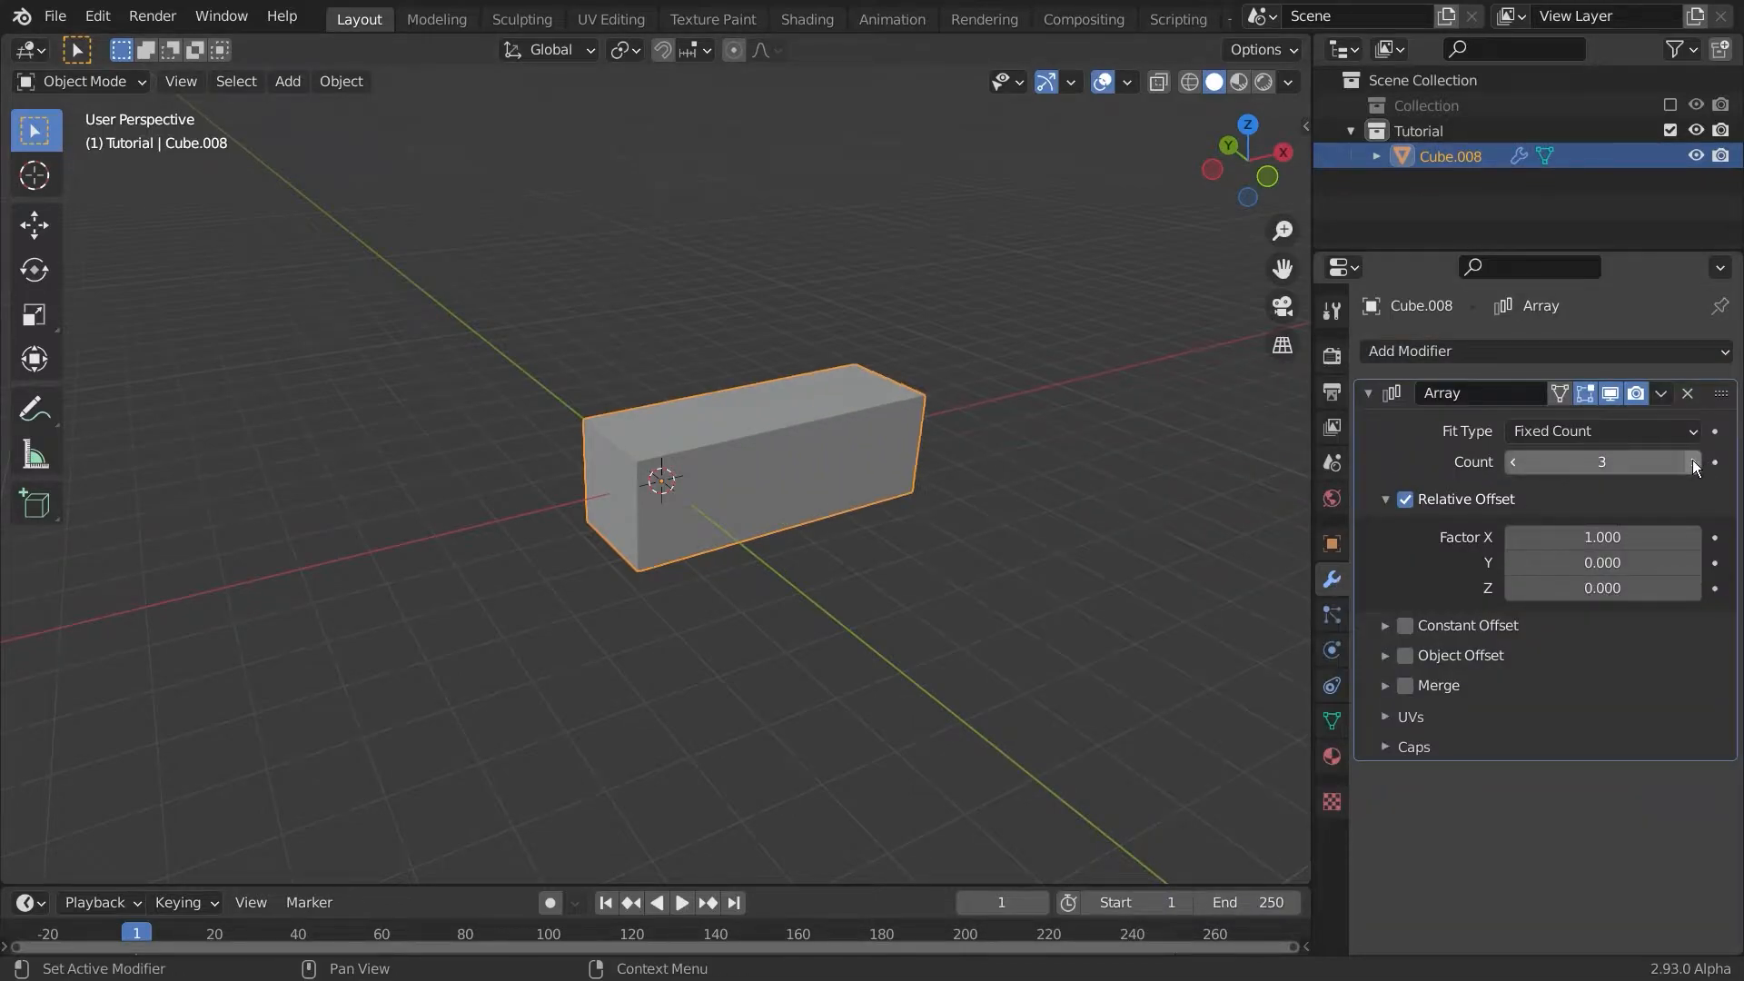
left_click(1689, 461)
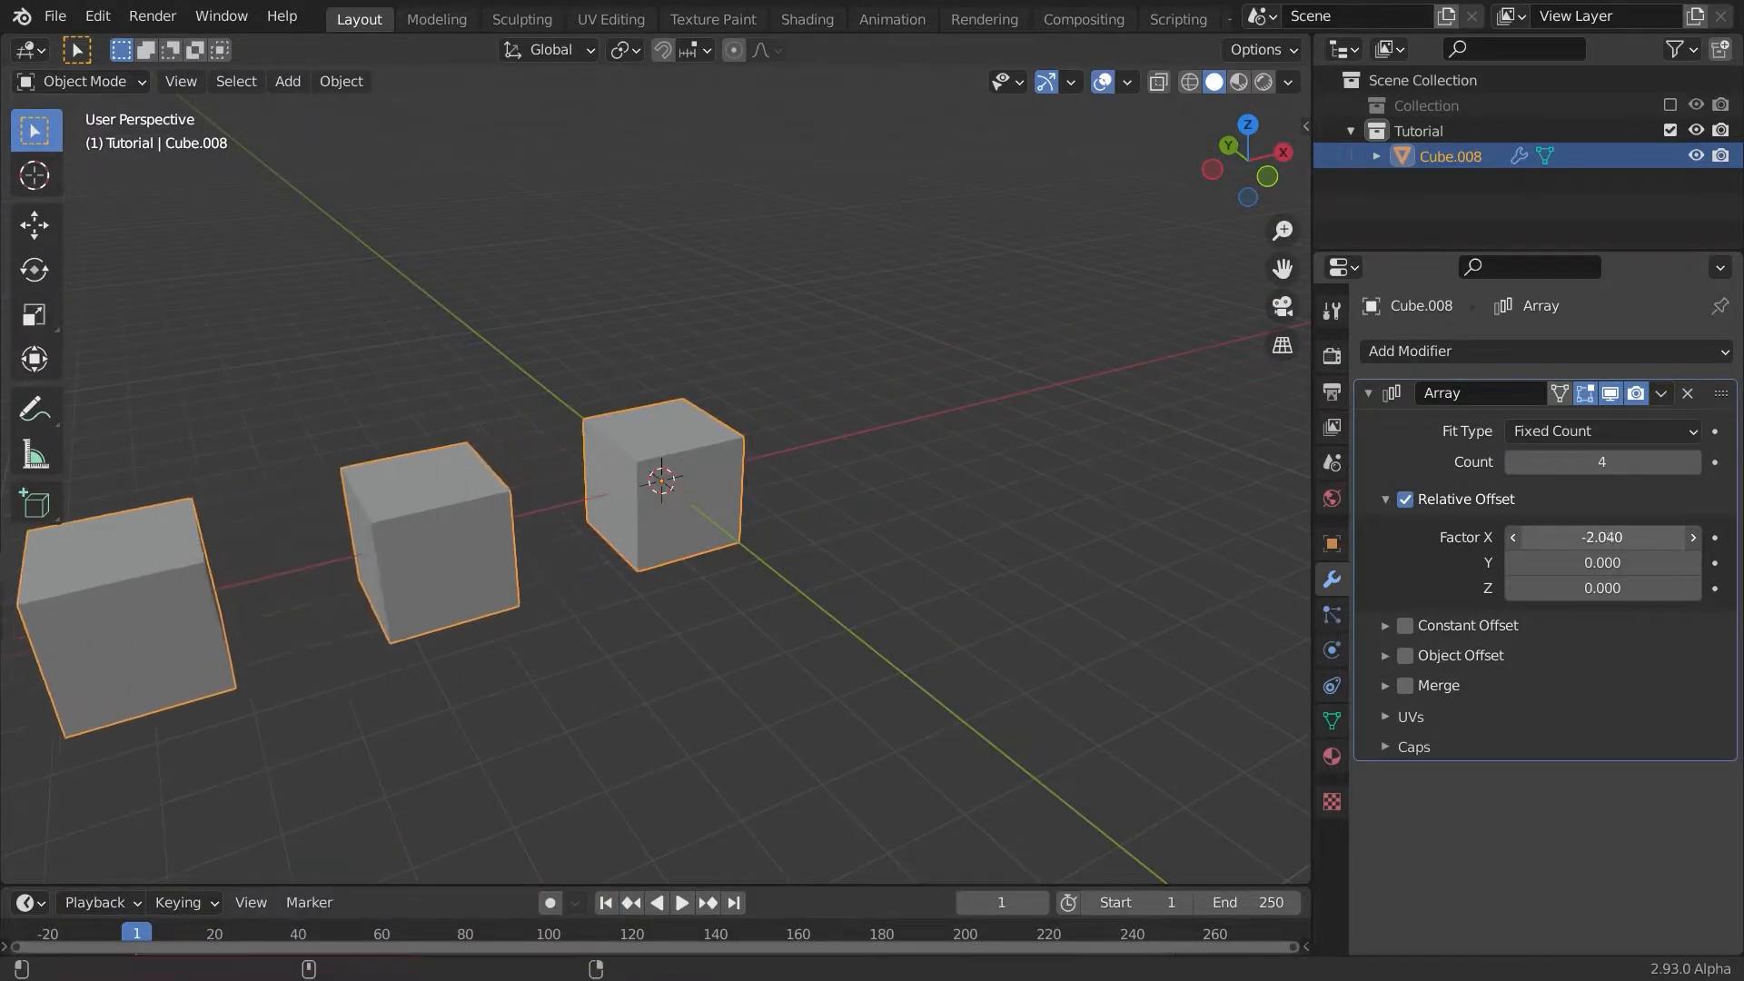
left_click_drag(1601, 537, 1657, 537)
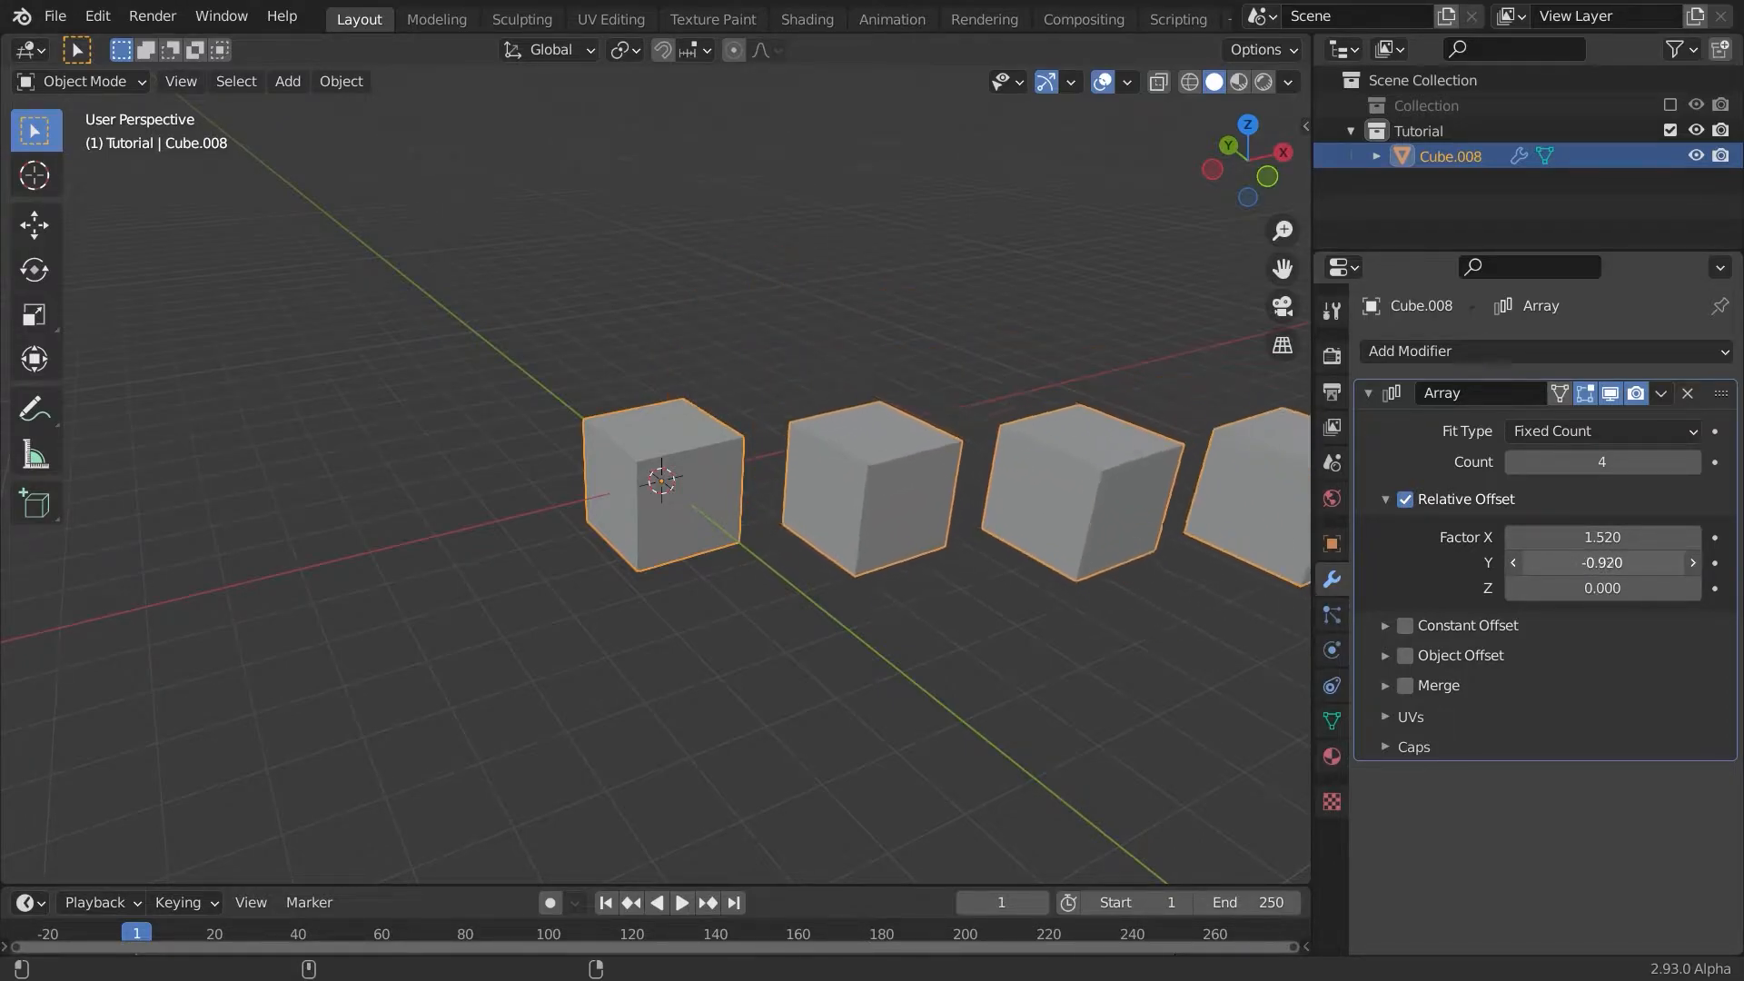
left_click_drag(1601, 562, 1601, 561)
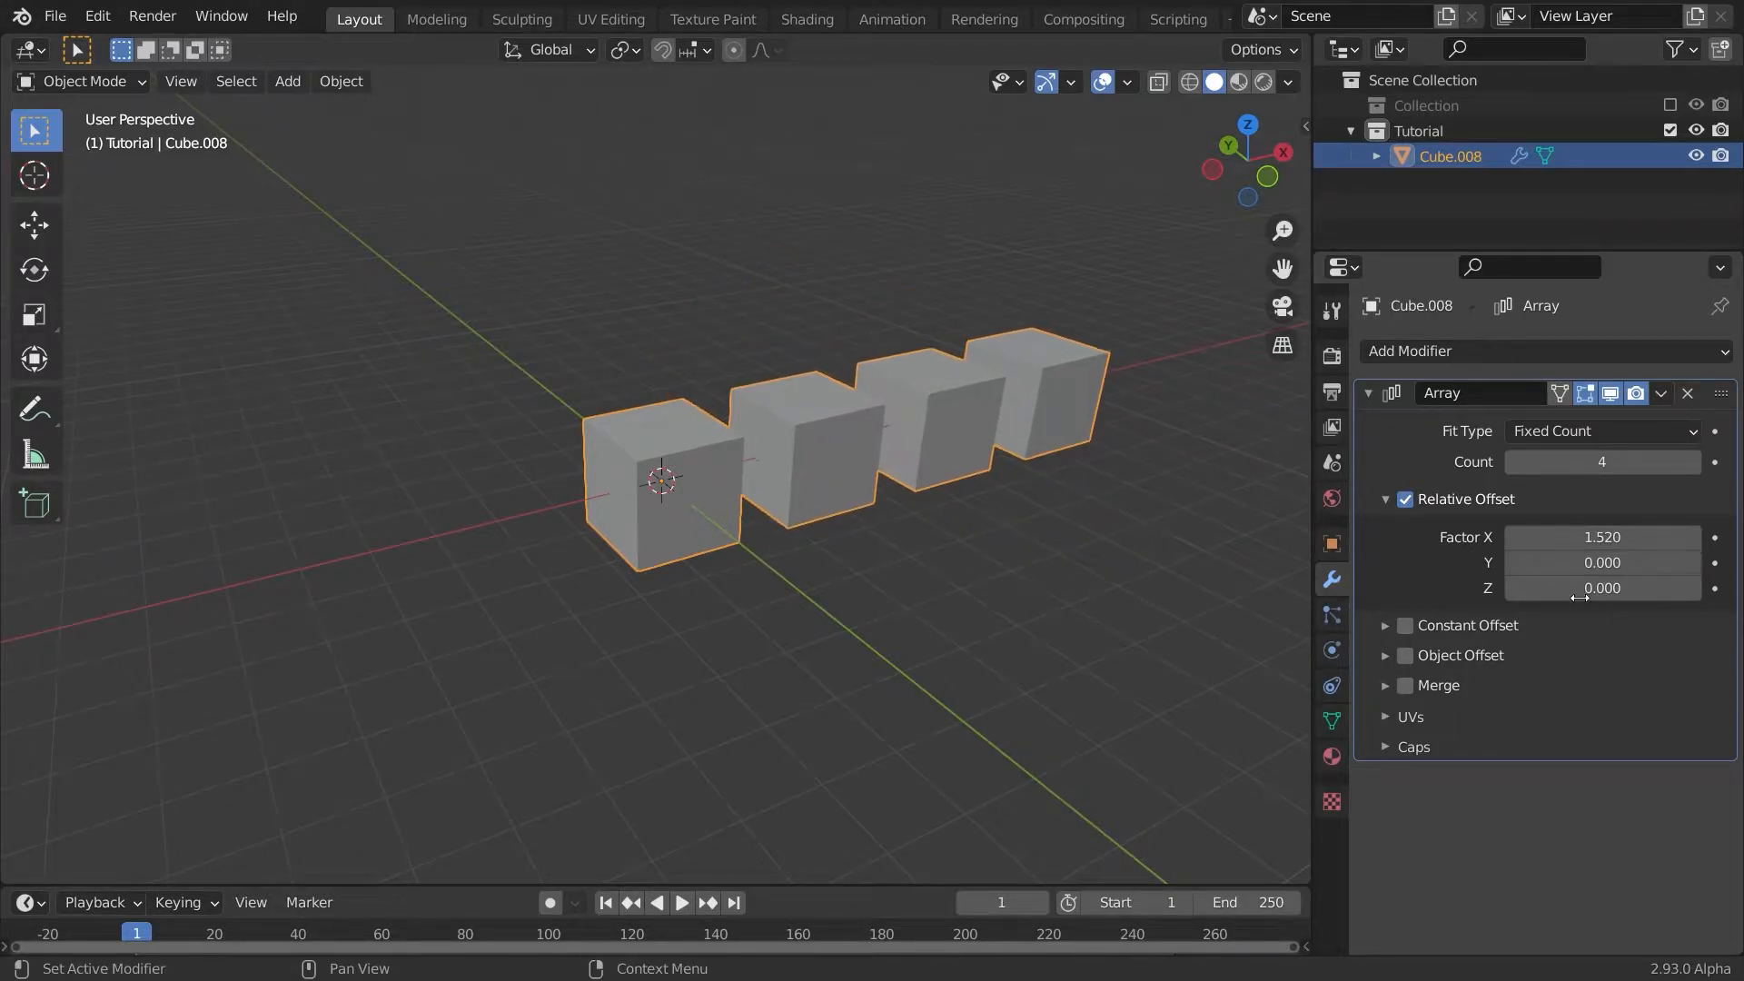
left_click_drag(1601, 588, 1579, 588)
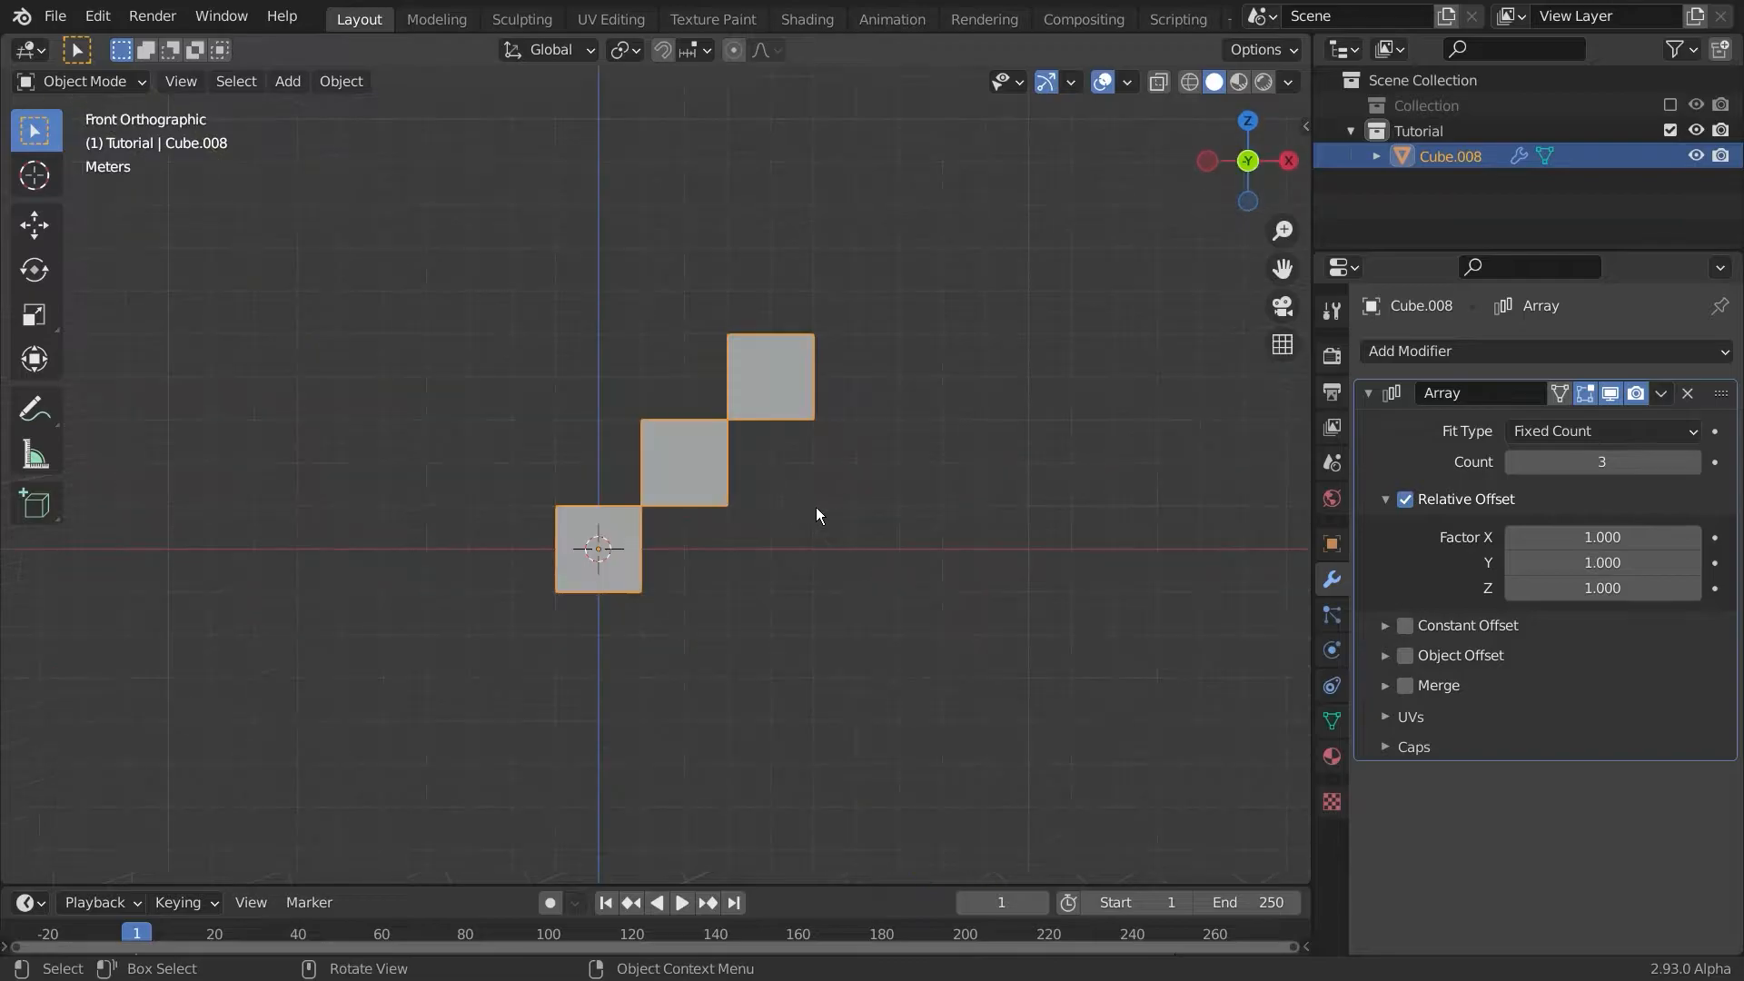
Step: Set the Array relative offset factor X to -0.52, then drag it to about 2.18
double_click(1601, 537)
type("0")
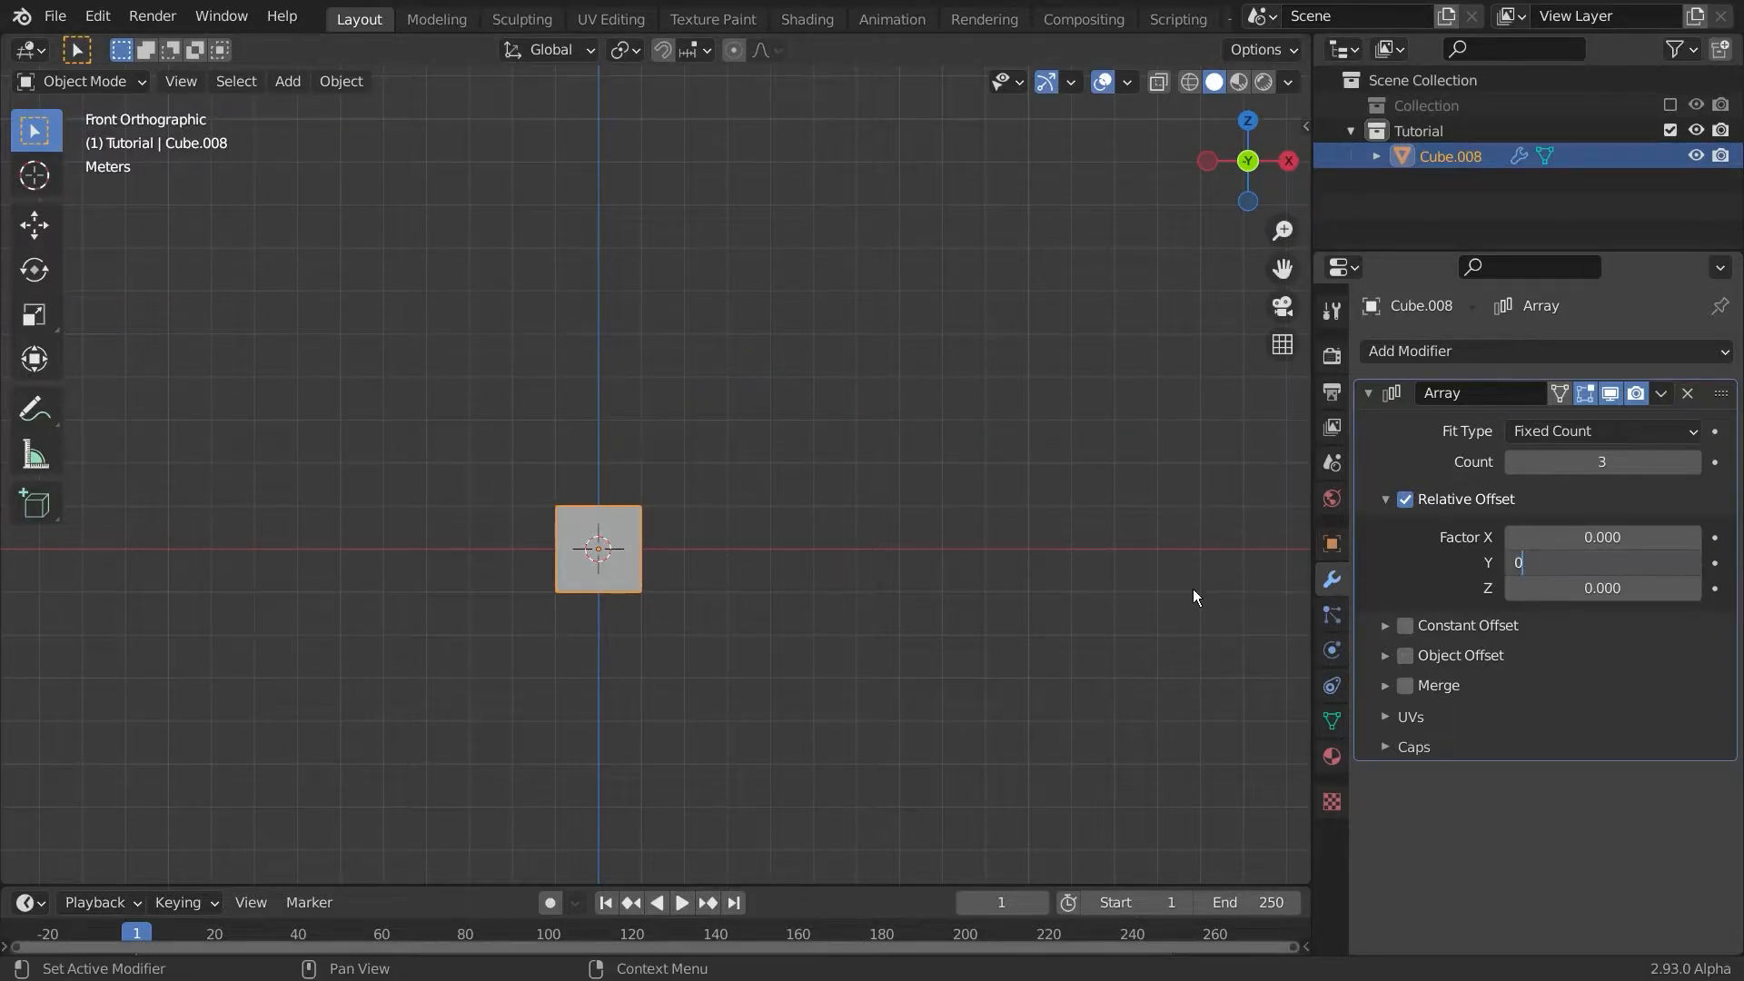
type("-0.520")
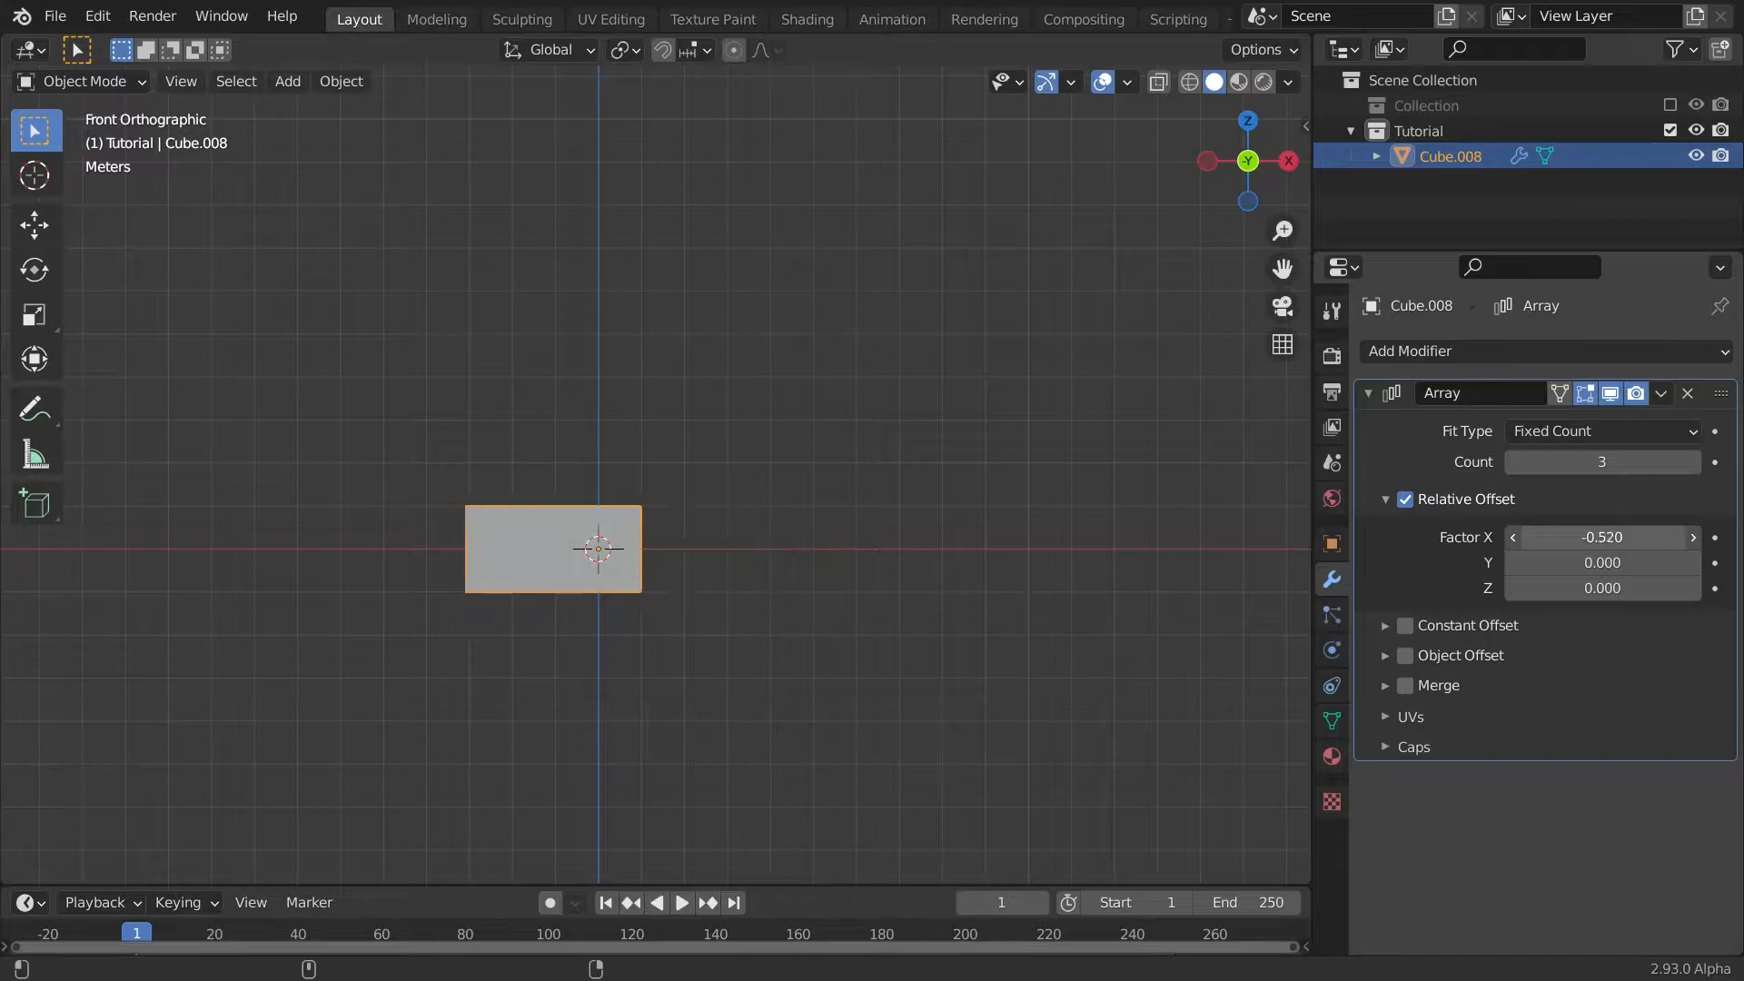
left_click_drag(1601, 536, 1690, 536)
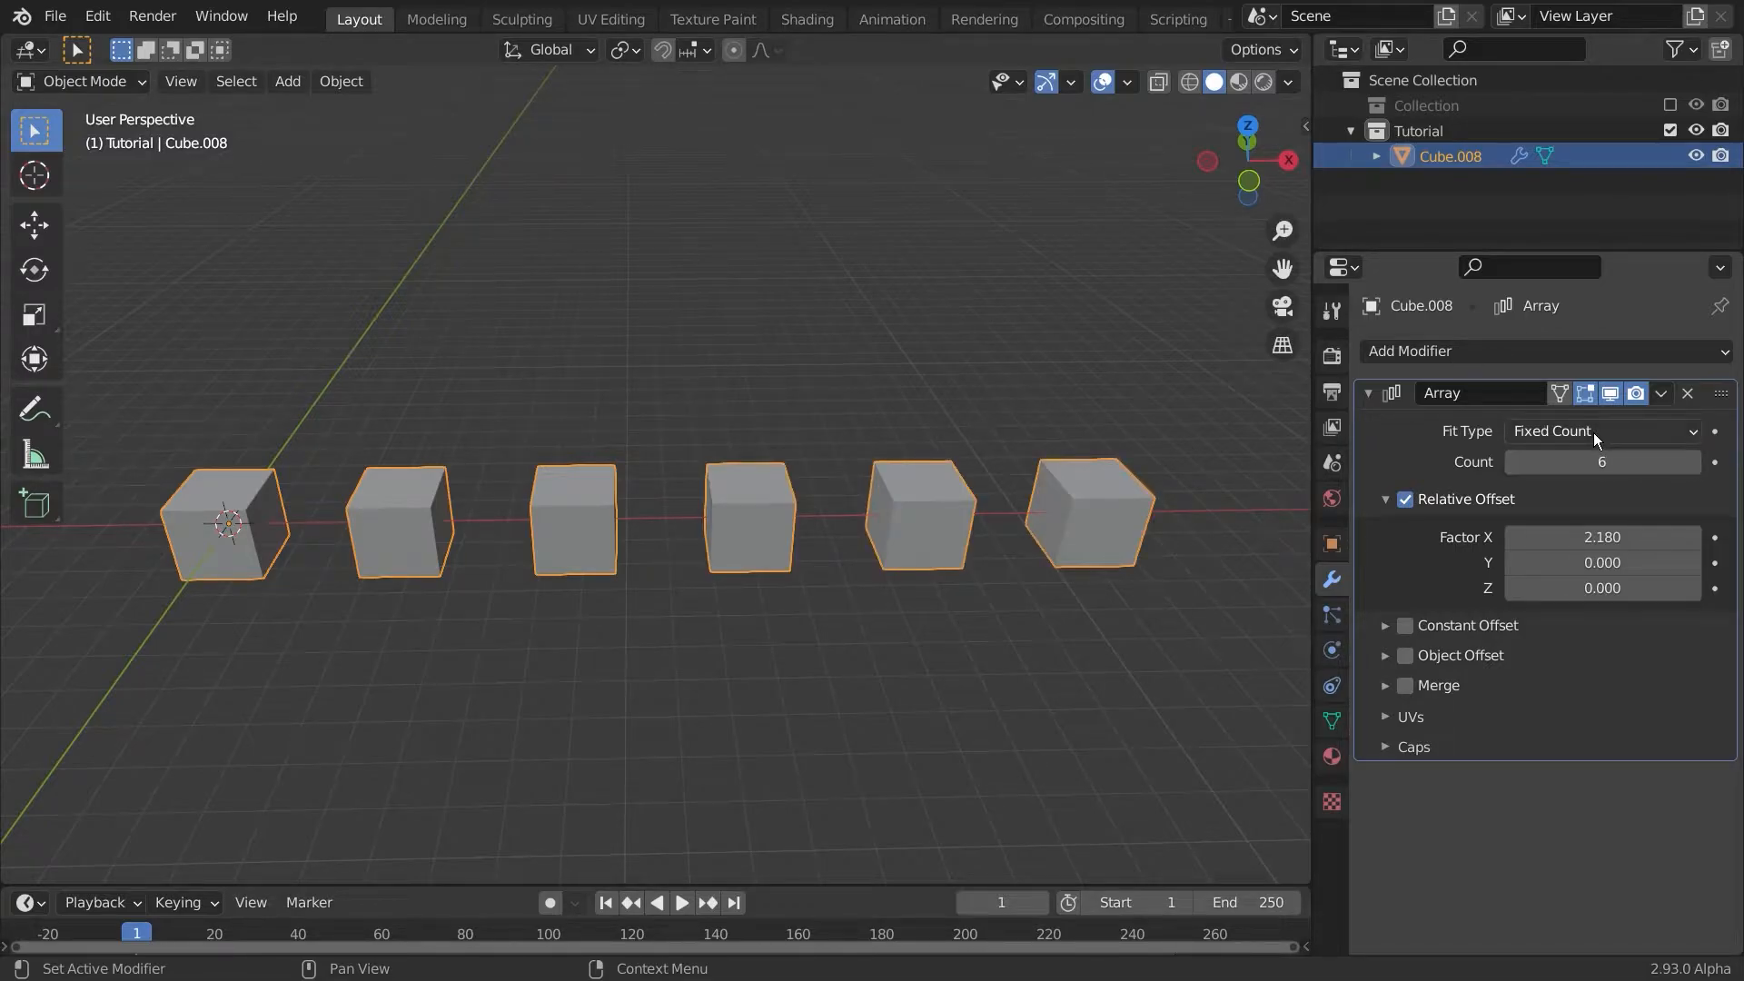
Step: Try Array fit types, including Fit Curve with a Path curve, then return to Fixed Count 6
left_click(1599, 430)
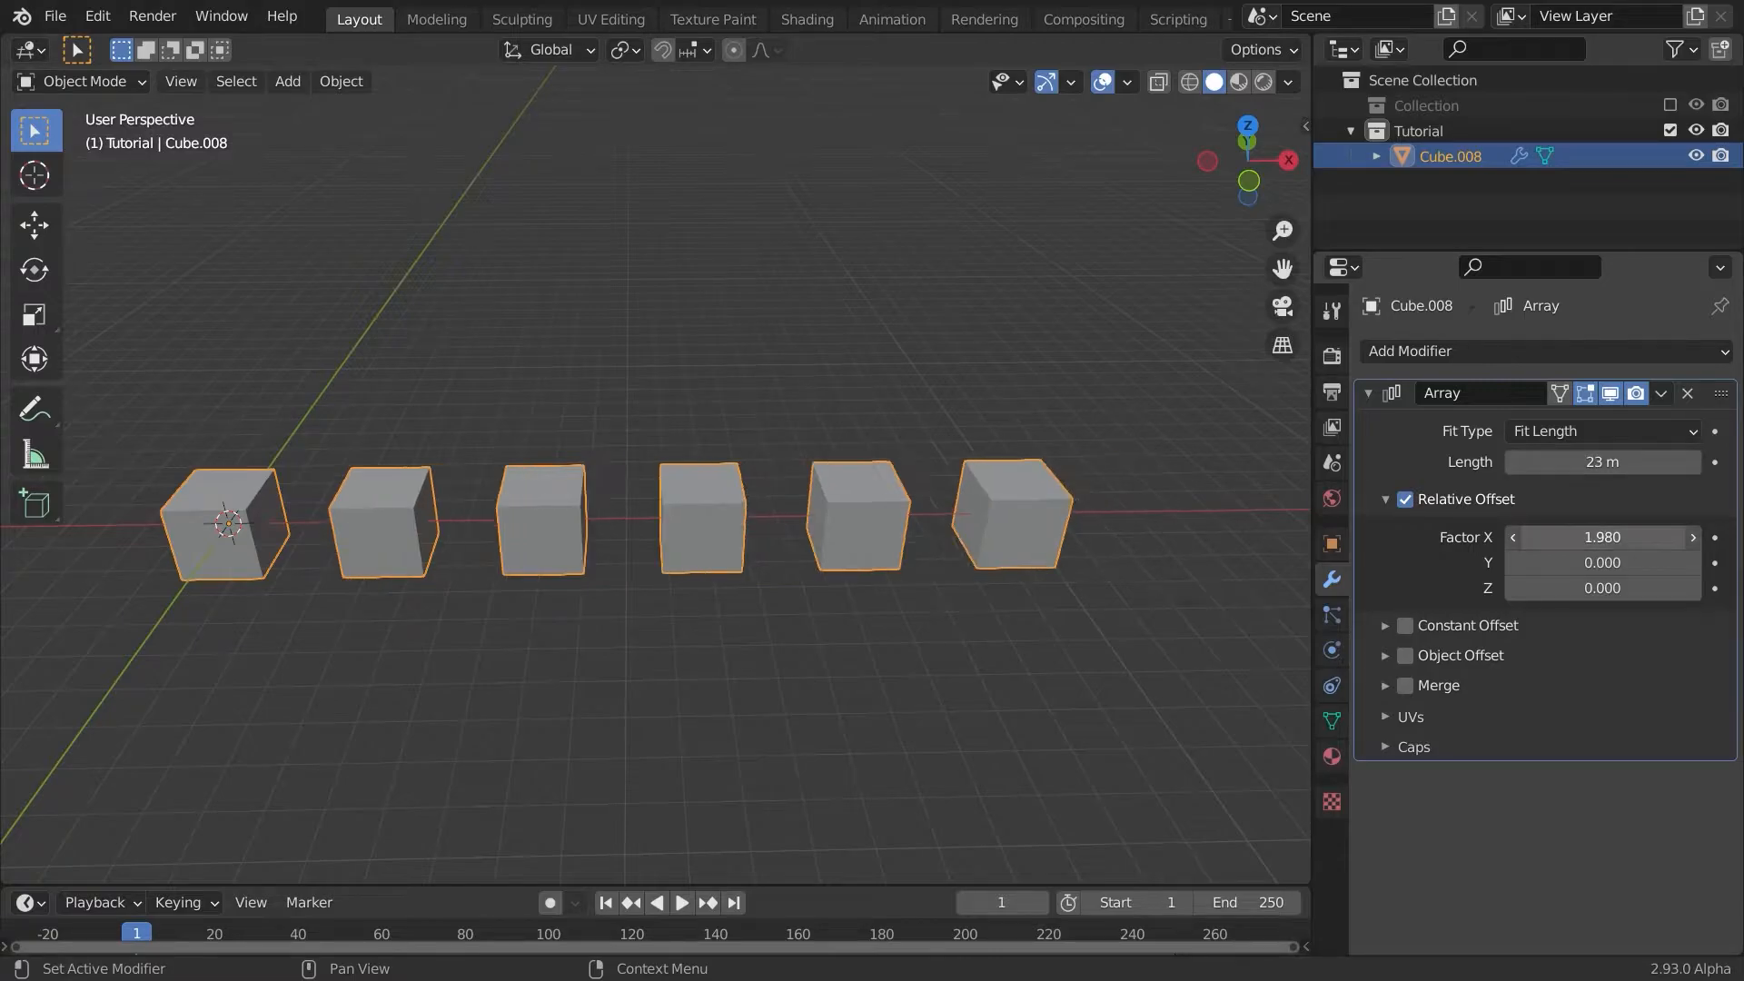
left_click_drag(1635, 537, 1601, 536)
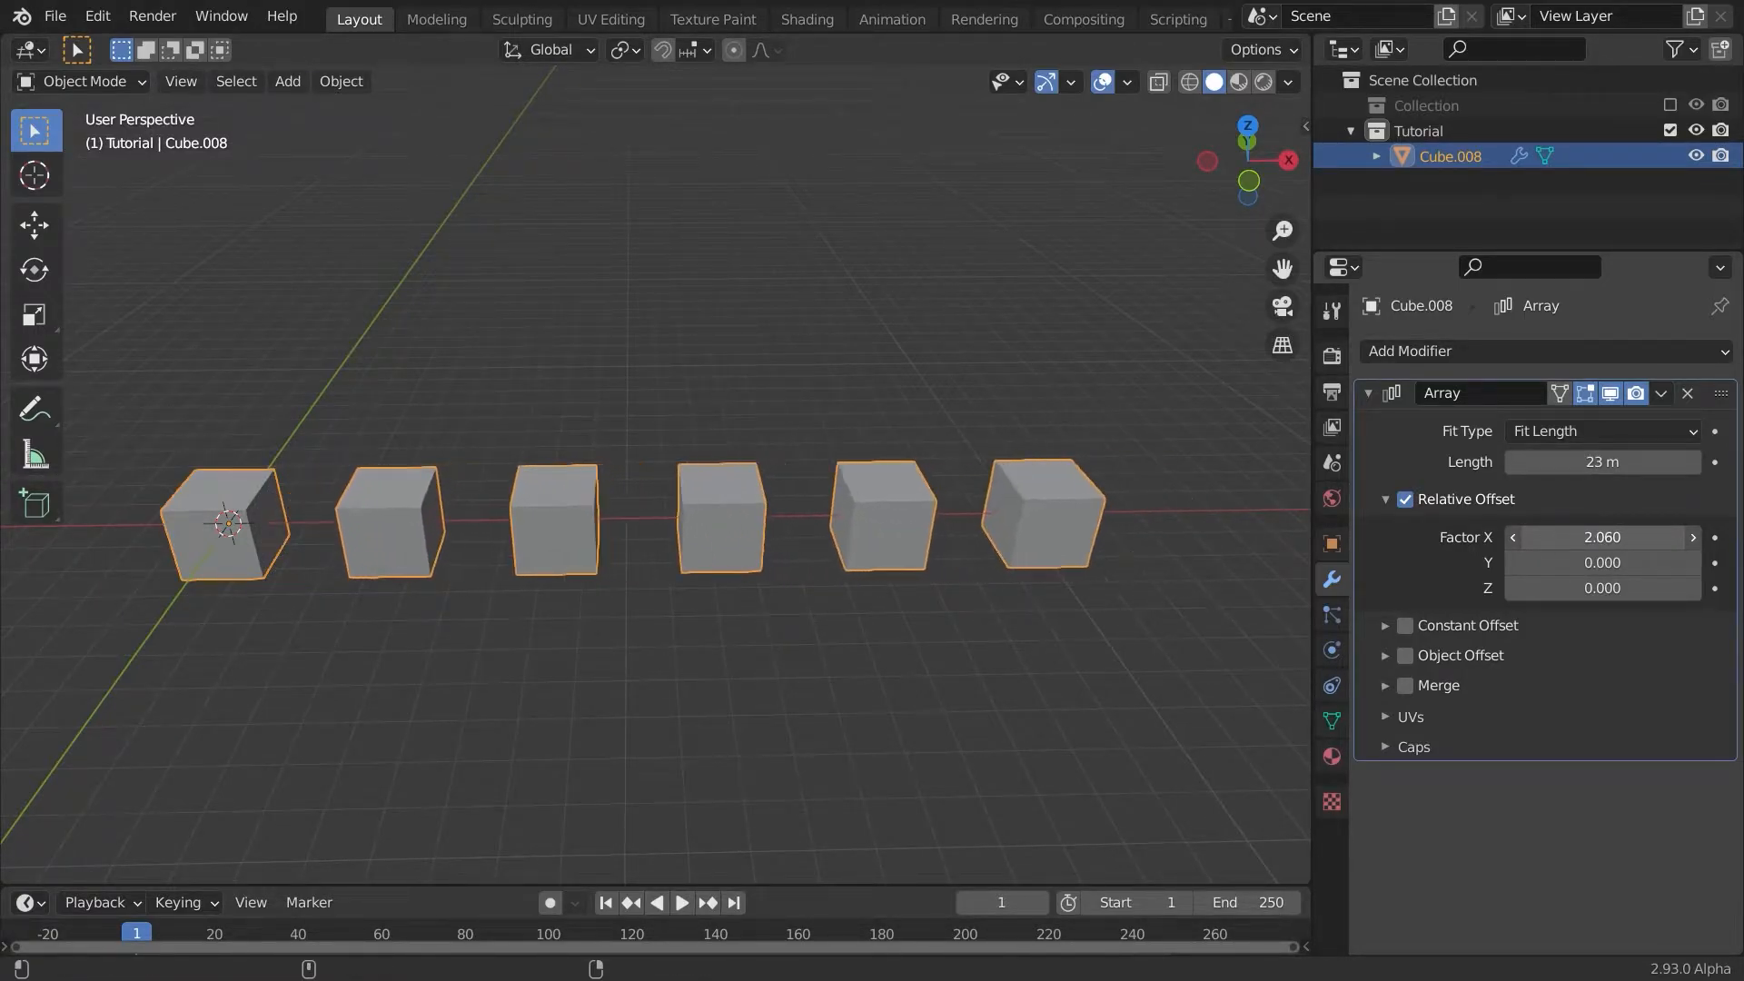
left_click(1600, 430)
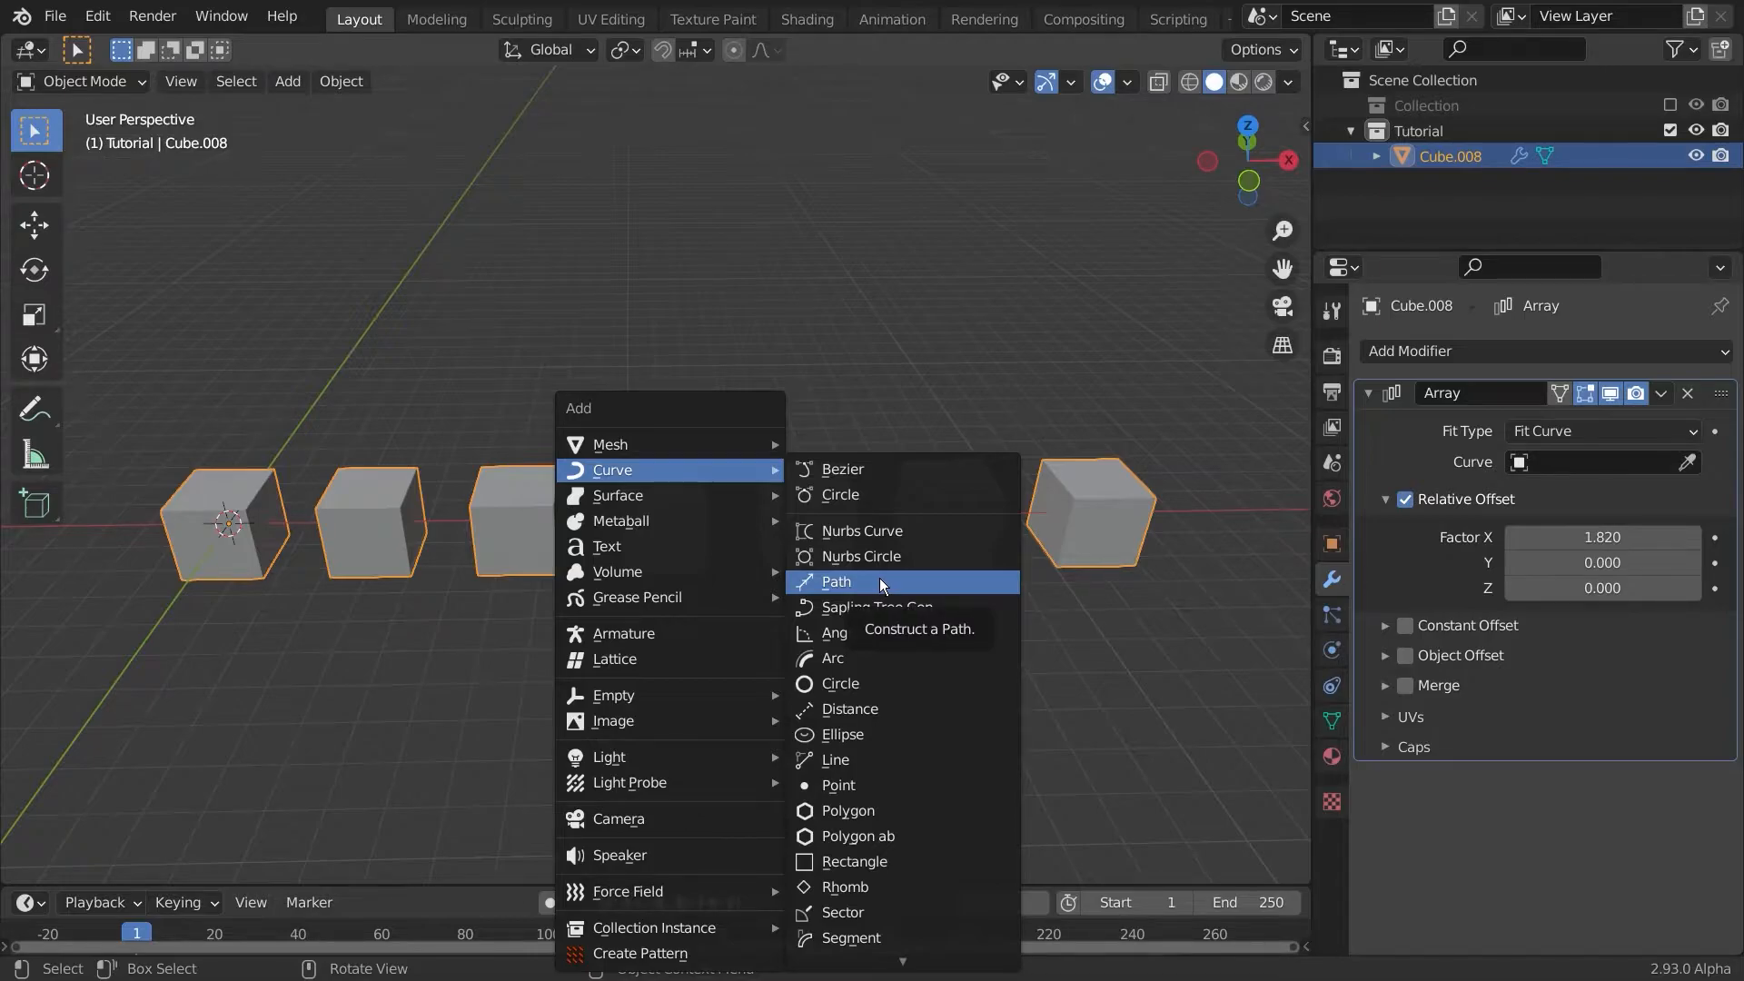
left_click(836, 580)
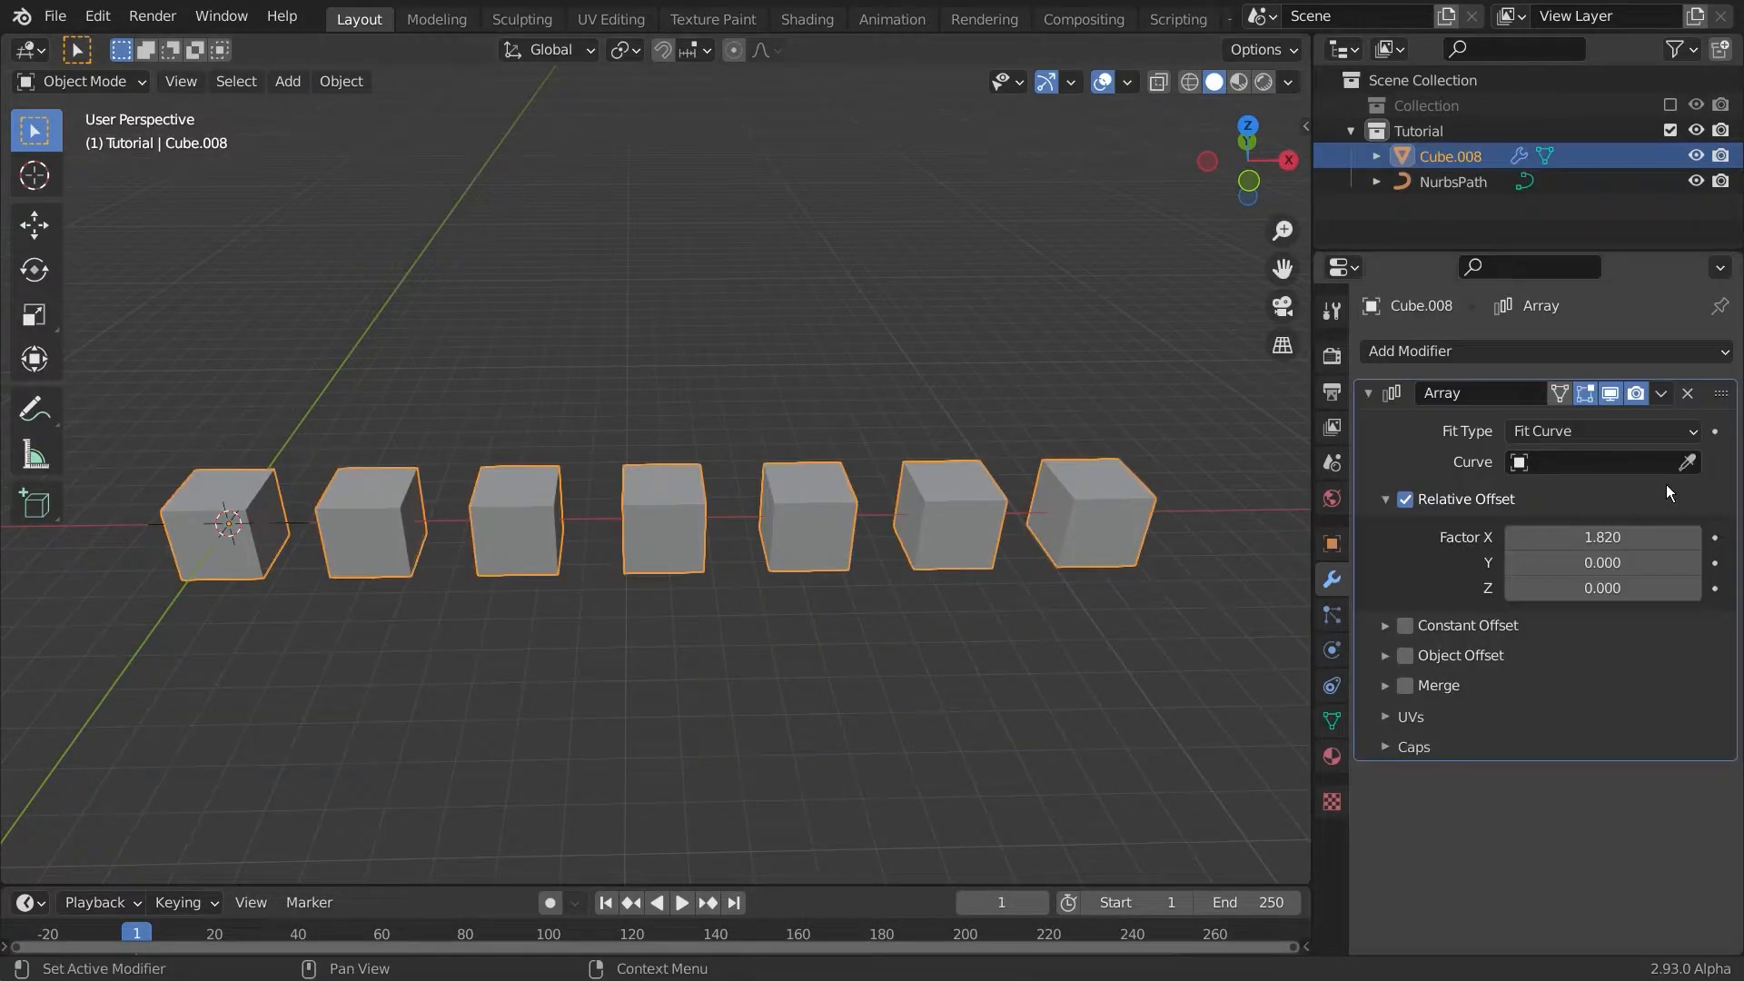
left_click(1601, 461)
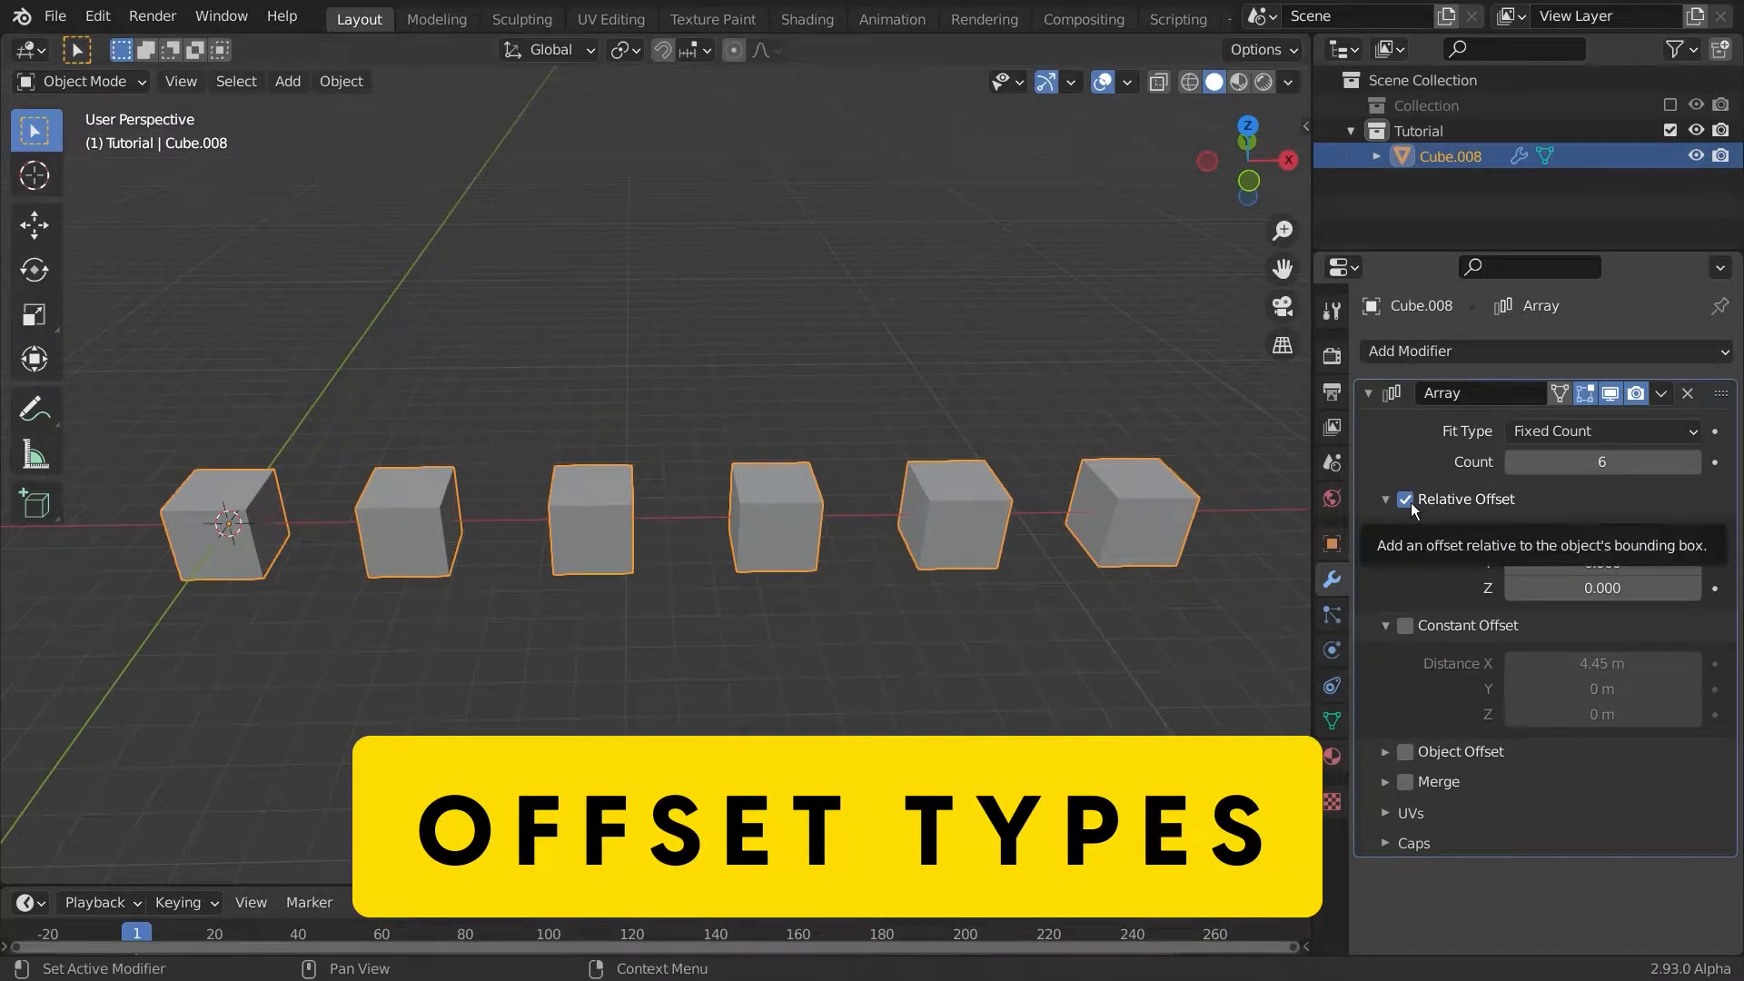
Step: Compare constant and relative offsets, leaving only Relative Offset active with factor X 2.43
left_click(1405, 498)
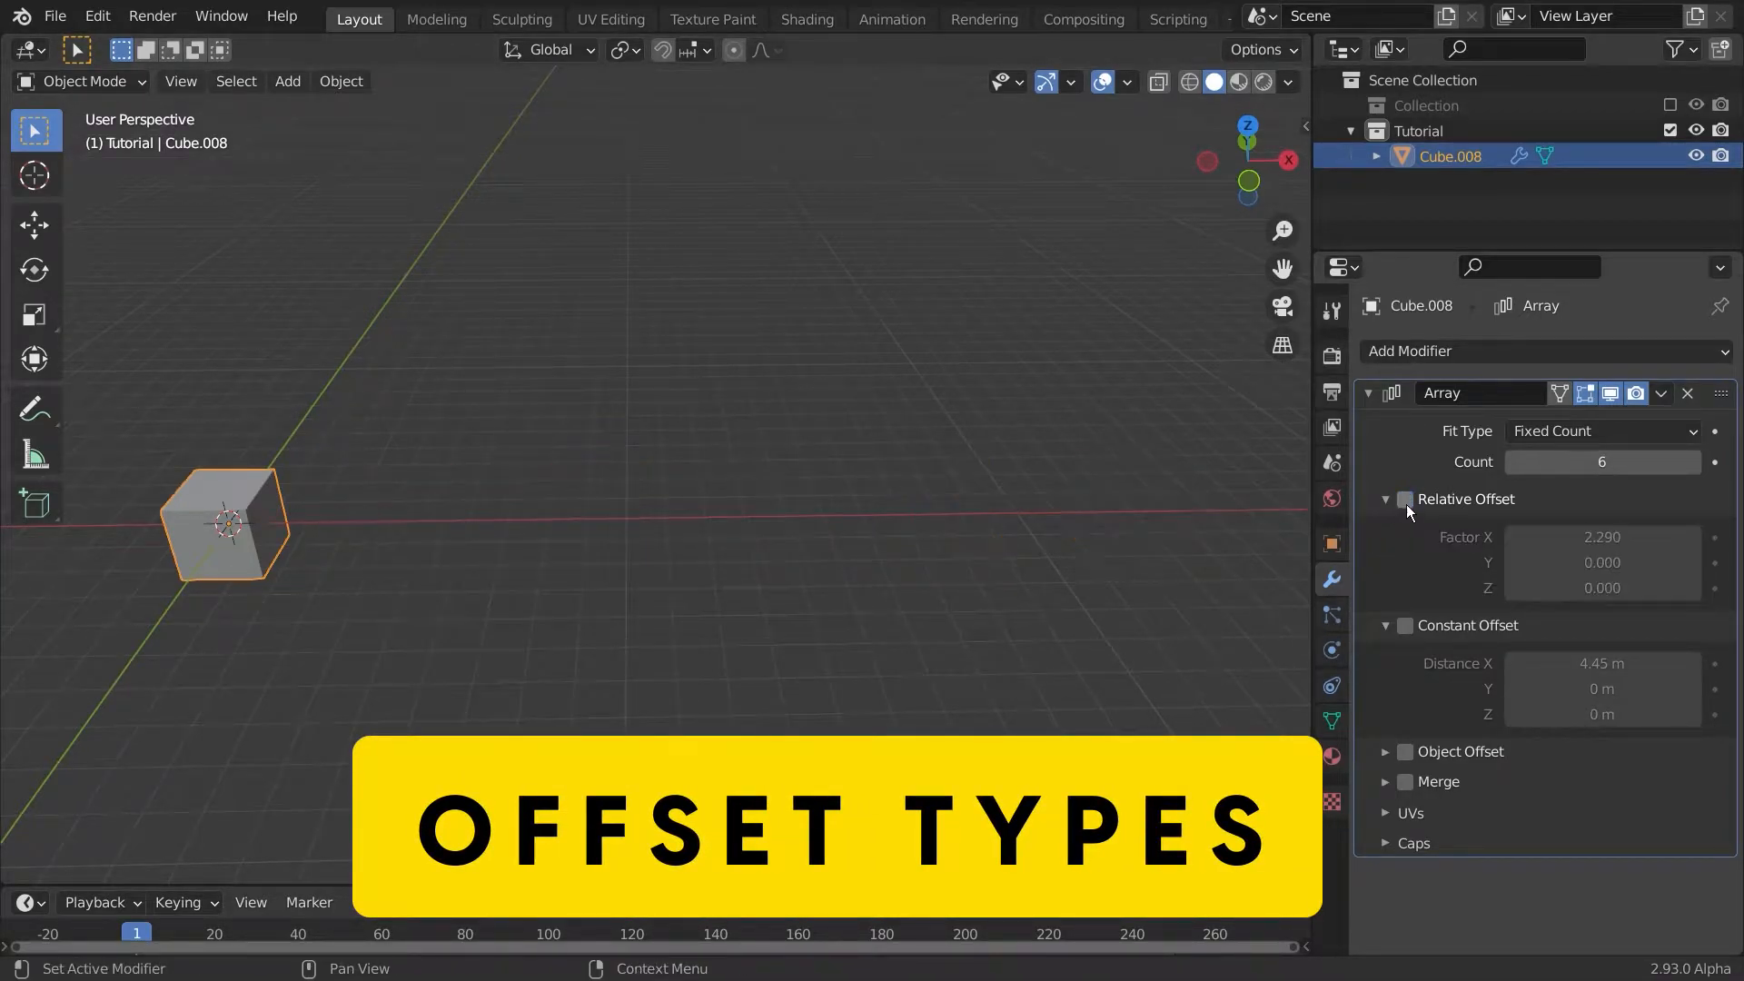
left_click(1405, 624)
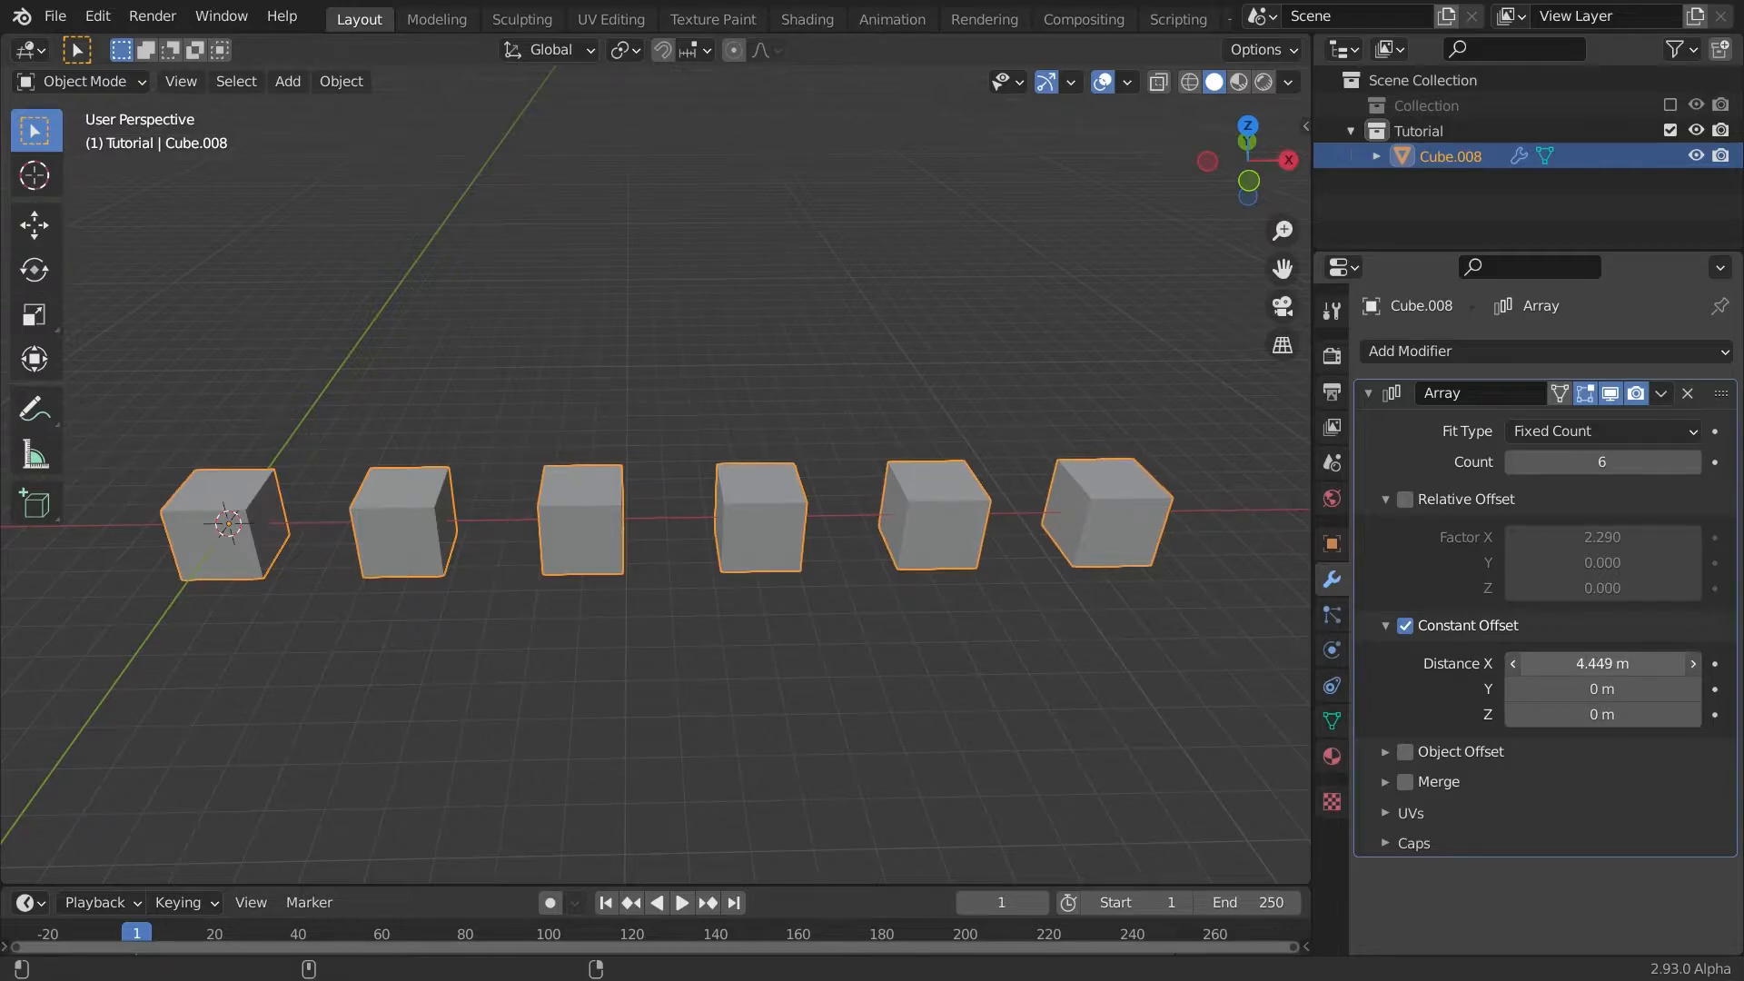
left_click_drag(1646, 663, 1535, 662)
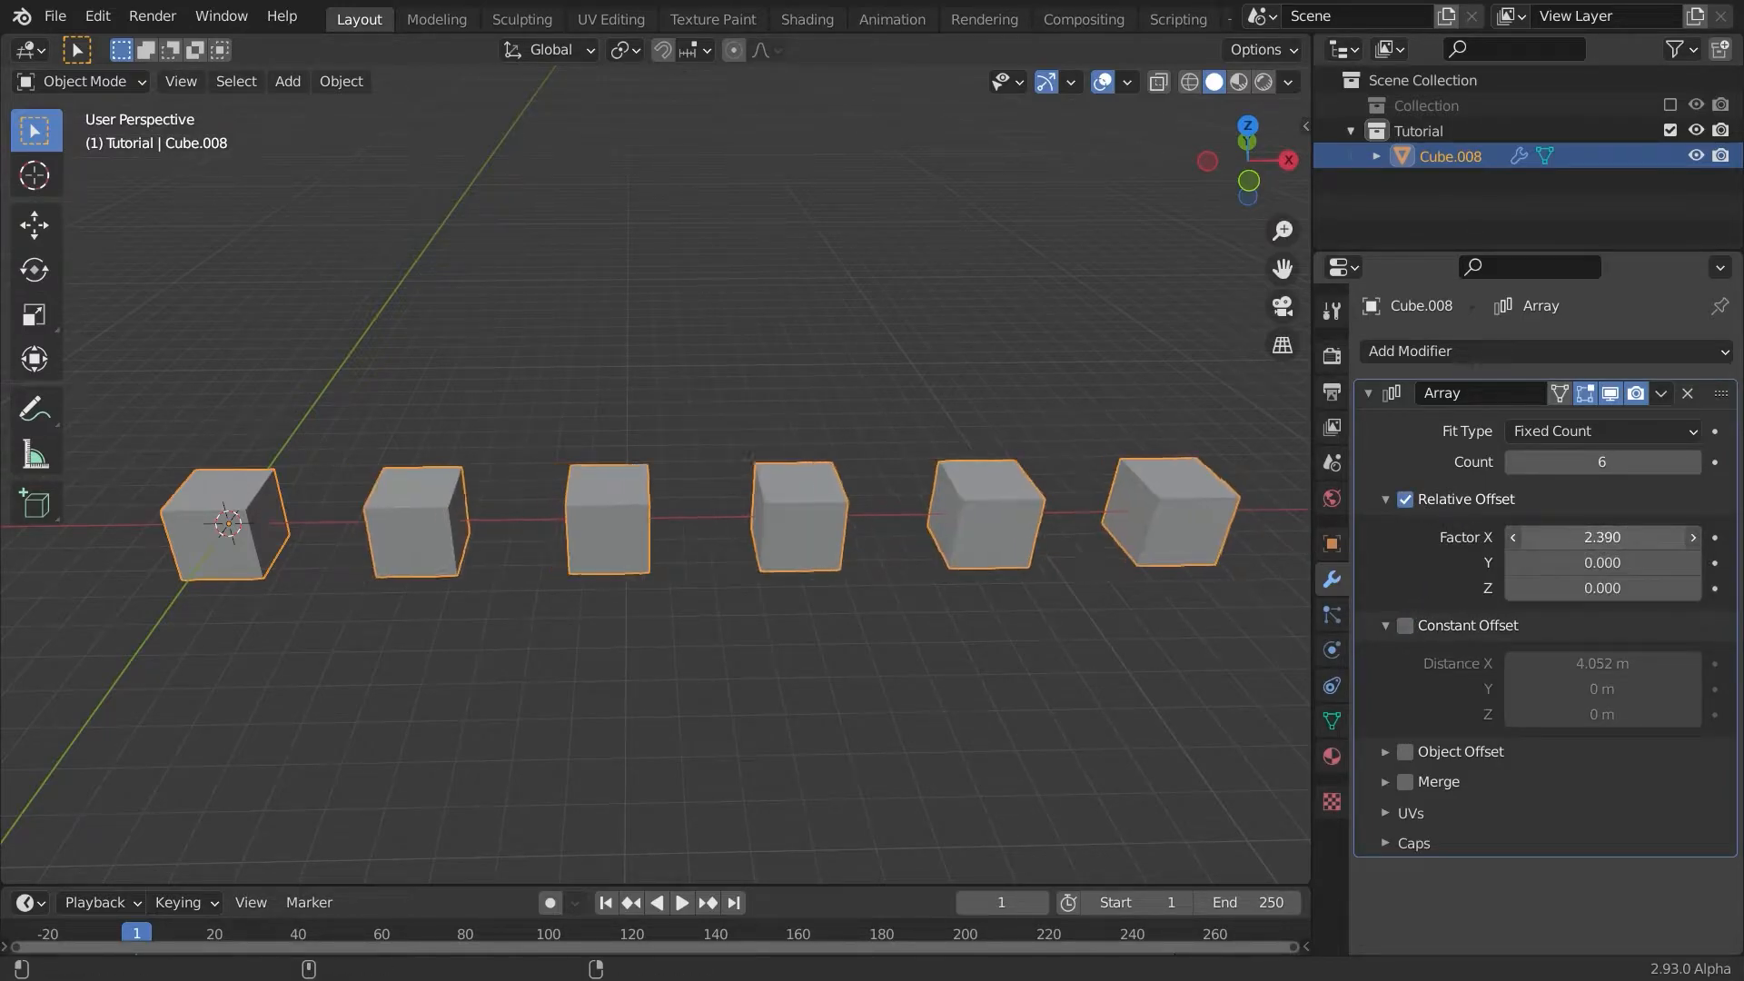
left_click_drag(1601, 536, 1579, 536)
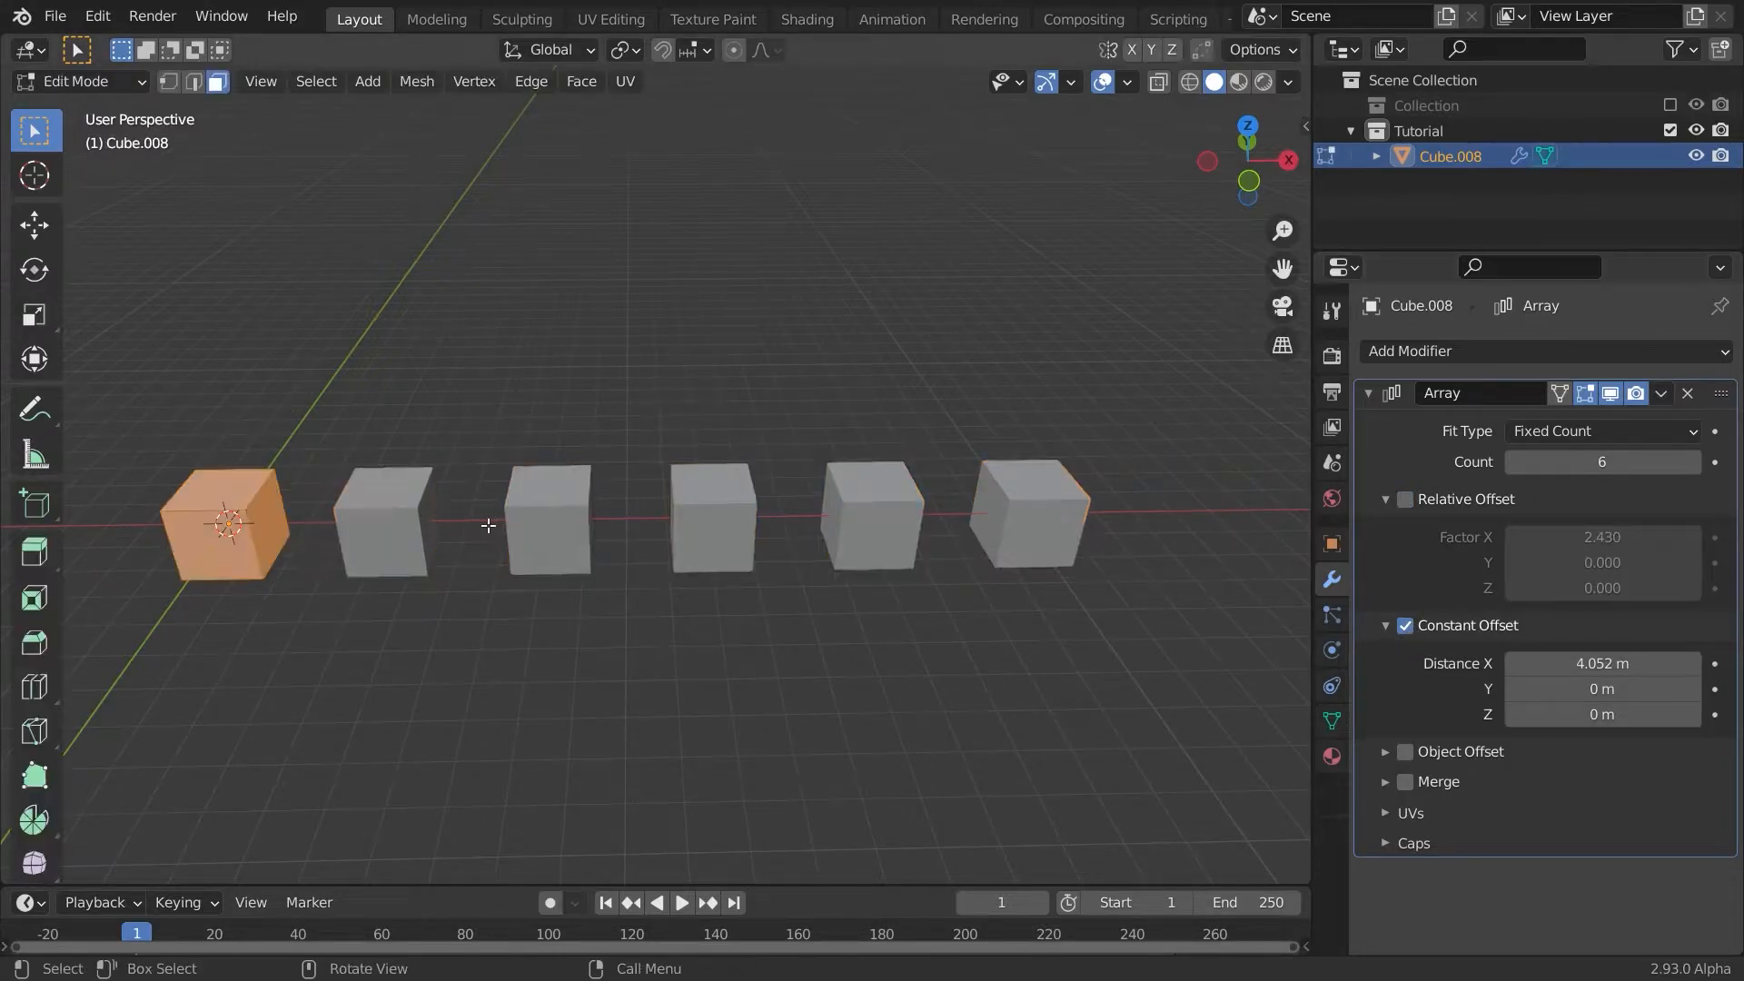
key("s")
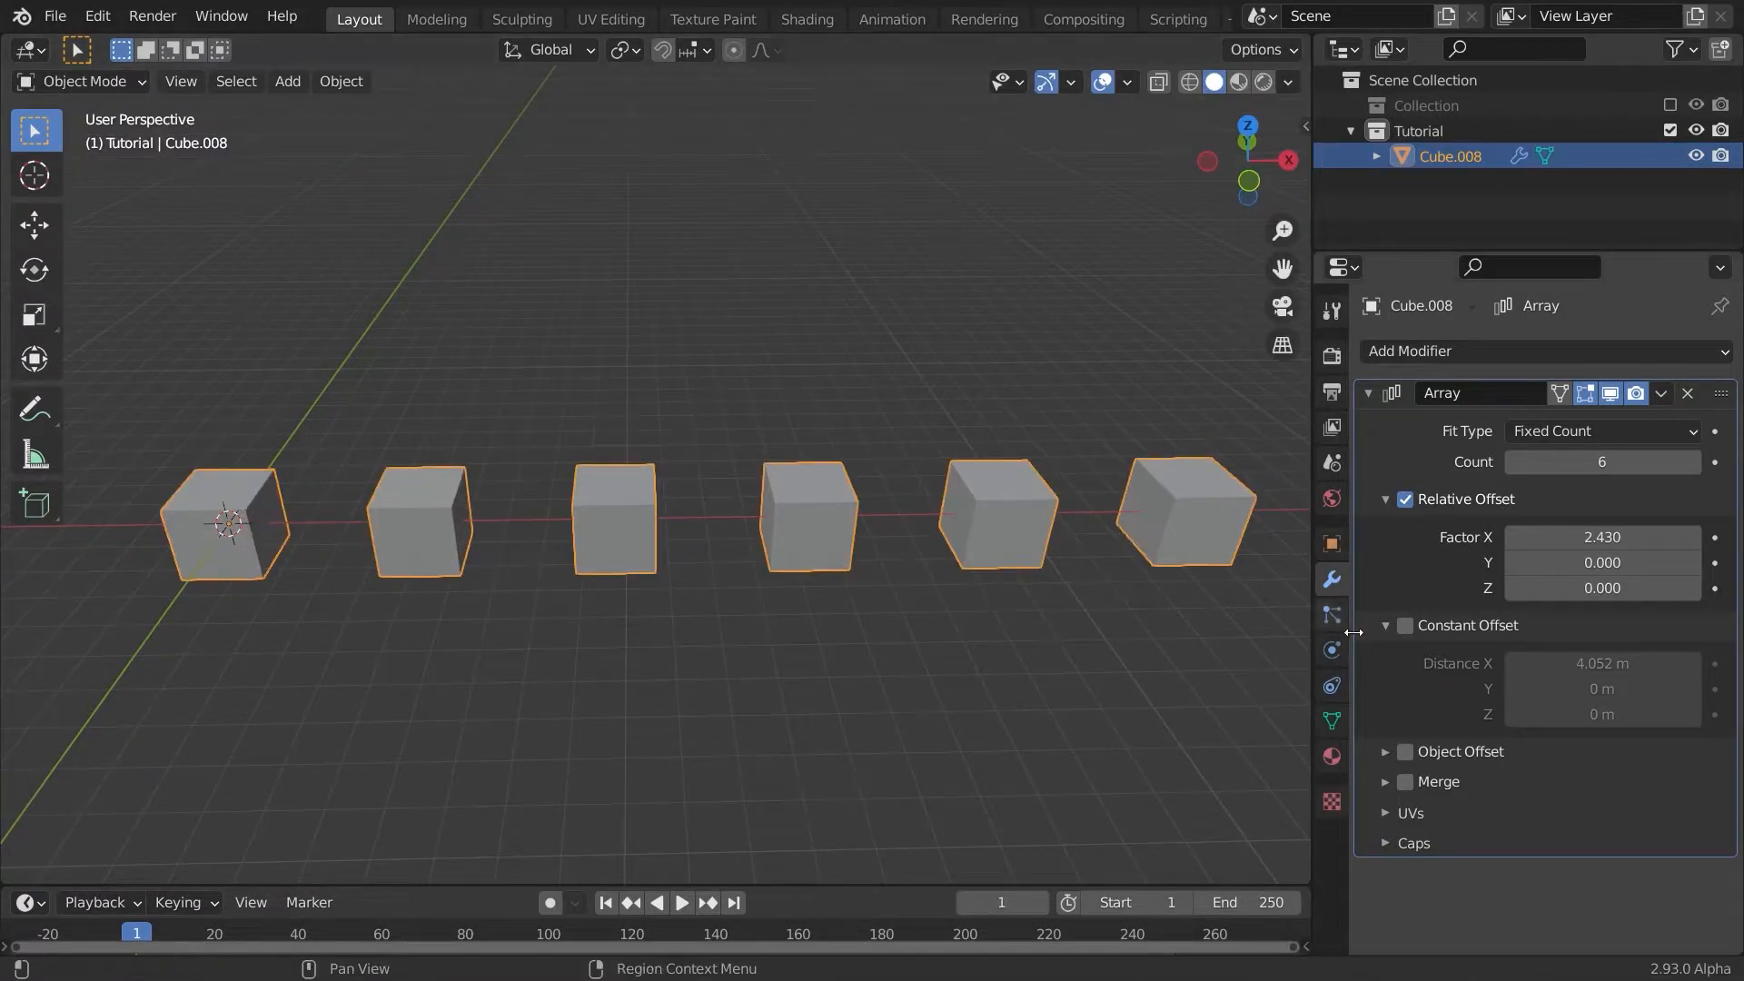
left_click(1405, 625)
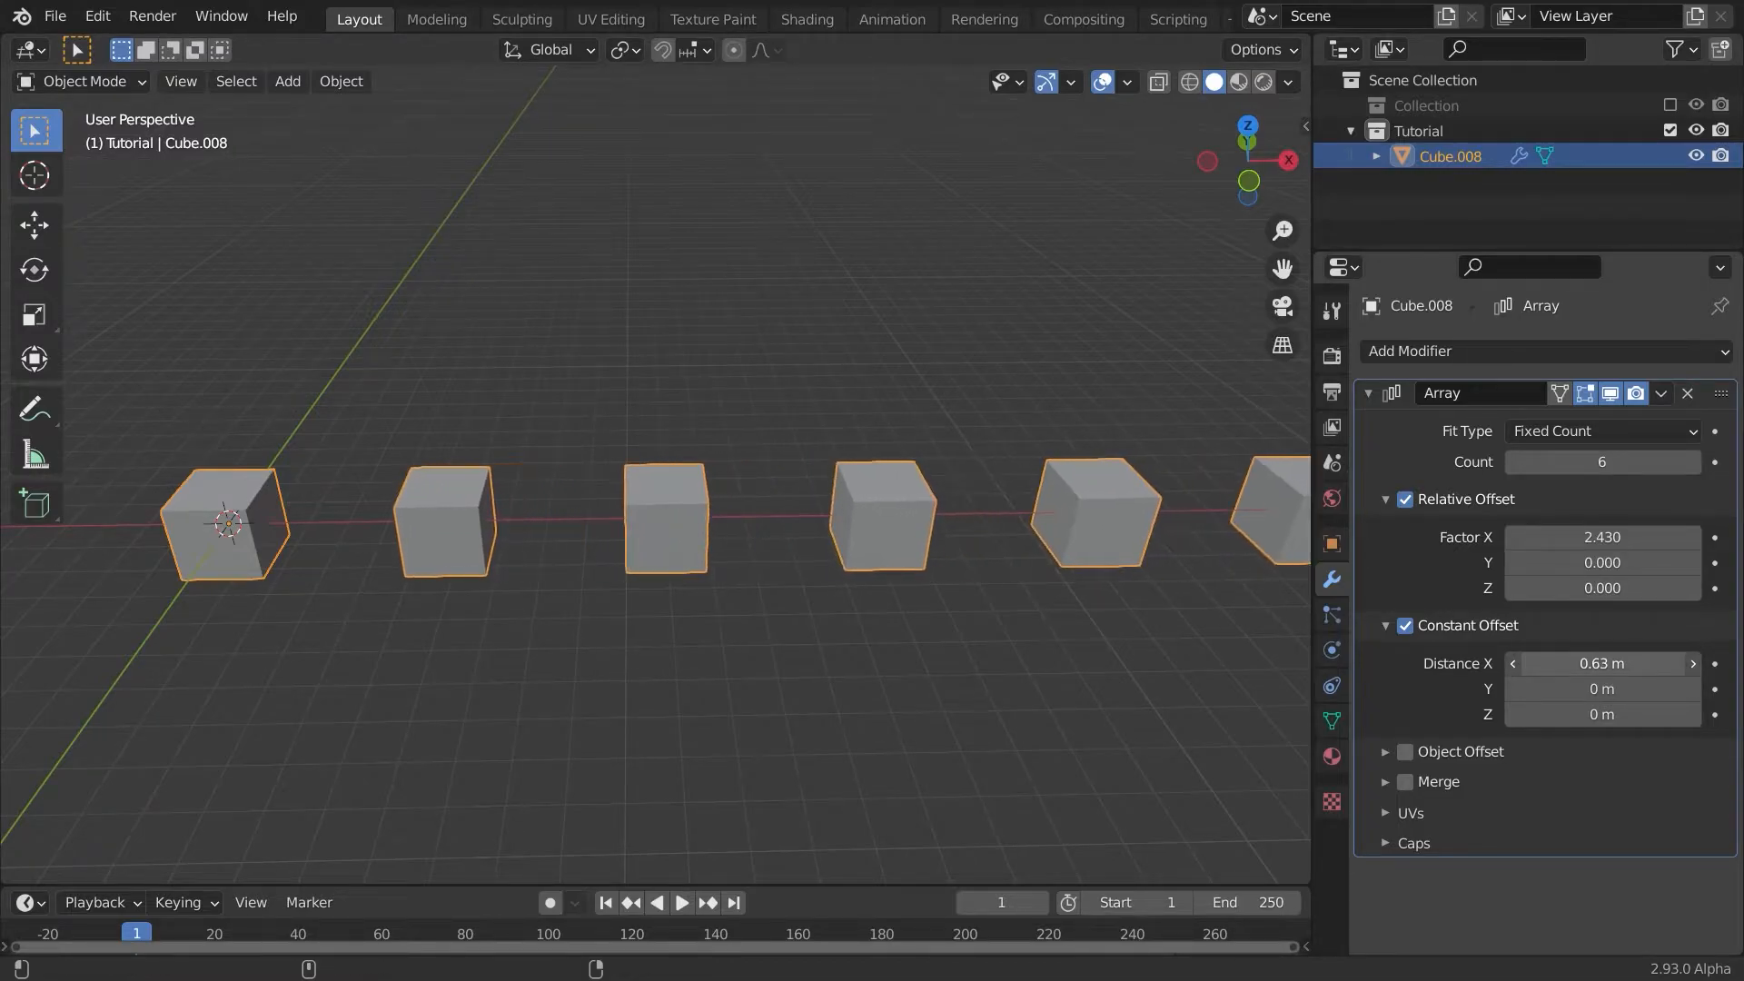
key("s")
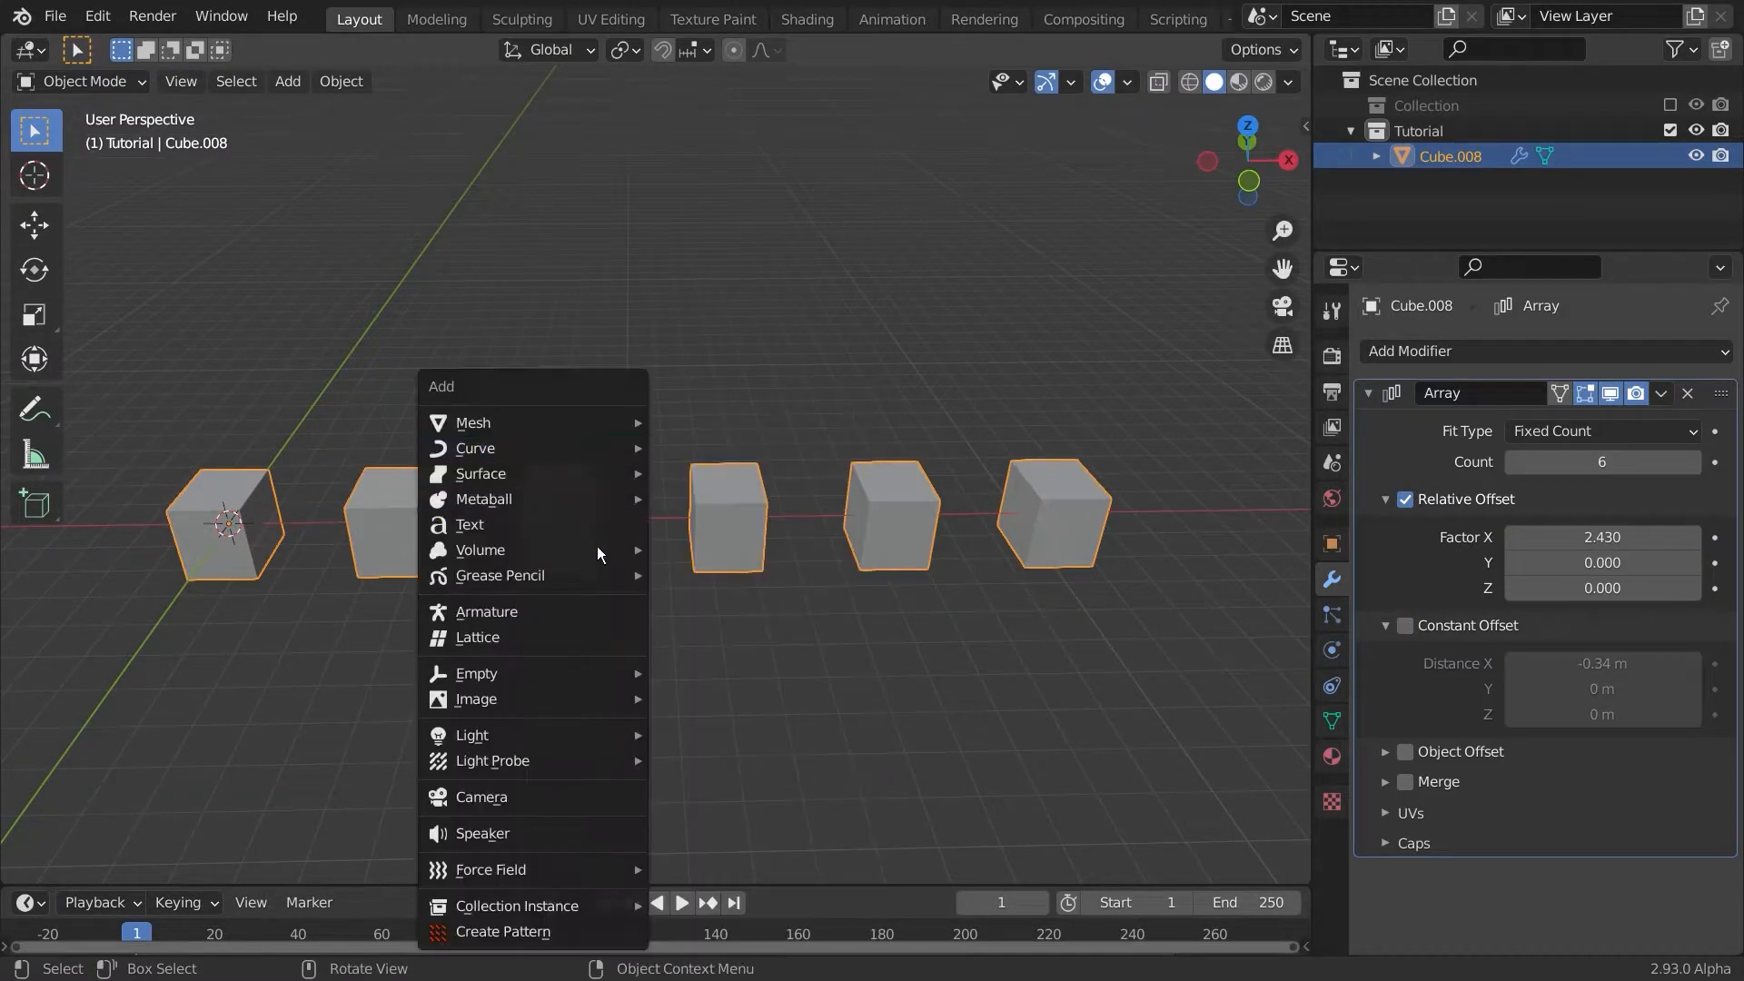
Step: Add a Plain Axes empty and set it as the Array's Object Offset (Empty.006)
left_click(476, 673)
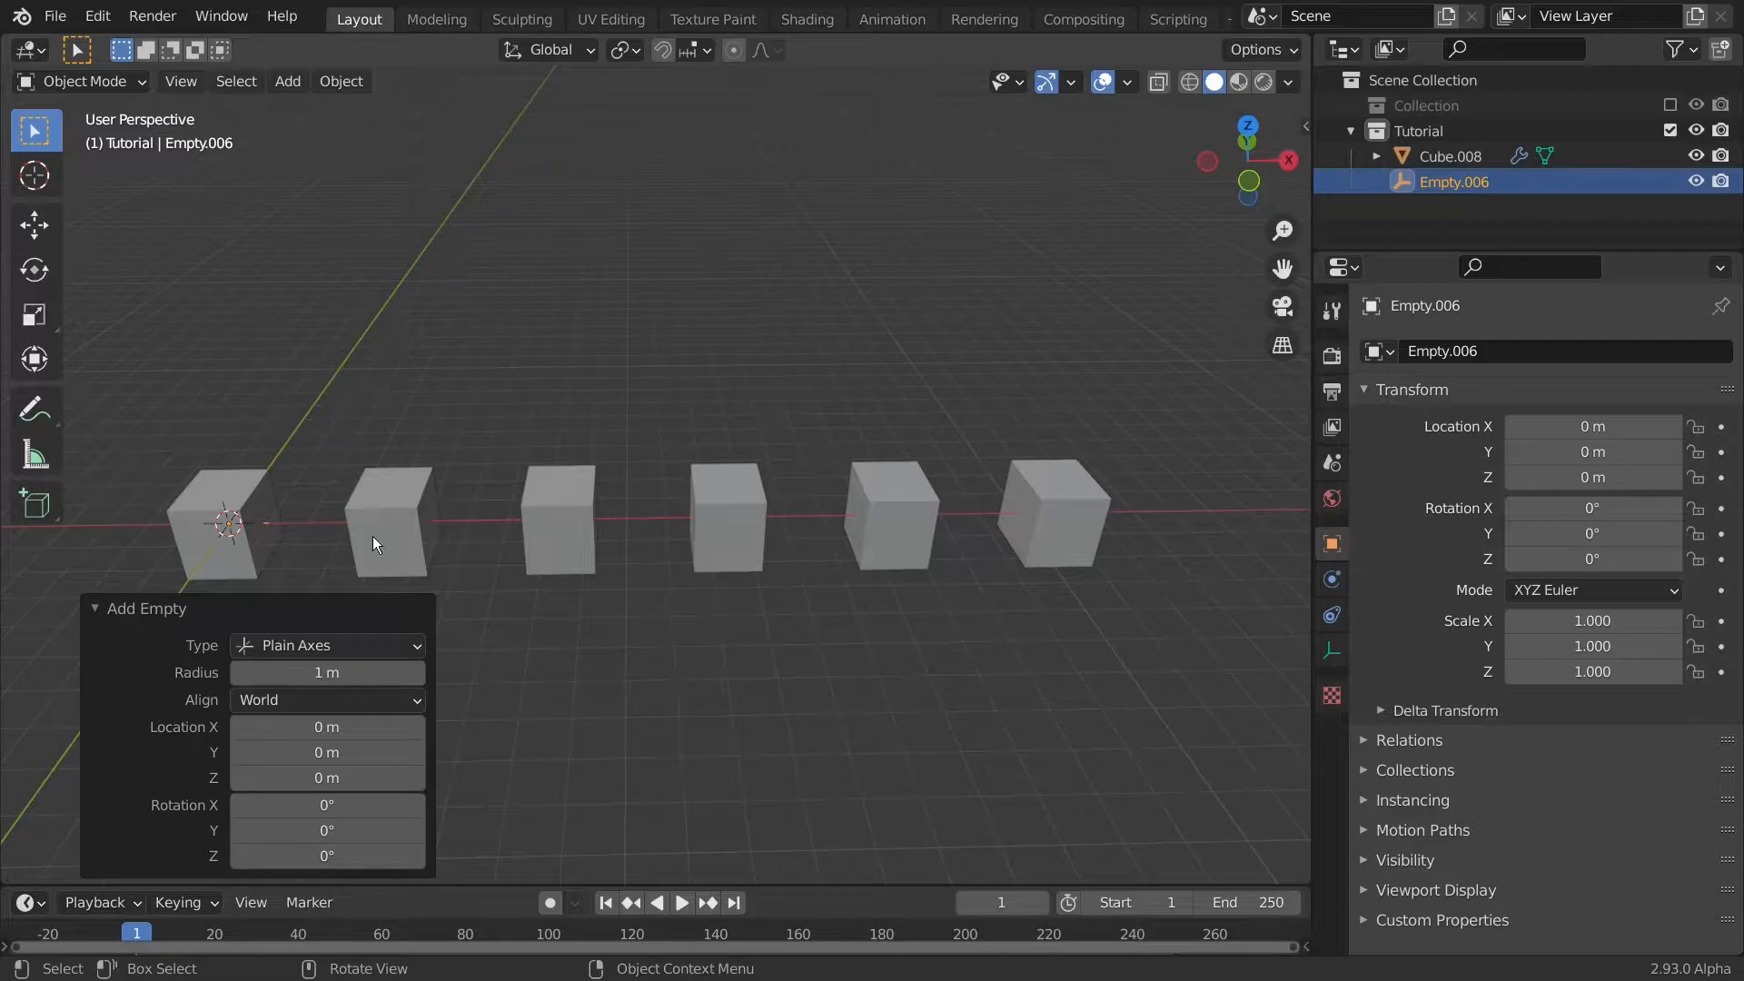
mouse_move(283, 539)
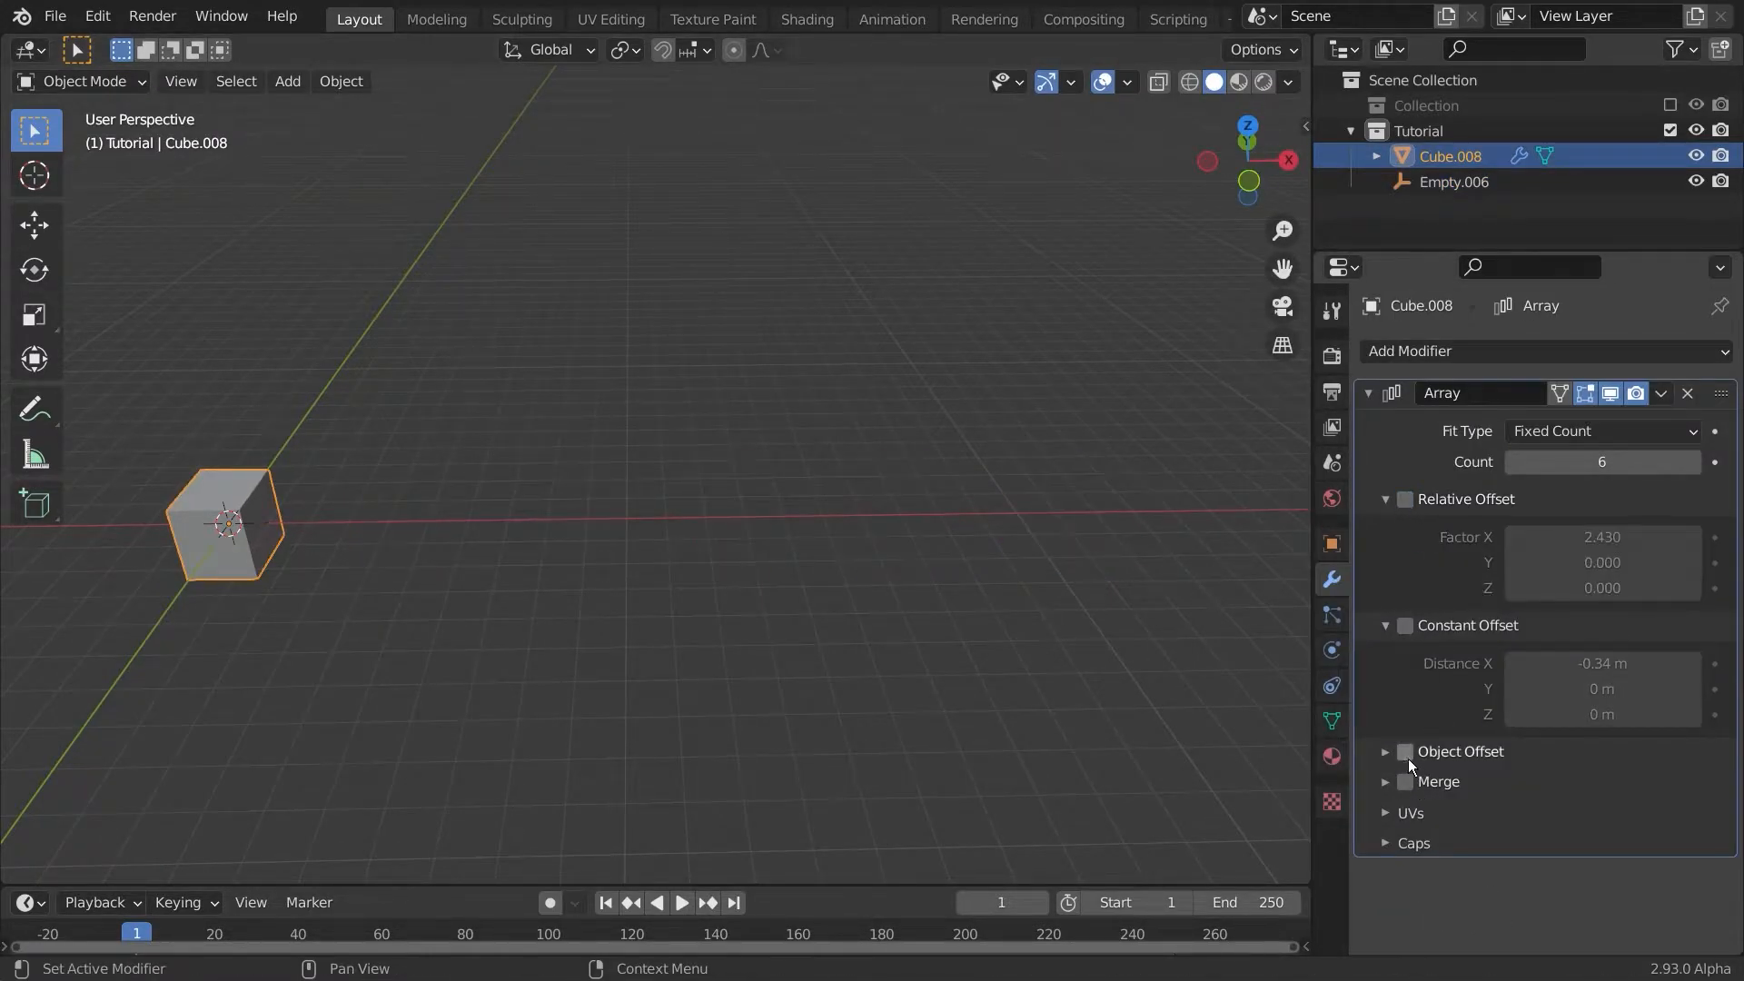
left_click(1404, 751)
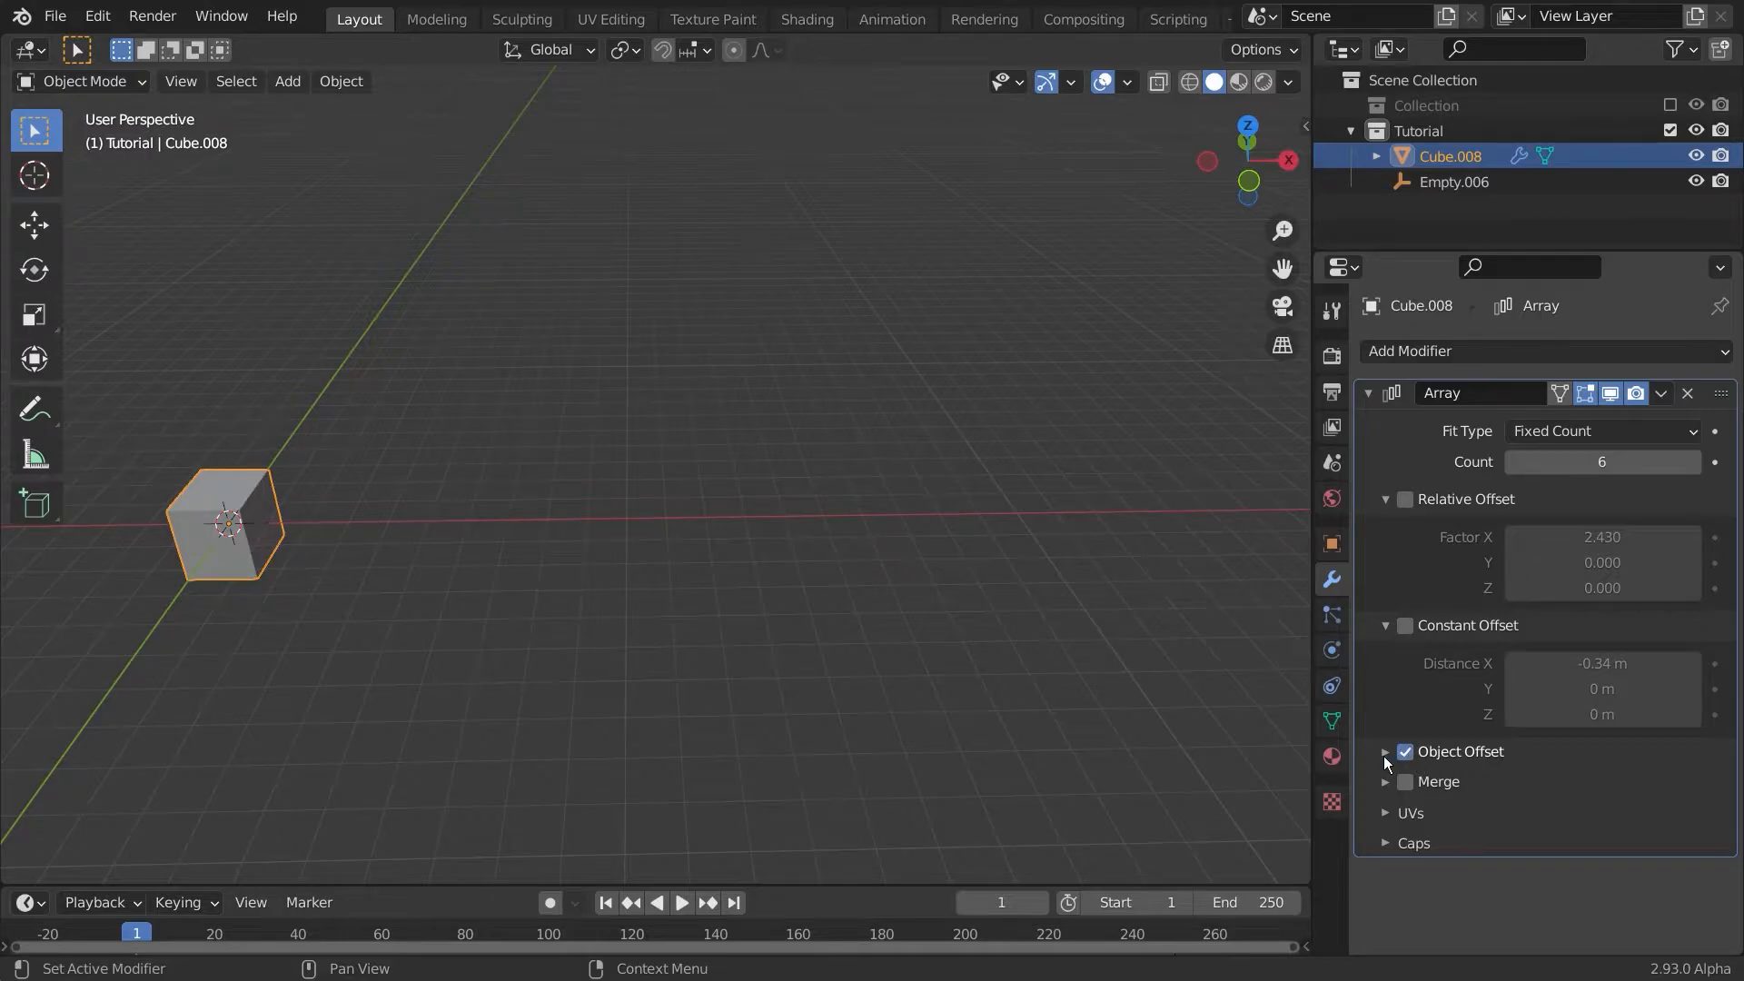
left_click(1386, 751)
type("e")
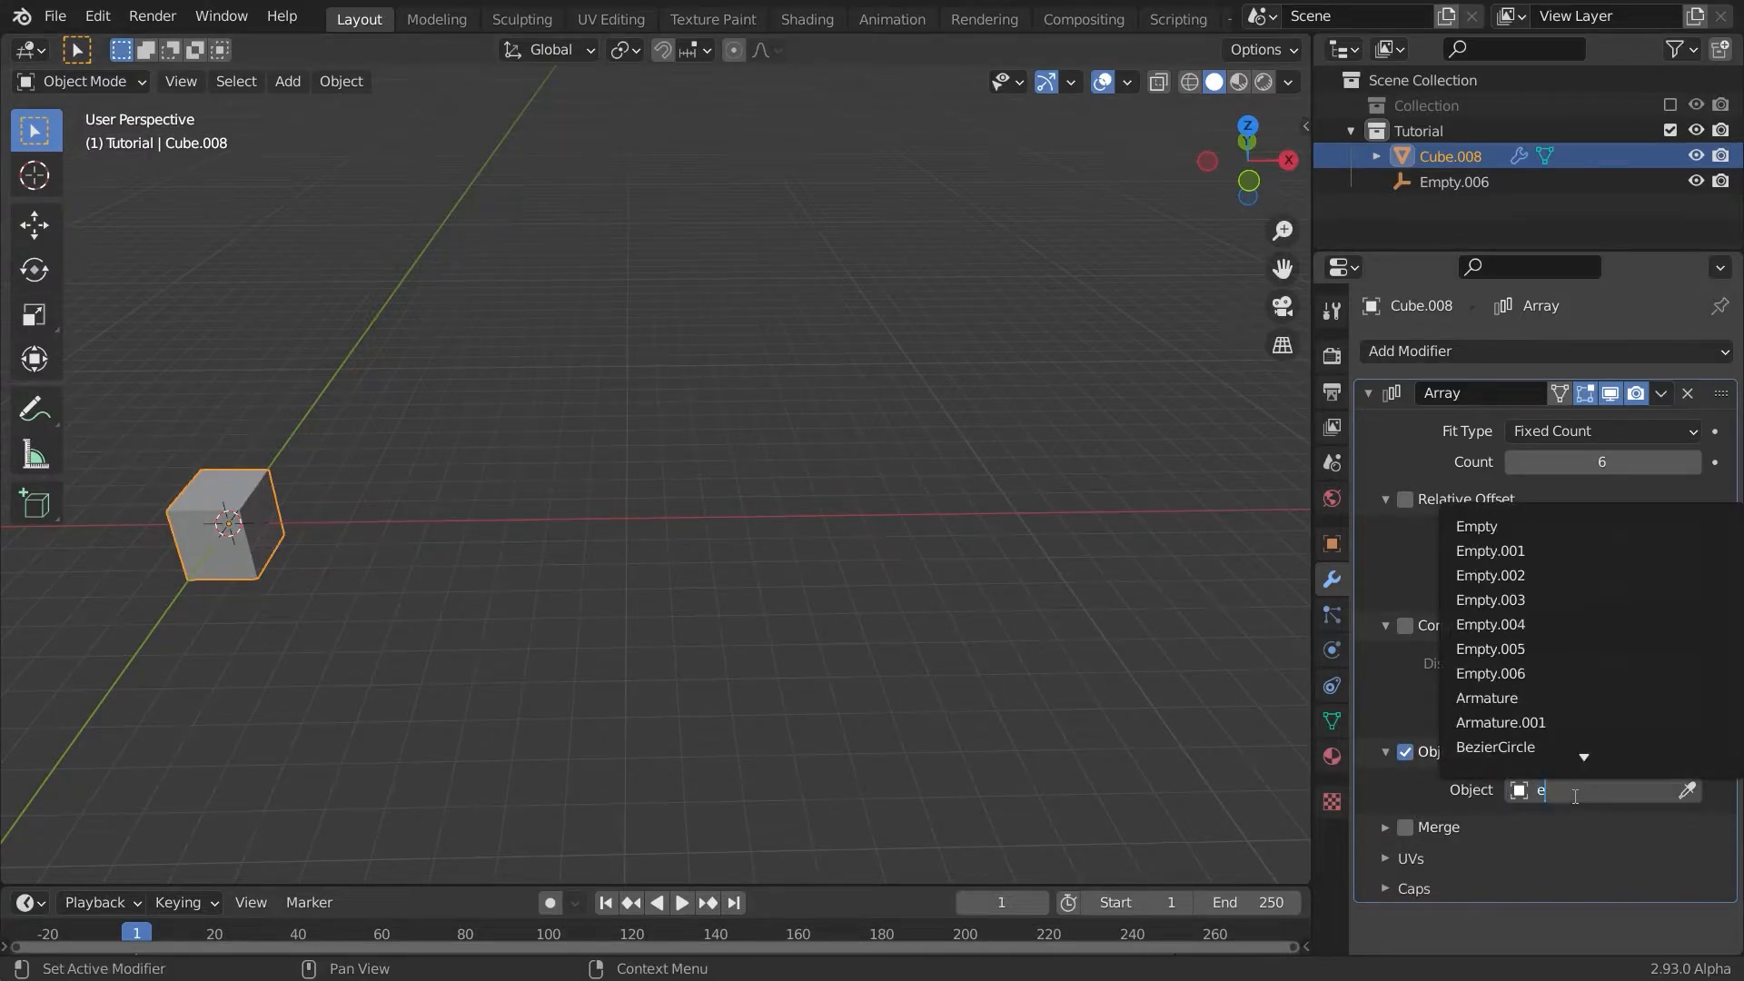
left_click(1489, 673)
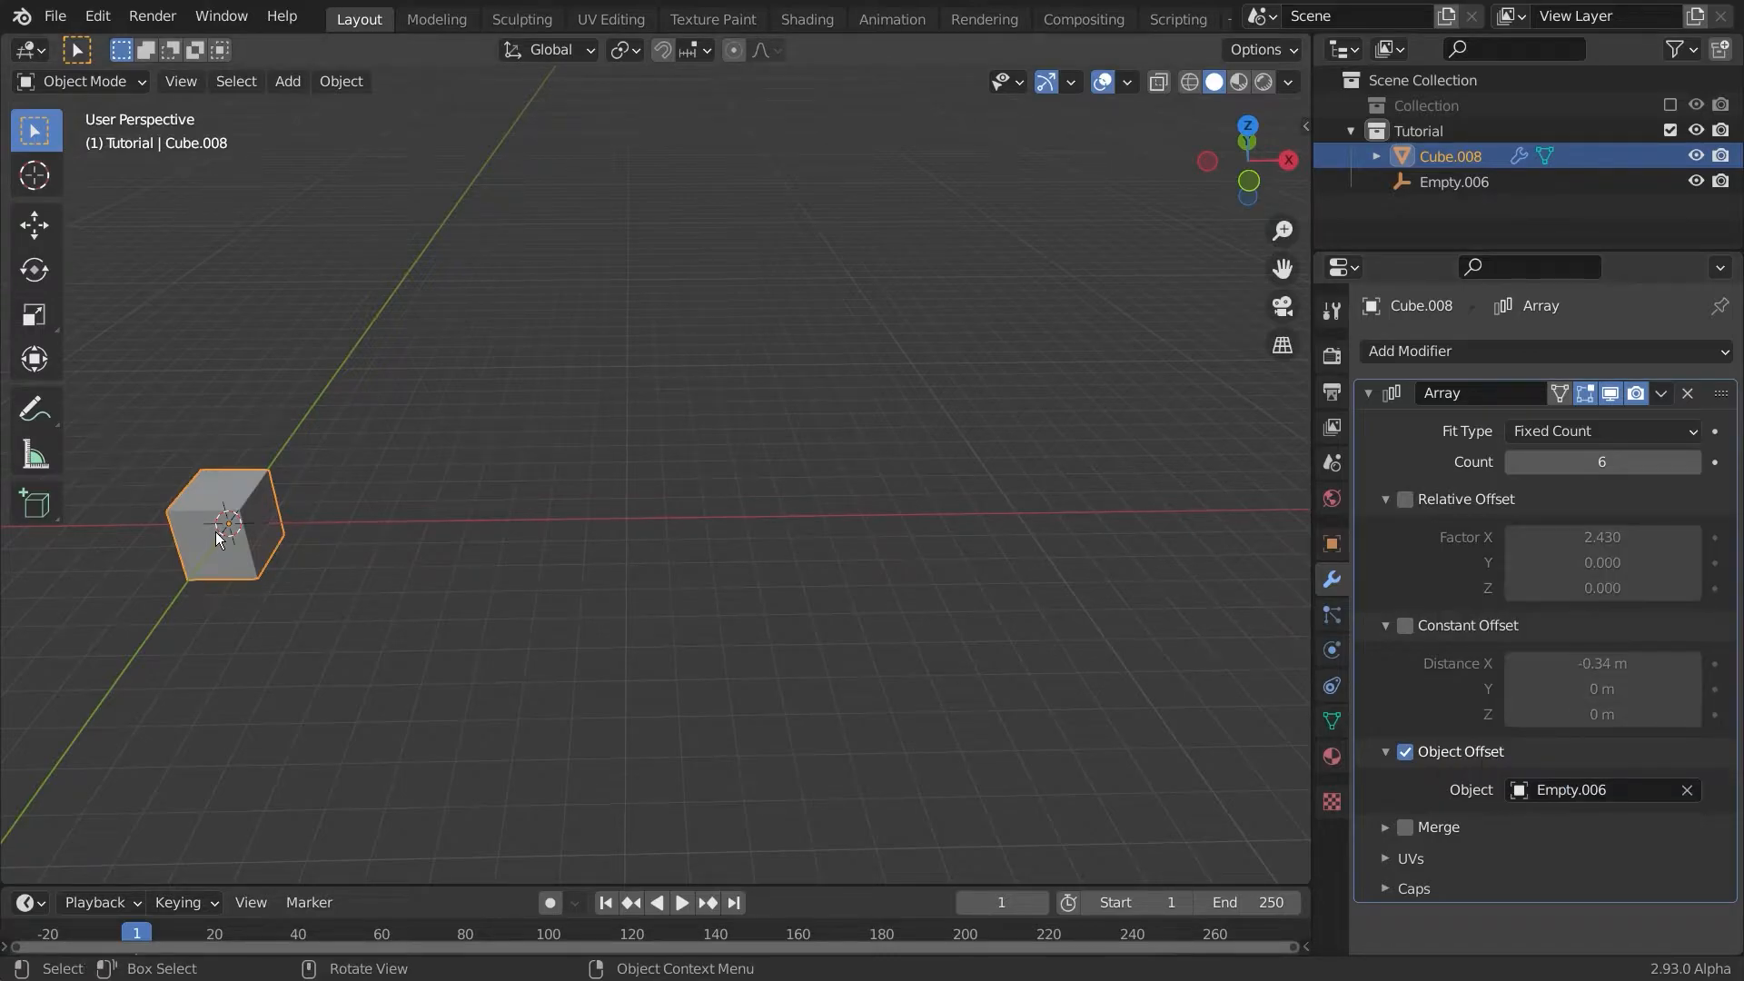
Step: Select the empty and move it by 205 to drive the copies' offset
left_click_drag(223, 534, 280, 531)
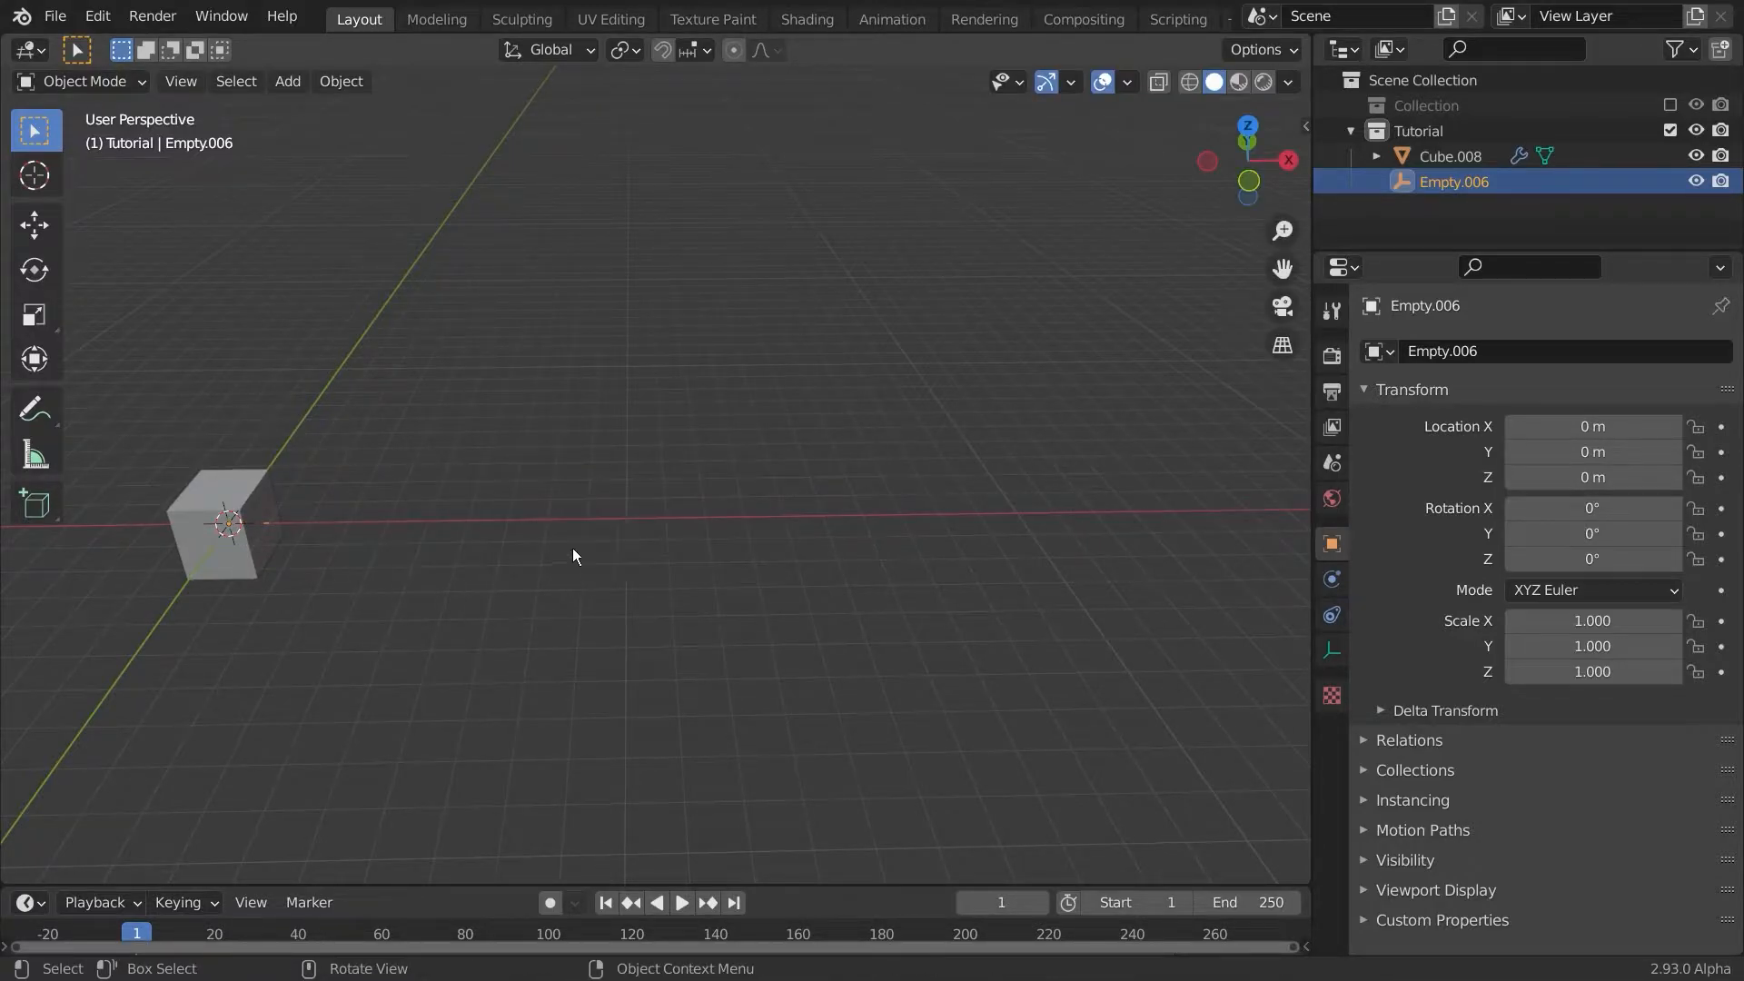
key("g")
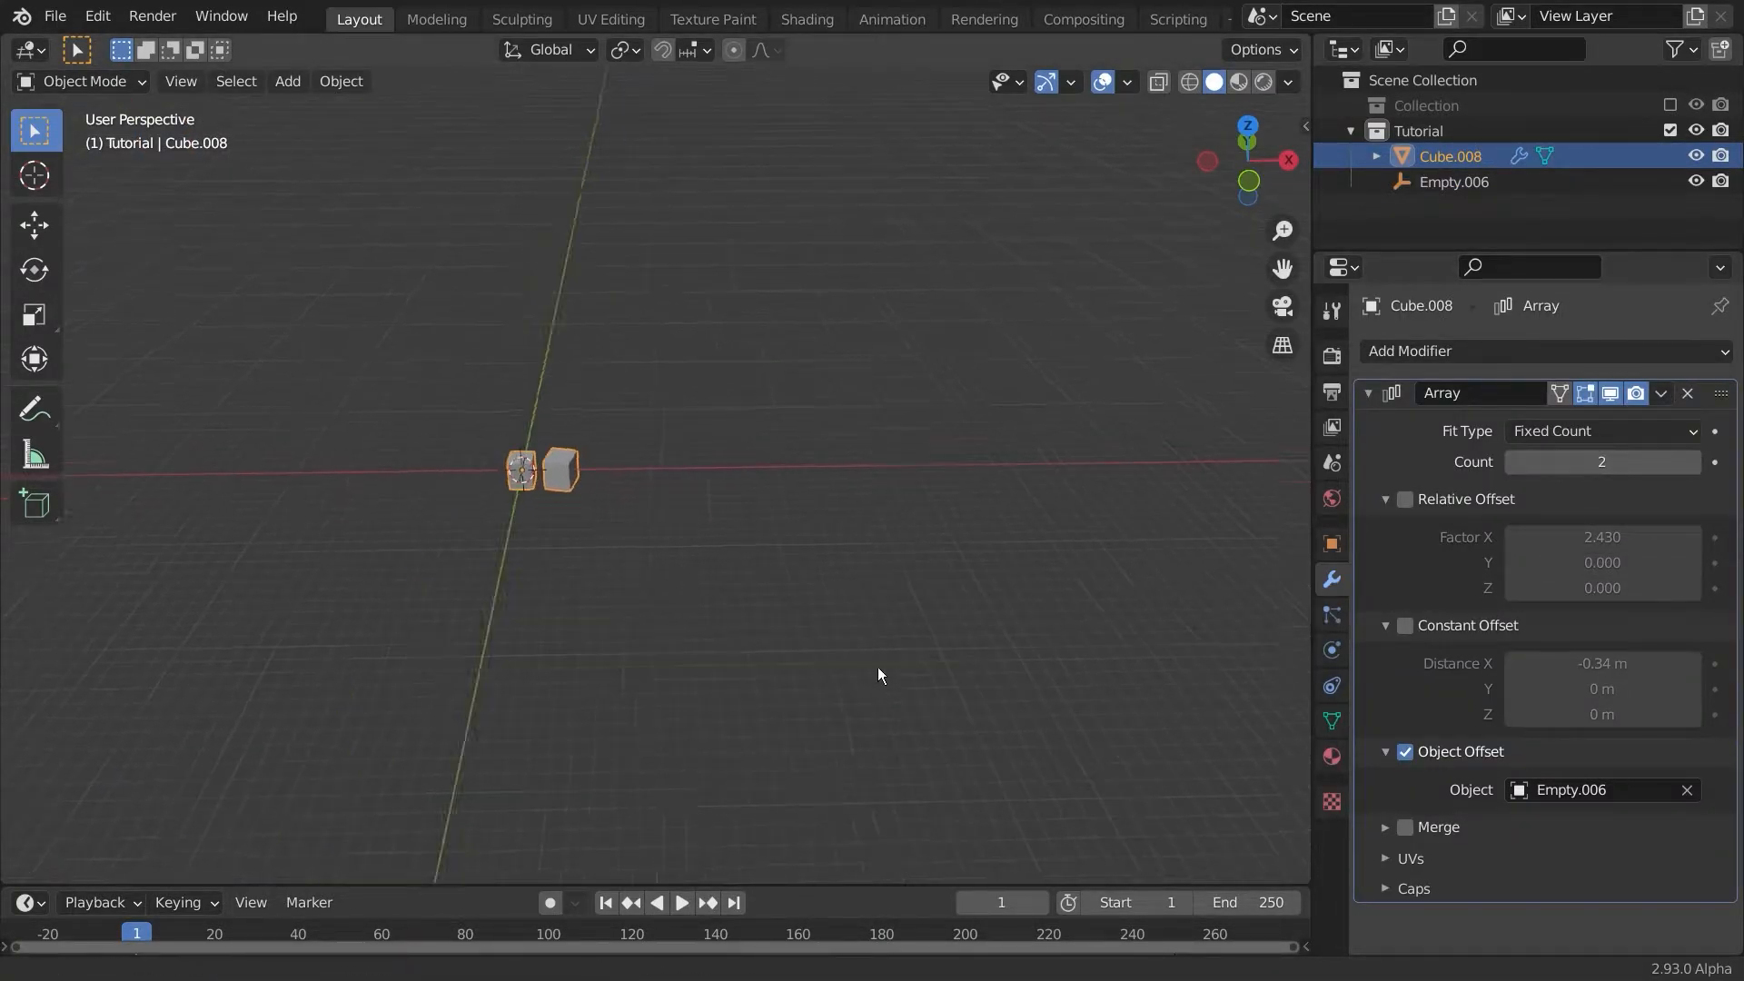
type("205")
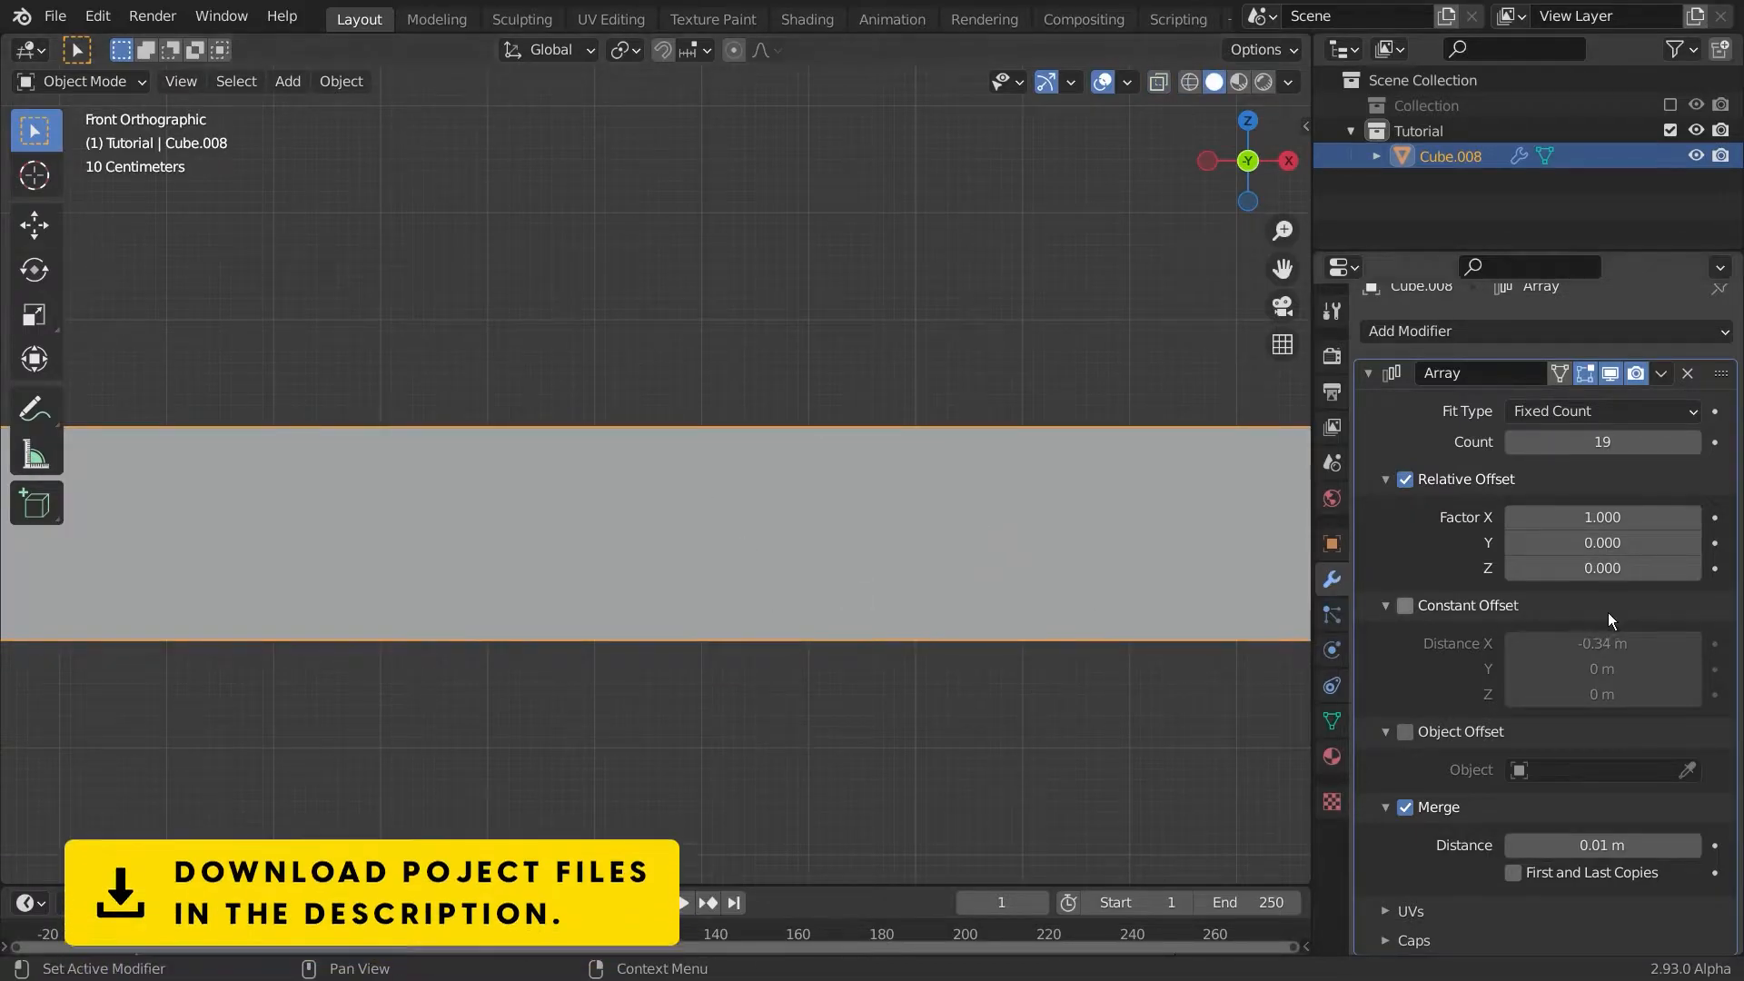
Step: Change an Array modifier setting to merge the 19 cube copies
left_click(1602, 515)
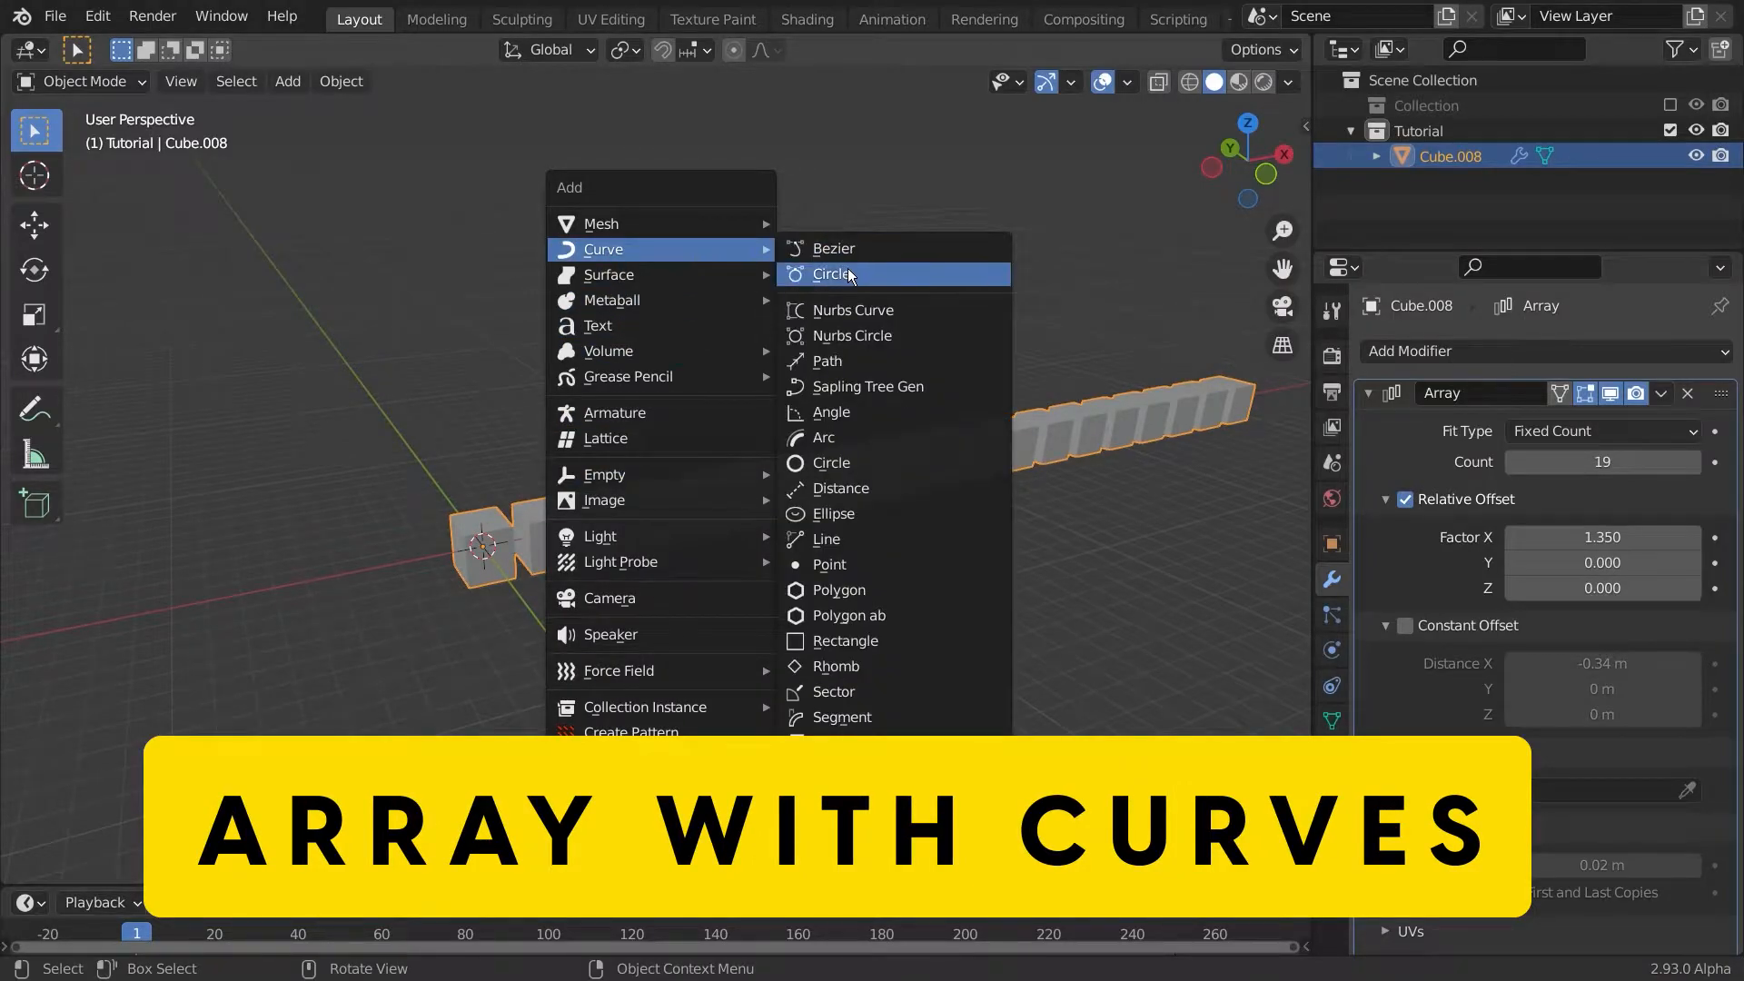
Step: Add a Bezier circle and give the cube array a Curve modifier using it
left_click(832, 274)
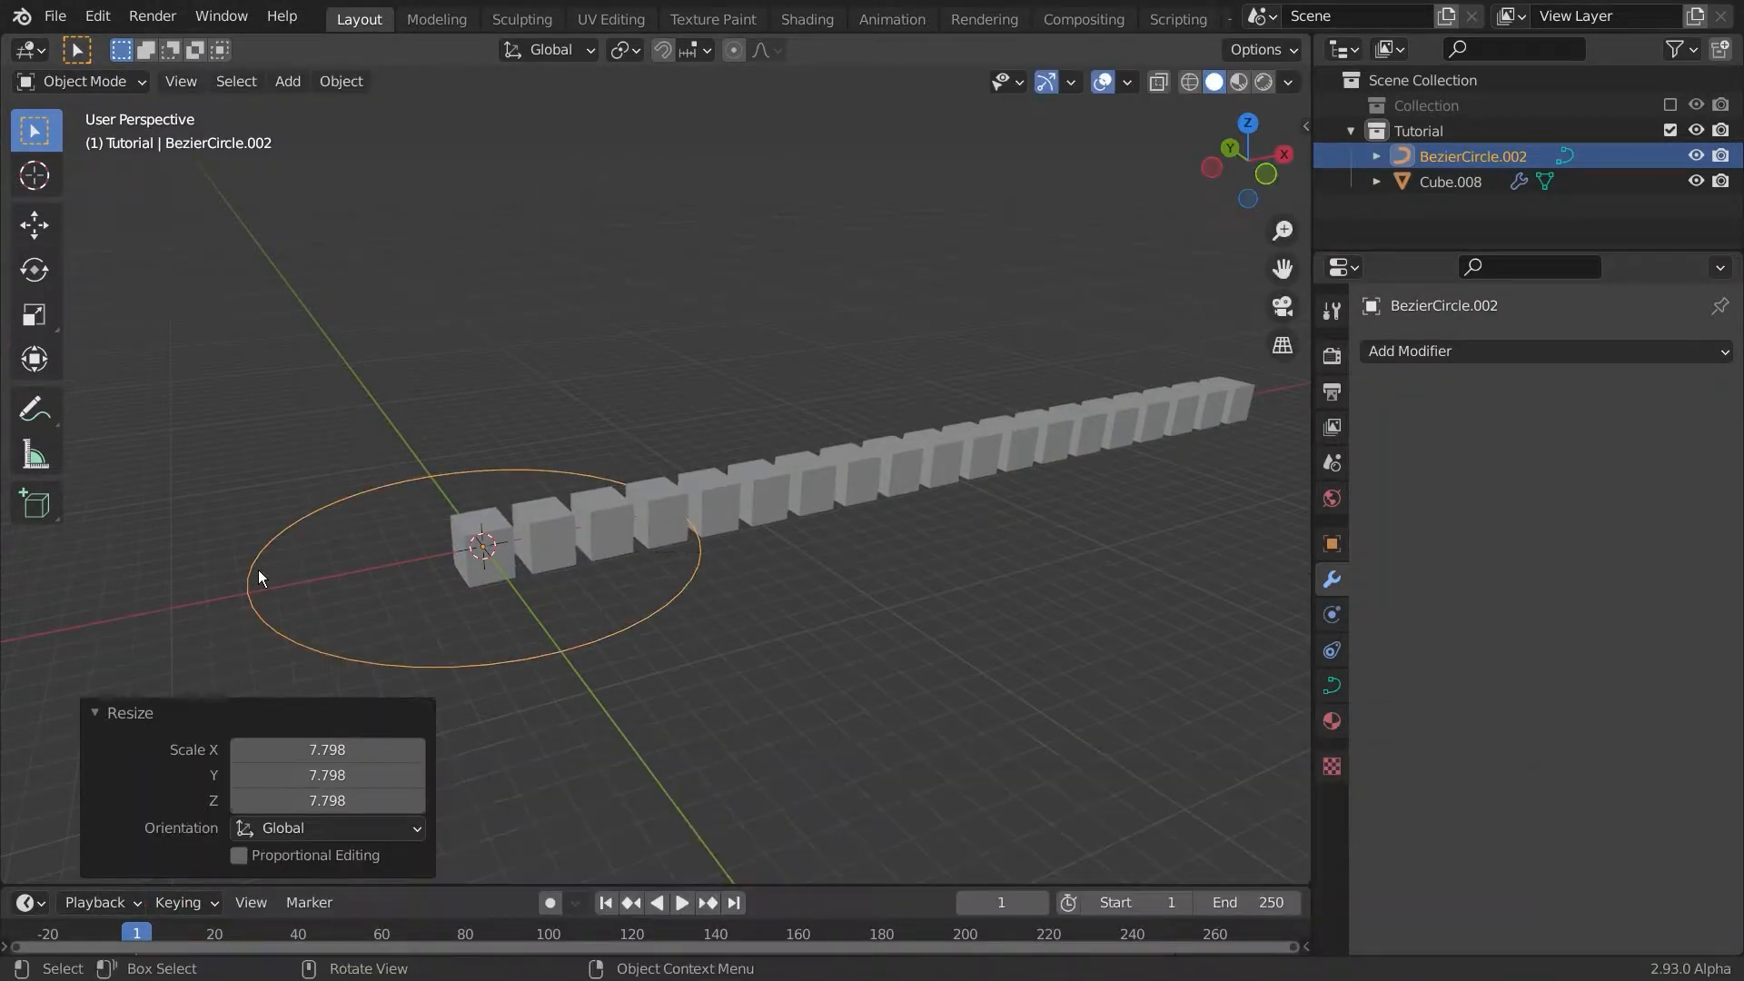
left_click(1449, 181)
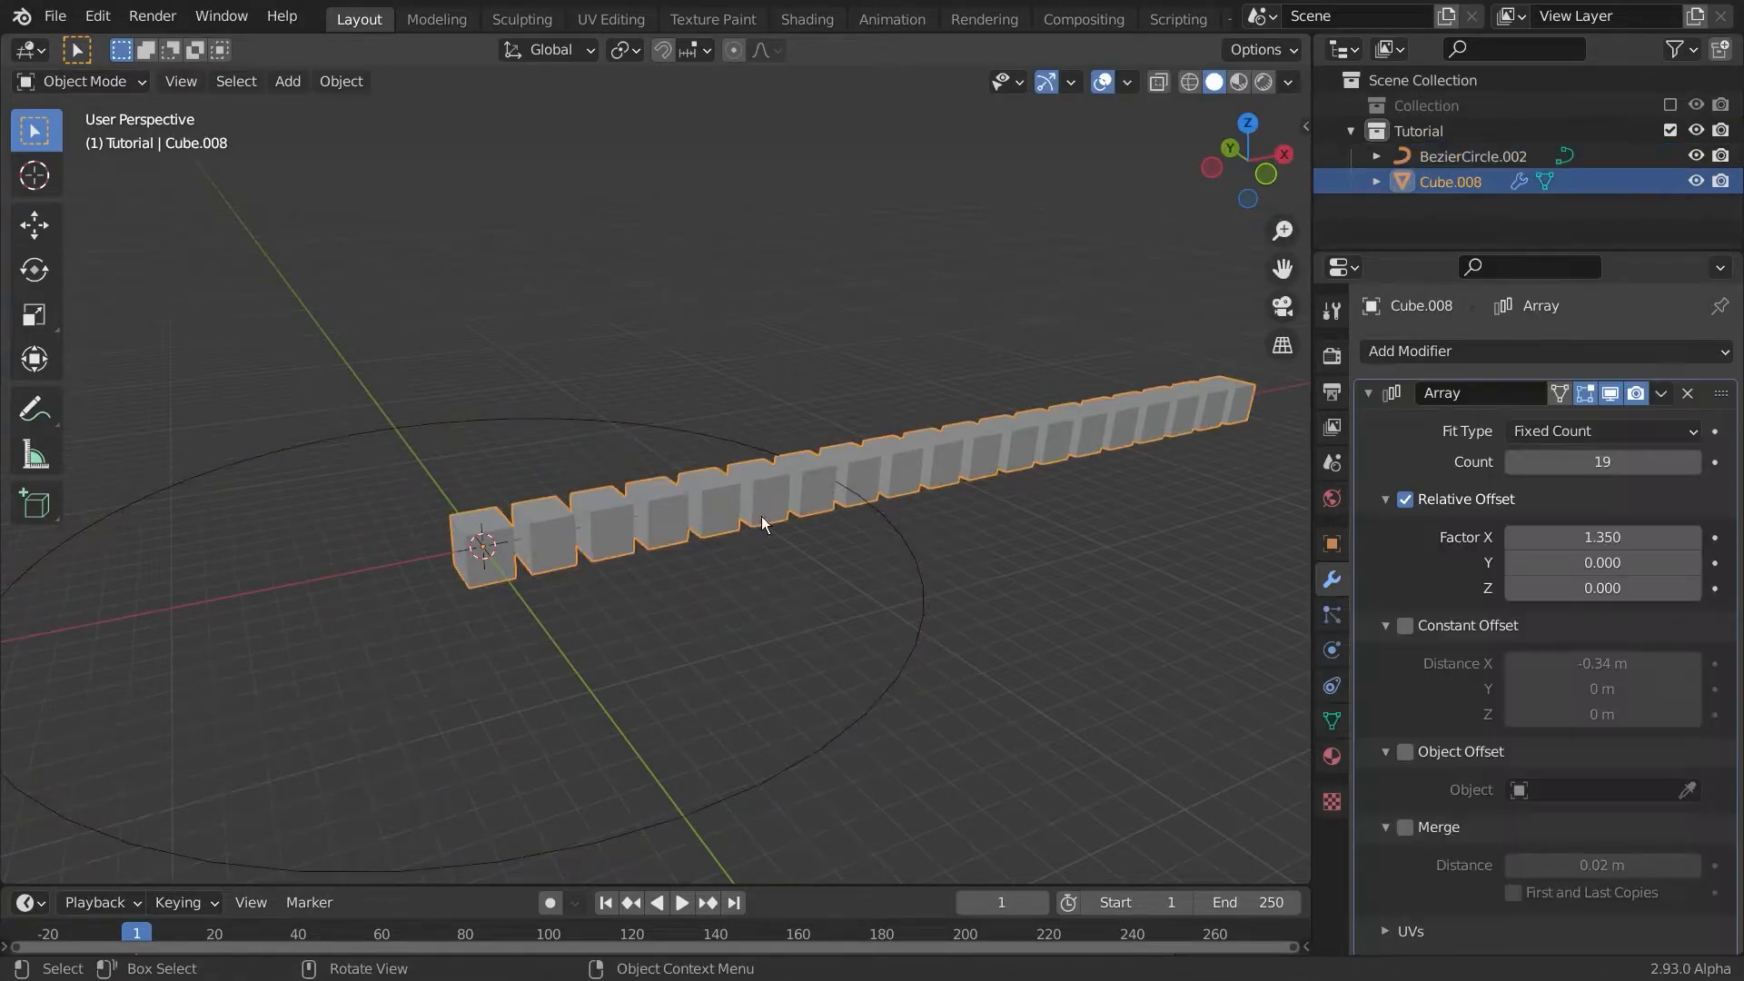
left_click(1411, 350)
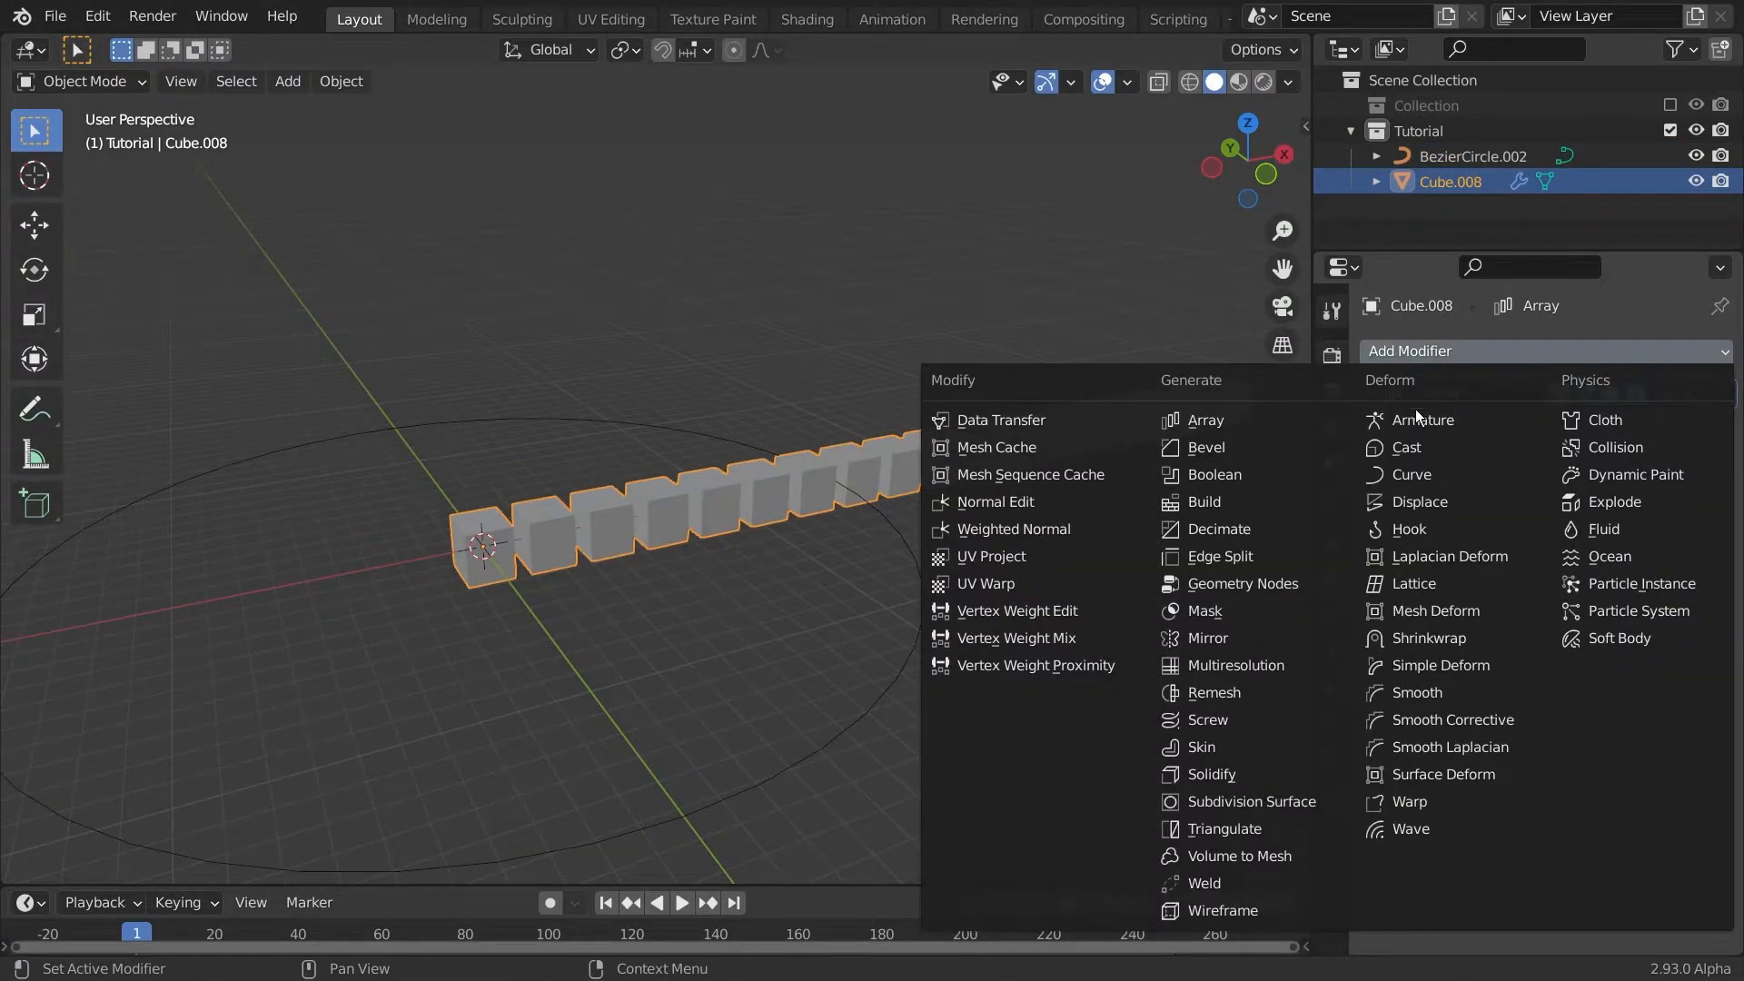
left_click(1411, 474)
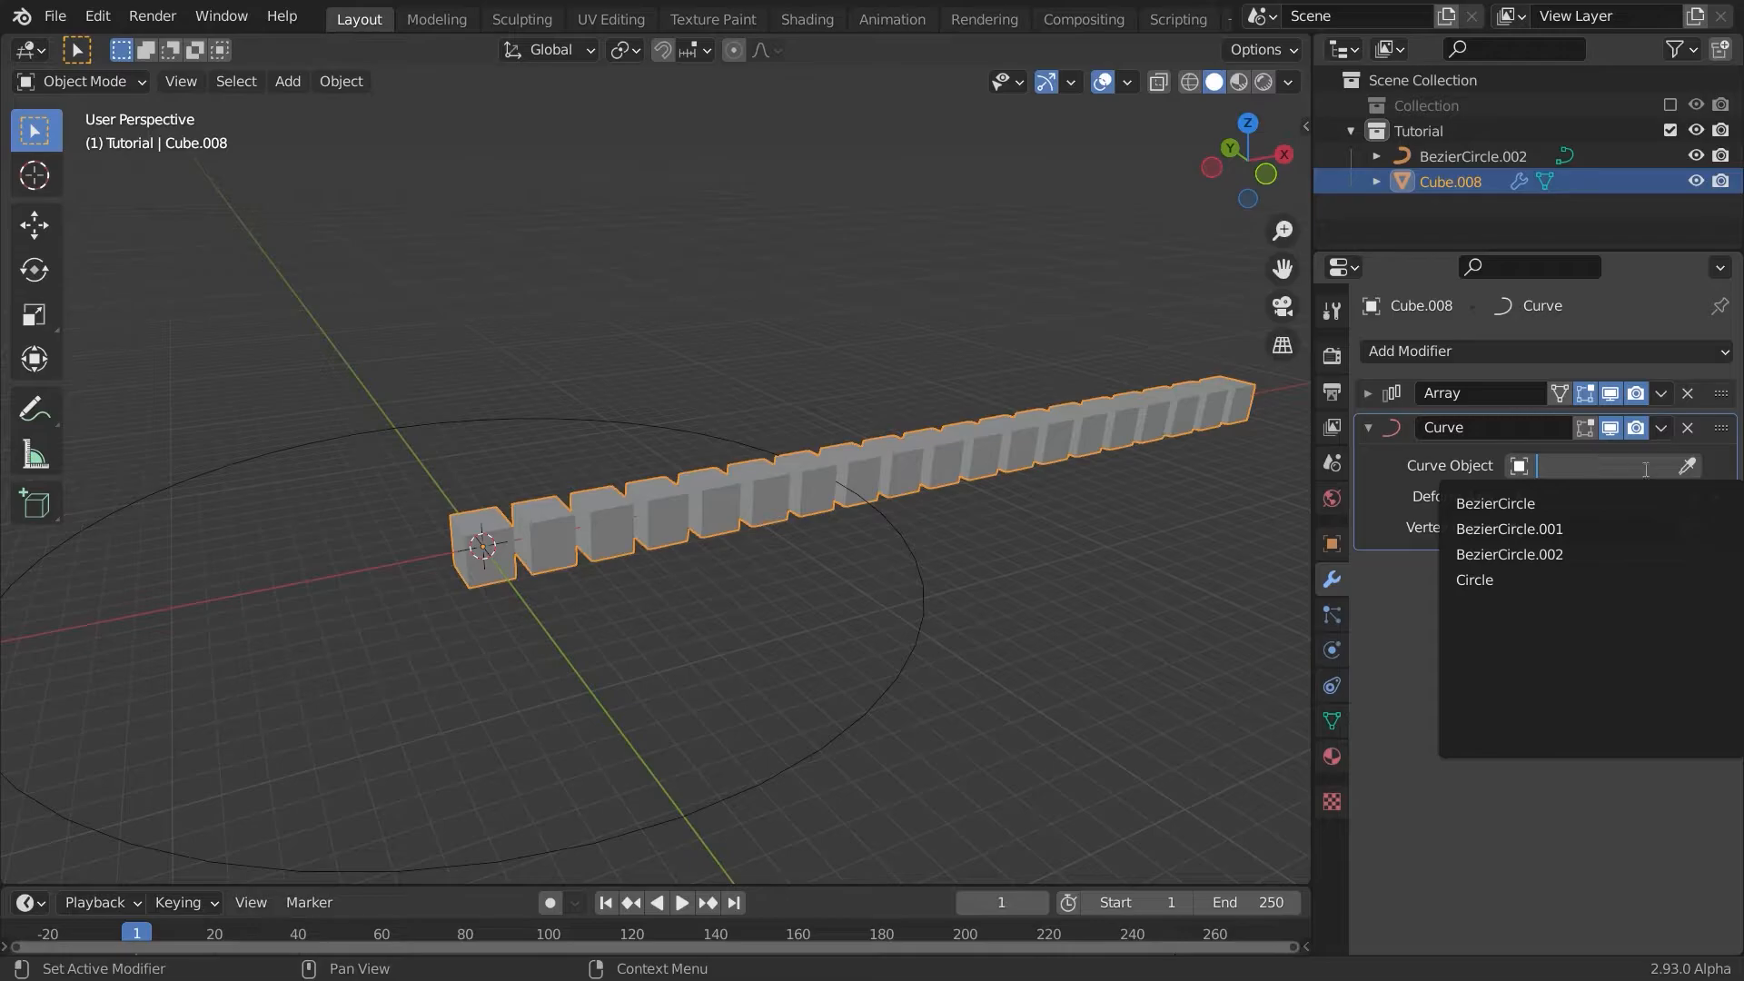
left_click(1685, 465)
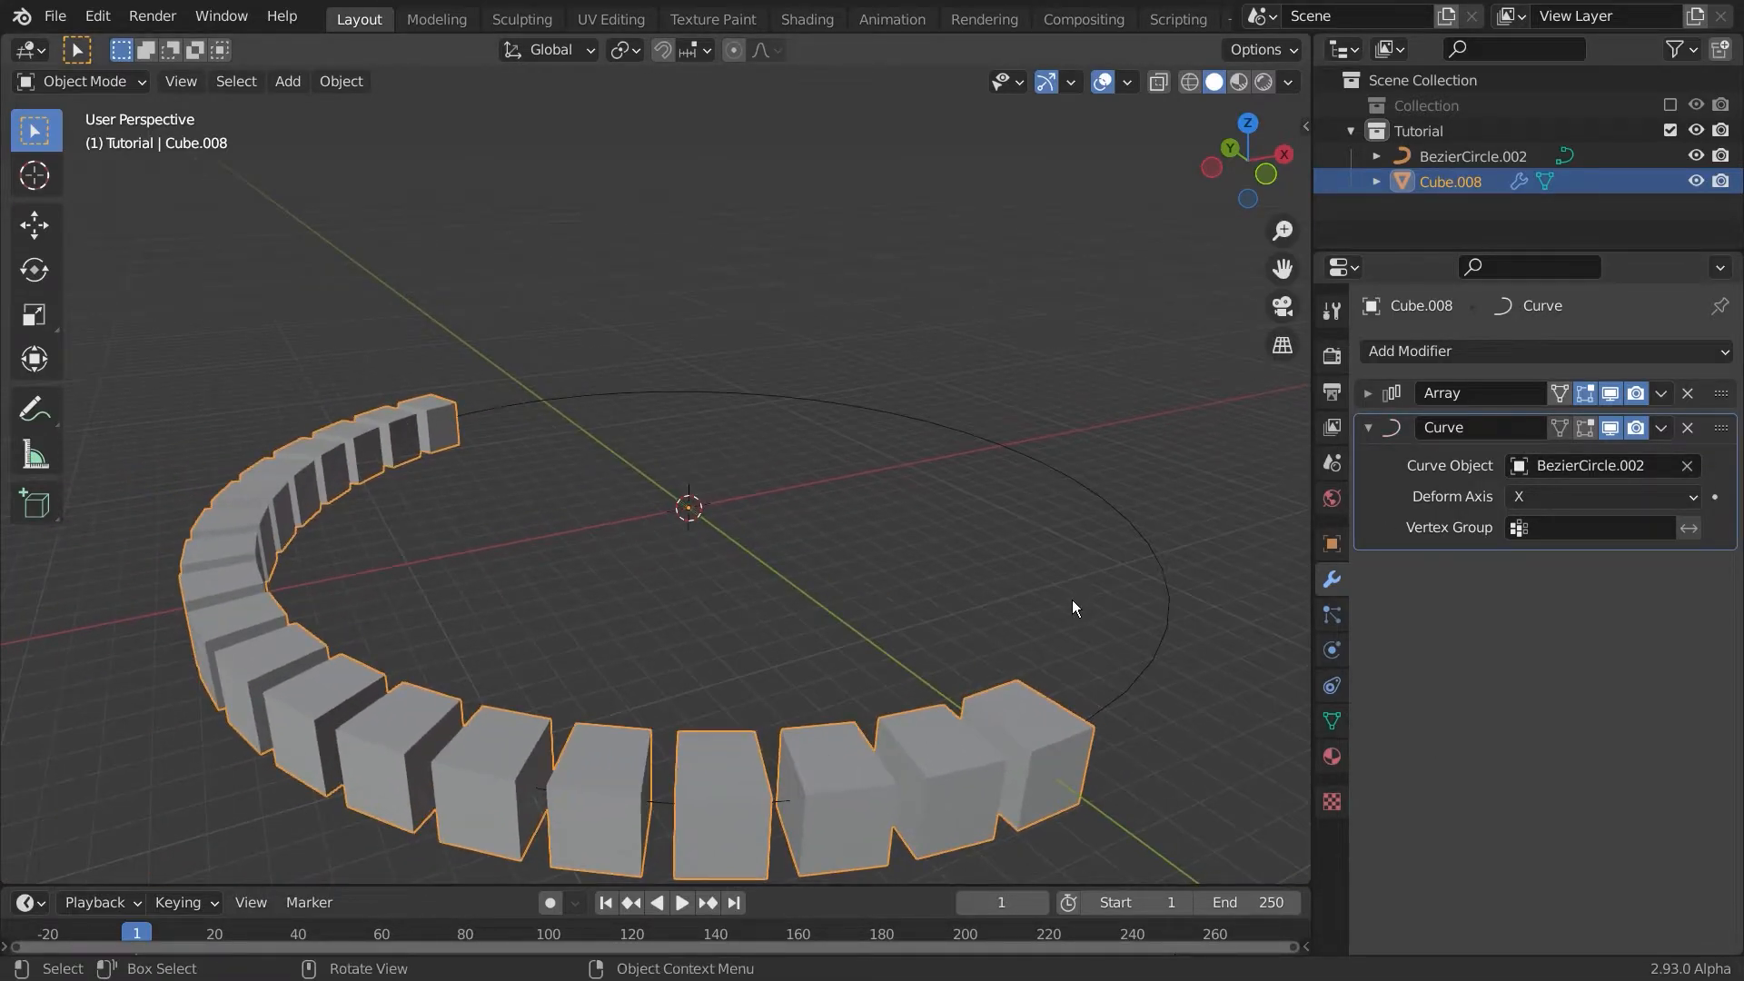
Step: Set the Array fit type to Fit Curve and widen relative offset X to 1.32
left_click(1601, 431)
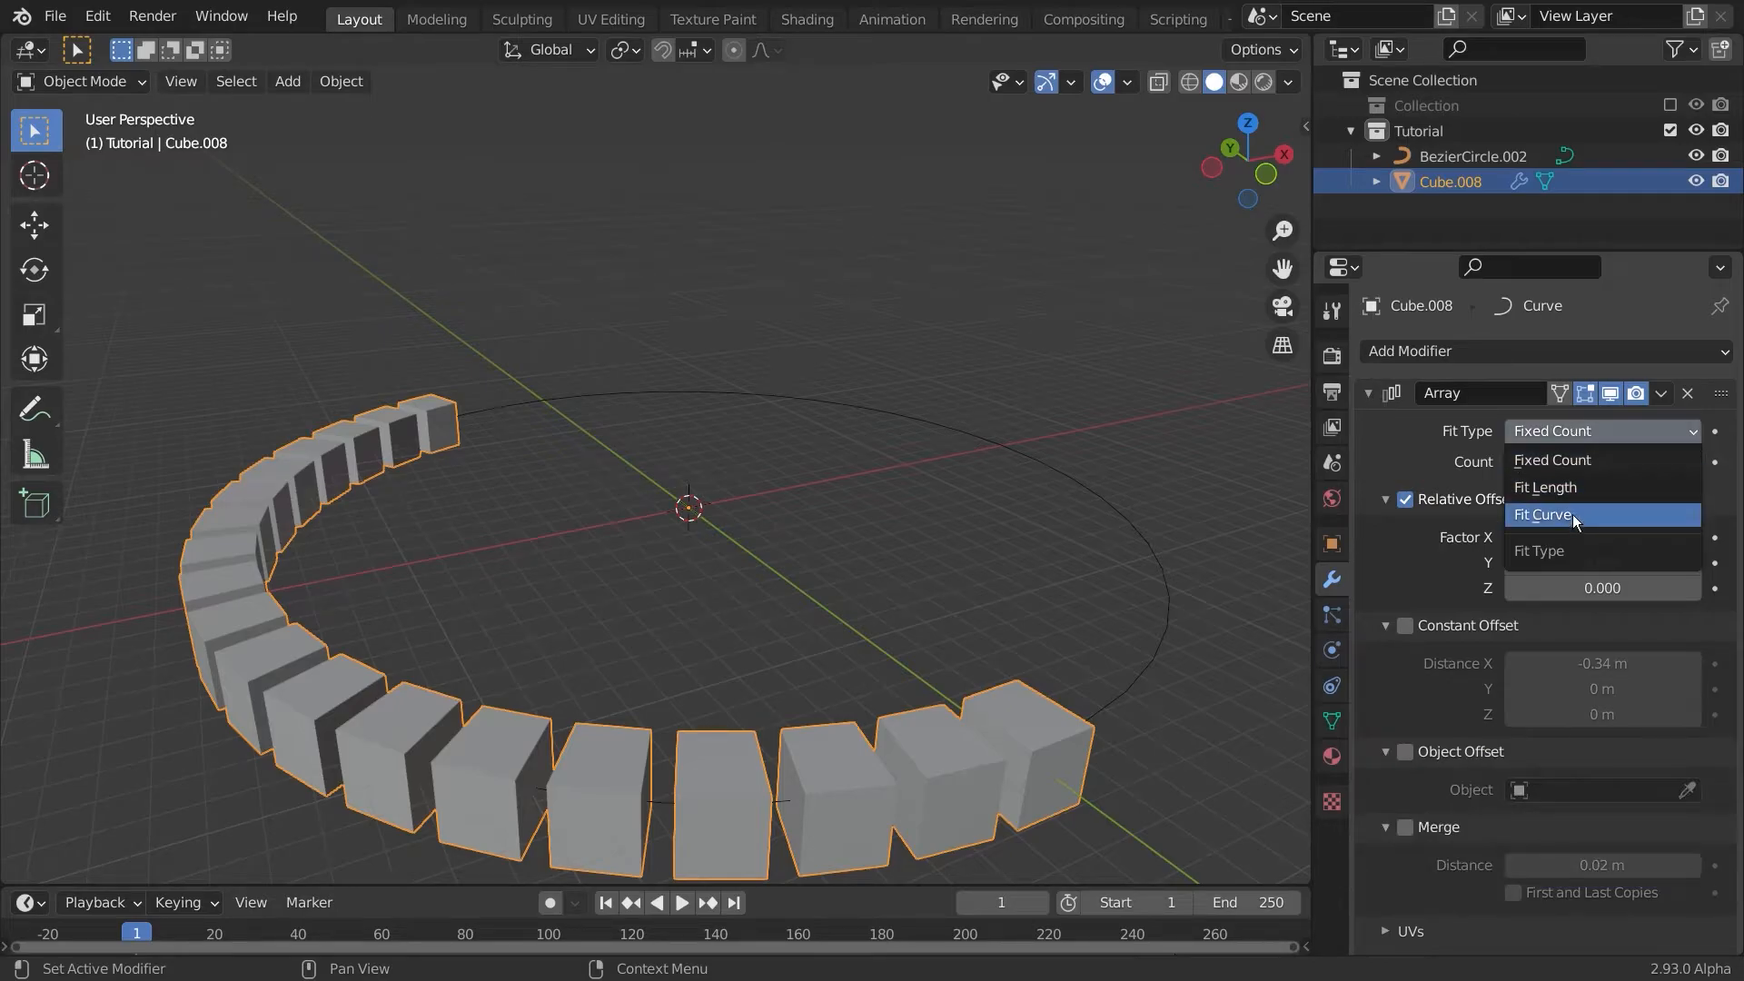
left_click(1541, 514)
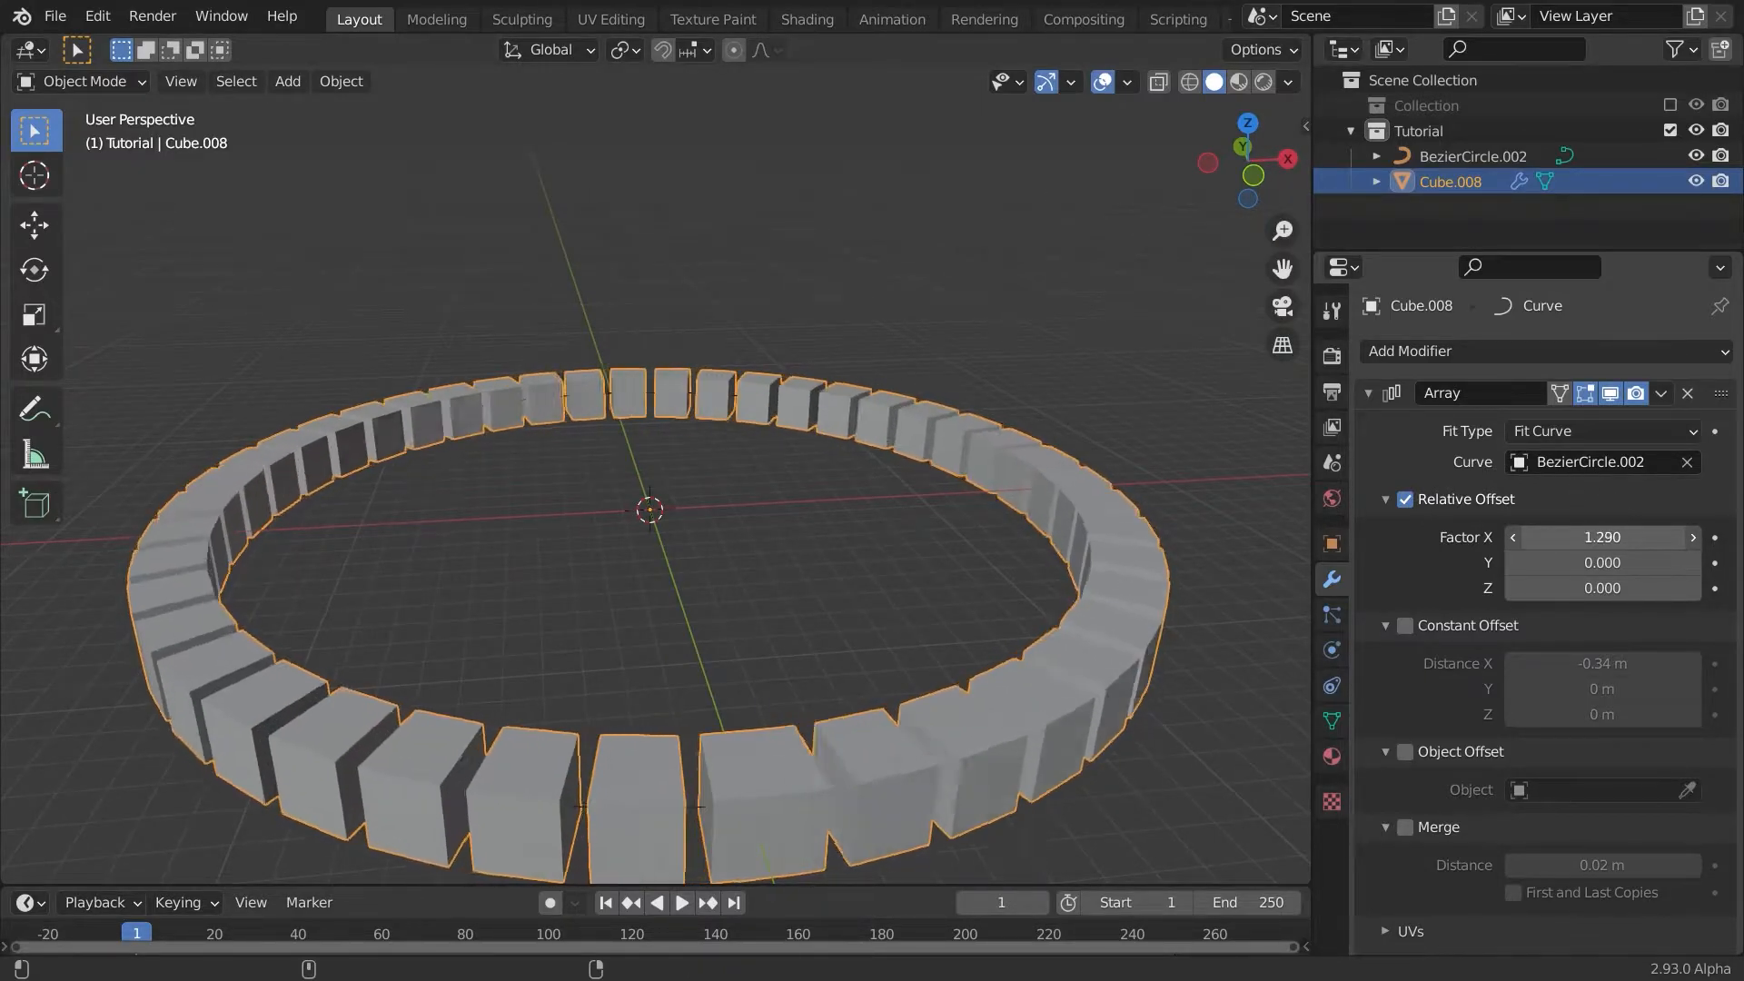
left_click_drag(1601, 536, 1645, 537)
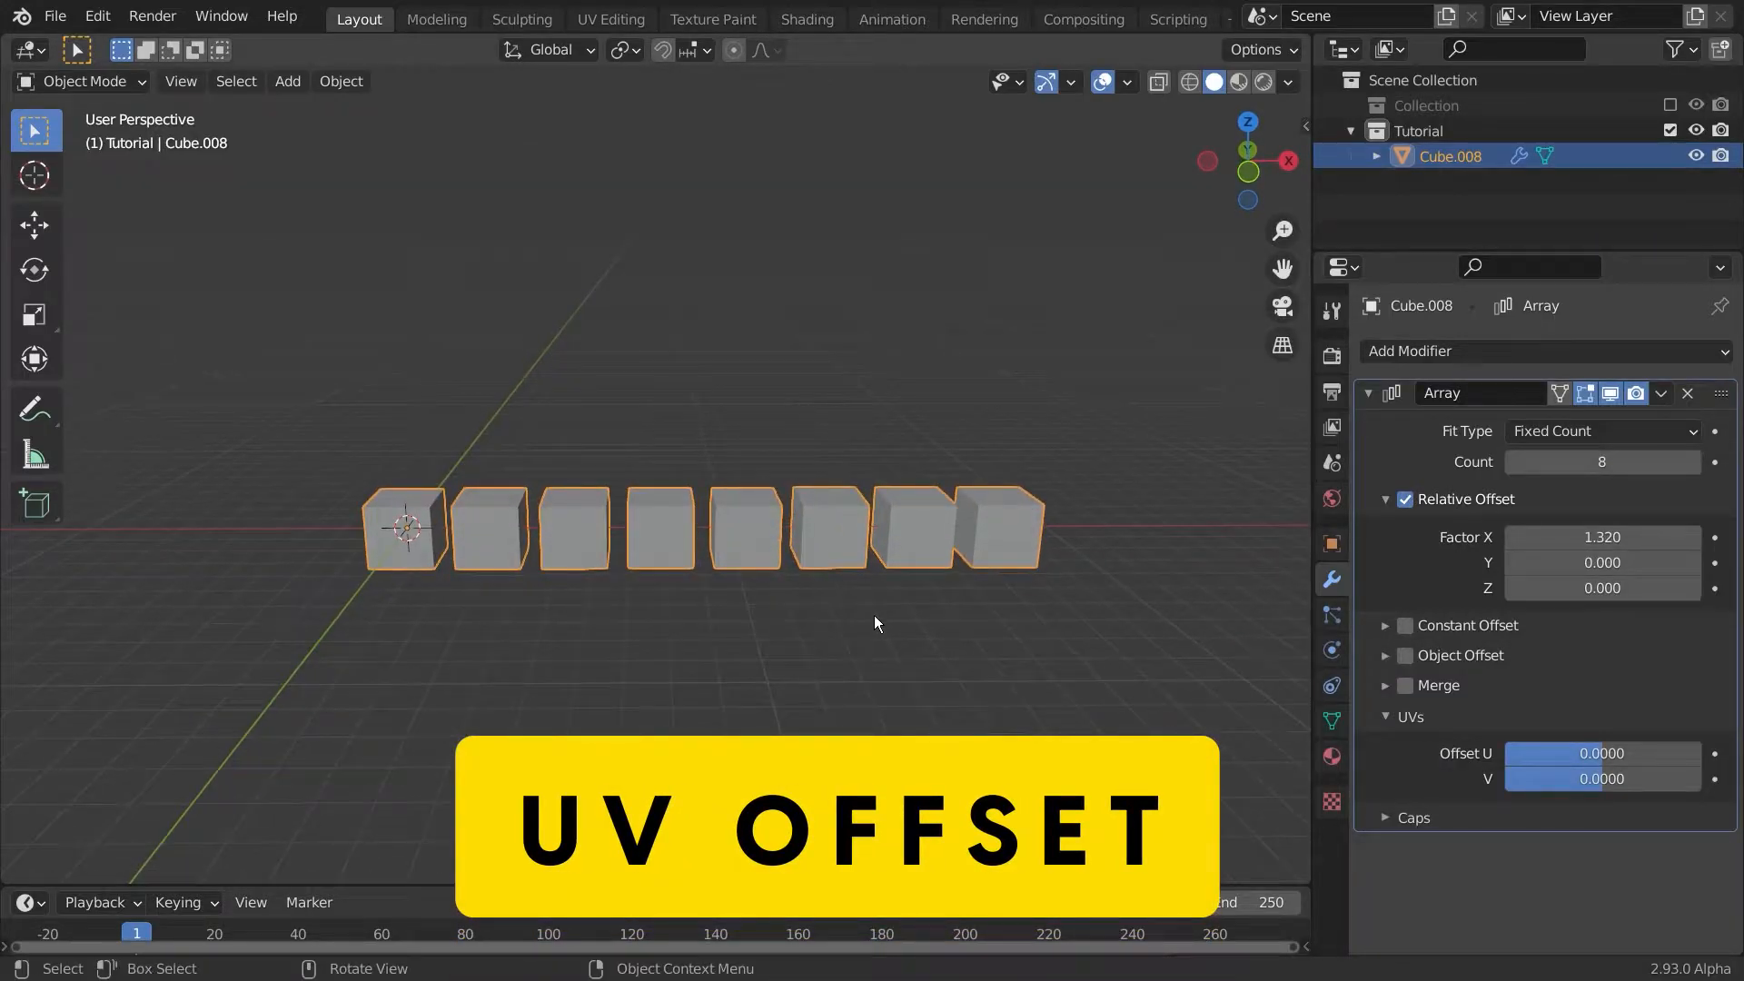
mouse_move(869, 611)
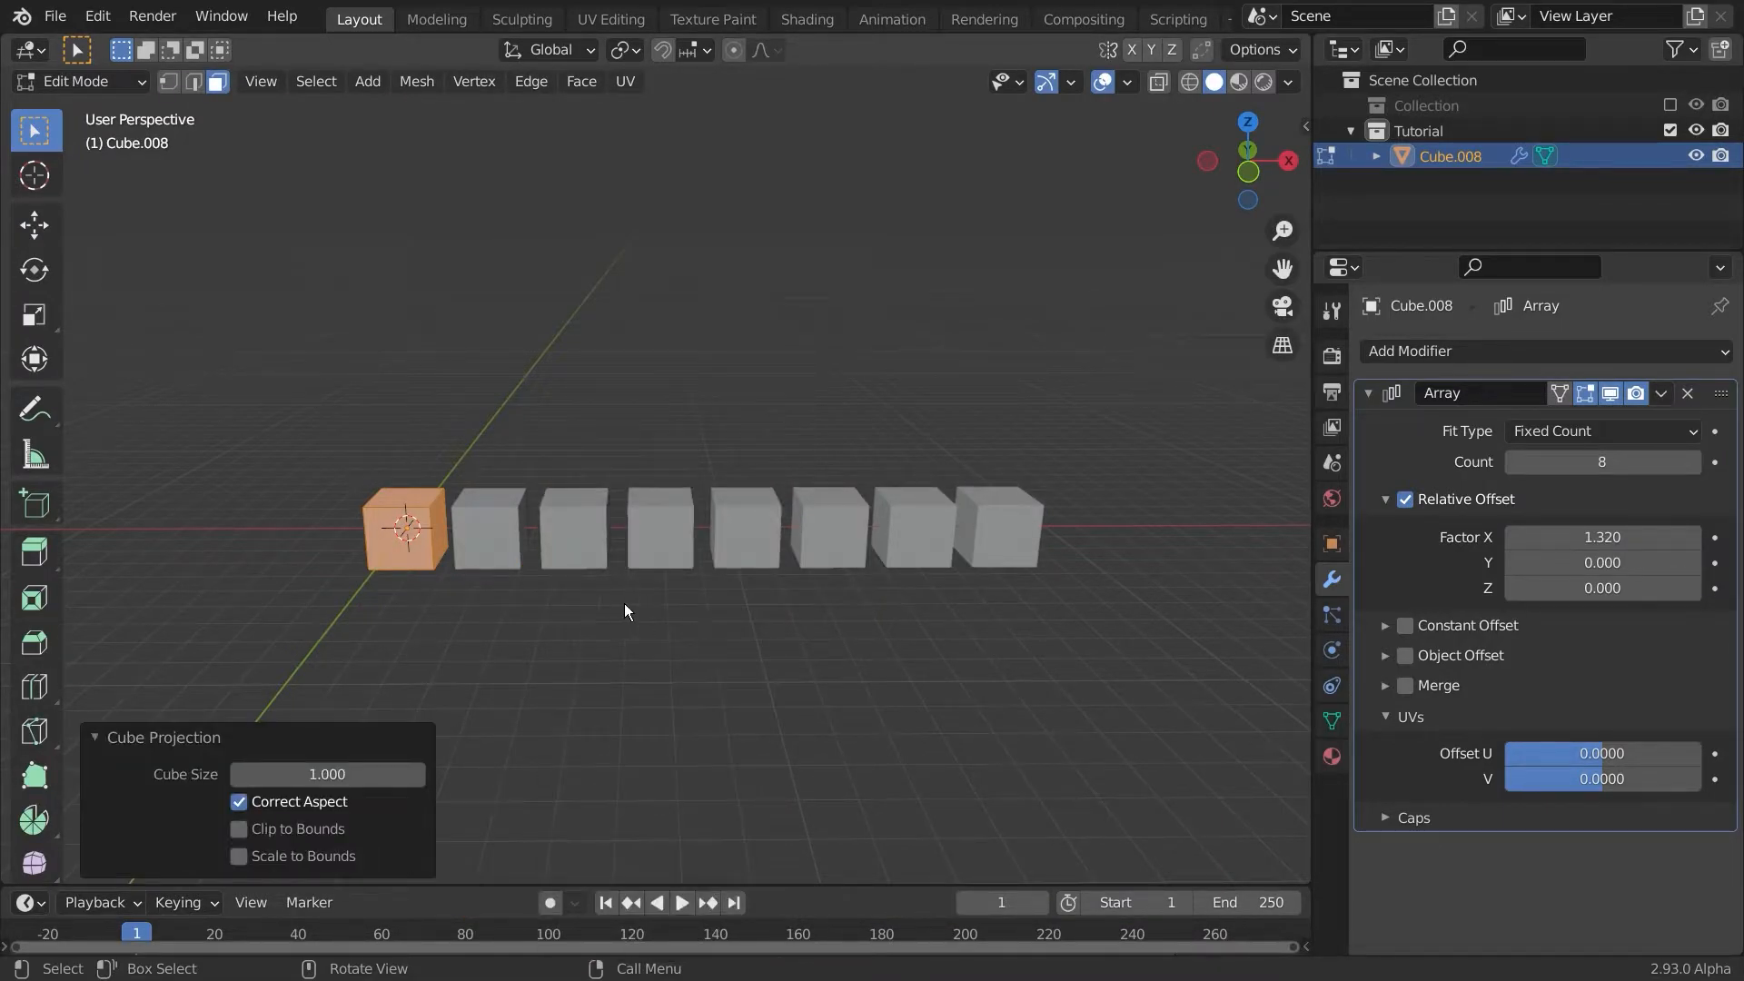
Step: Switch to the Shading workspace
left_click(807, 19)
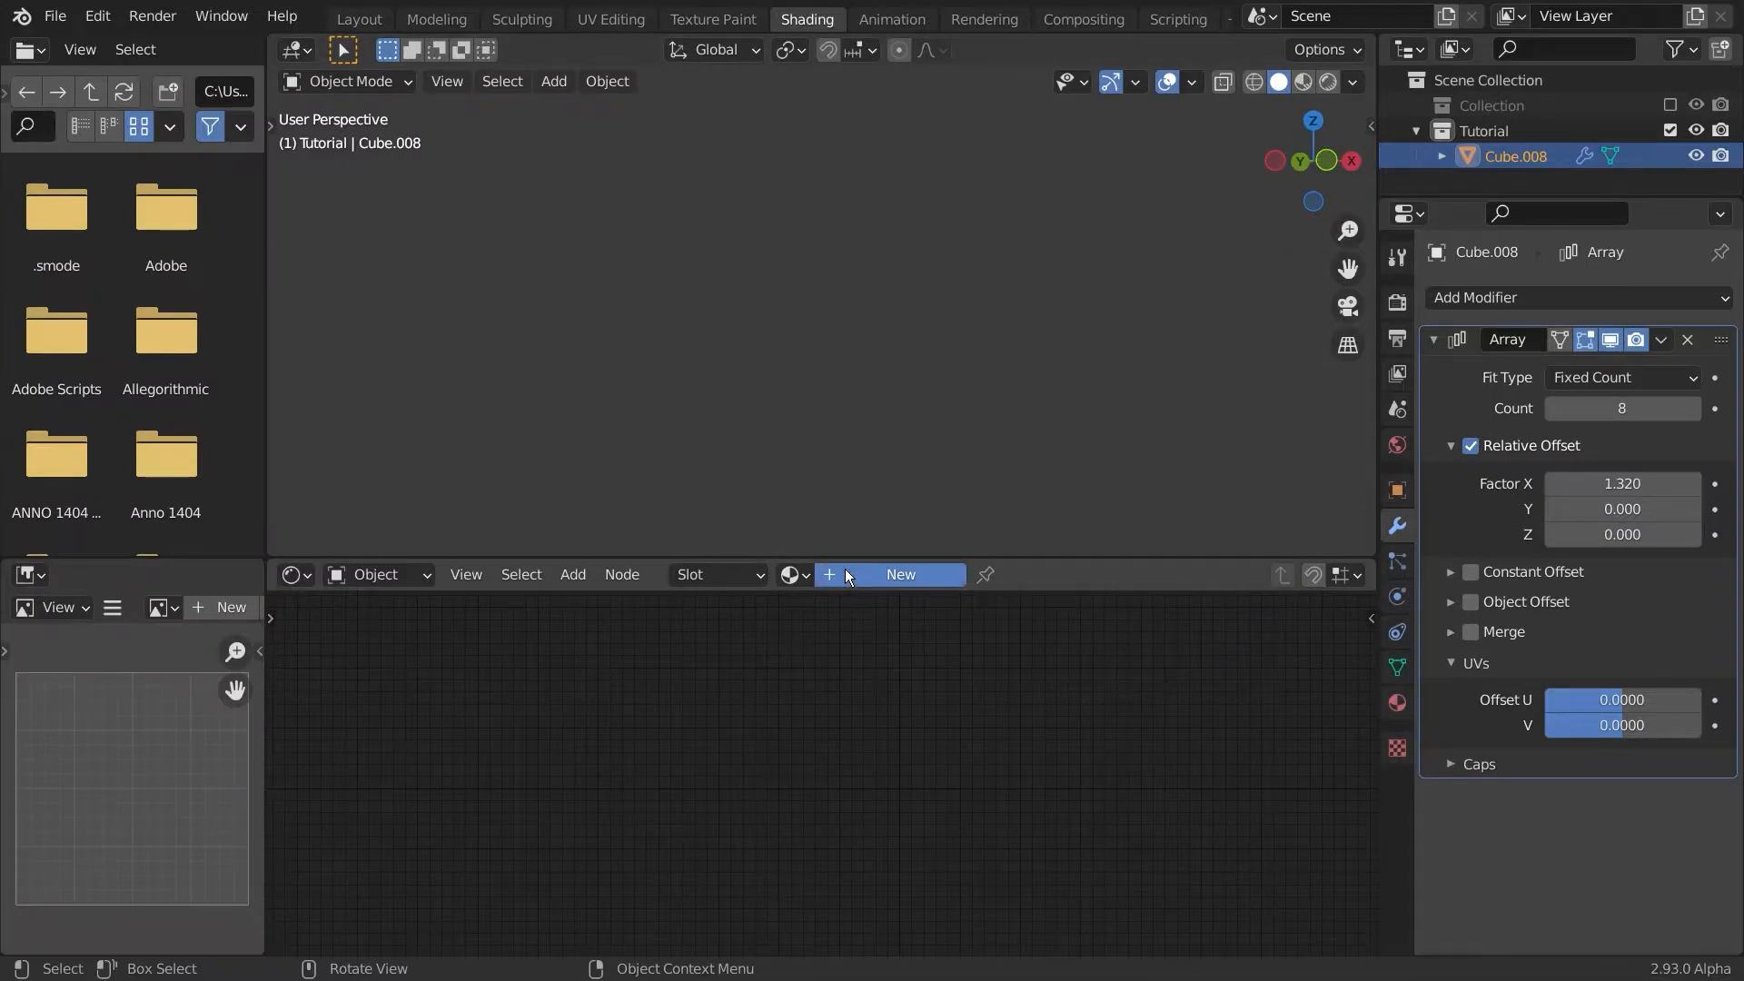
Step: Create a new material for the cube and add a Checker Texture node
left_click(900, 574)
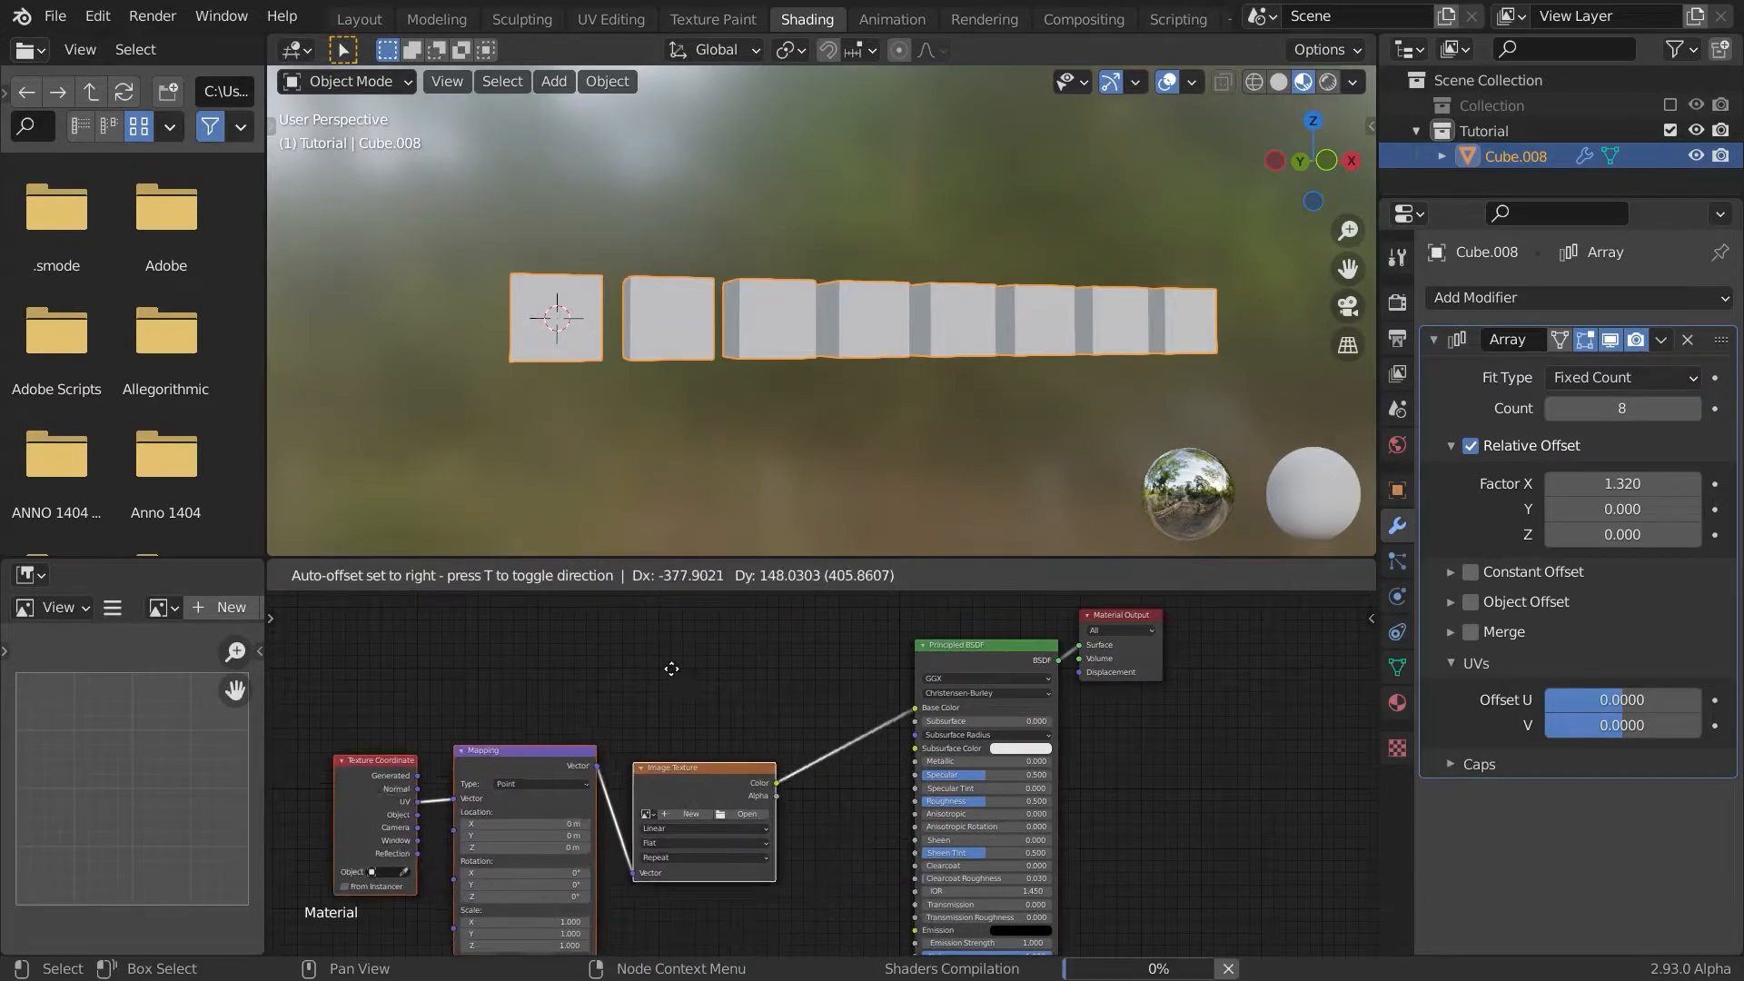
type("che")
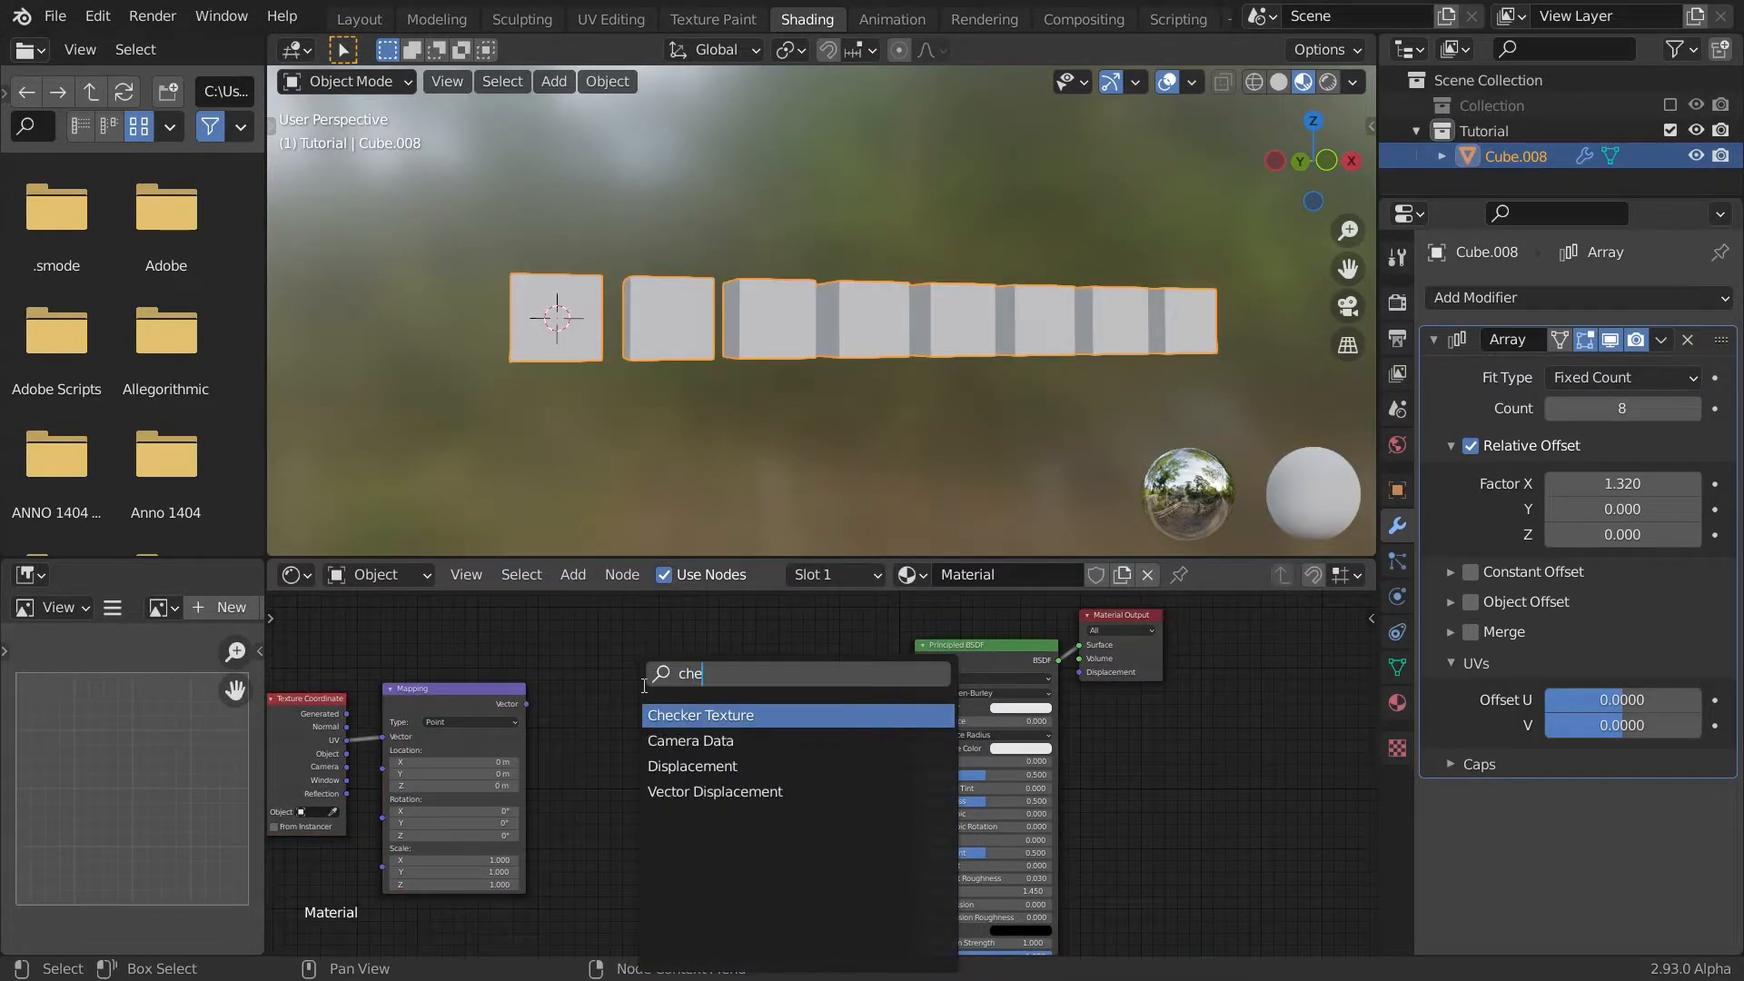
left_click(700, 713)
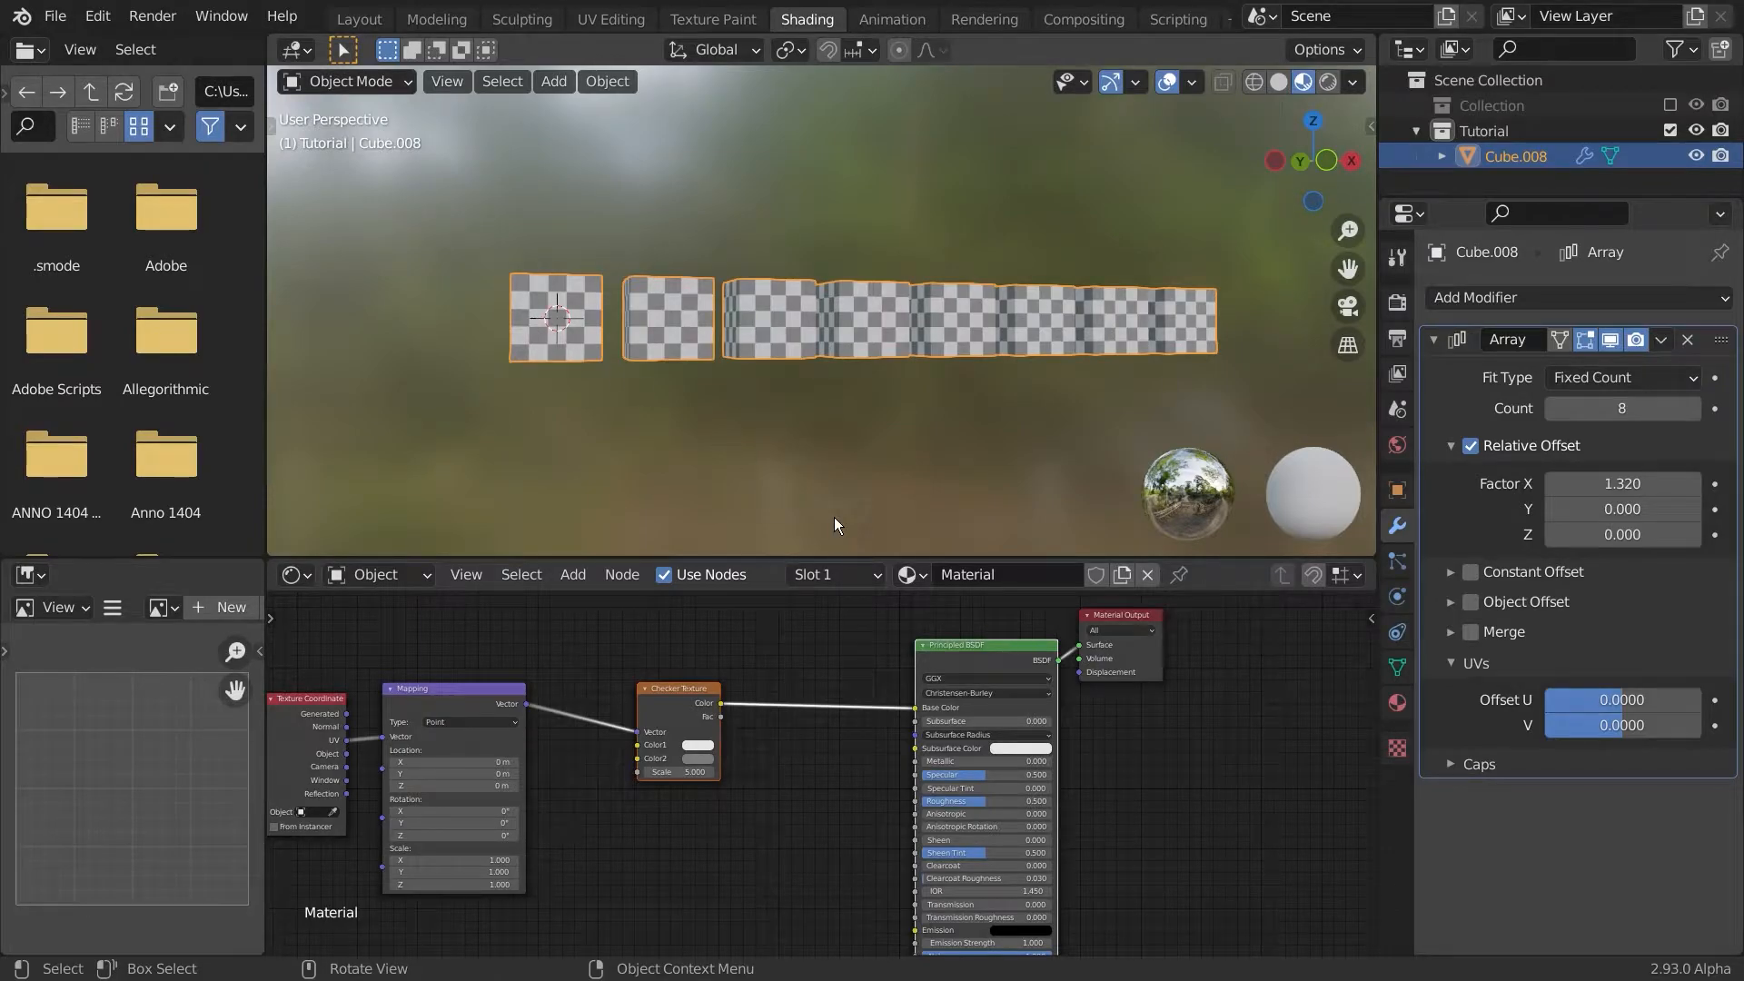
Step: Shift the Array's UV Offset U and V values, then return to the Layout workspace
left_click_drag(1624, 699, 1601, 699)
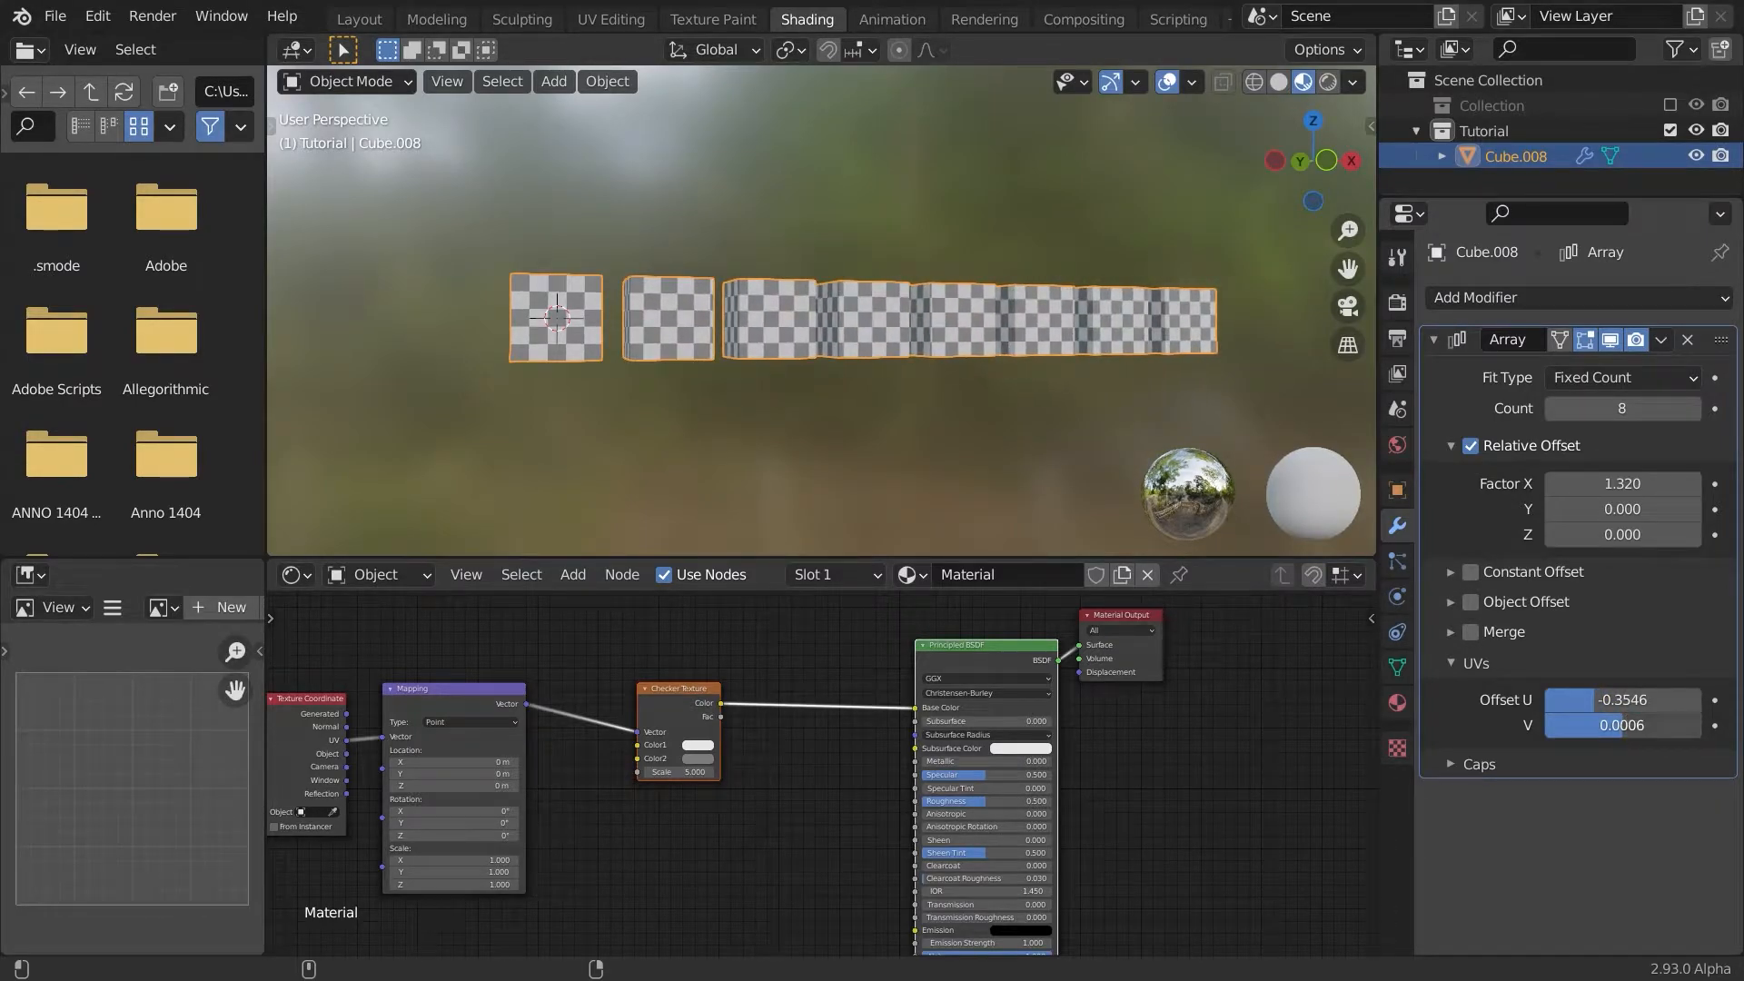
left_click_drag(1620, 724, 1620, 712)
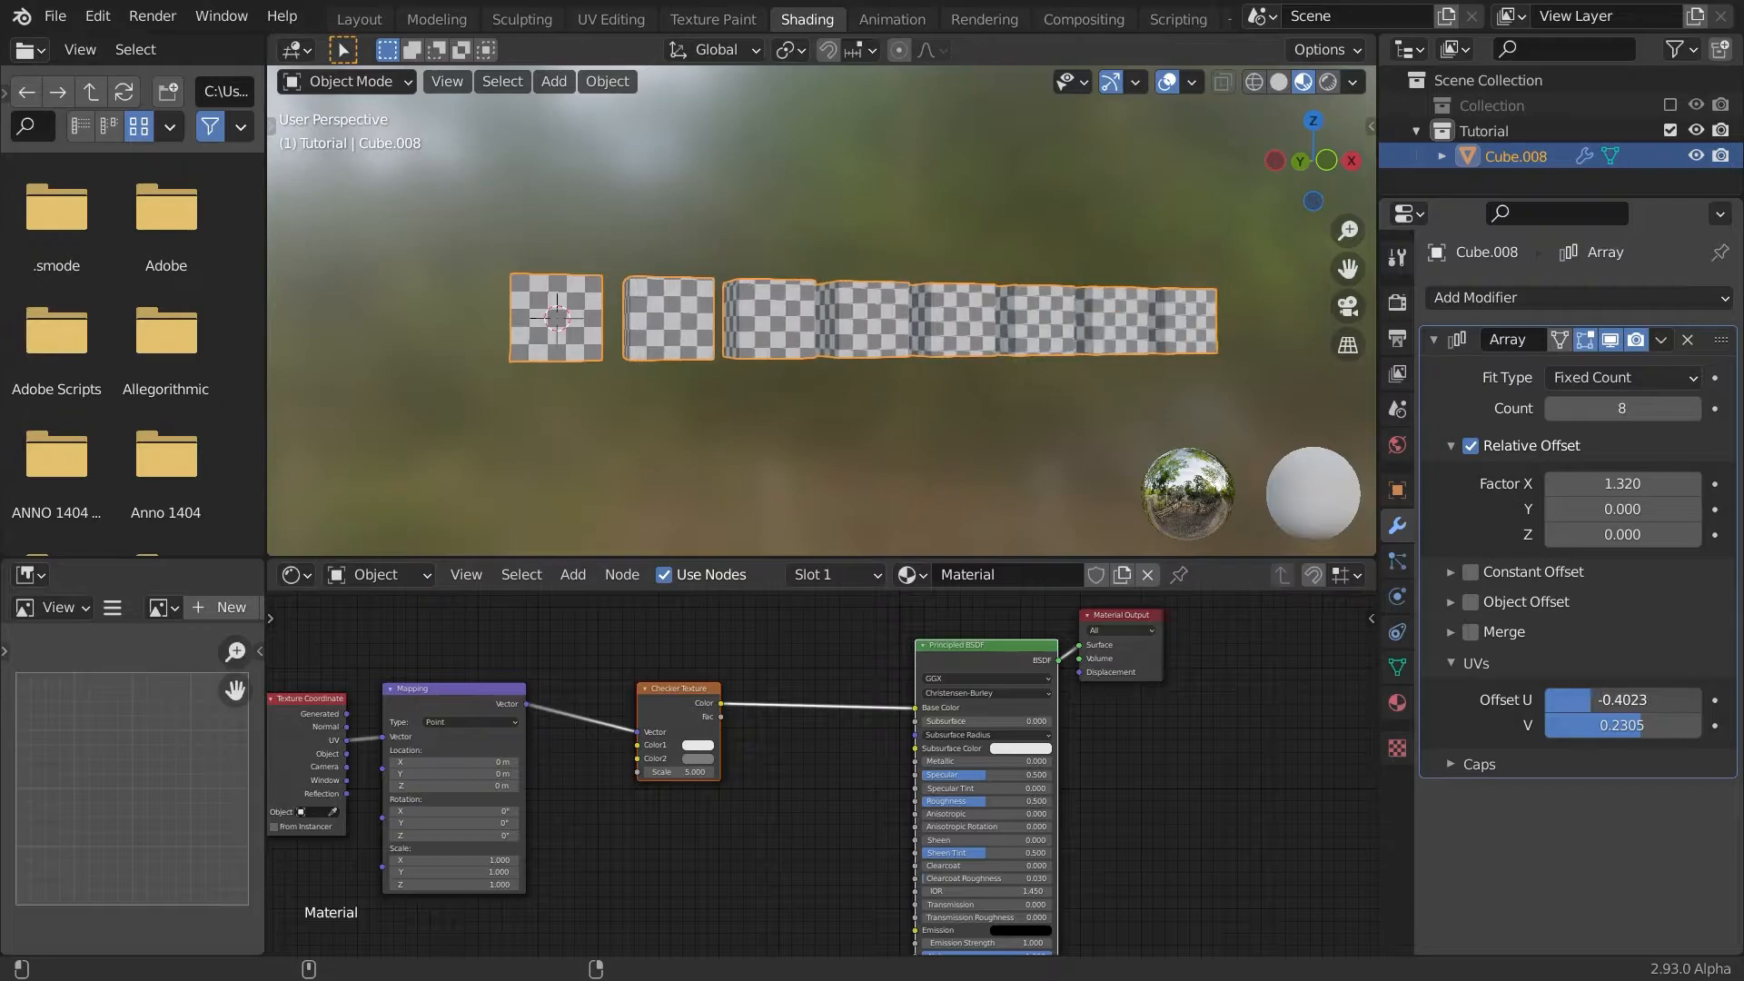
left_click(357, 19)
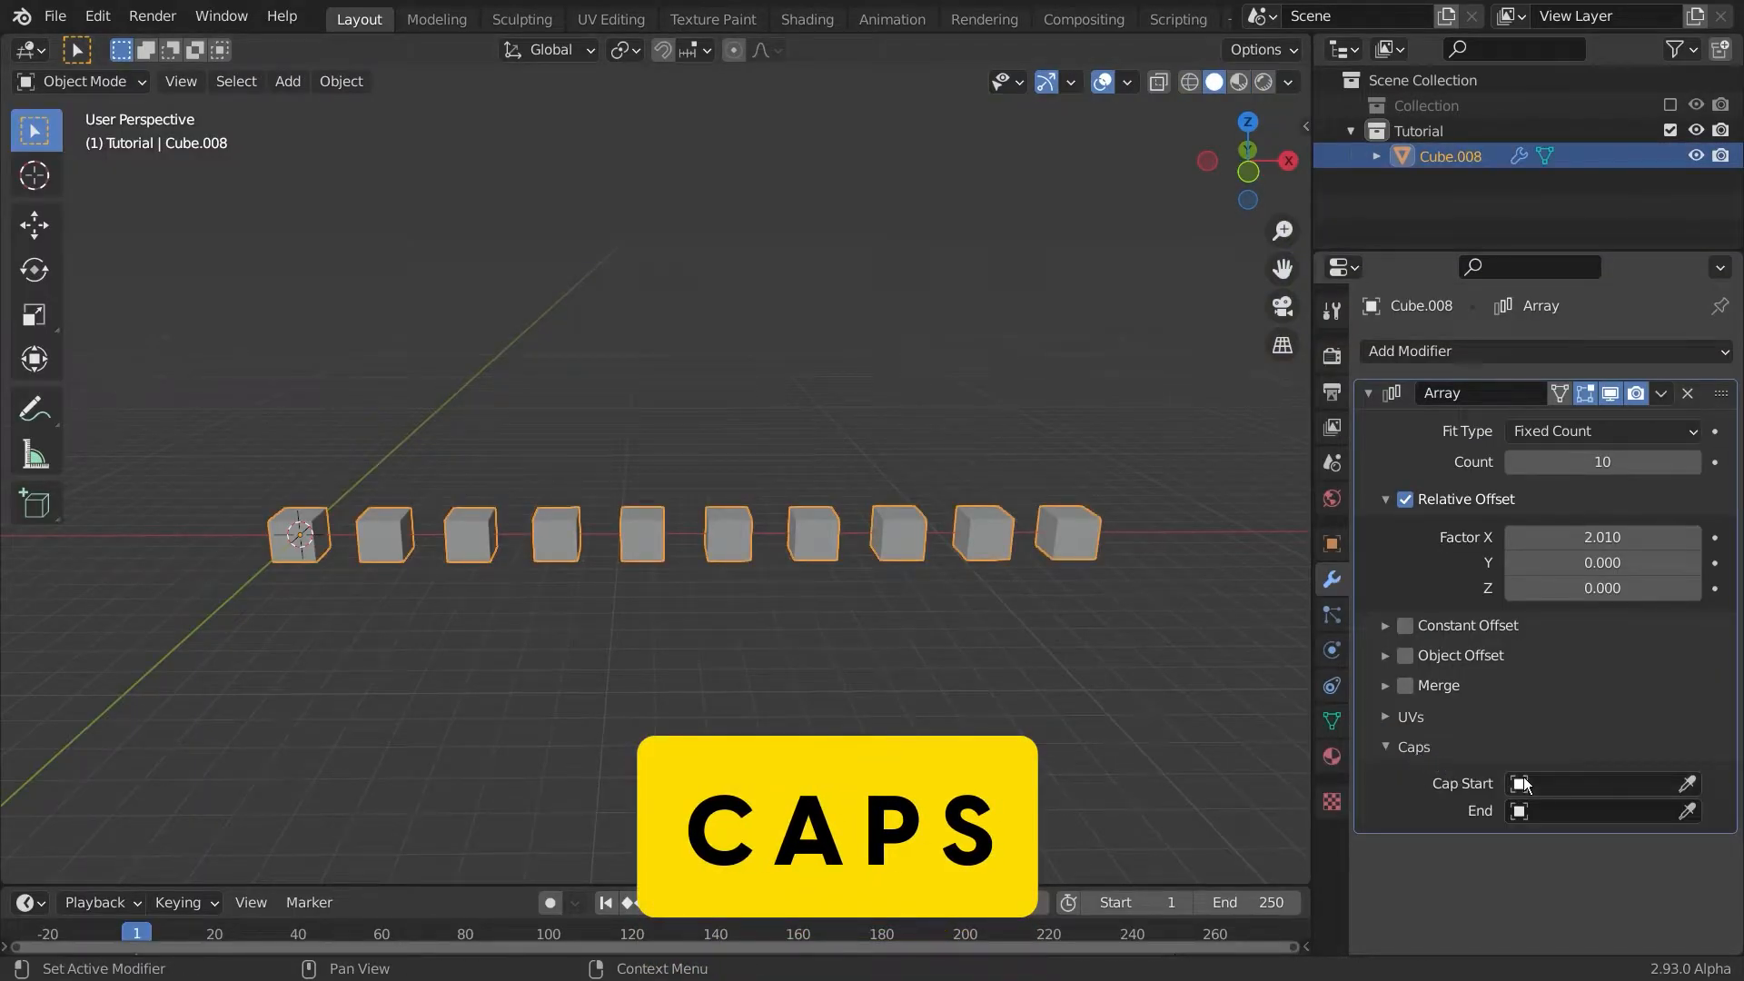
Step: Add a UV sphere and use Sphere.001 as the Array's start and end caps
left_click(287, 80)
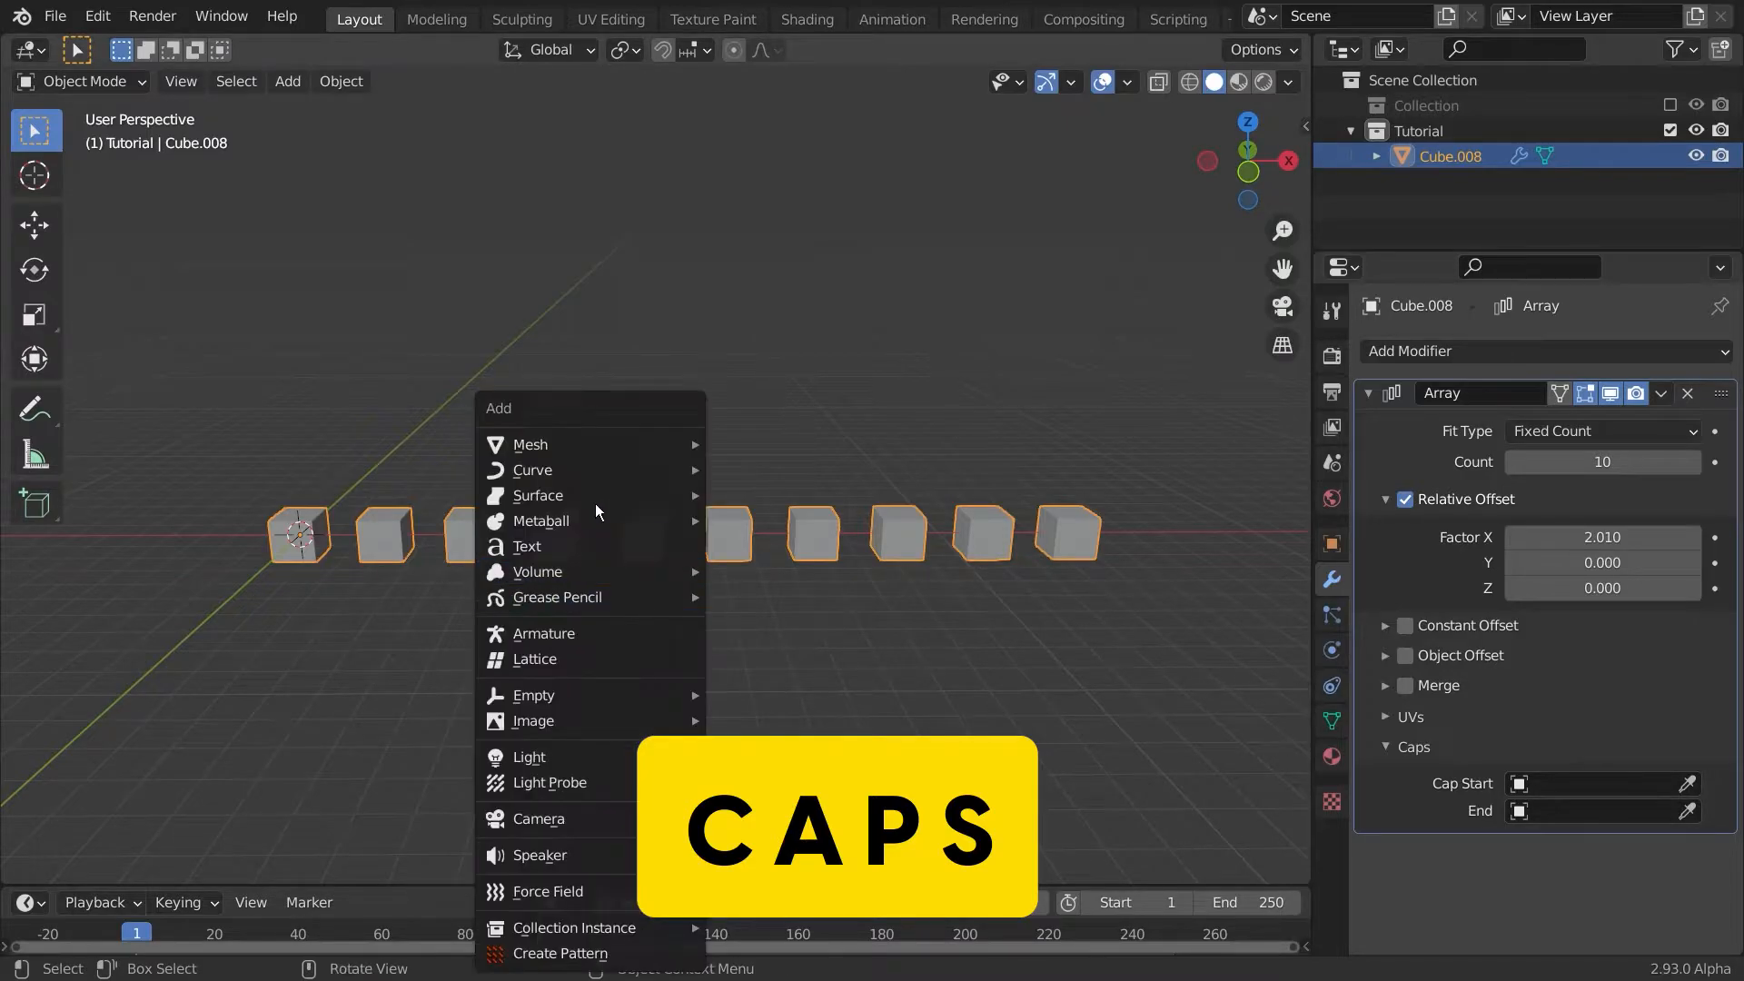
mouse_move(531, 444)
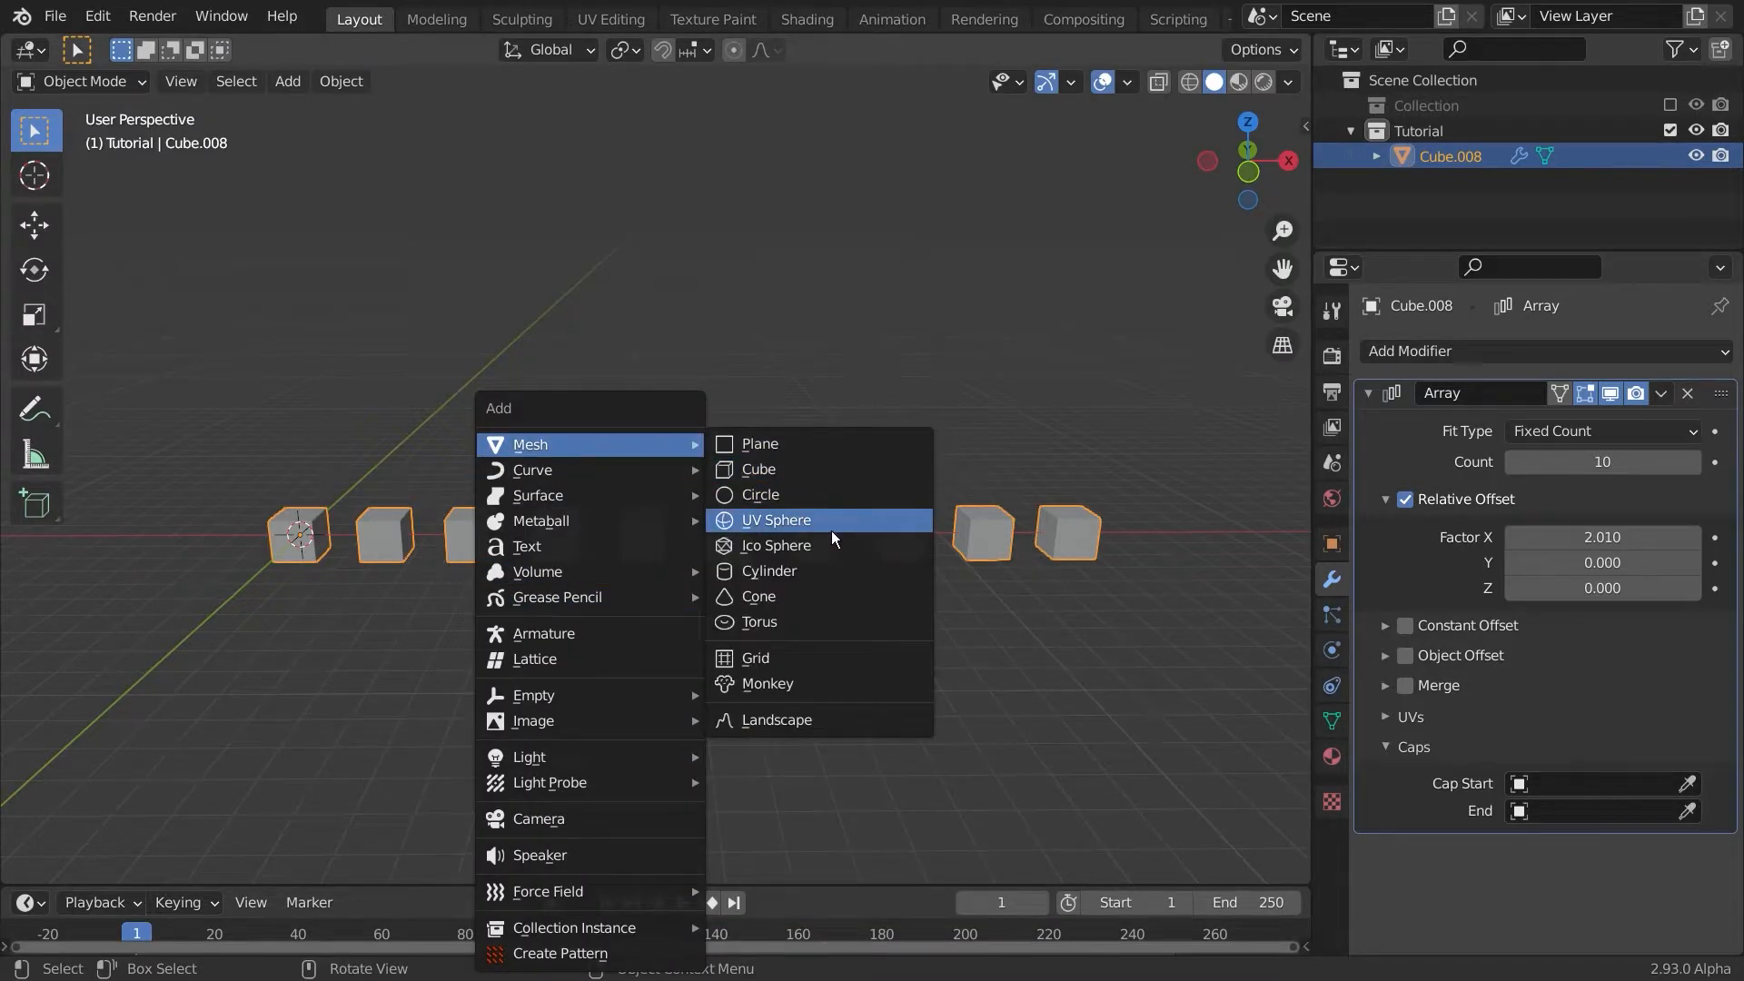
left_click(774, 519)
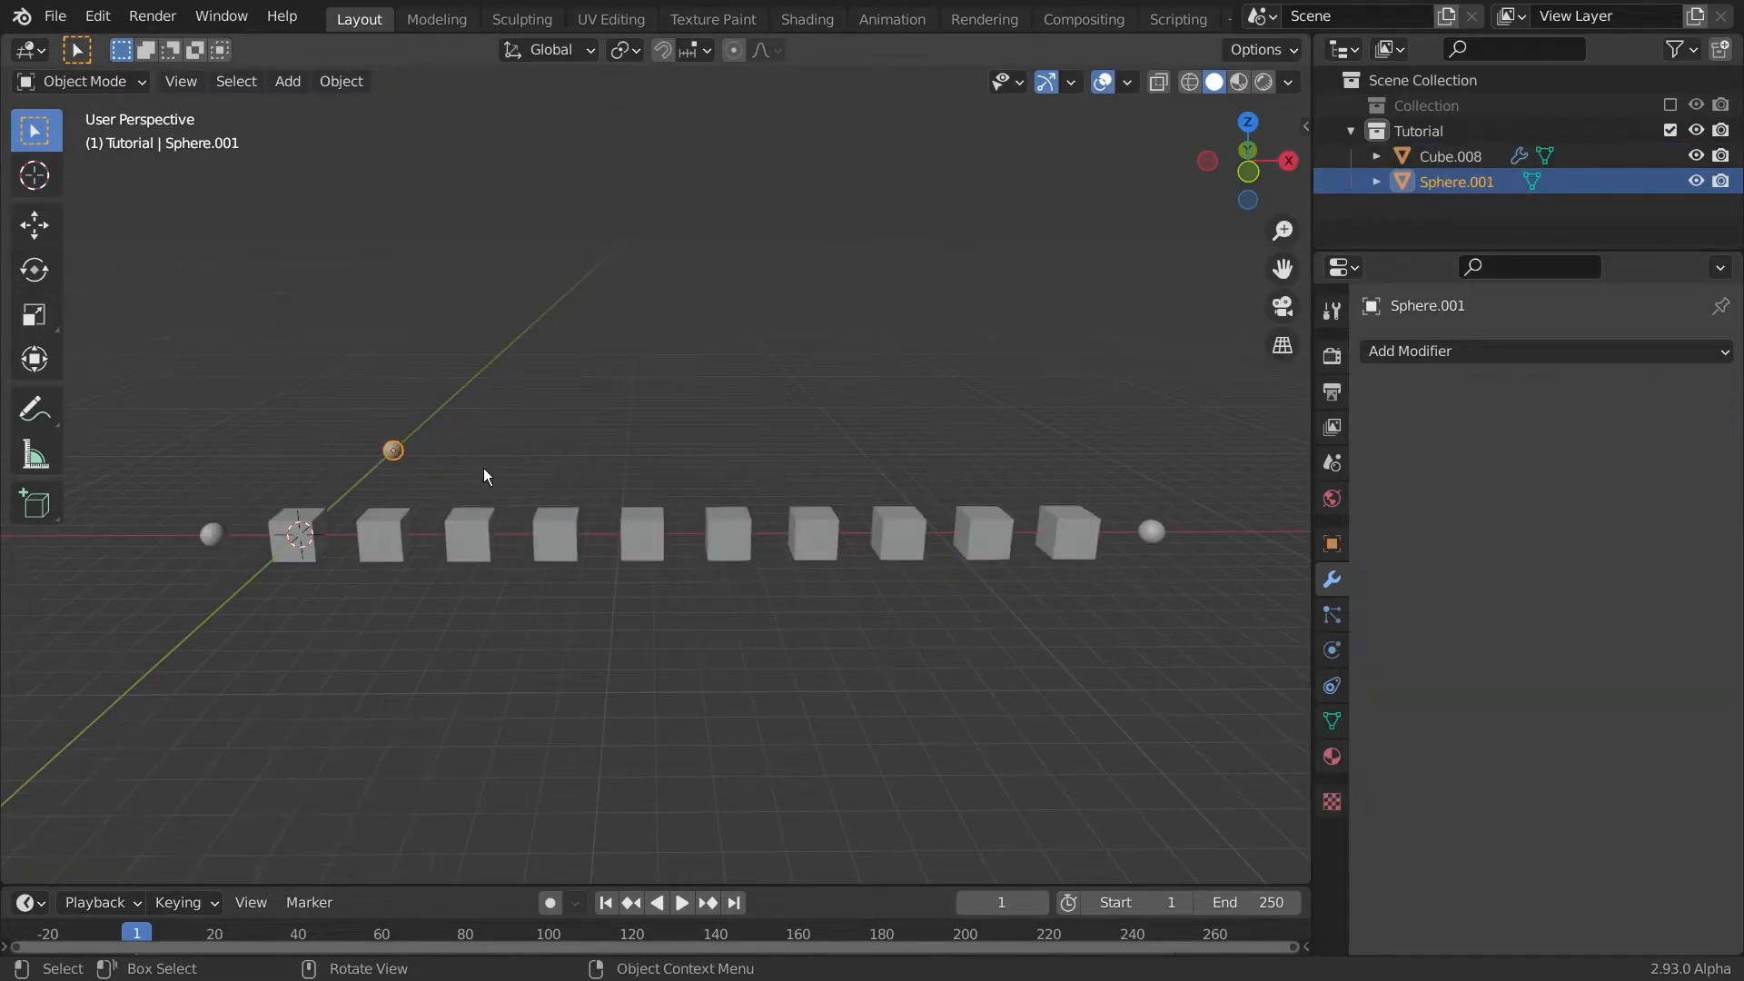
left_click(1448, 155)
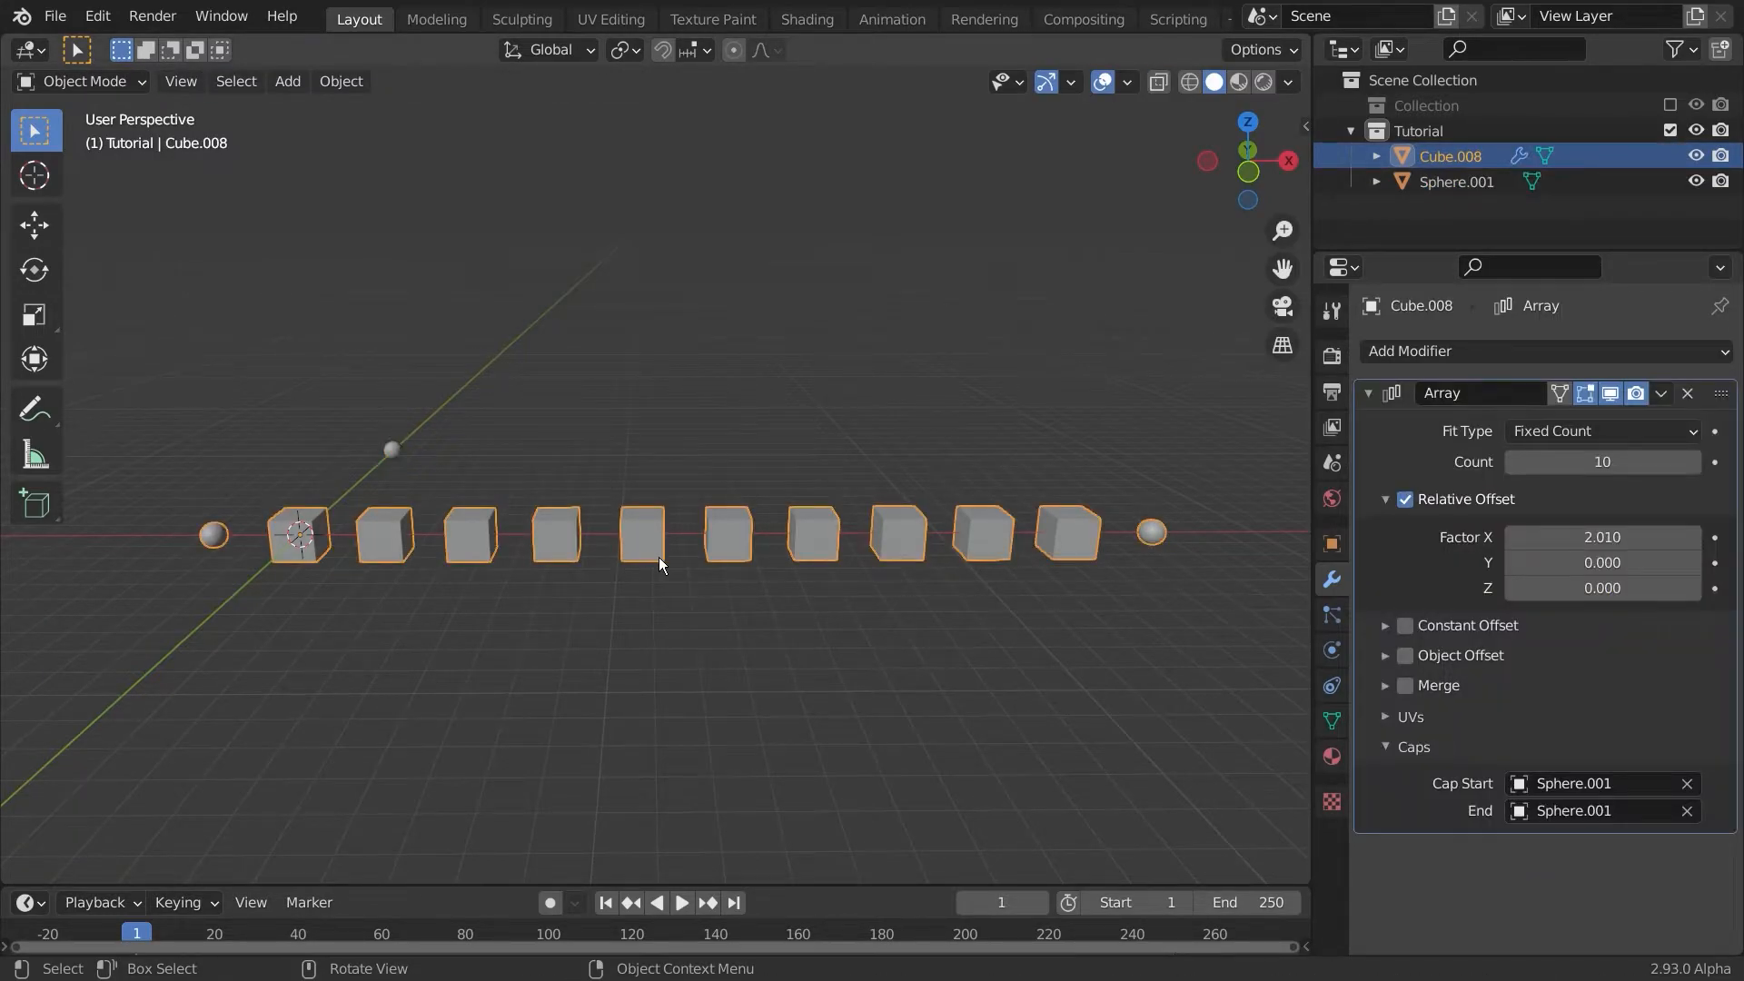
left_click(1512, 462)
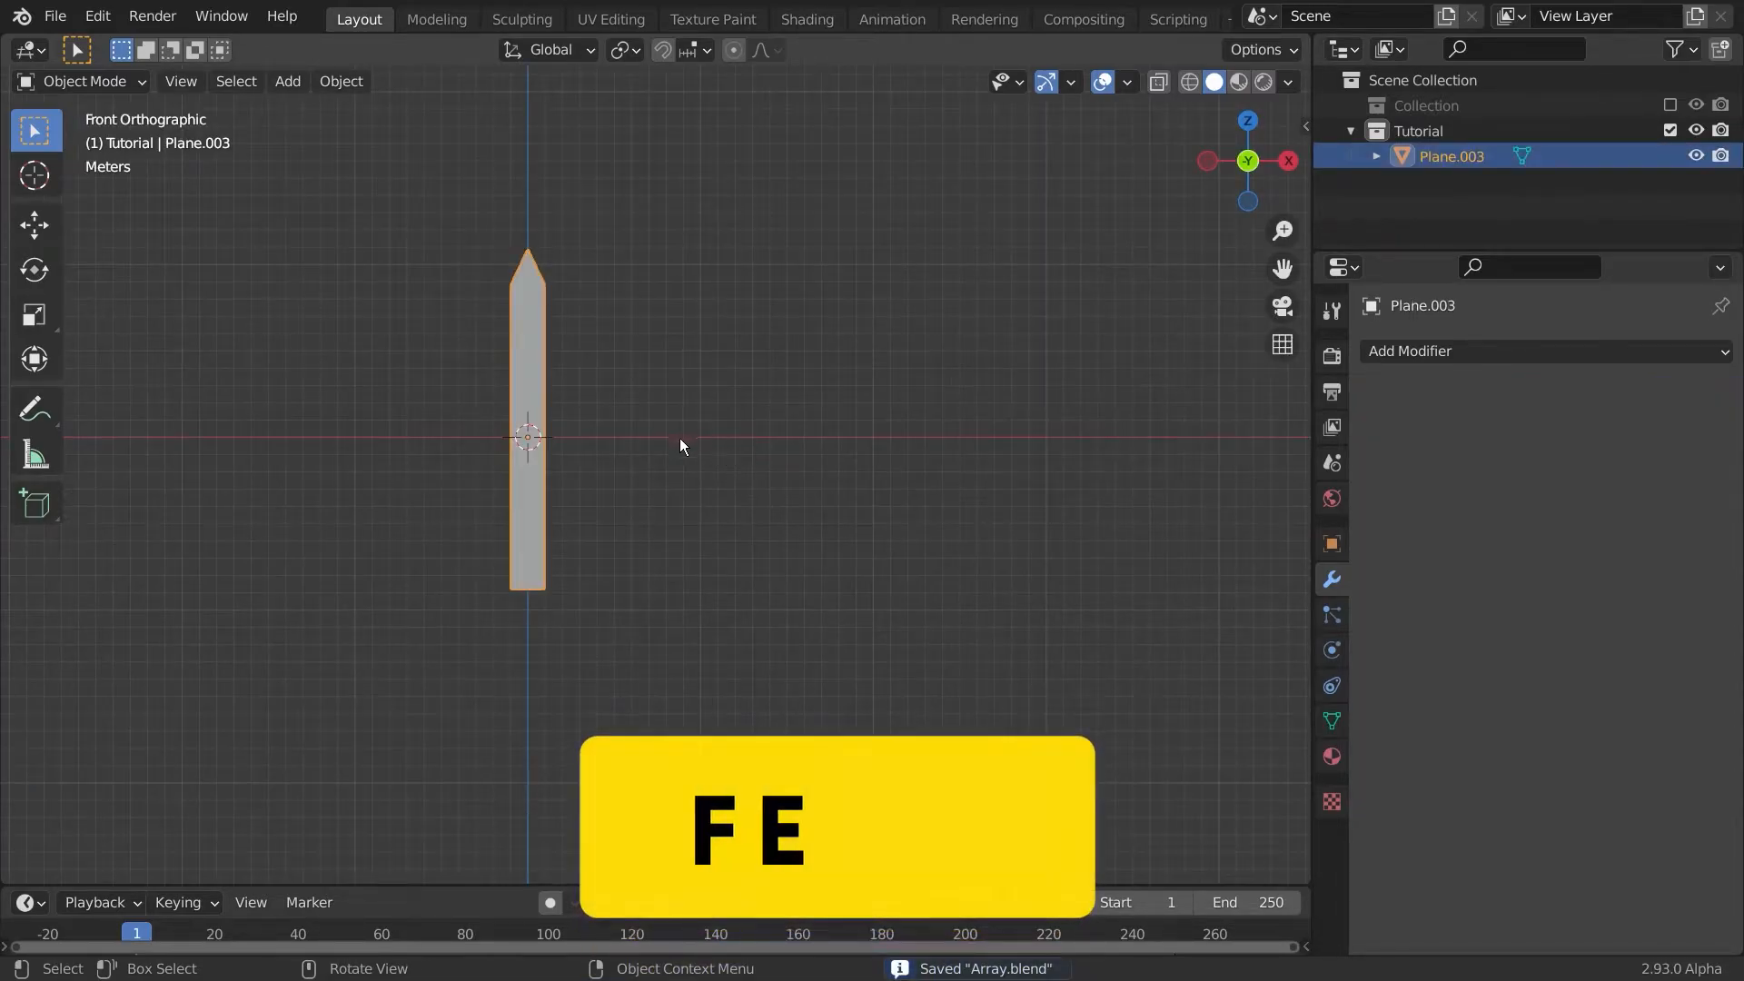
Step: Array Plane.003 into 19 pickets with relative offset X 1.88
left_click_drag(682, 446, 723, 484)
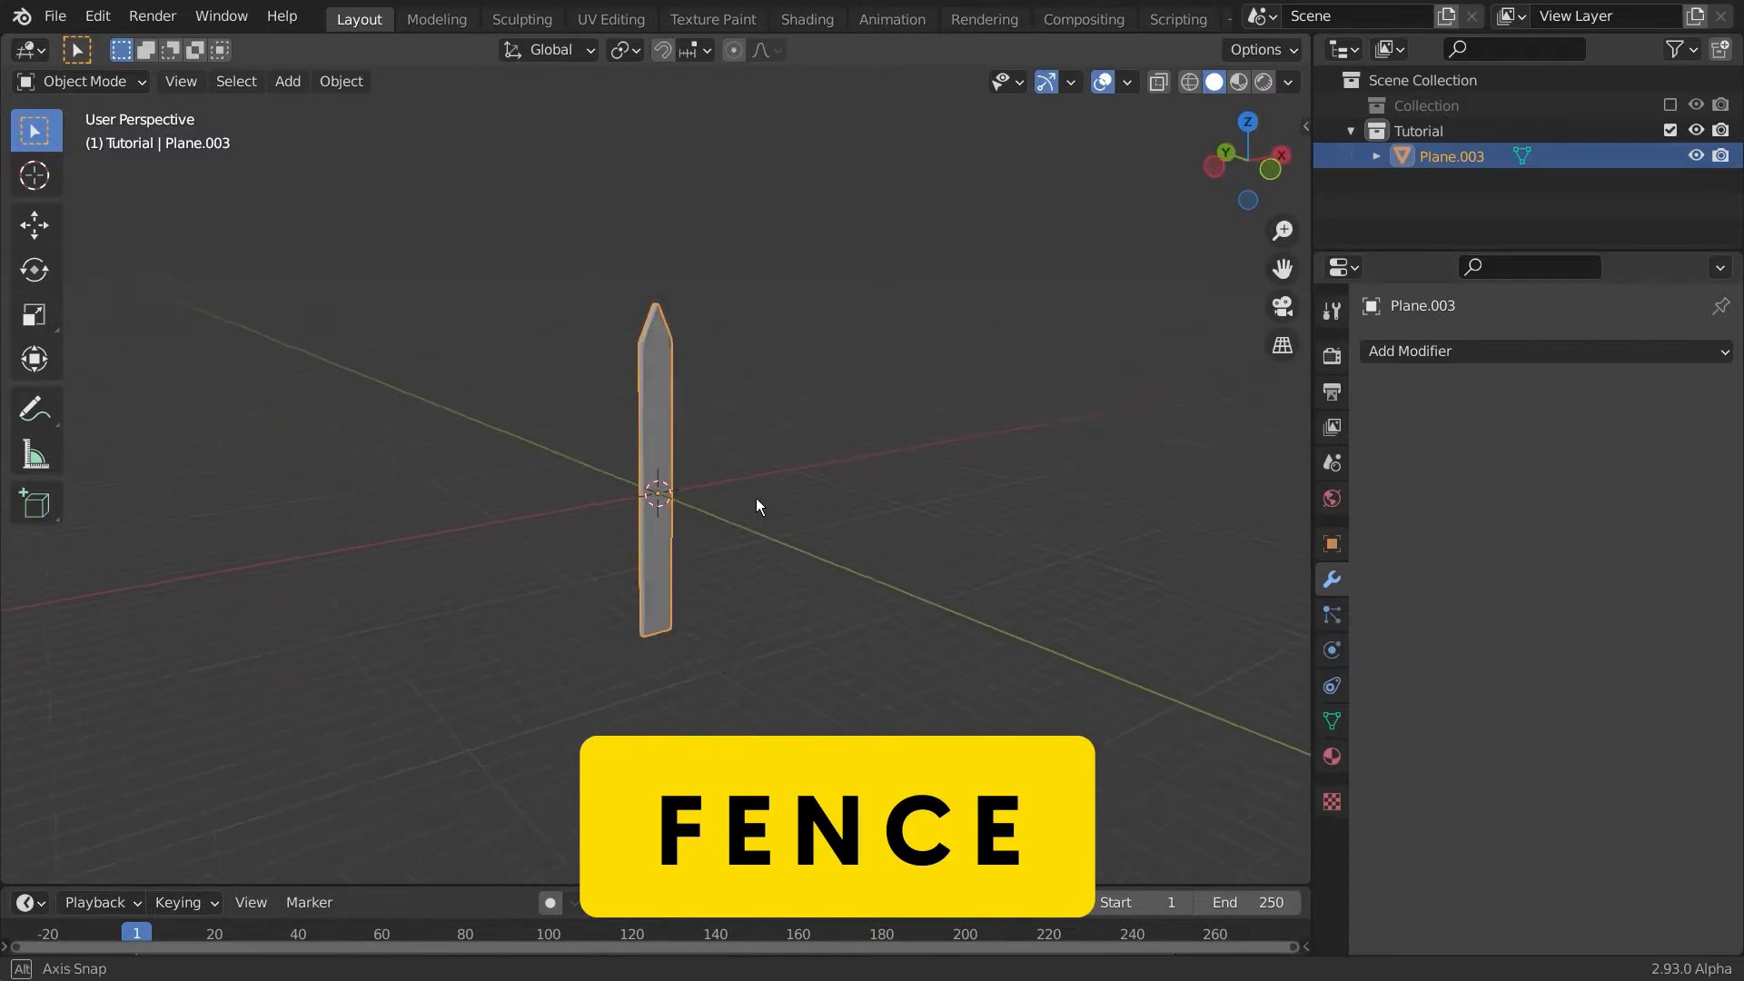
left_click(1410, 351)
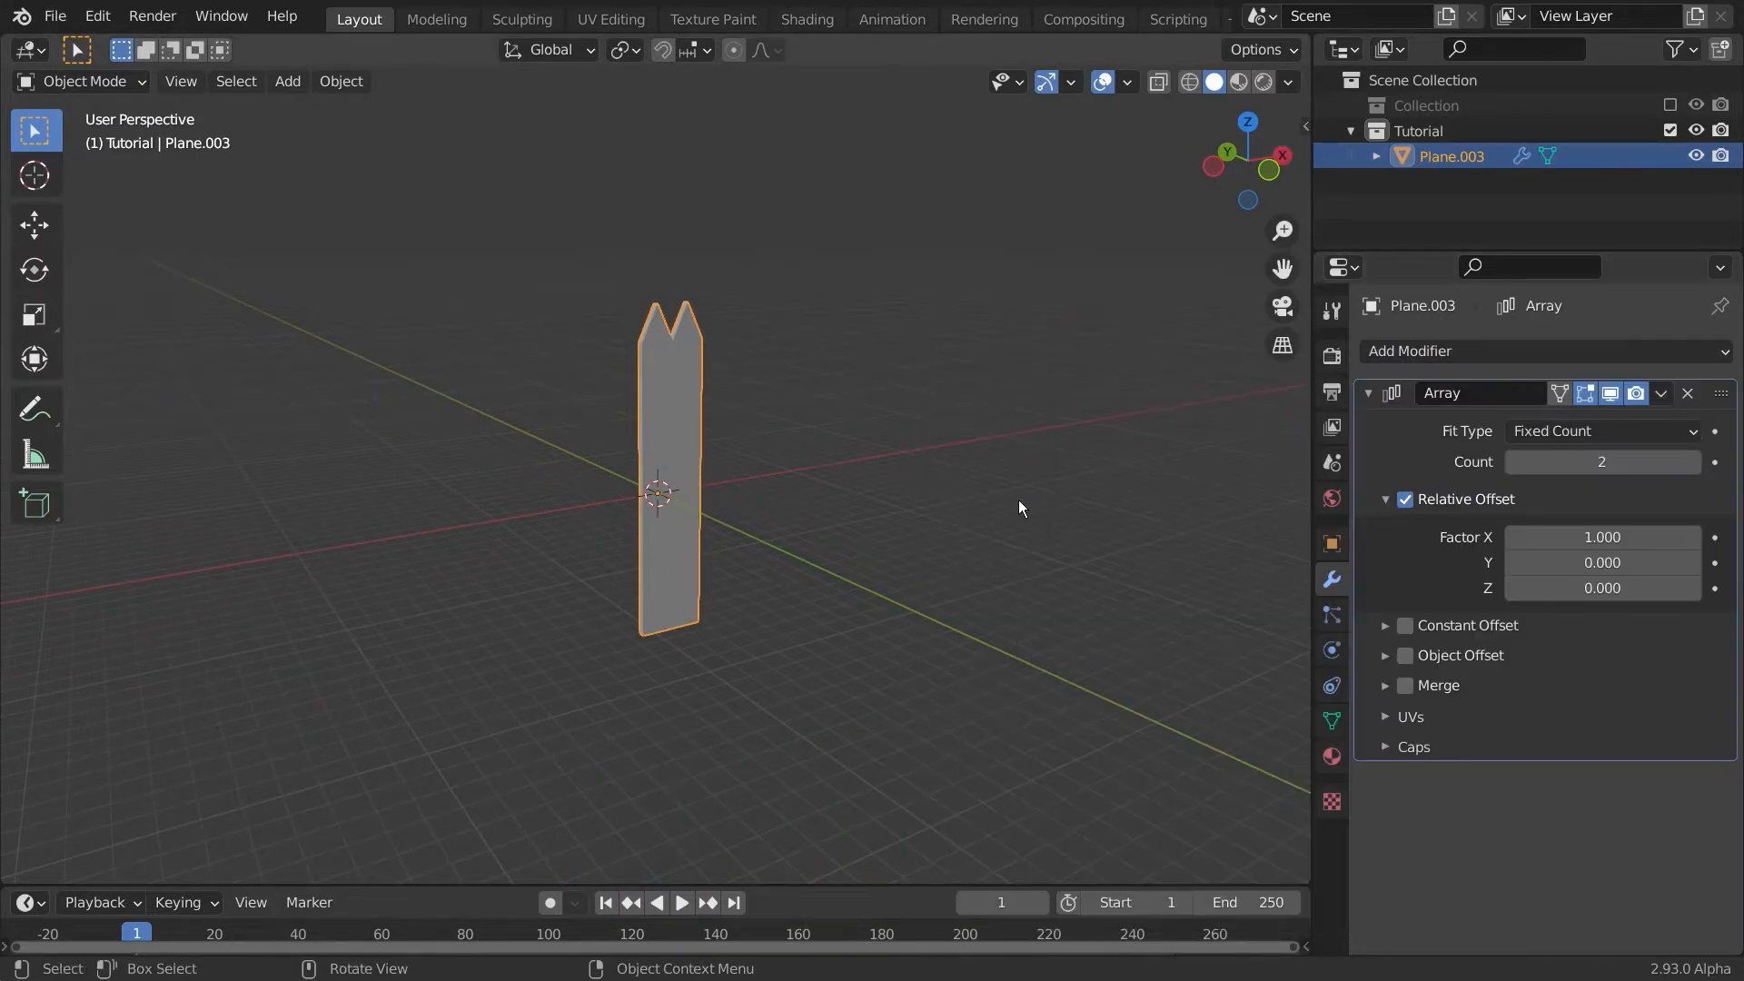
left_click(1690, 461)
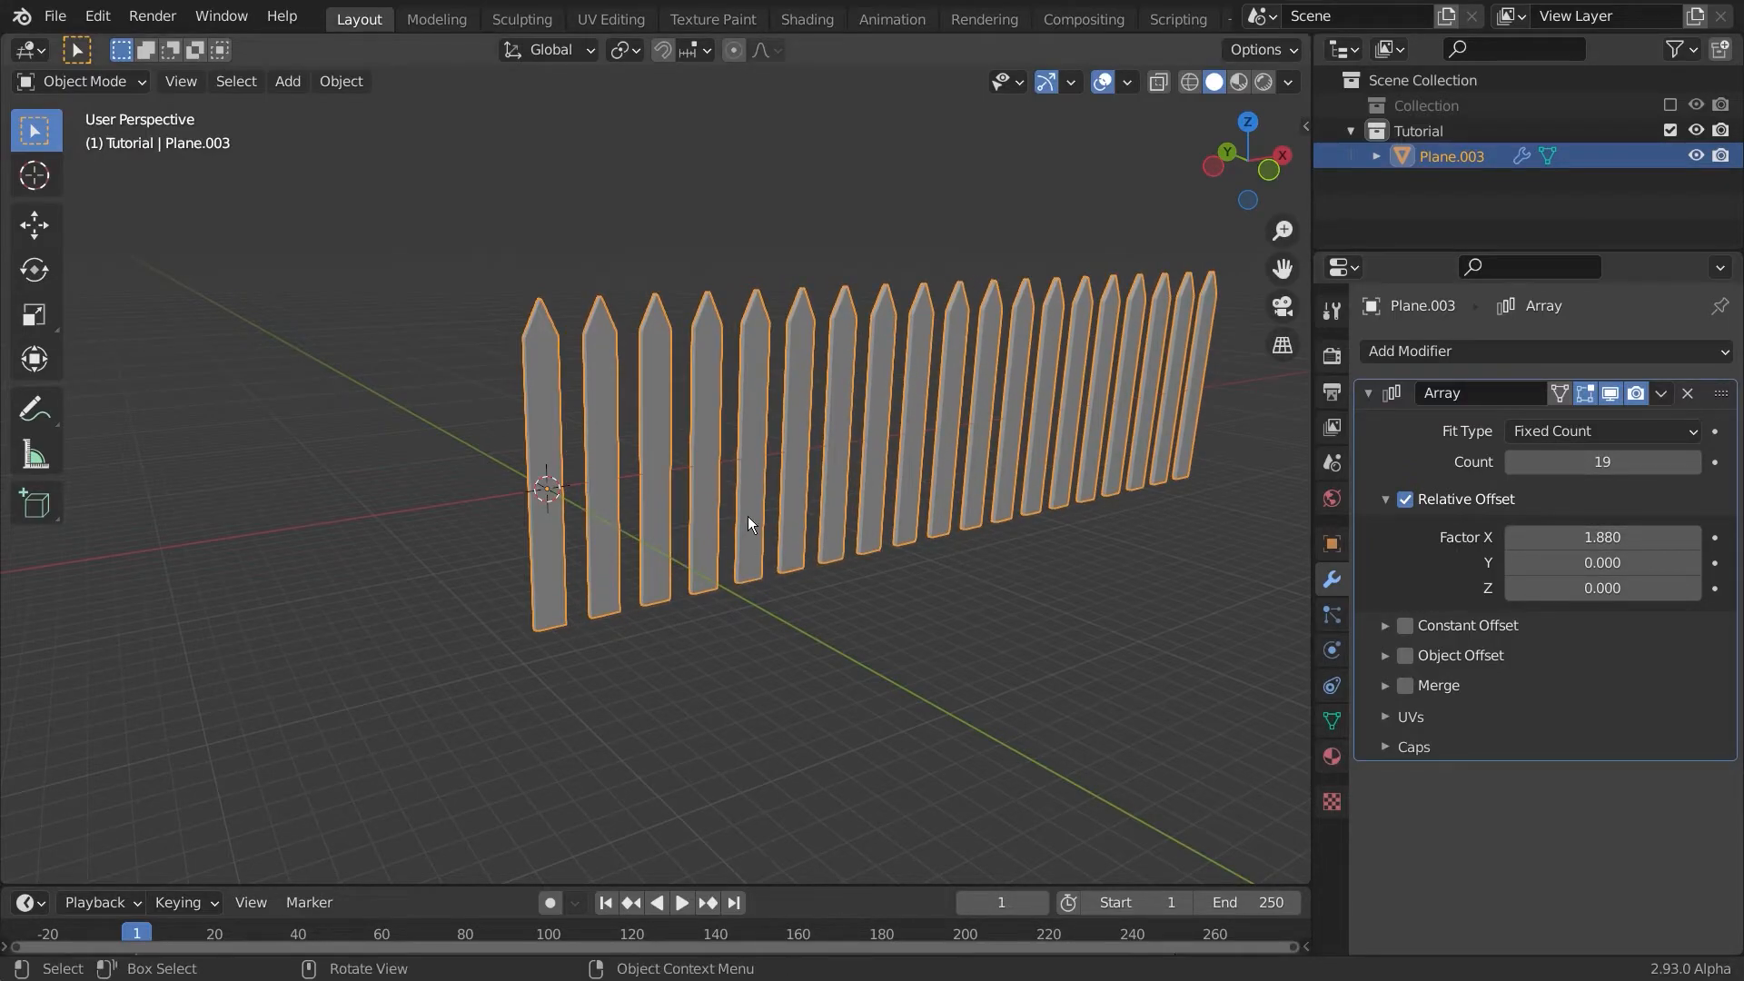
left_click(287, 80)
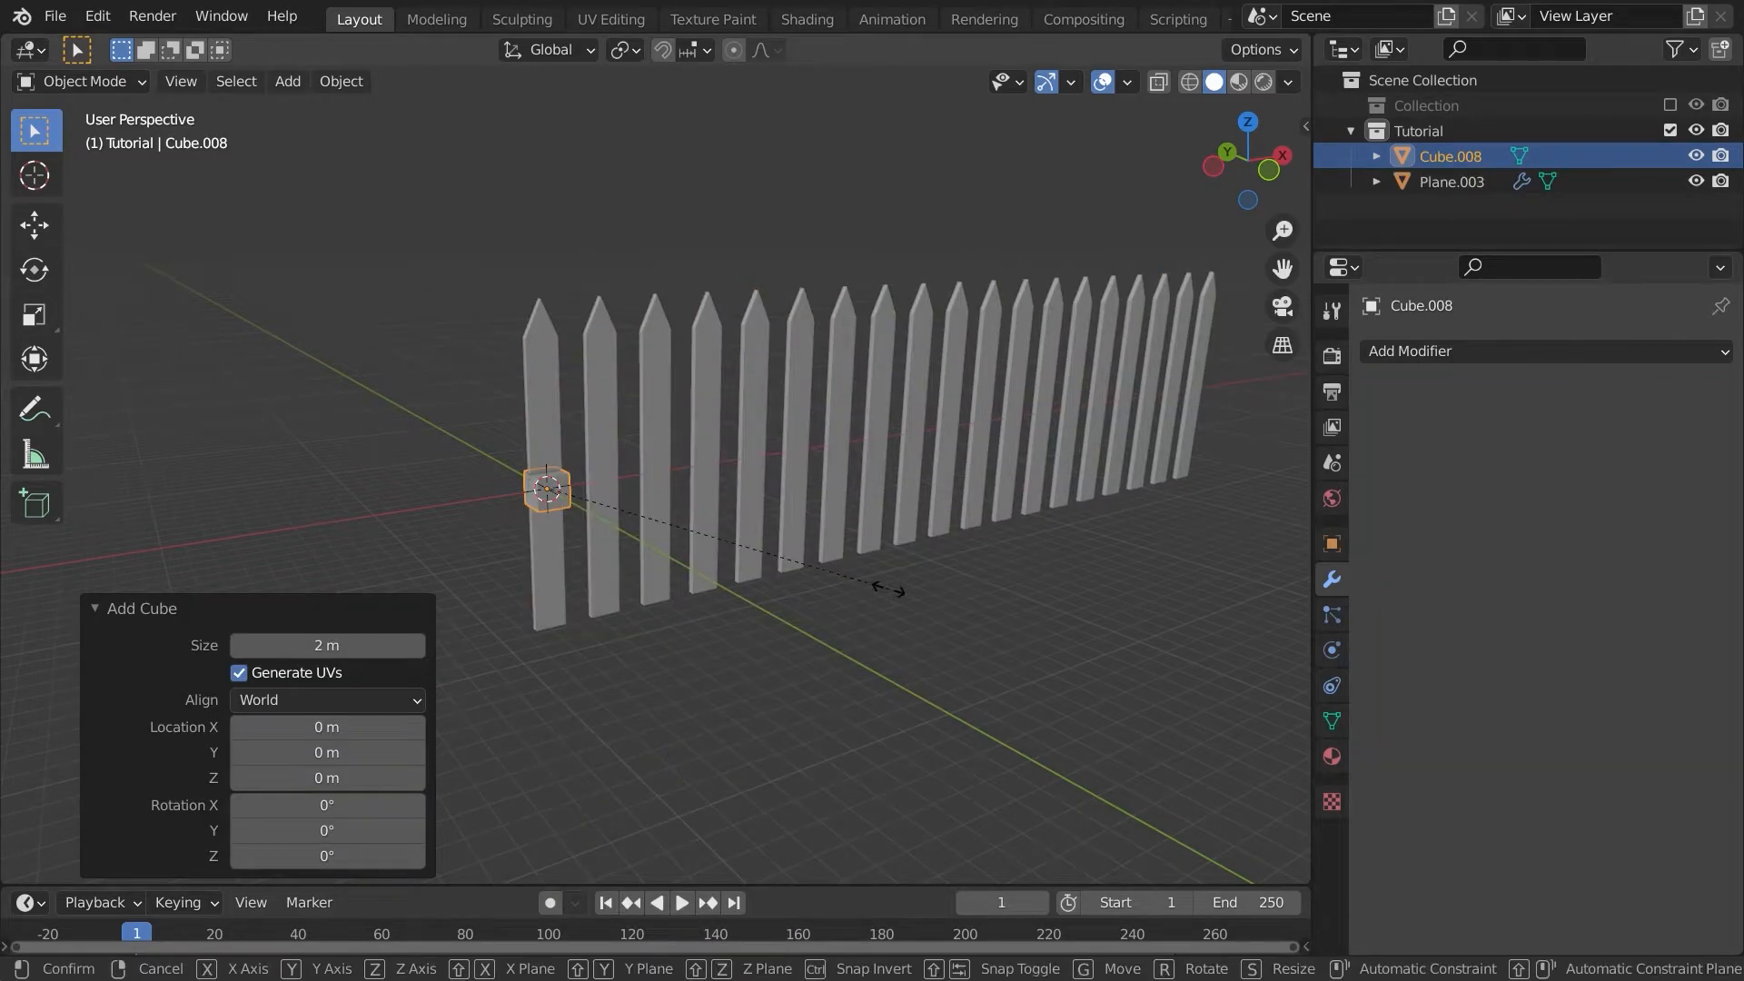
Step: In front view, move and scale the new cube into a thin rail across the pickets
key("KP_1")
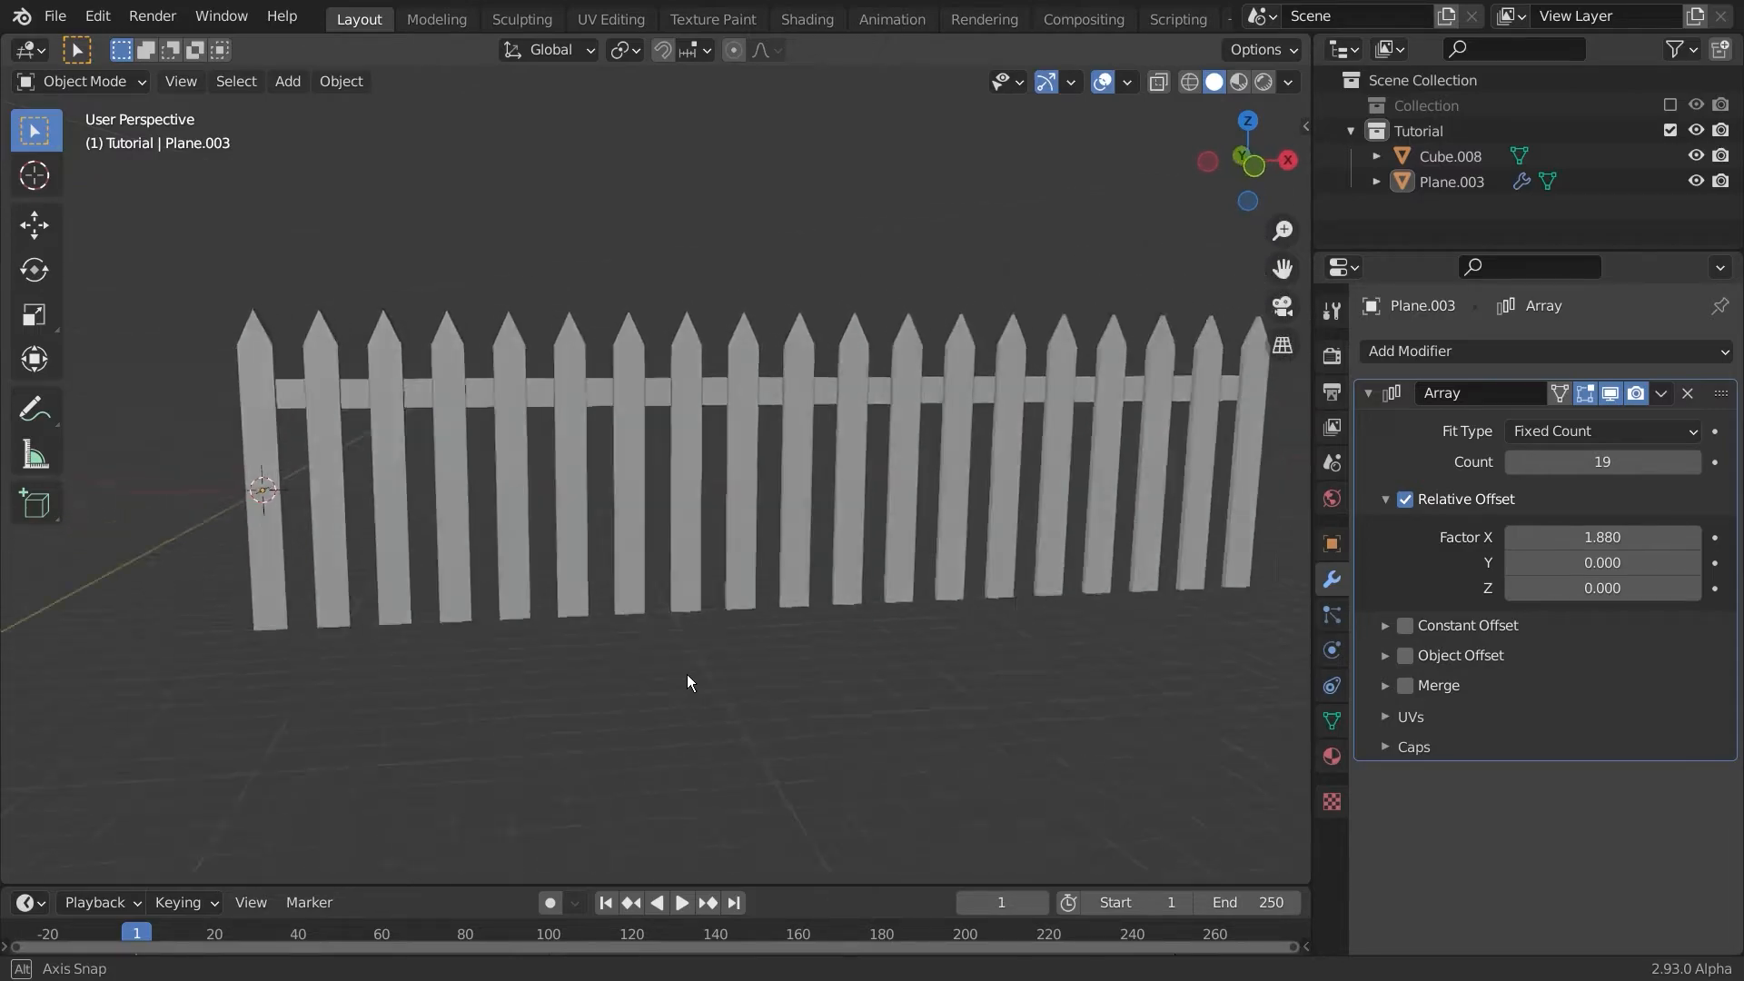
Step: Array the rail into four crossbars with relative offset Z -2.24
left_click(1449, 155)
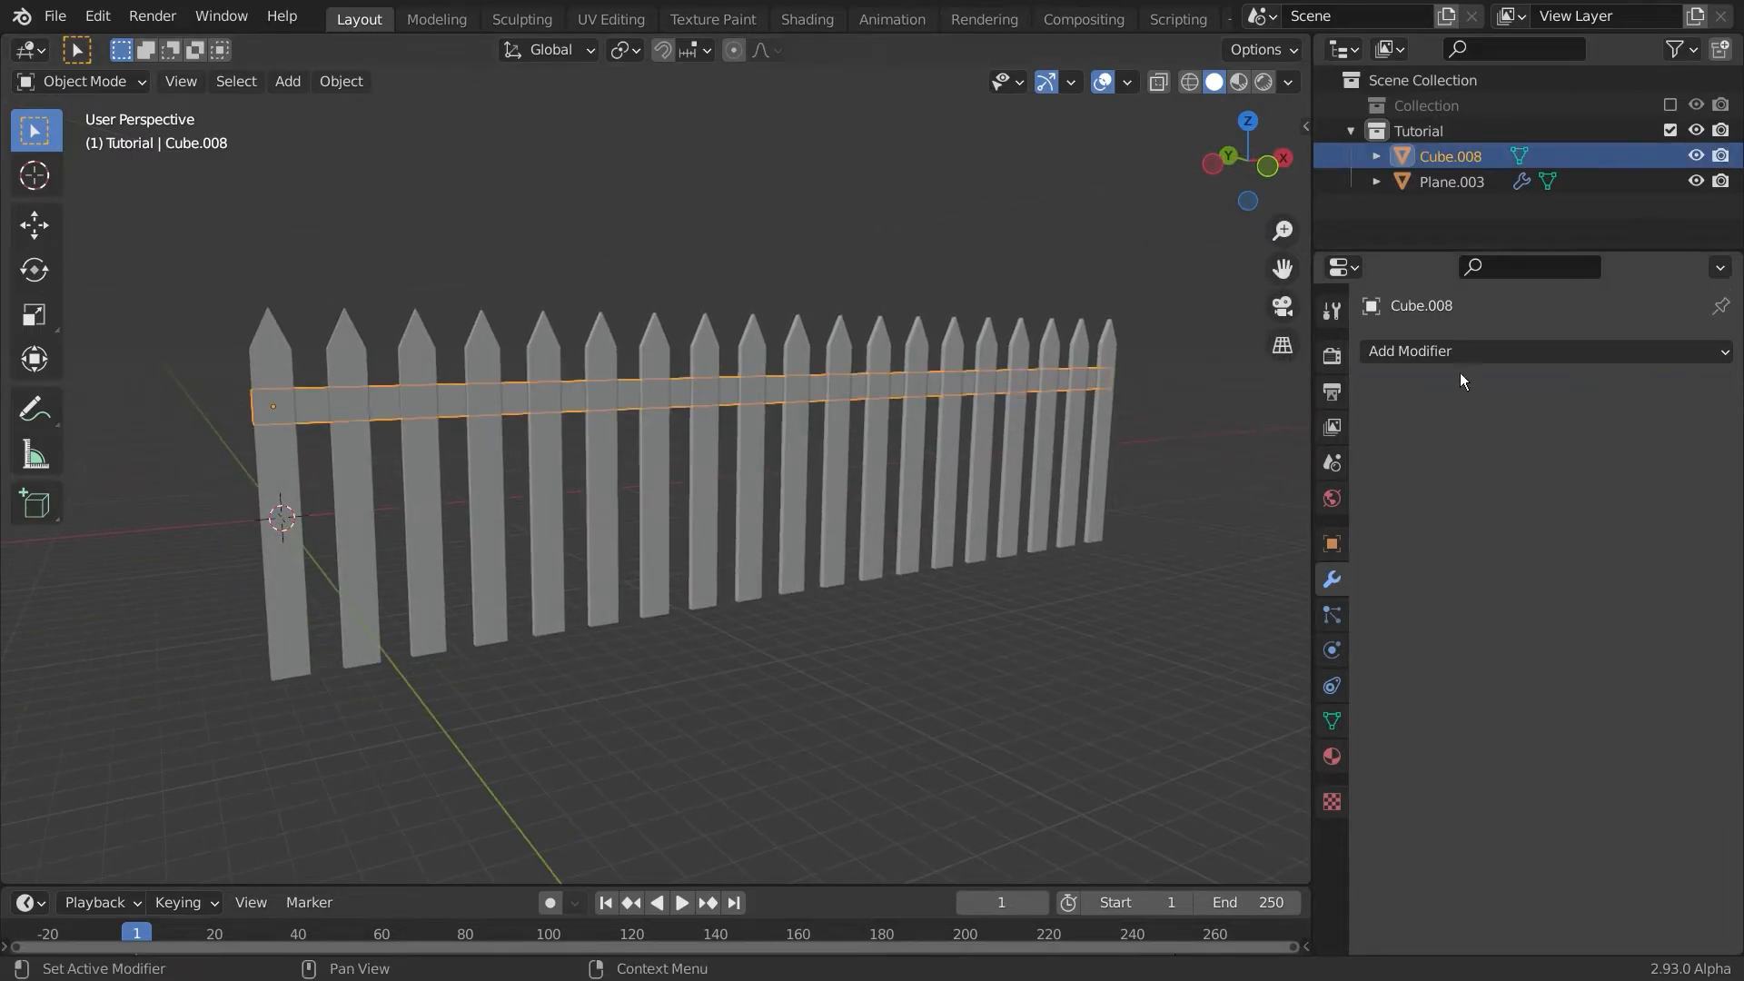
left_click(1408, 350)
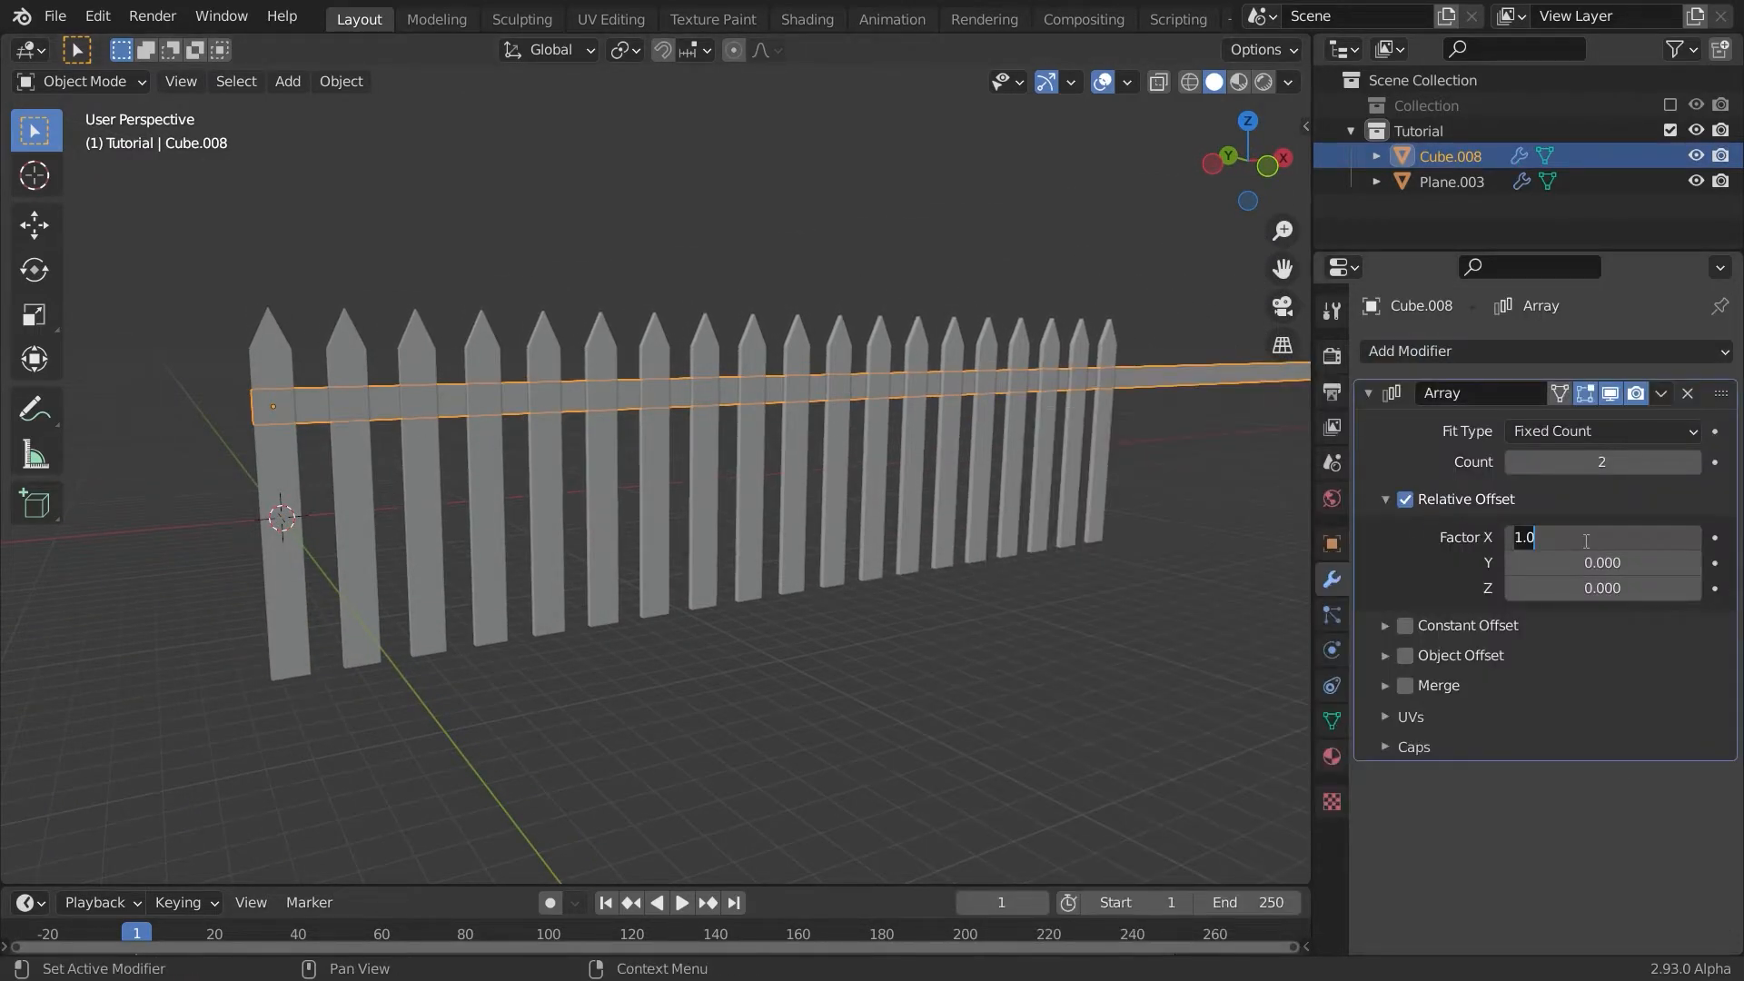
type("1.700")
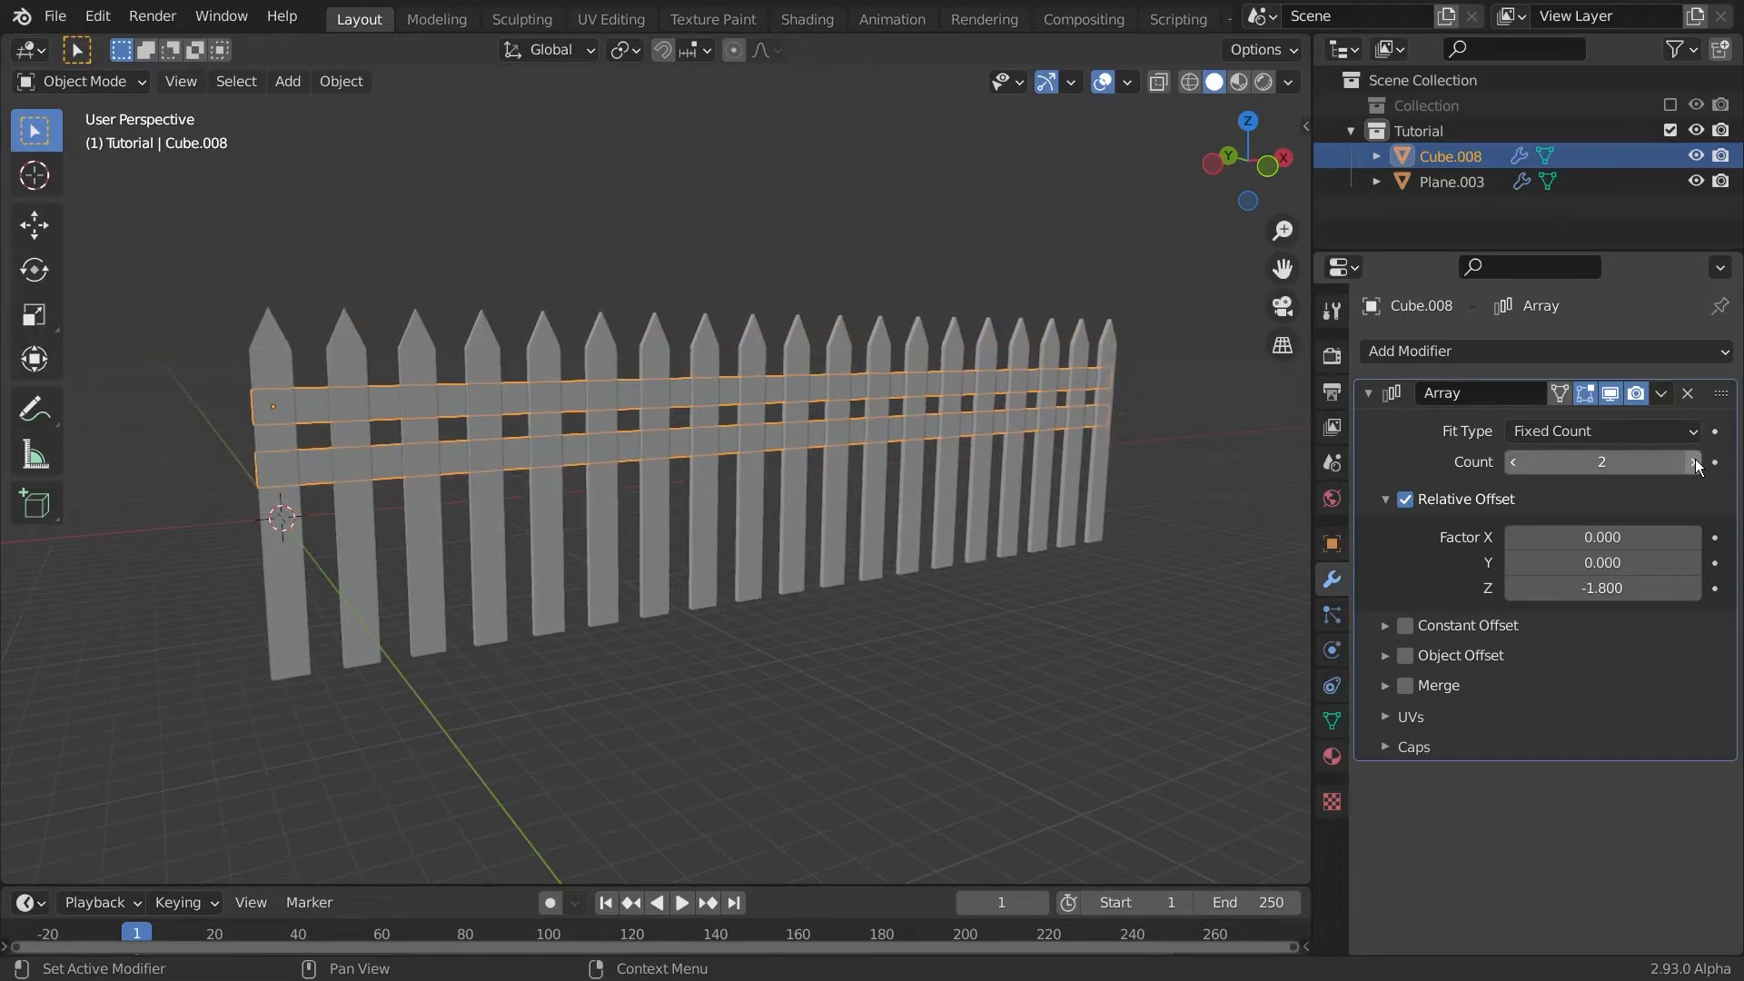
left_click(1691, 461)
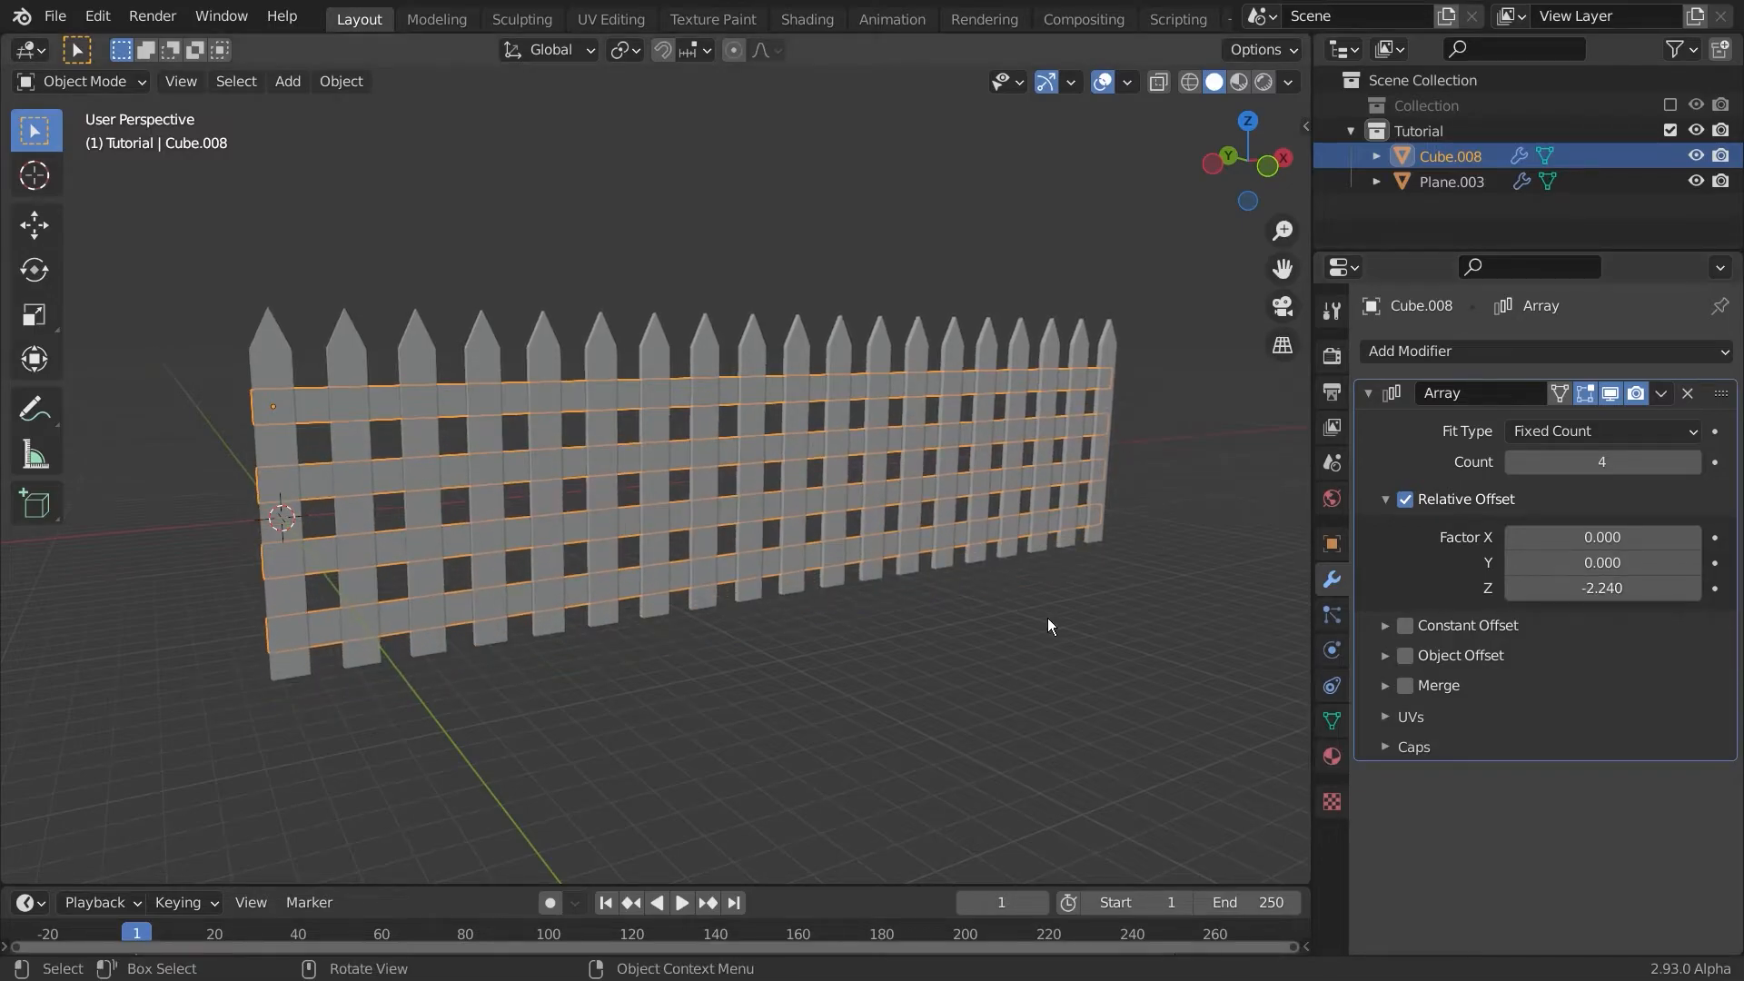
left_click_drag(1045, 623, 1006, 598)
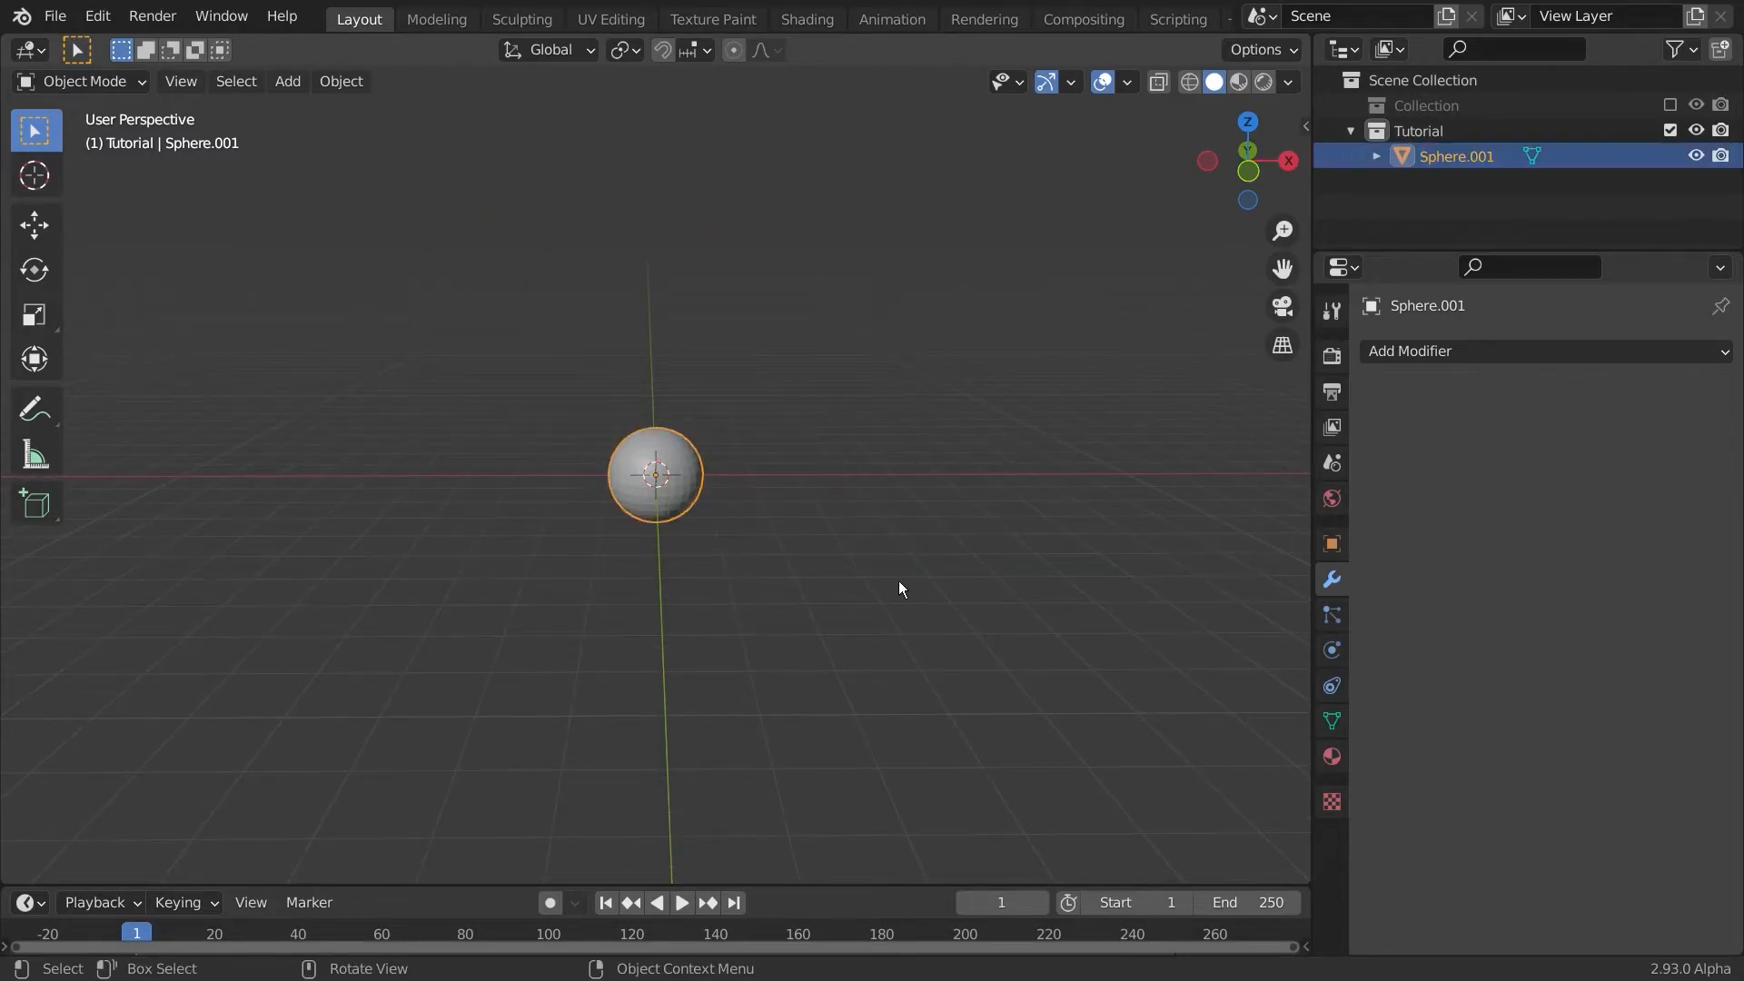
Step: Array the sphere 12 times at factor 1.52 along X, Y and Z, then delete the block
left_click(1411, 351)
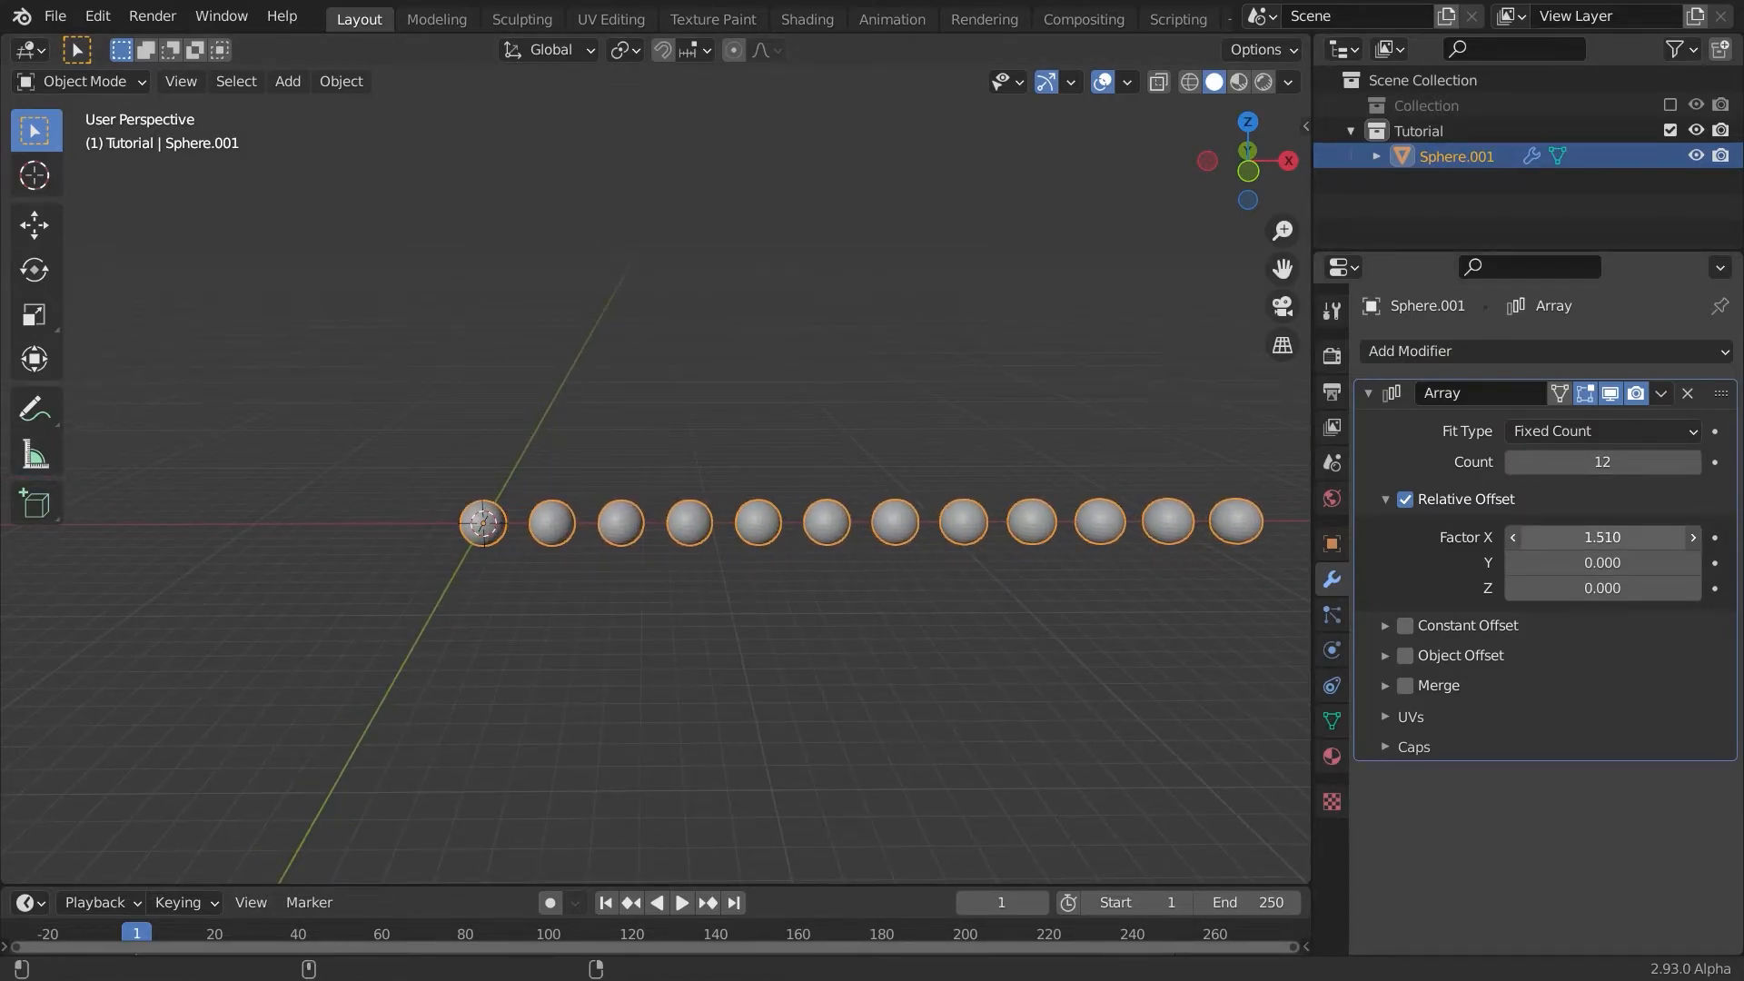
left_click(1660, 393)
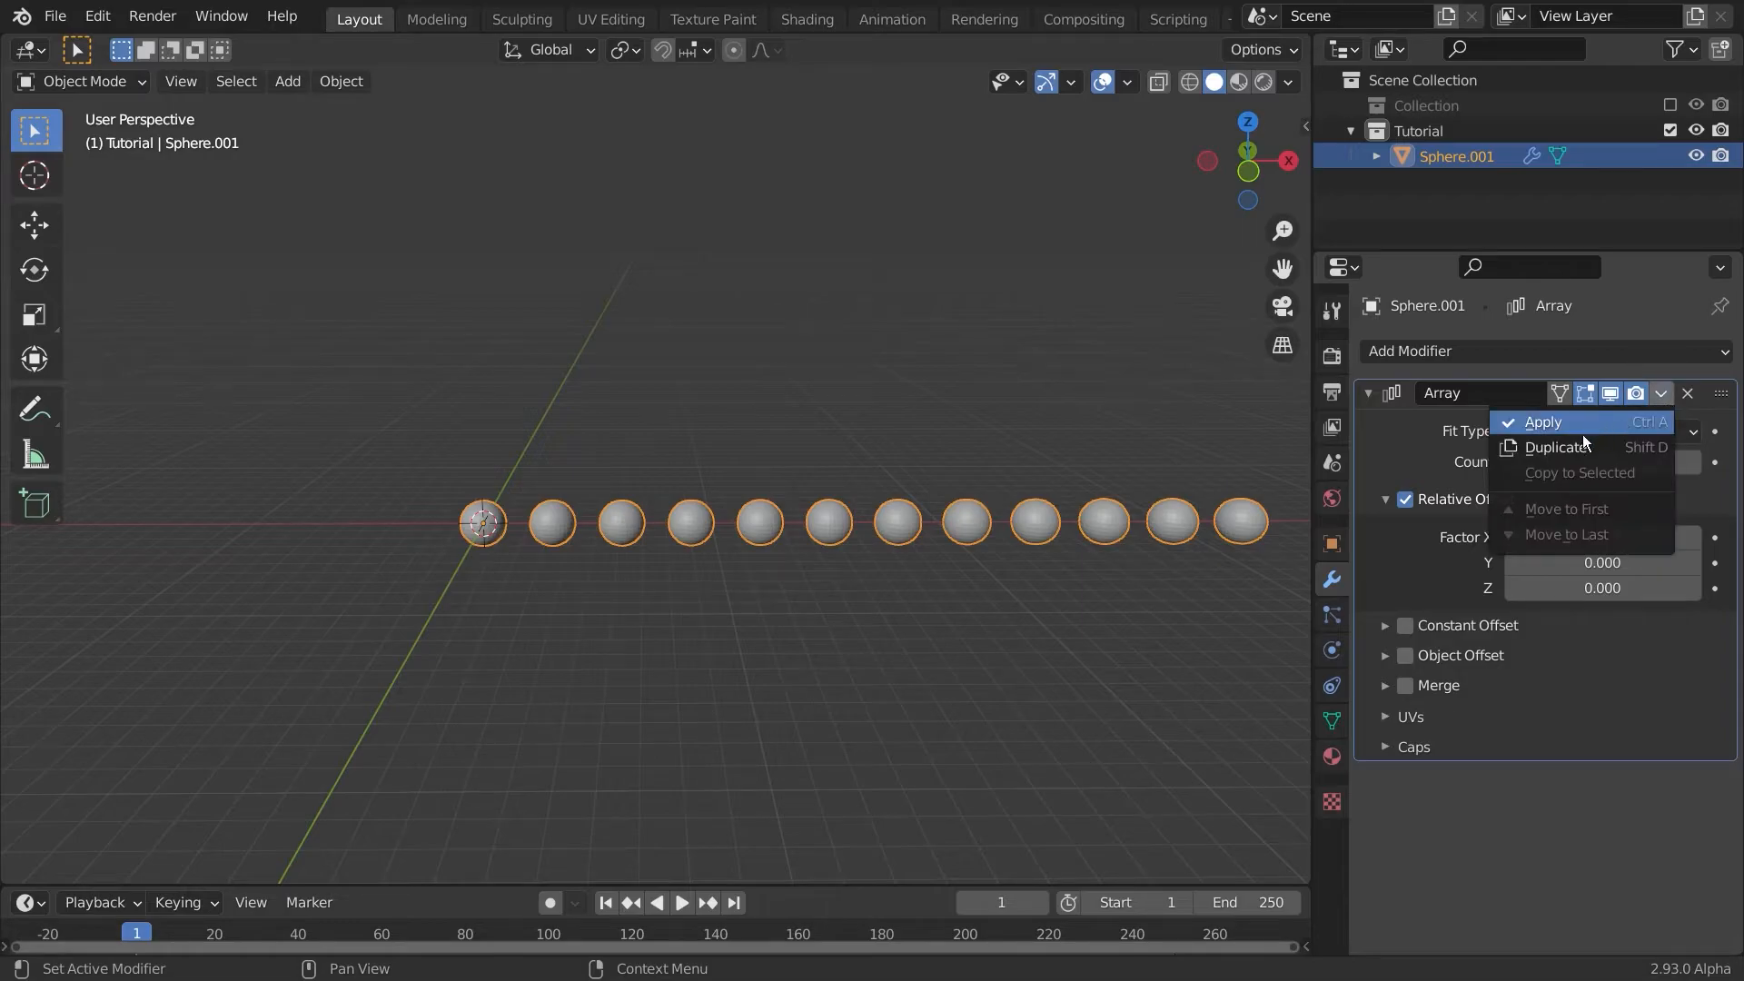
left_click(1555, 446)
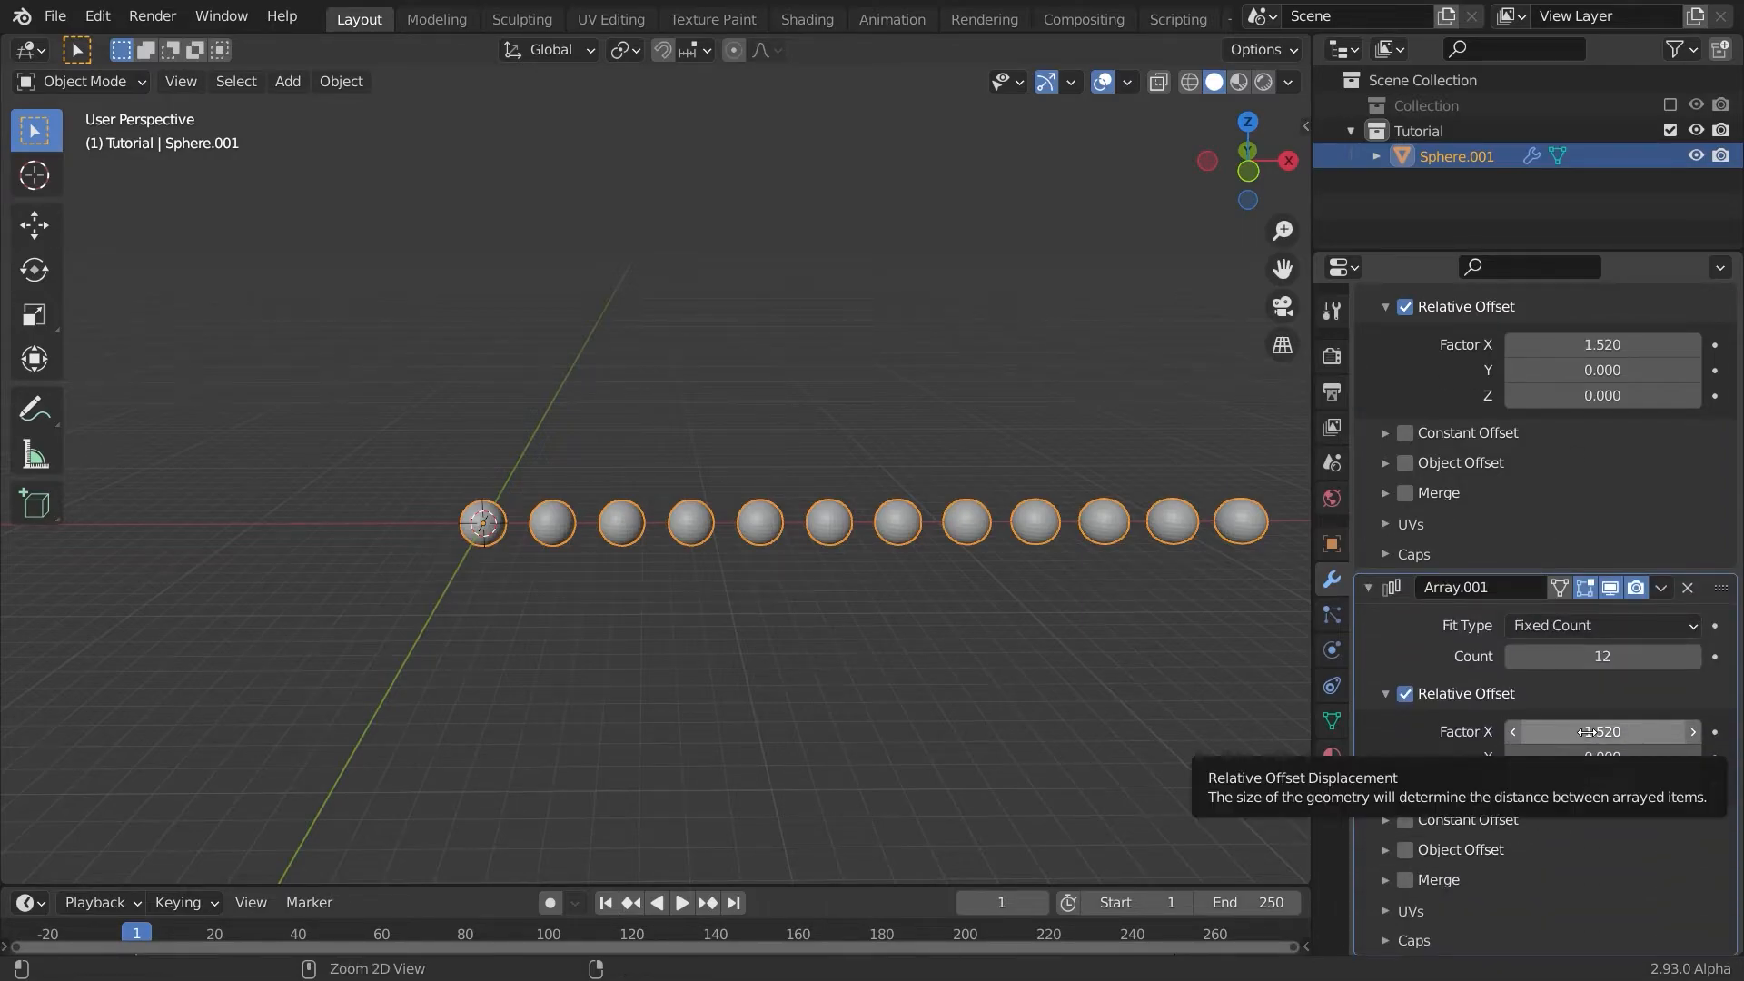
left_click(1601, 730)
type("0.000")
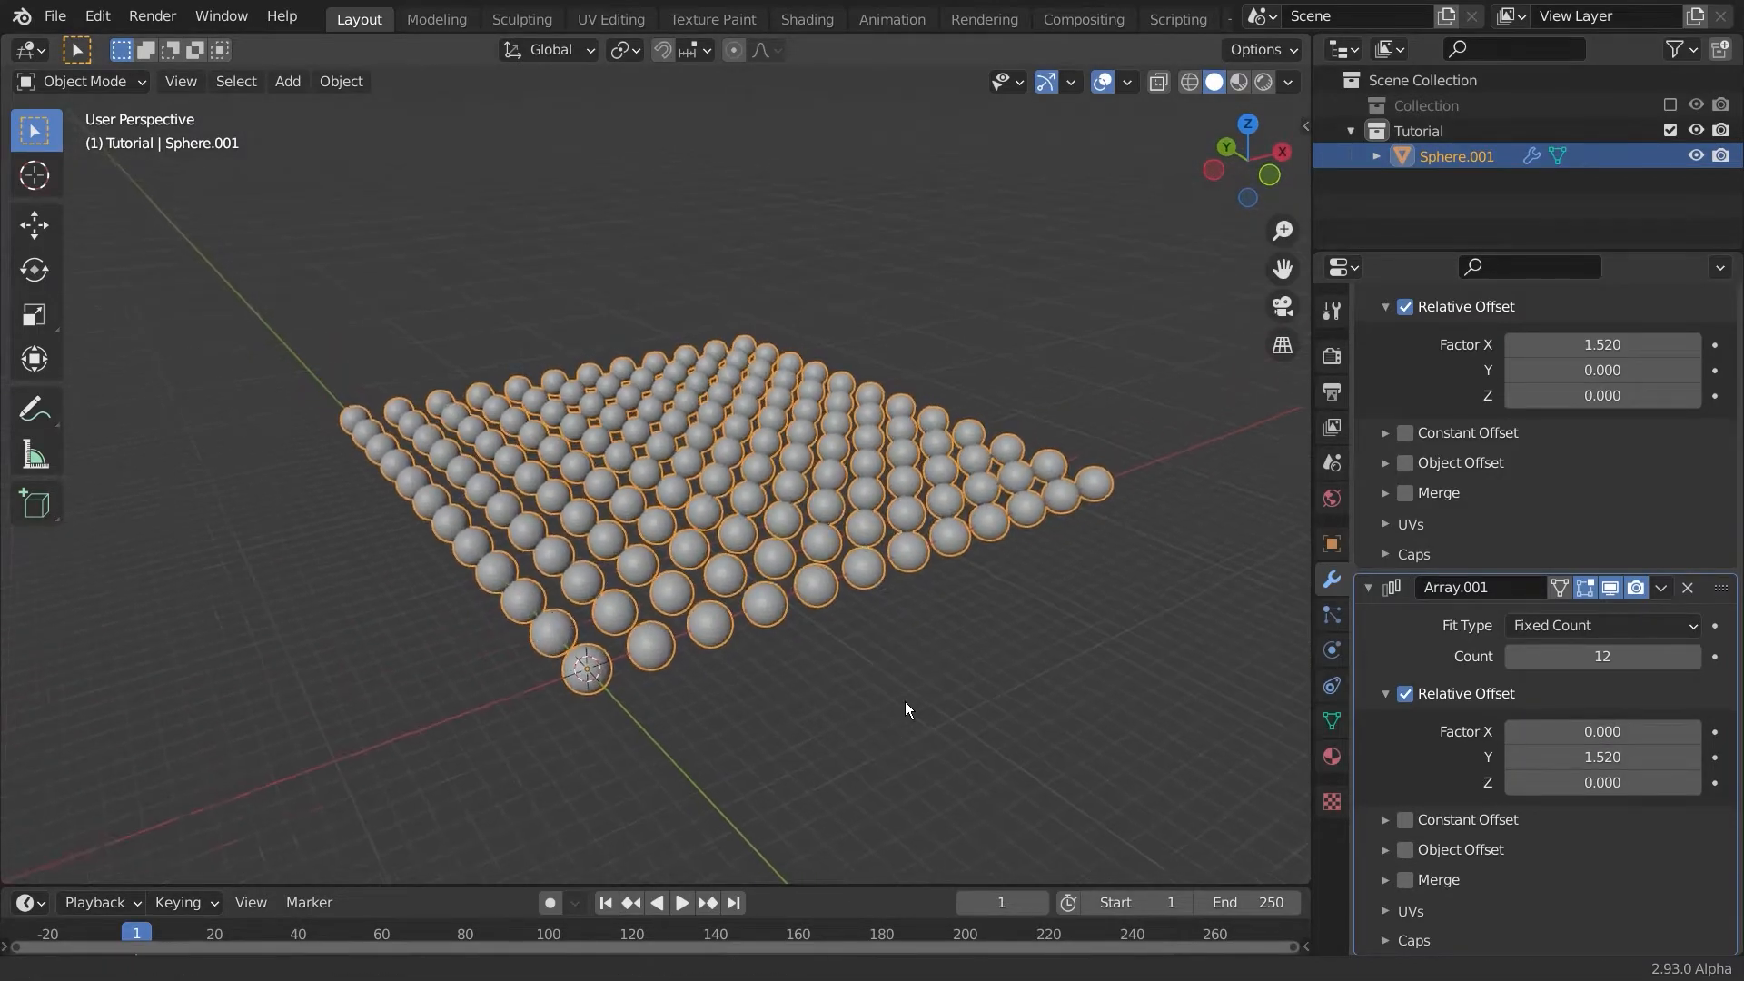
left_click(1661, 588)
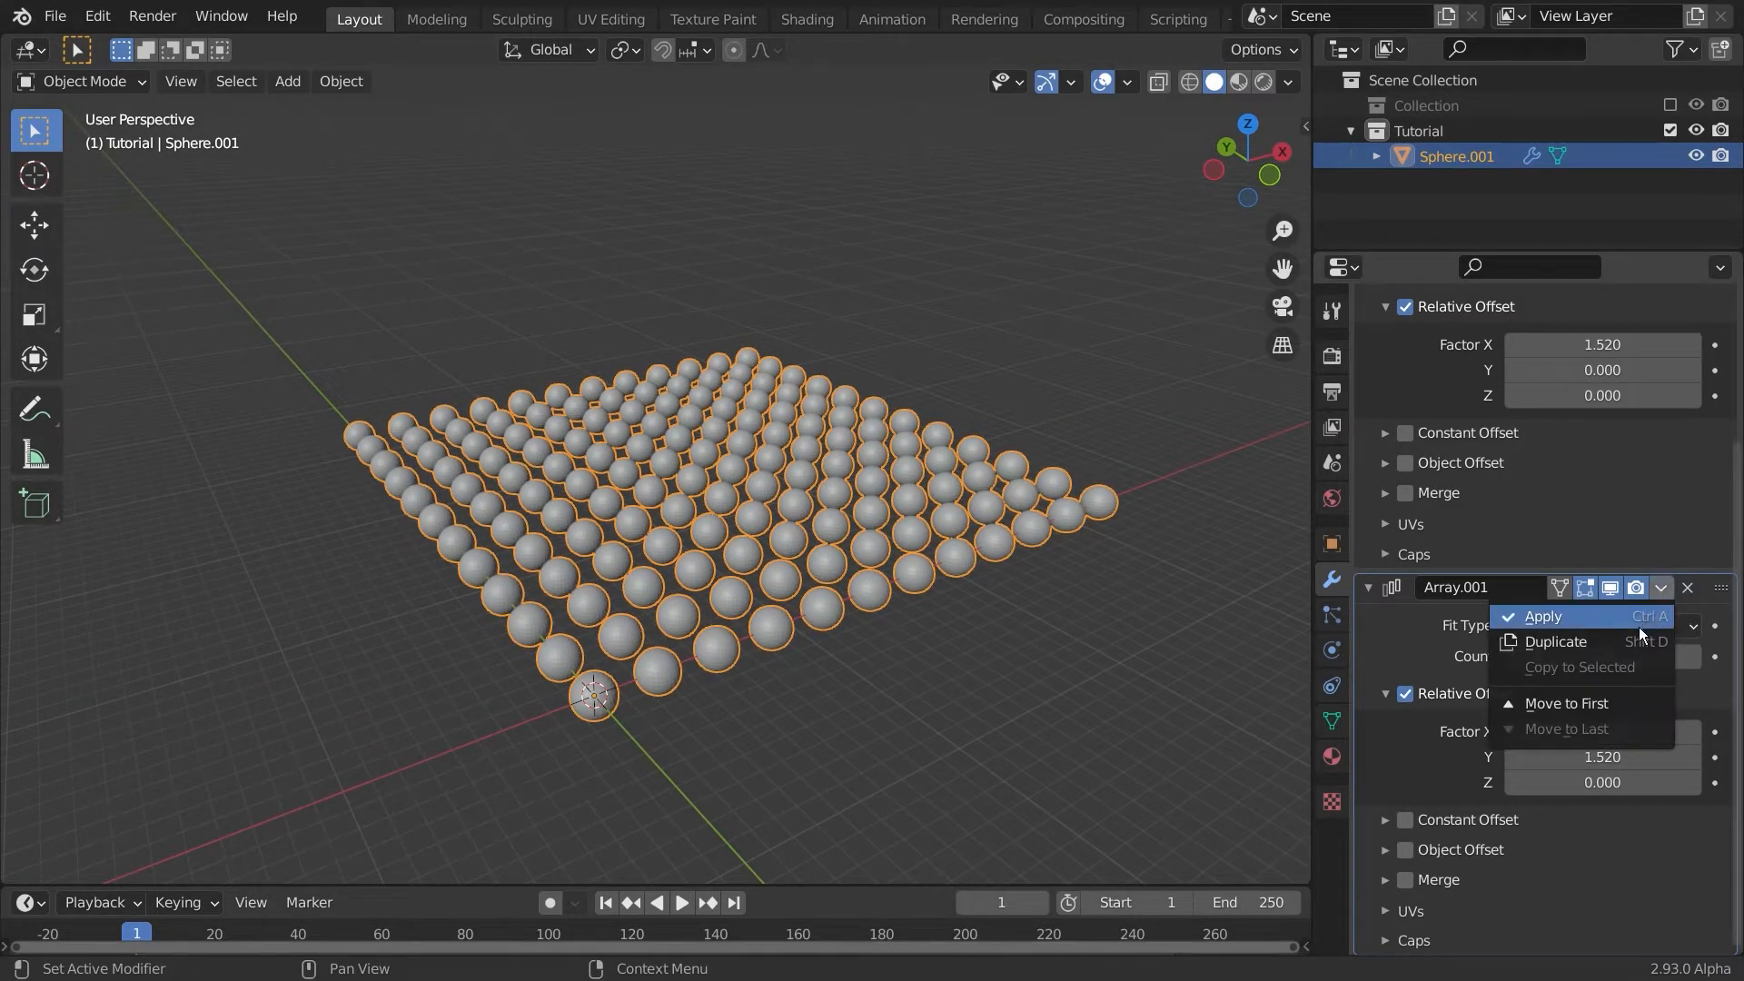
left_click(1554, 640)
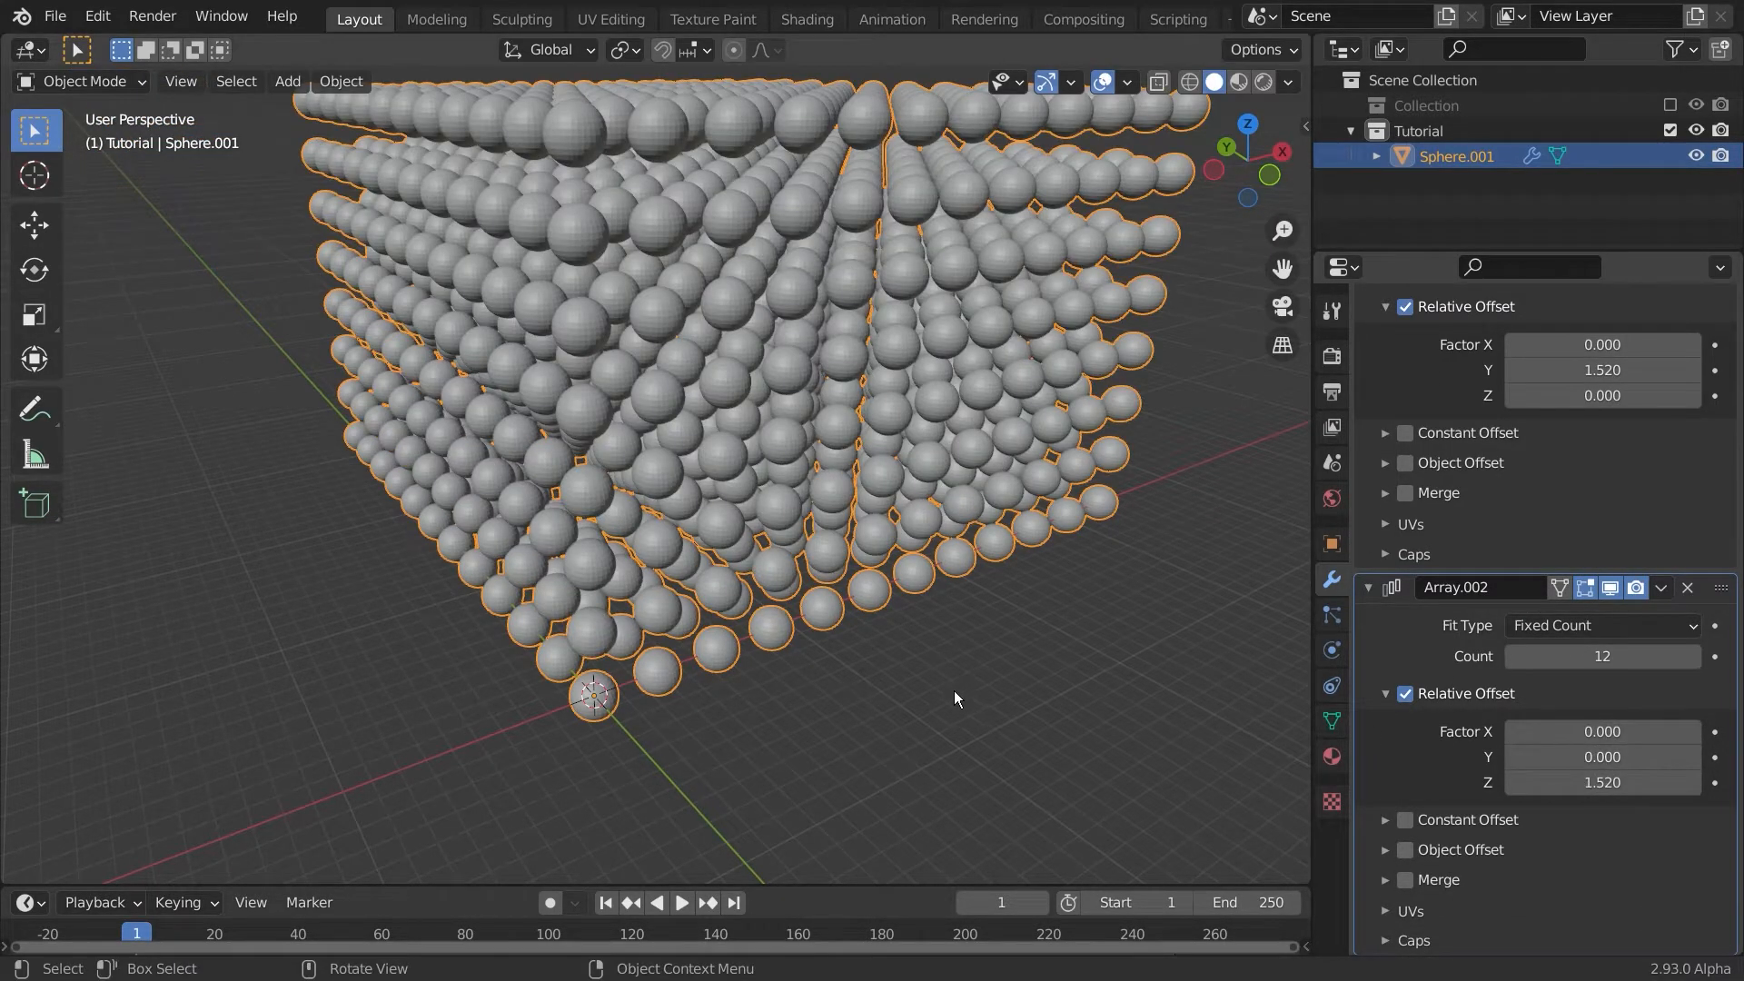
right_click(953, 698)
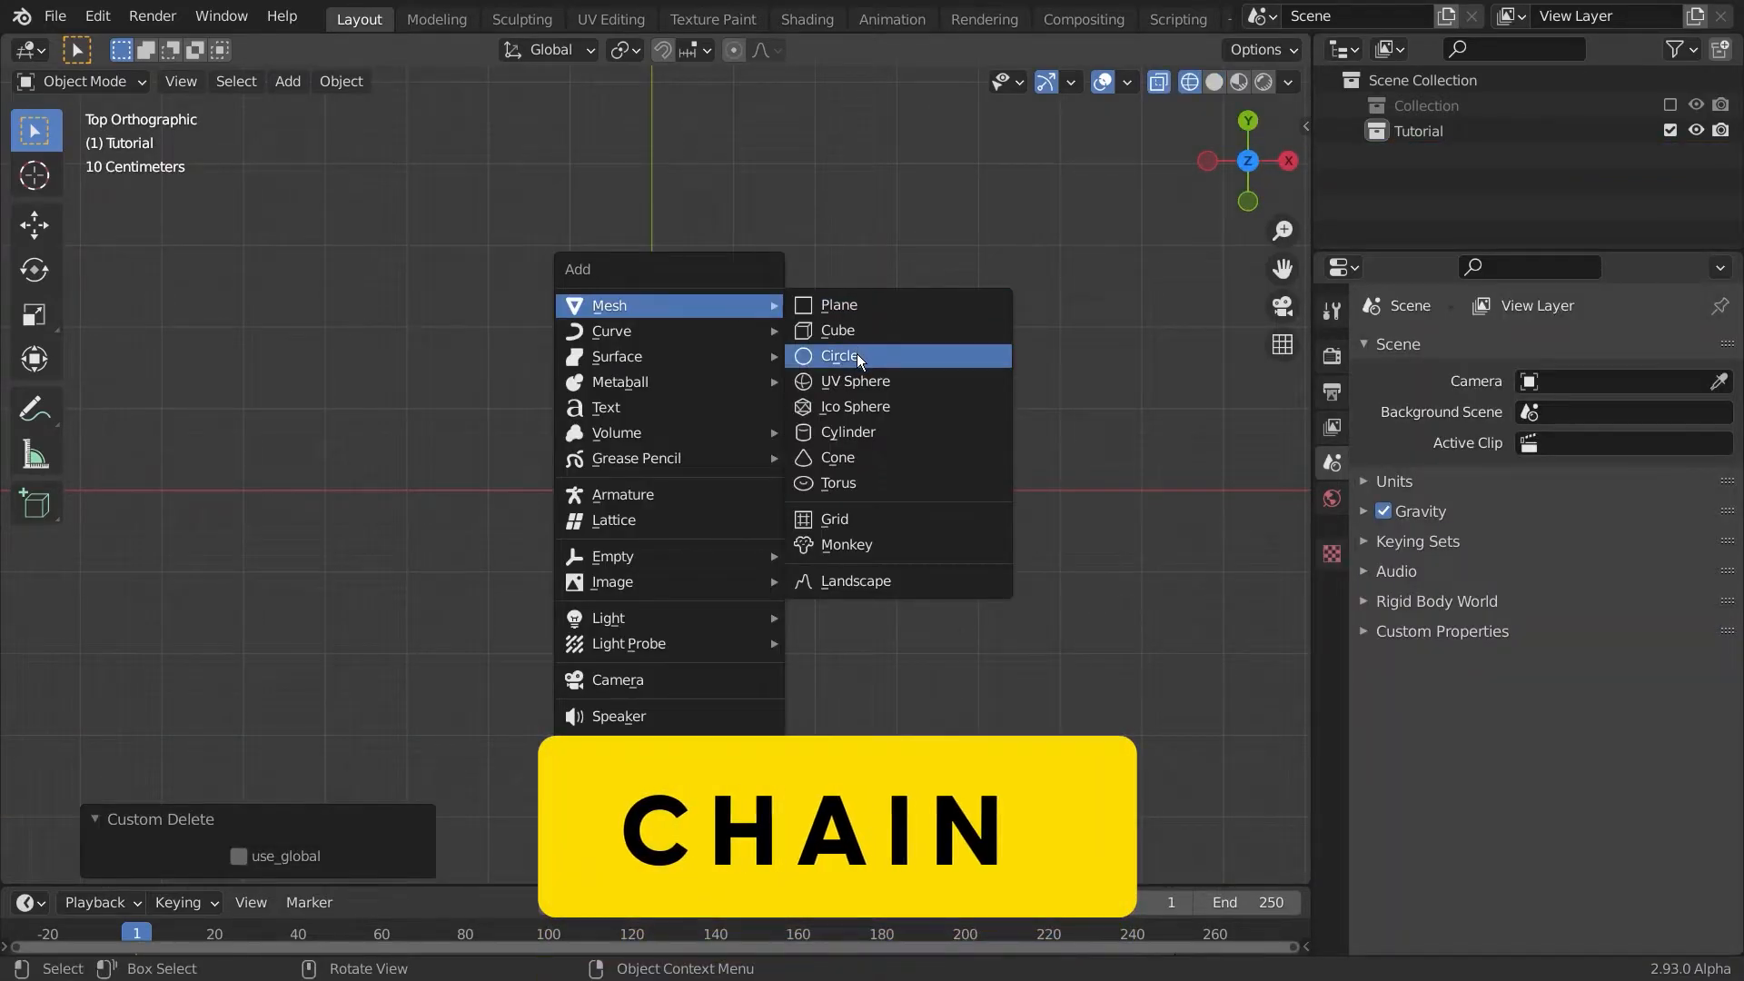
Step: Add a mesh circle and stretch its halves into an oval link outline in Edit Mode
left_click(839, 356)
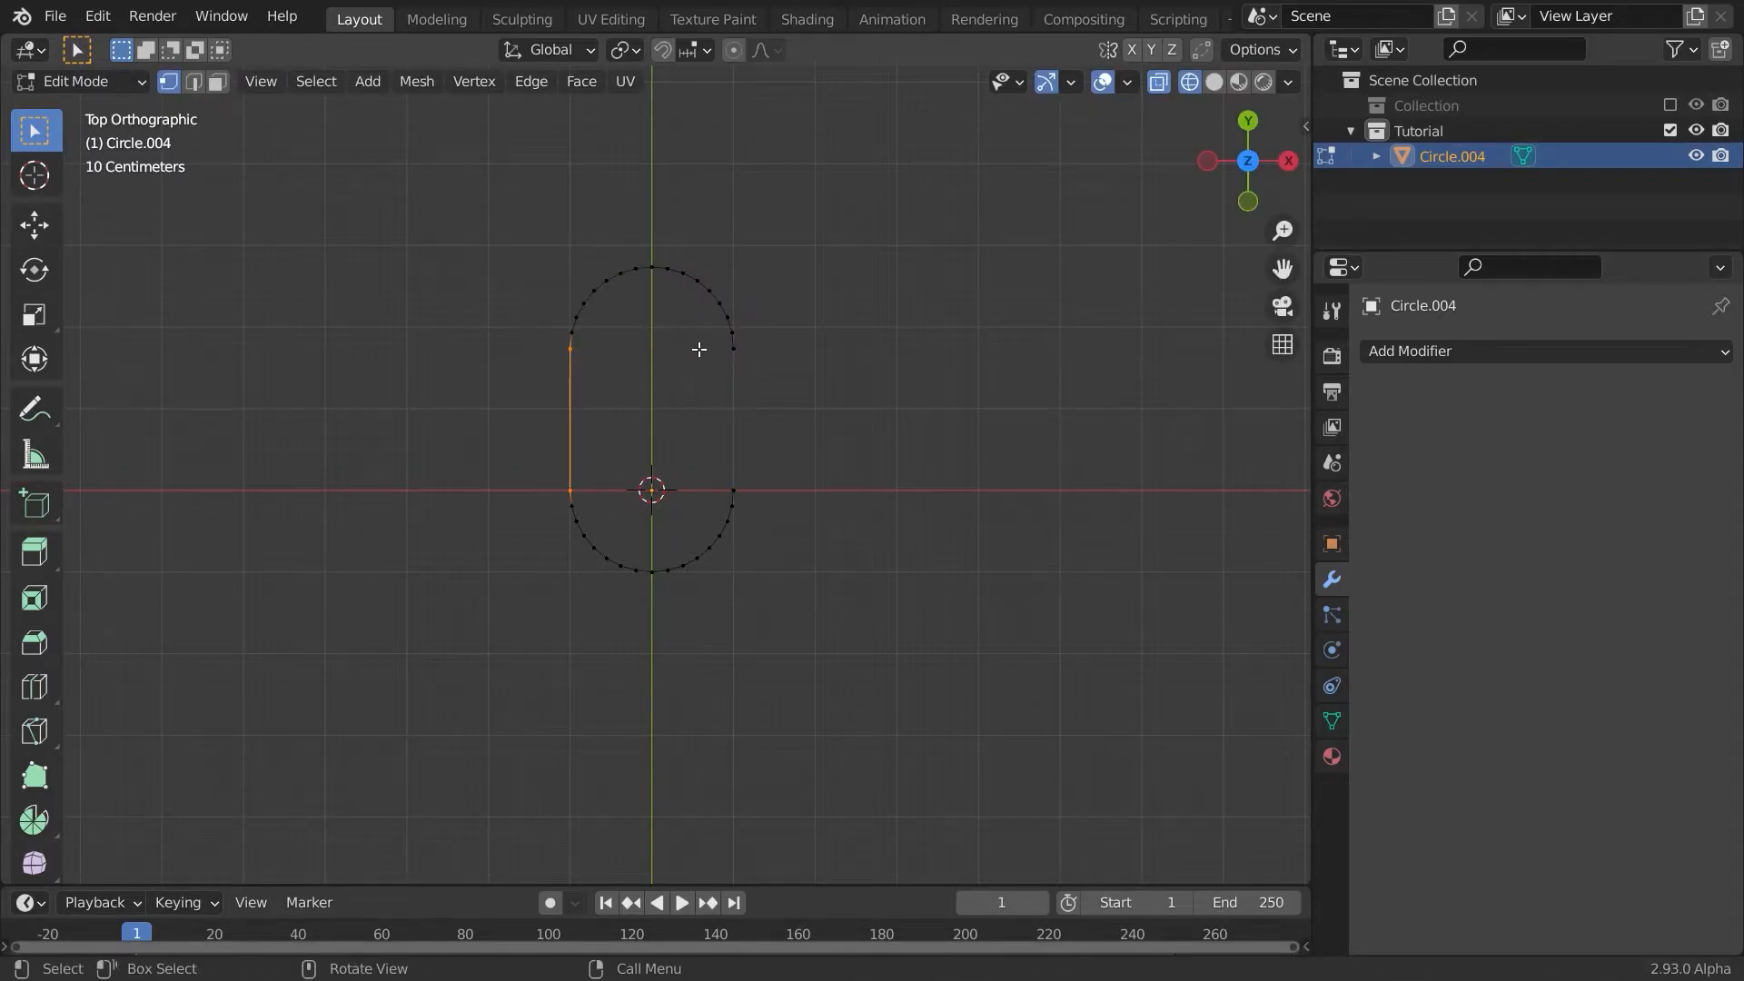
key("Tab")
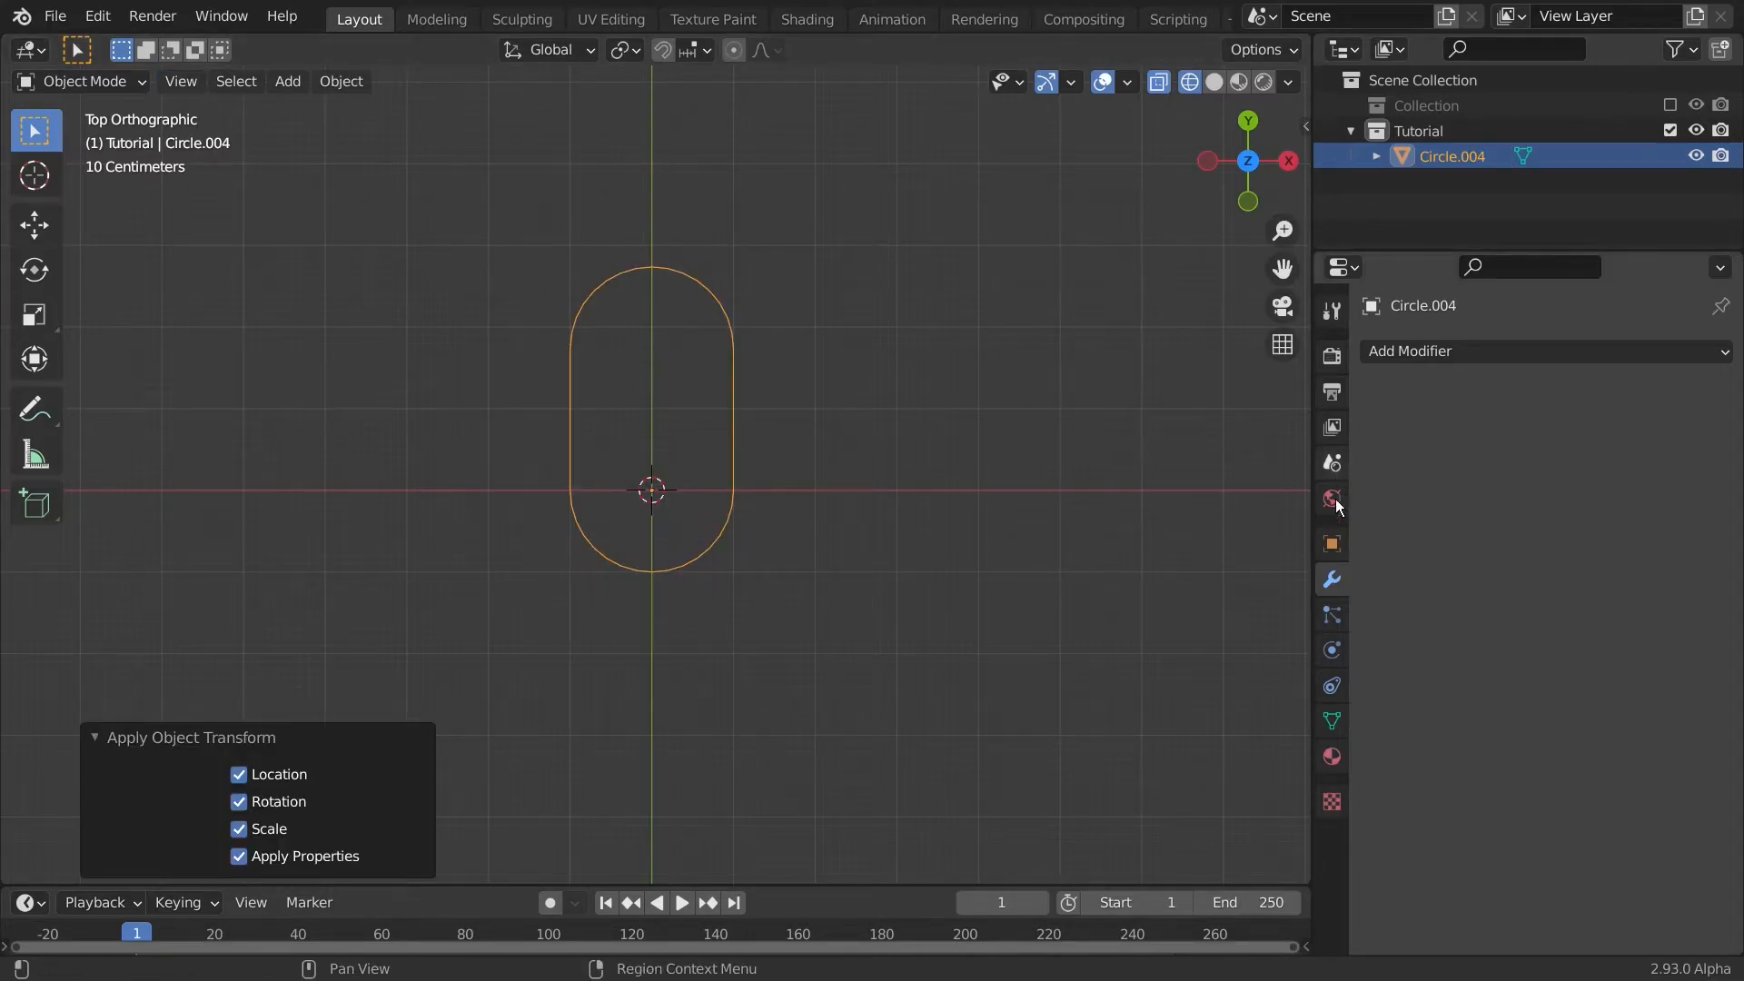
Step: Convert the oval to a curve with 0.262 m bevel depth and form two interlocking links
left_click(340, 79)
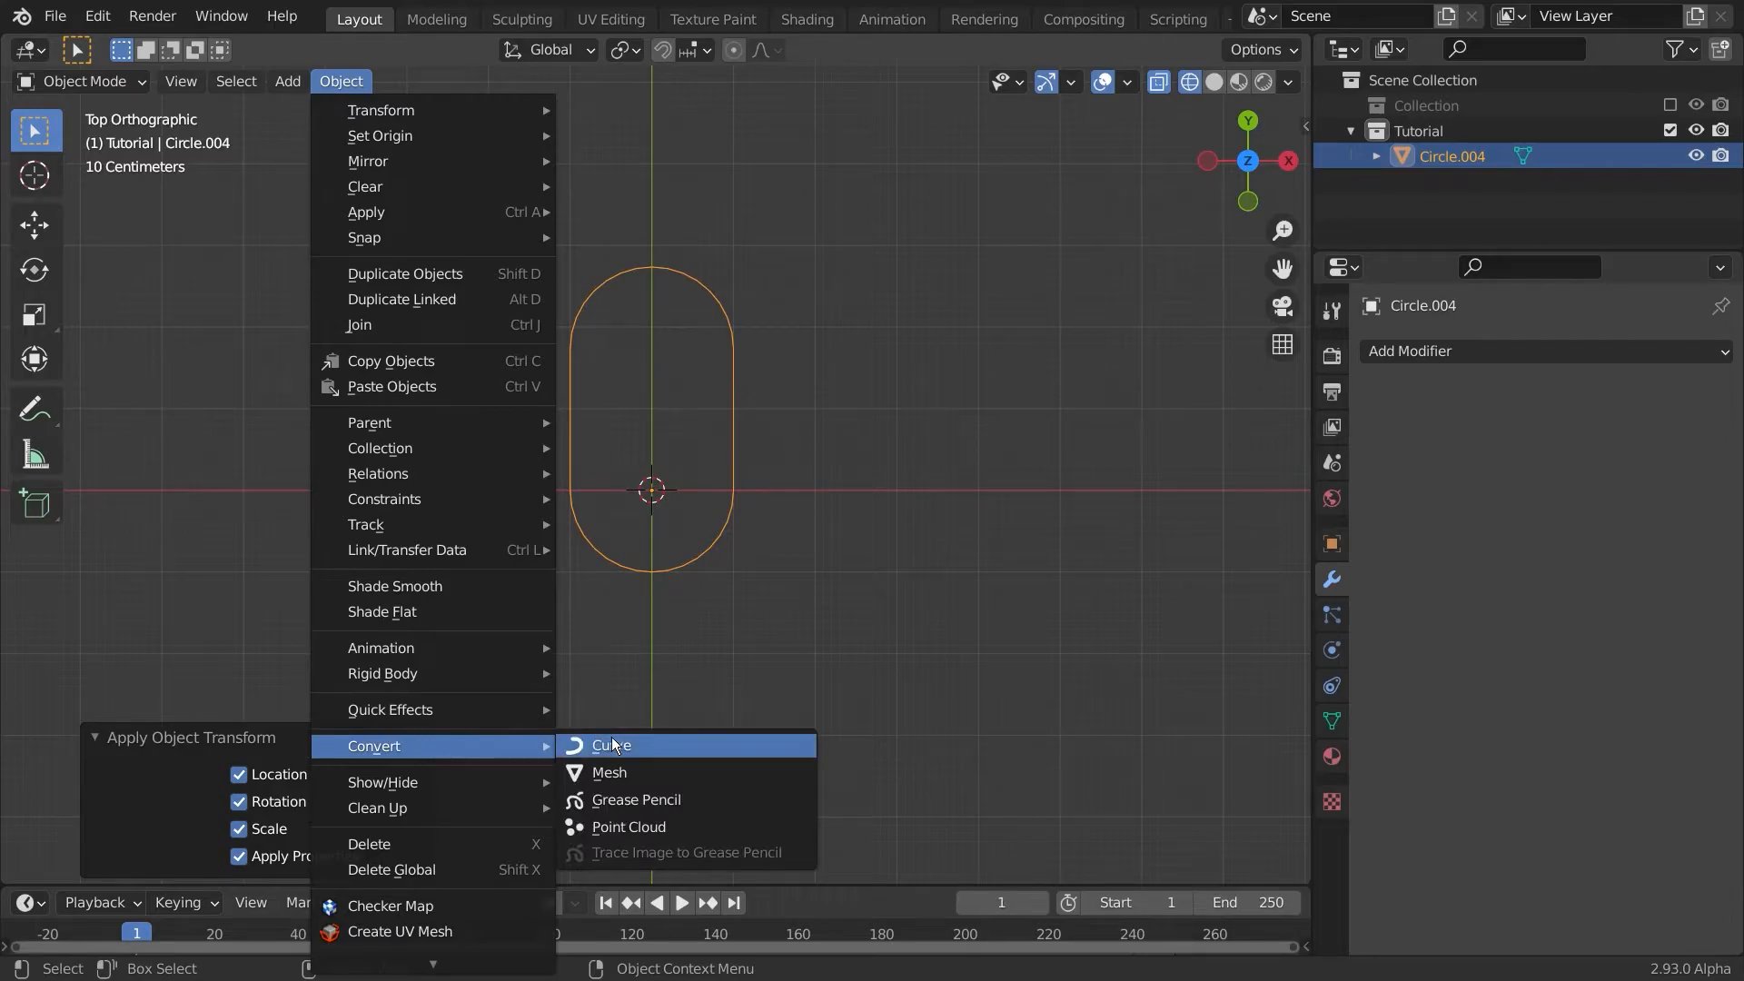
left_click(611, 744)
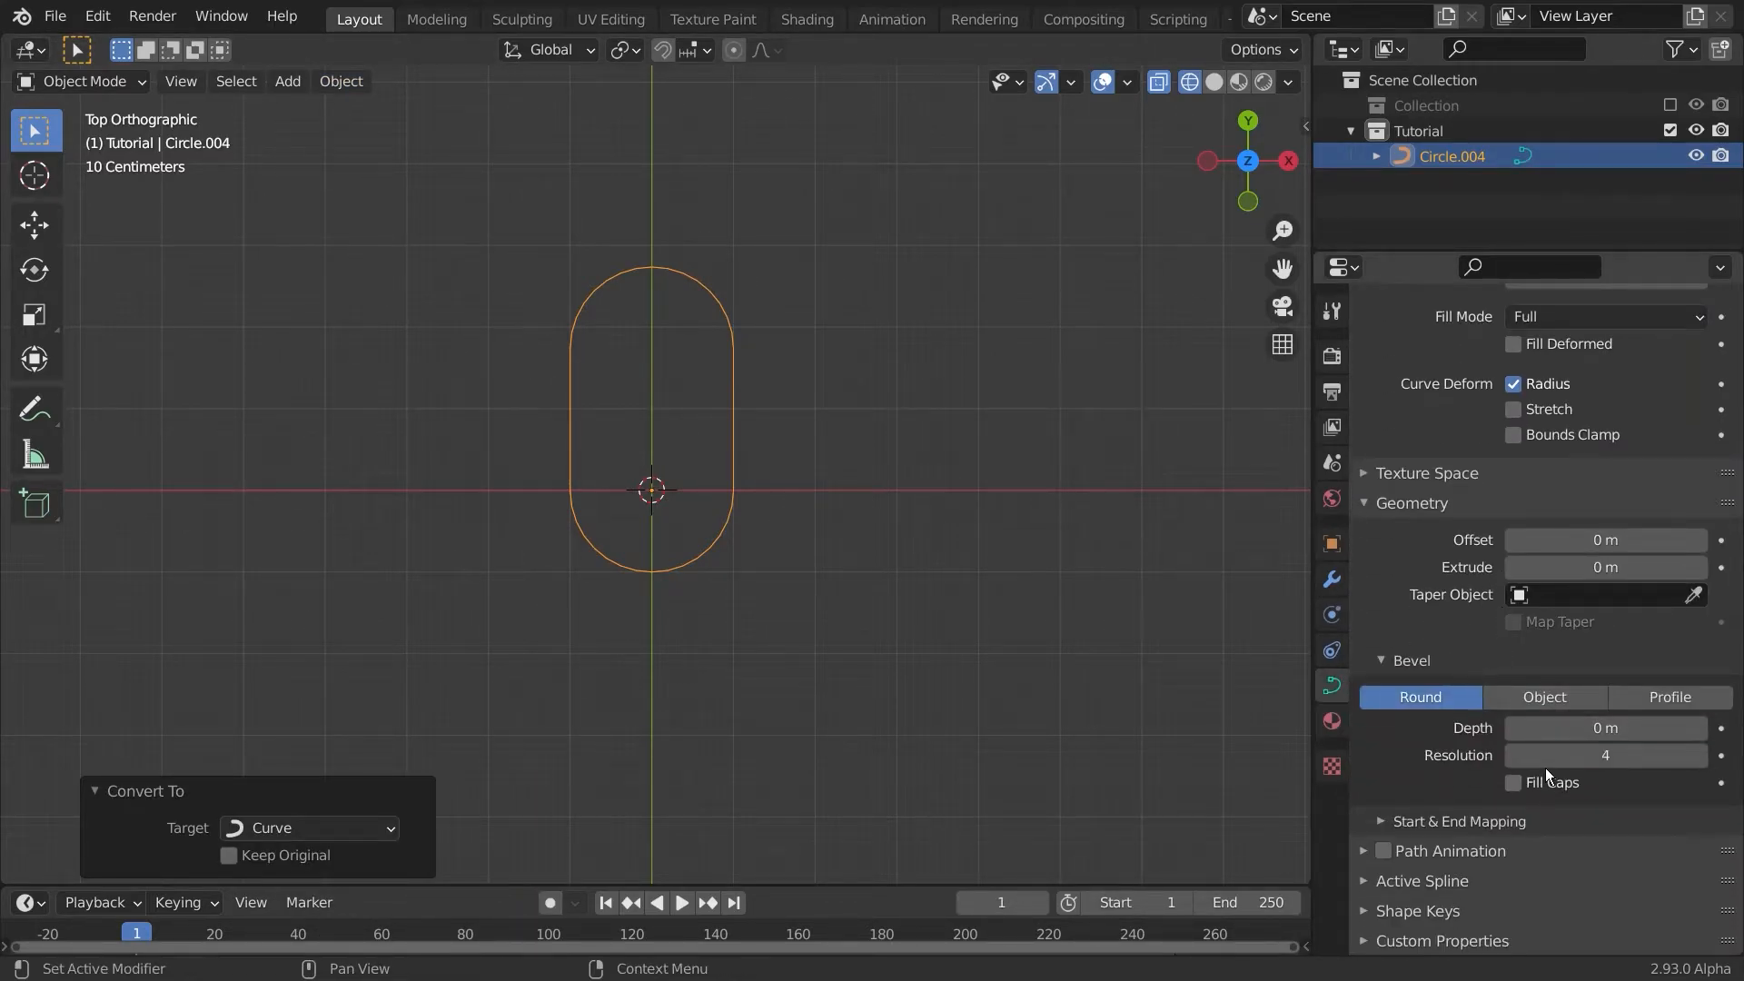
left_click_drag(1605, 728, 1656, 727)
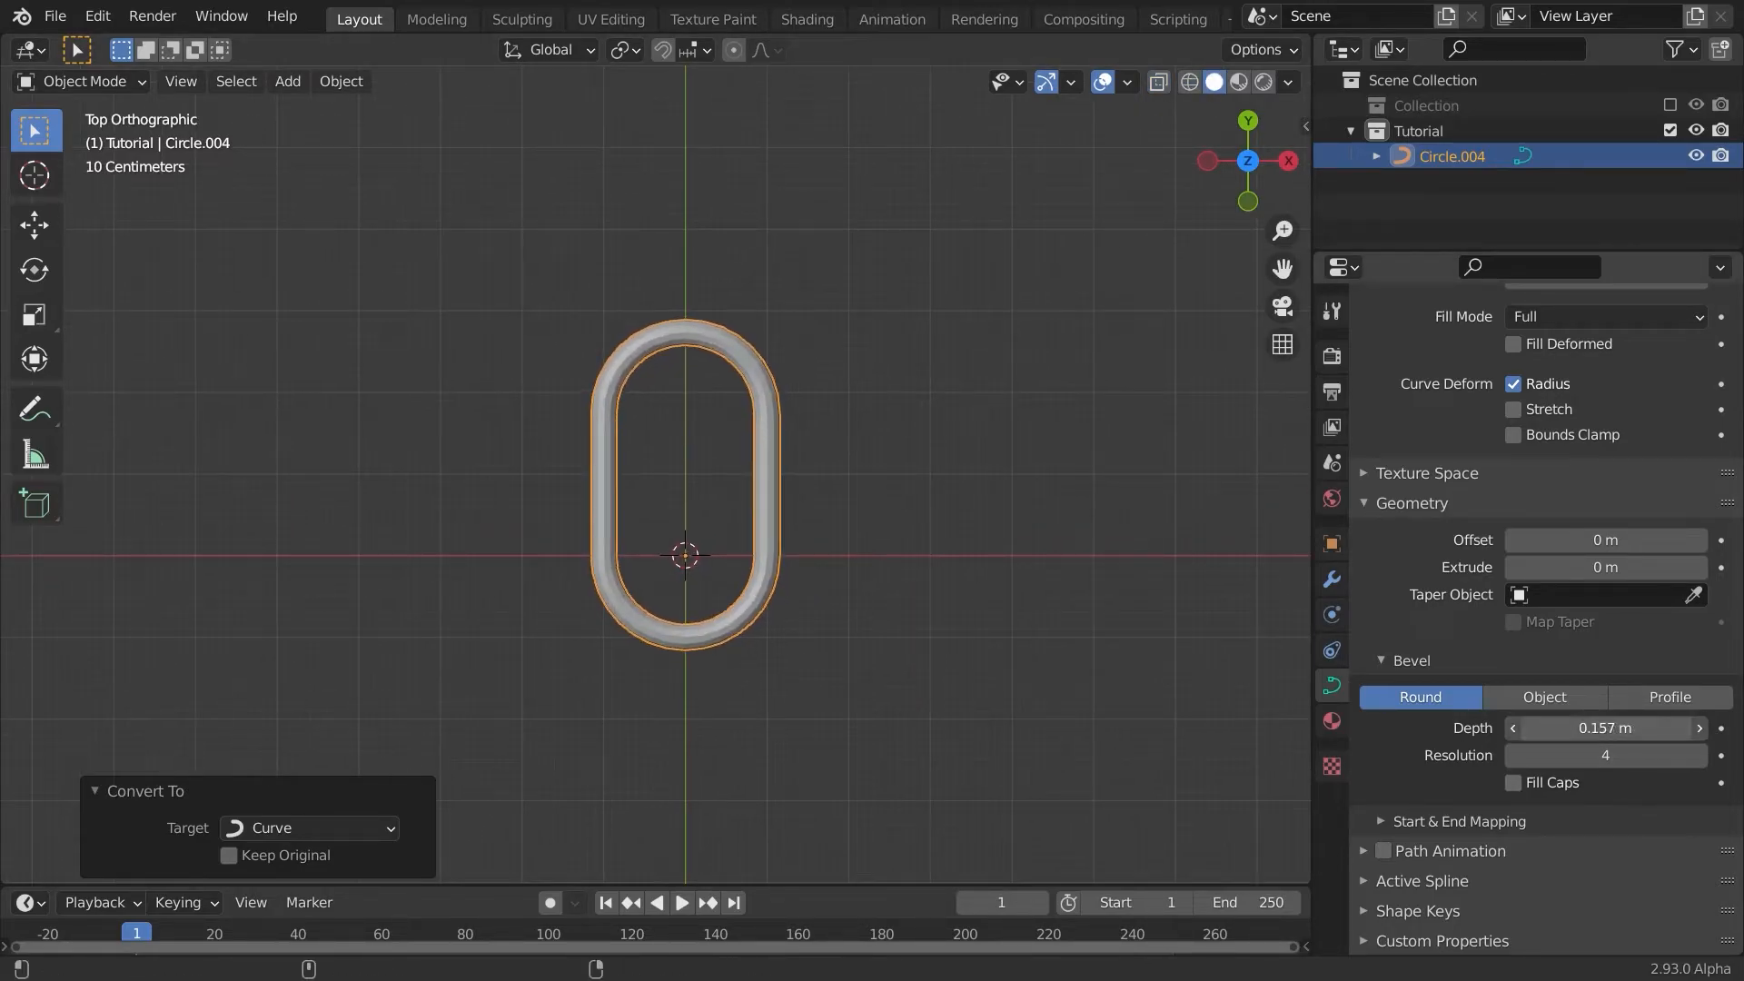
key("Tab")
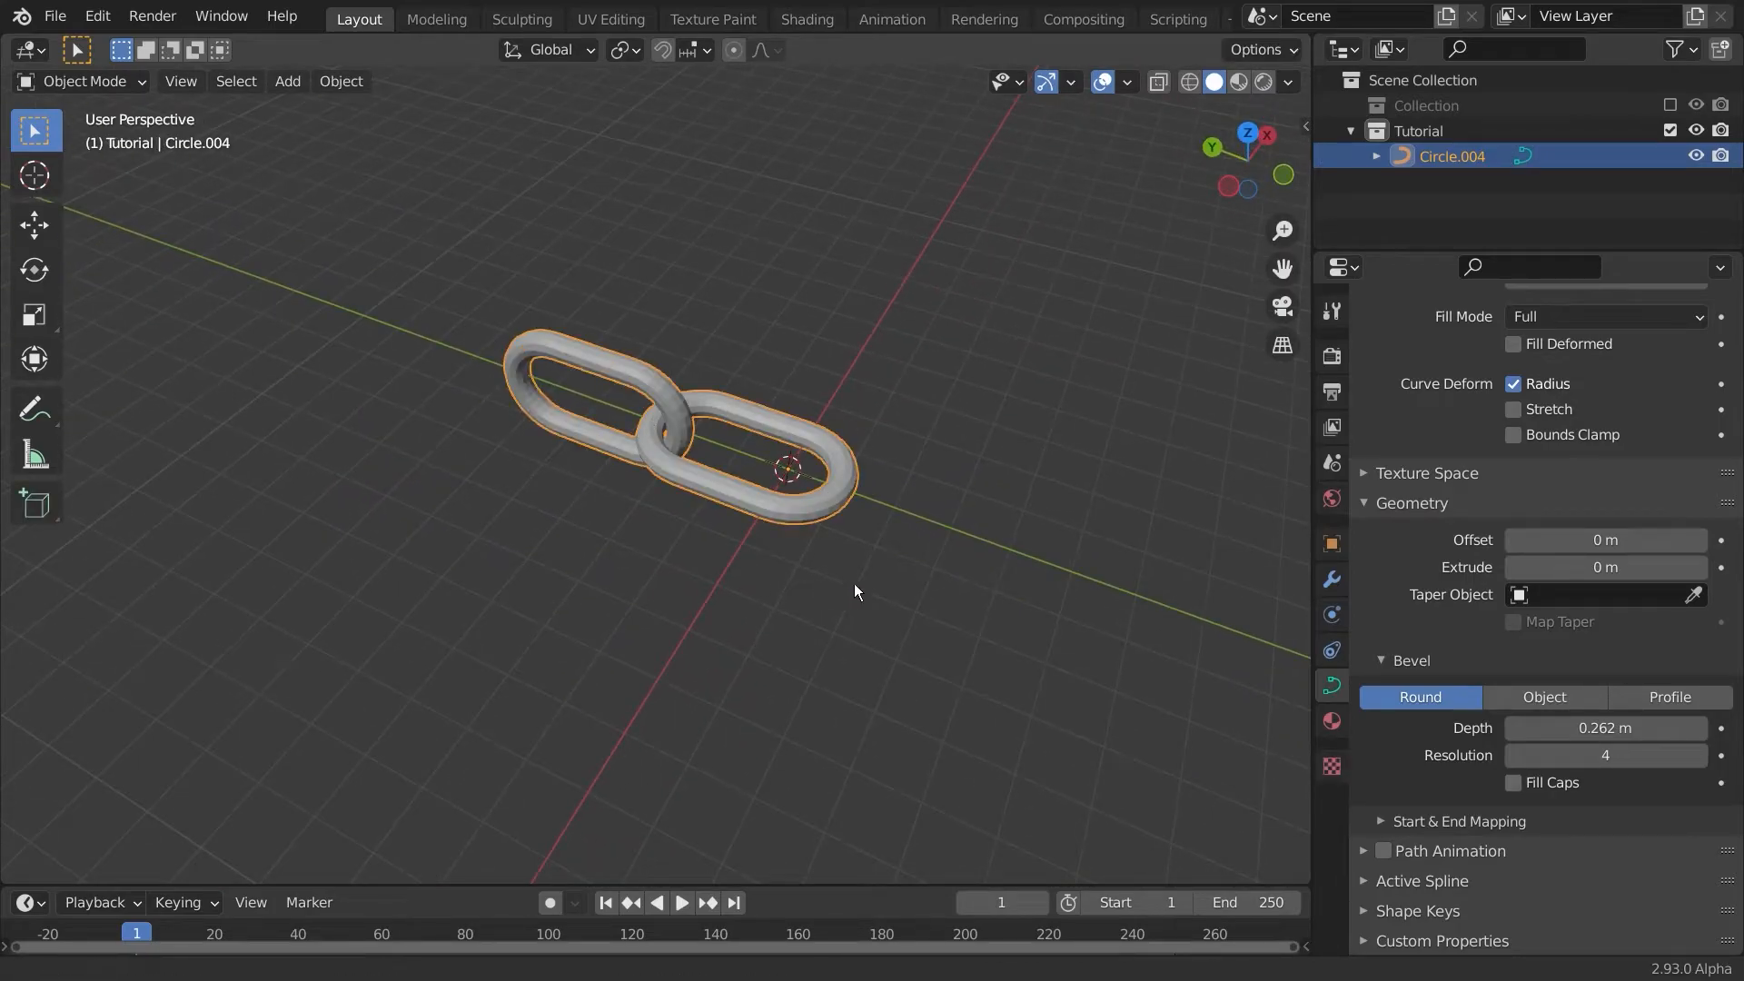
Step: Array the link into seven links with relative offset Y 0.87
left_click(1329, 579)
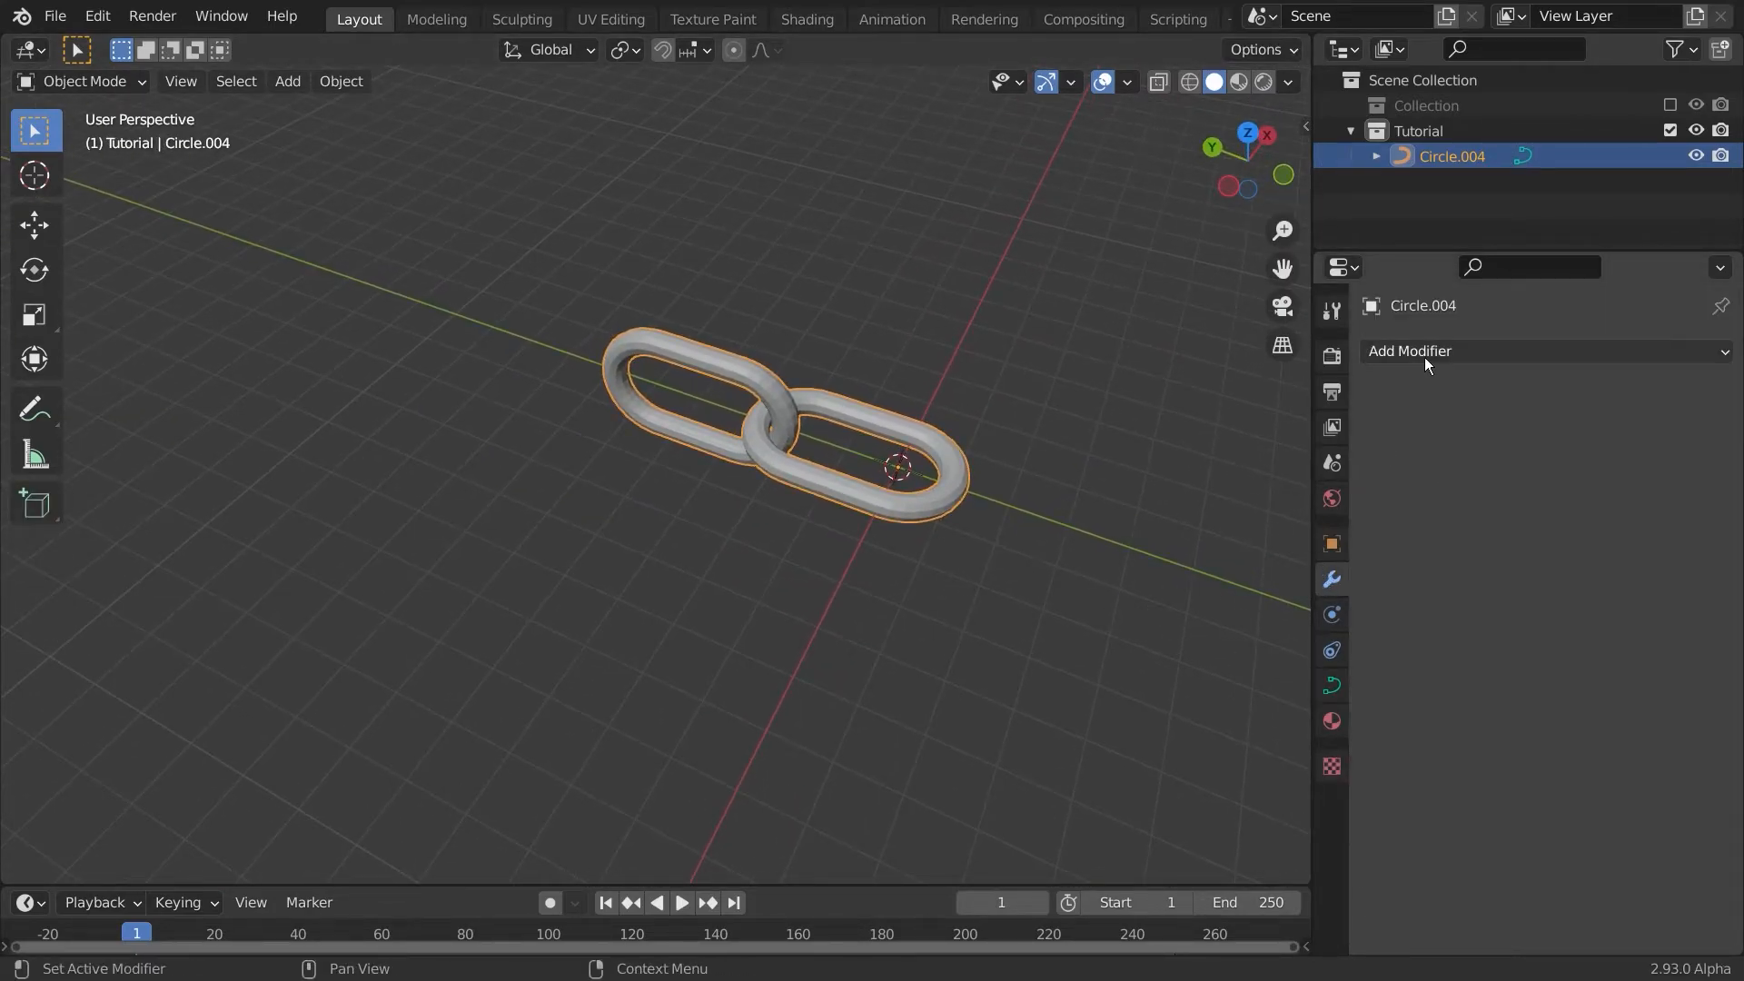
left_click(1409, 350)
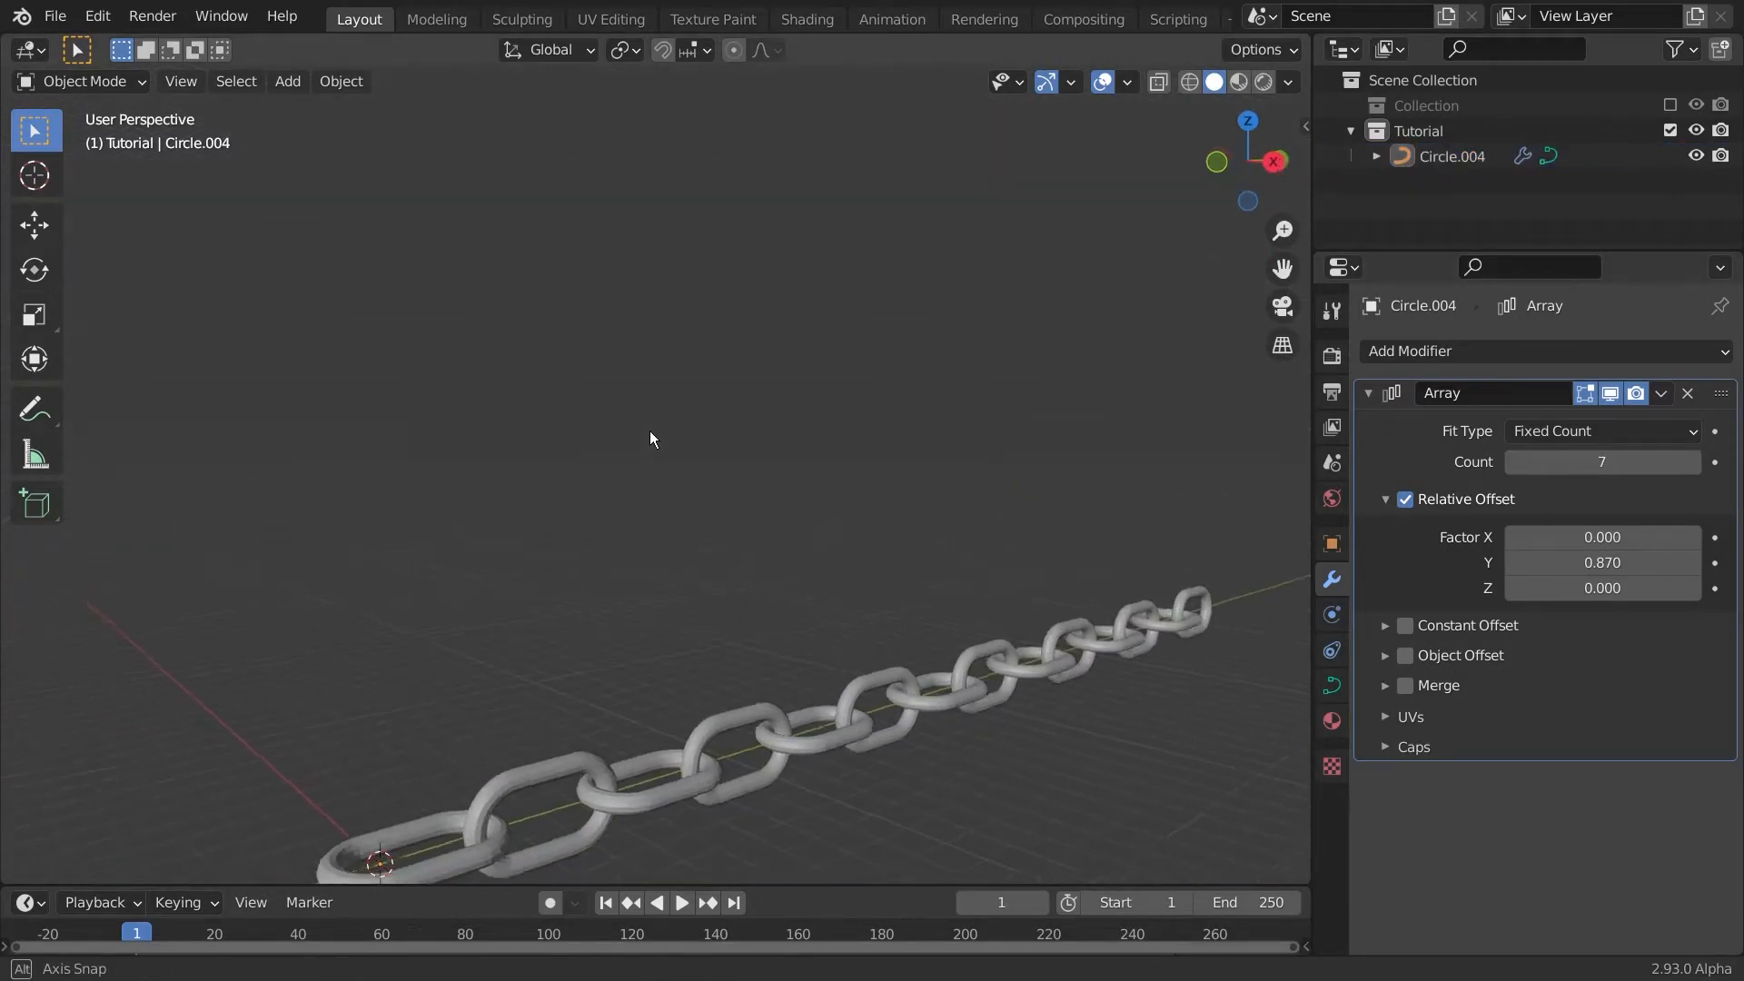
left_click_drag(650, 439, 973, 558)
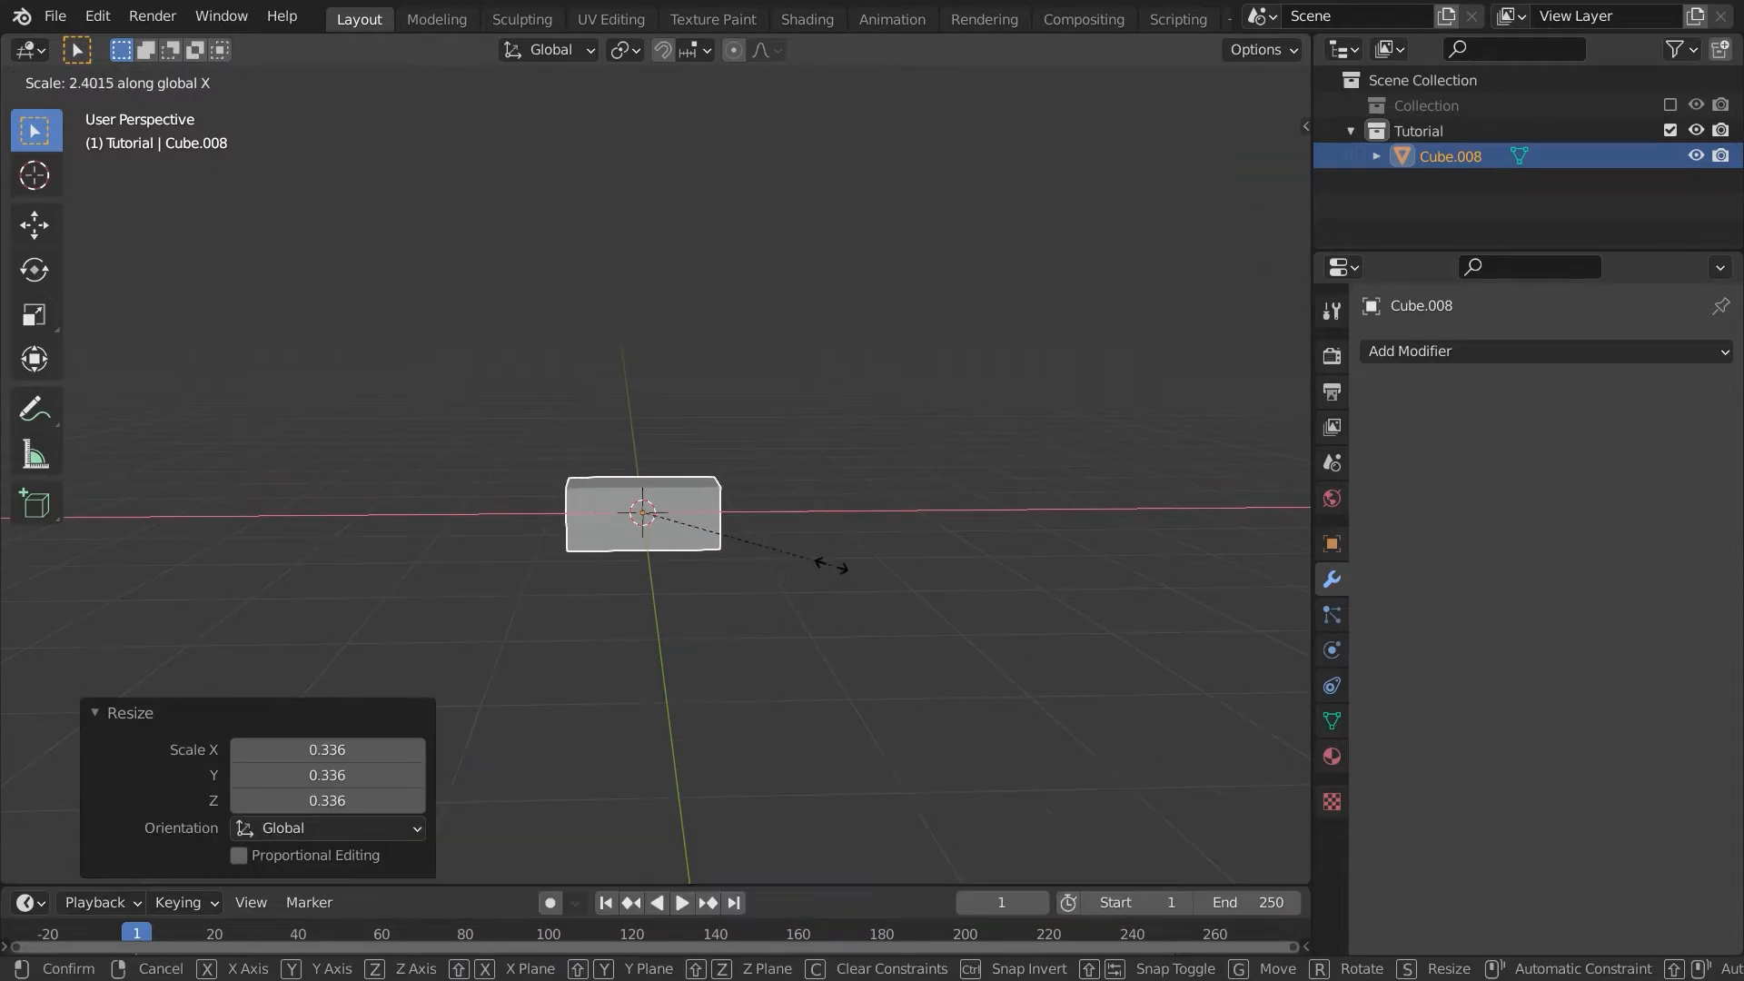
Step: Give the flattened cube a 16-count Array and a Bevel, then duplicate the Array
left_click(1411, 350)
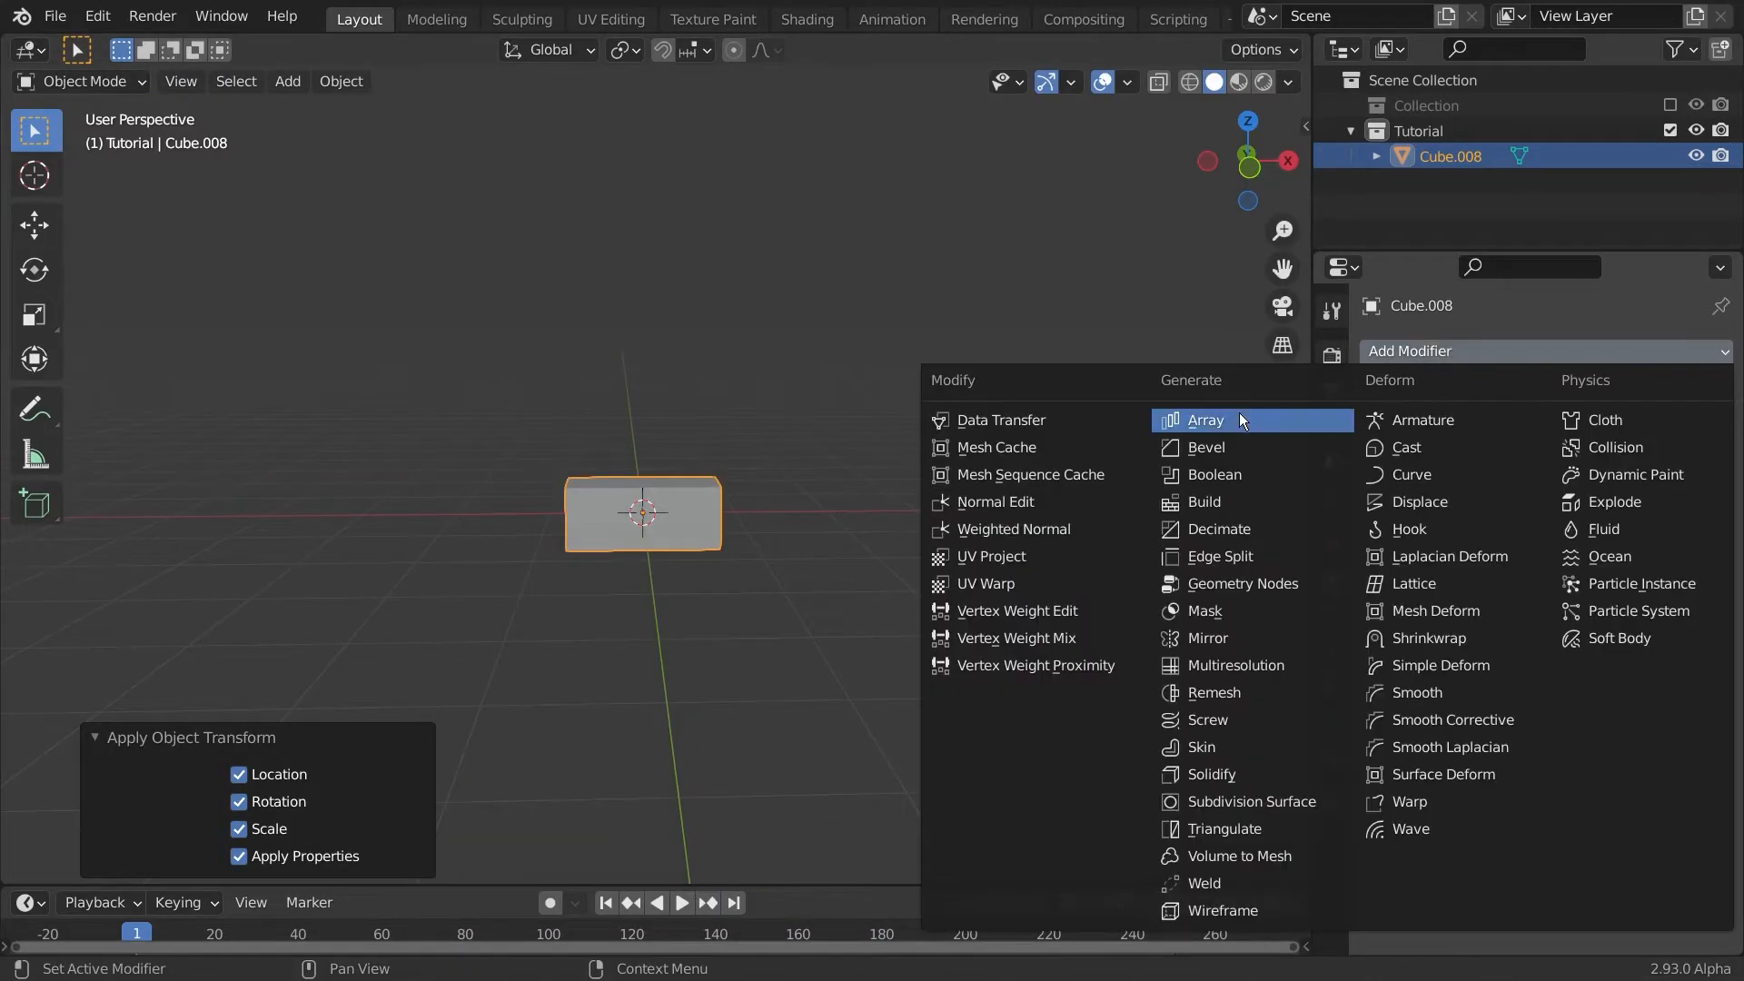
left_click(1204, 420)
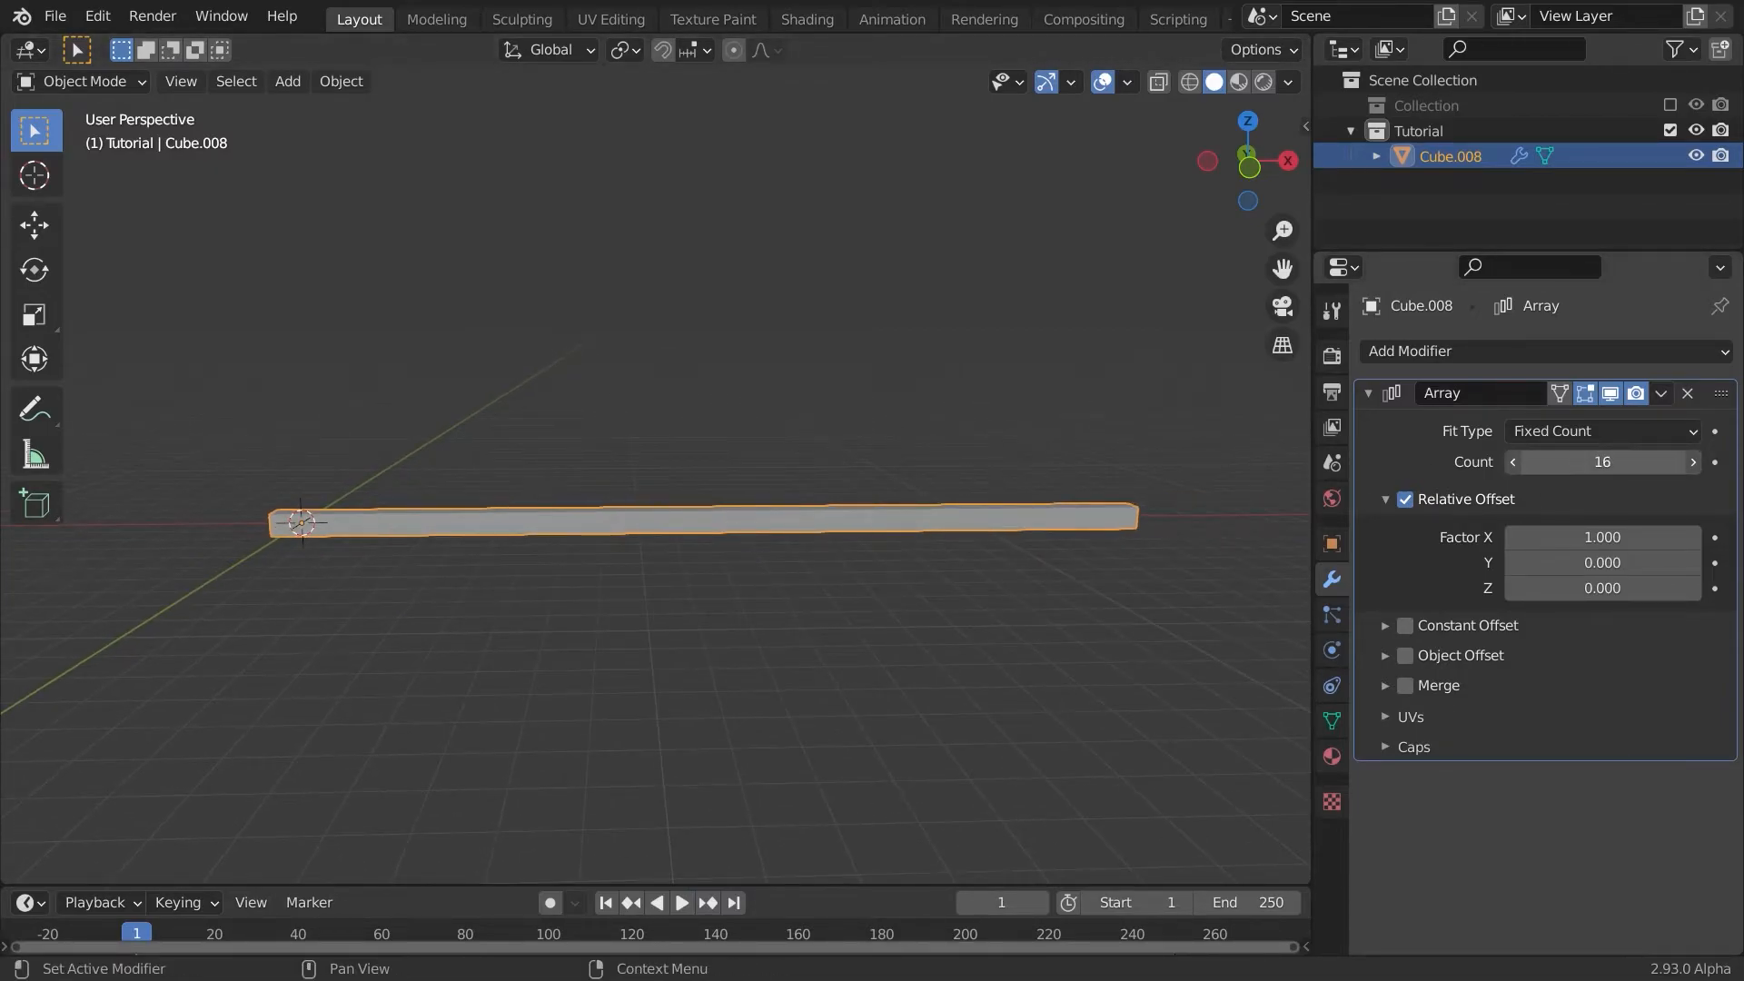
left_click(1410, 350)
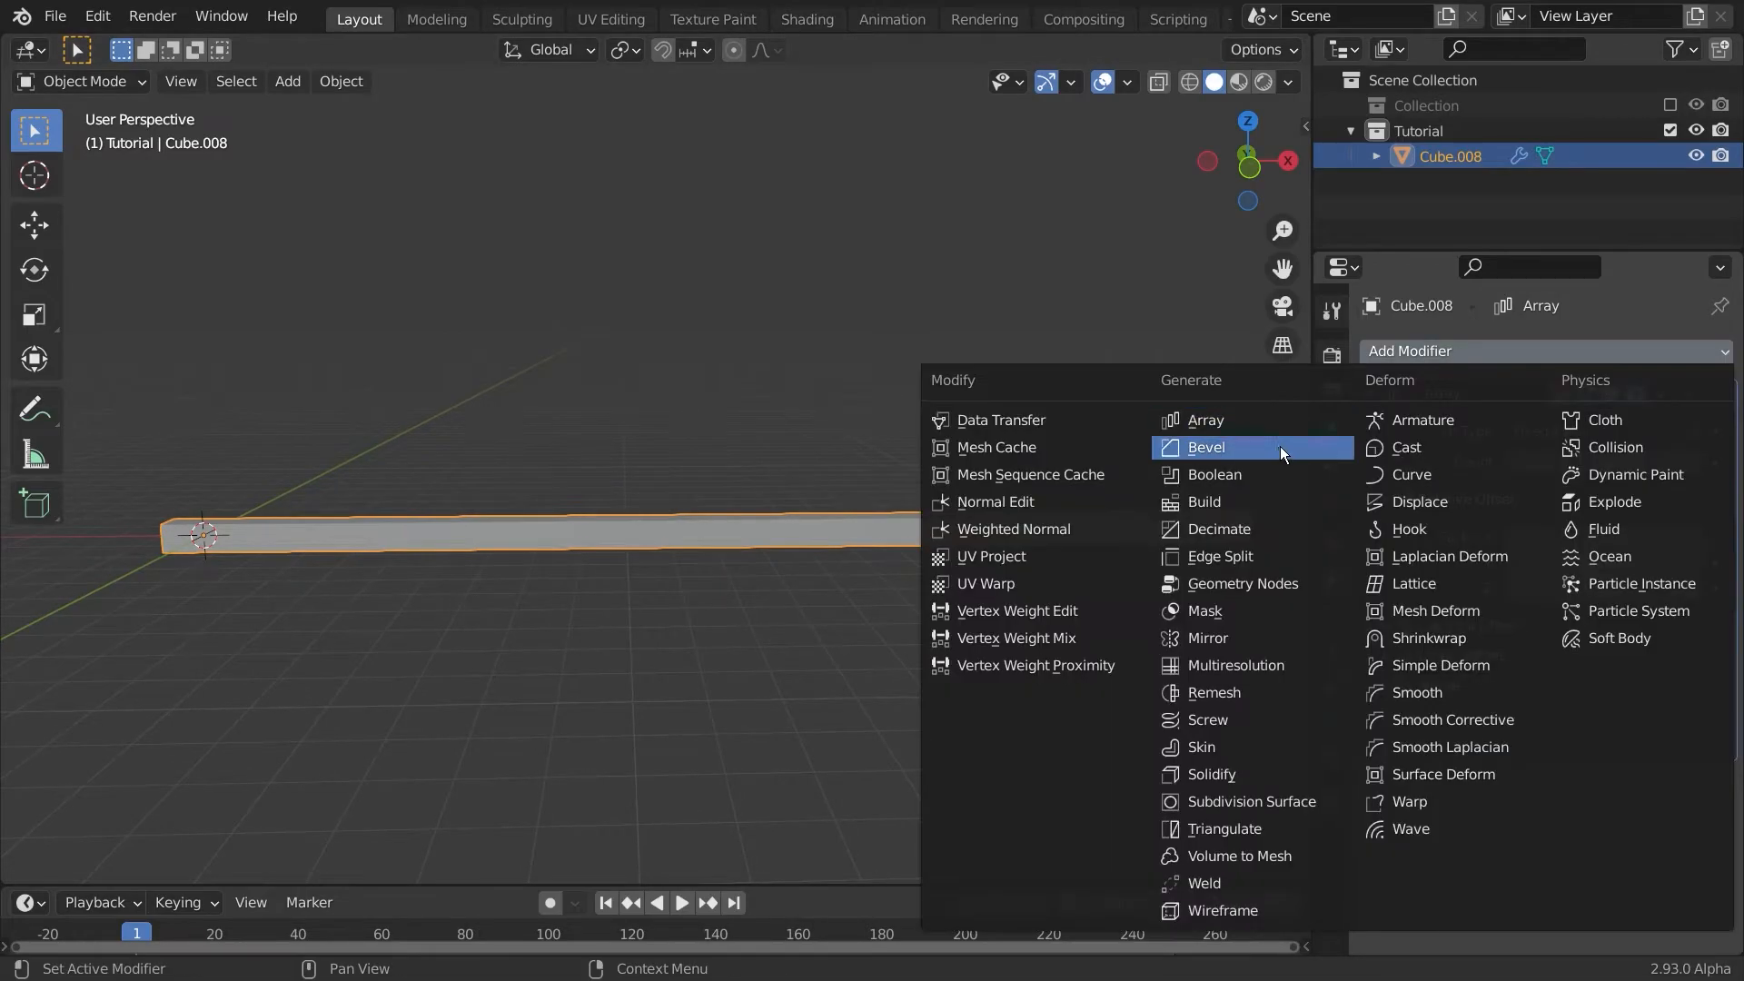
left_click(1205, 447)
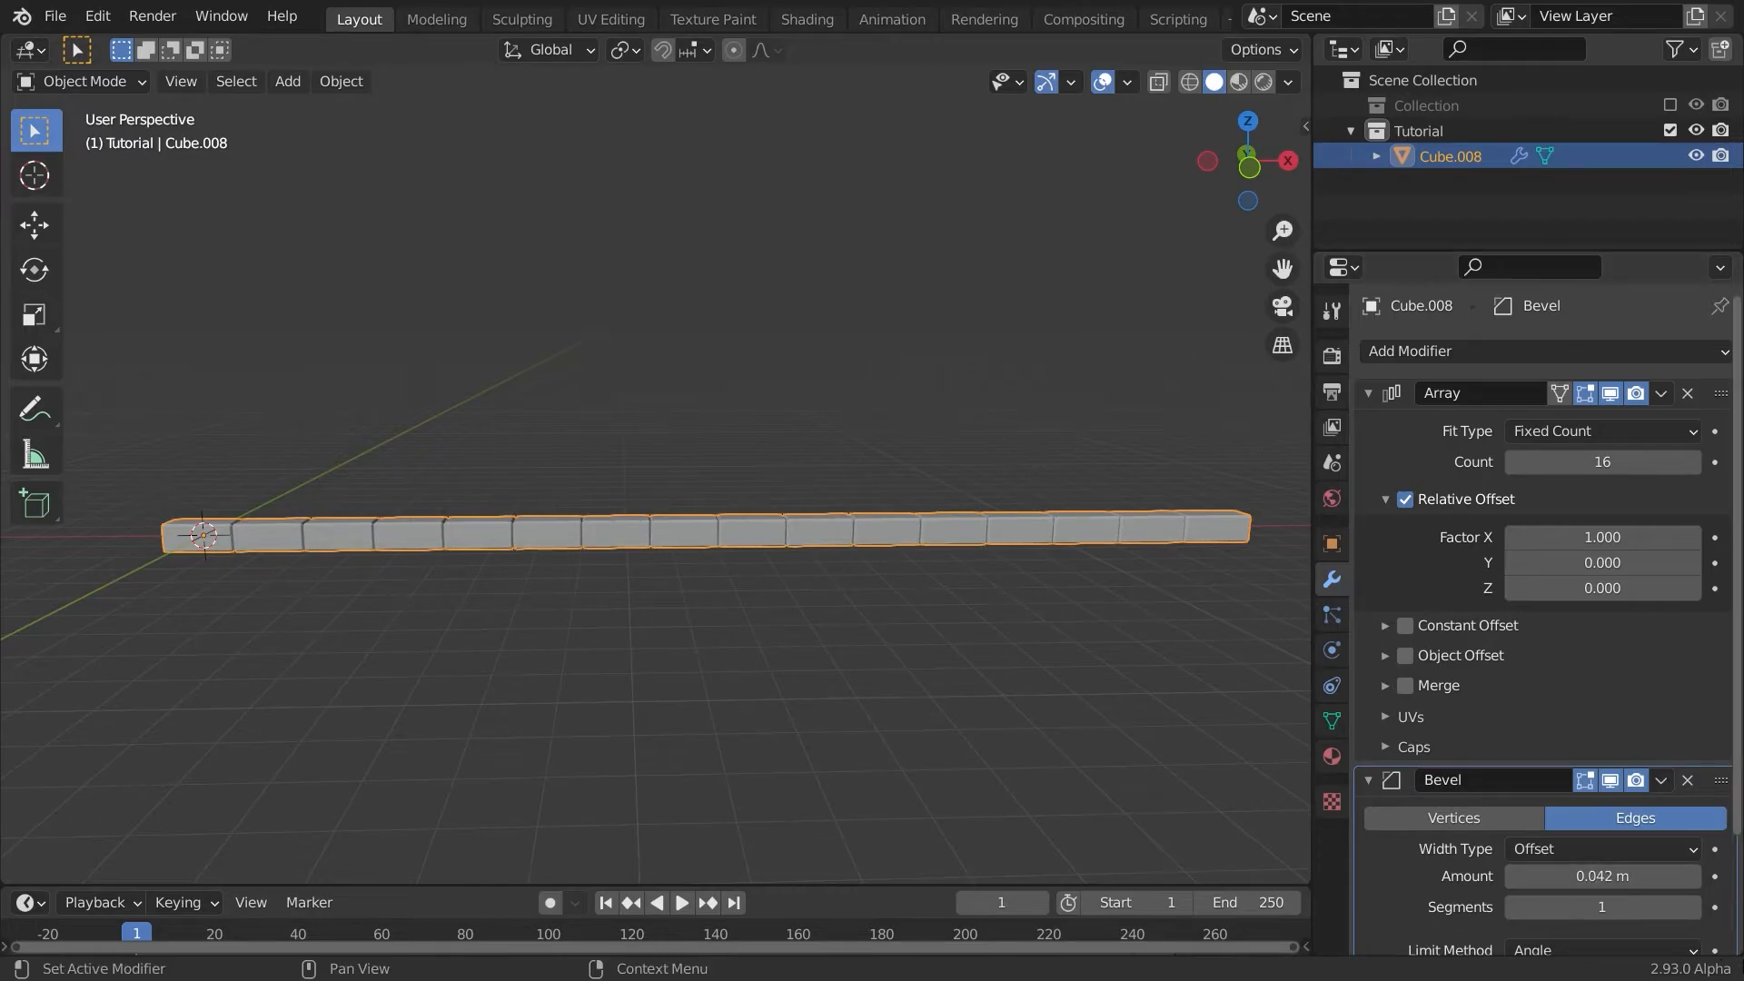
left_click(1367, 779)
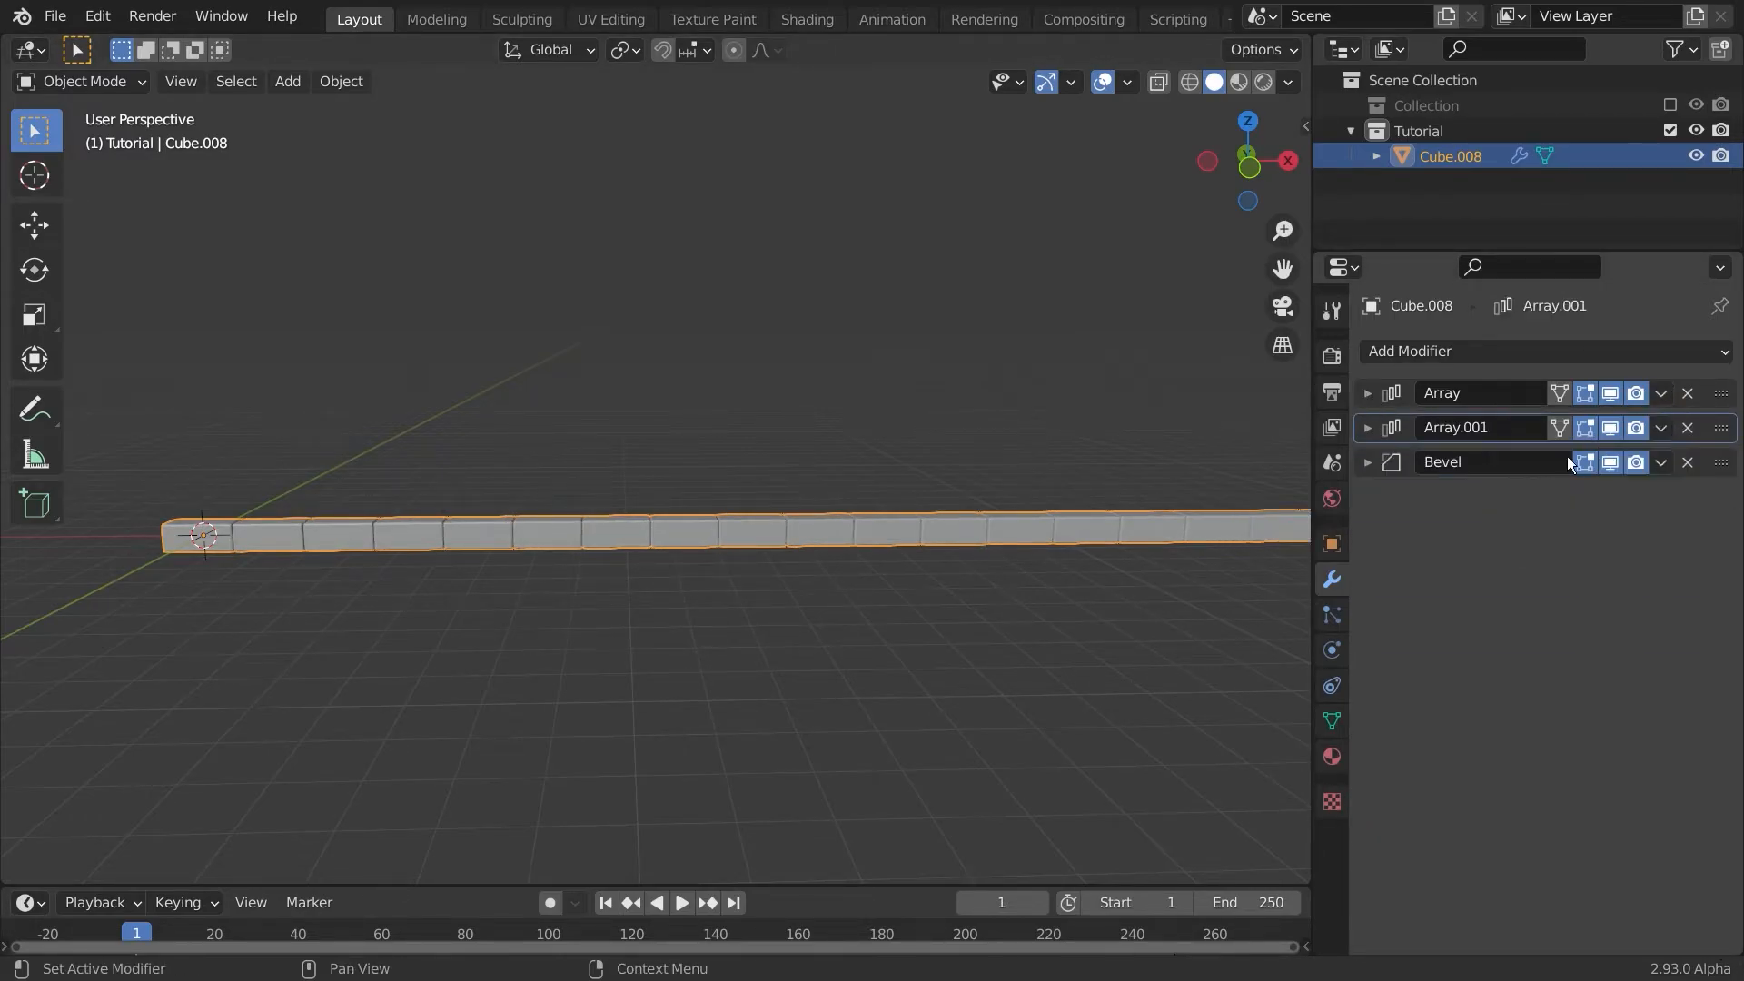
Step: Set Array.001 to relative offset Z 1 and factor X 0.030 for stepped rows
left_click(1368, 426)
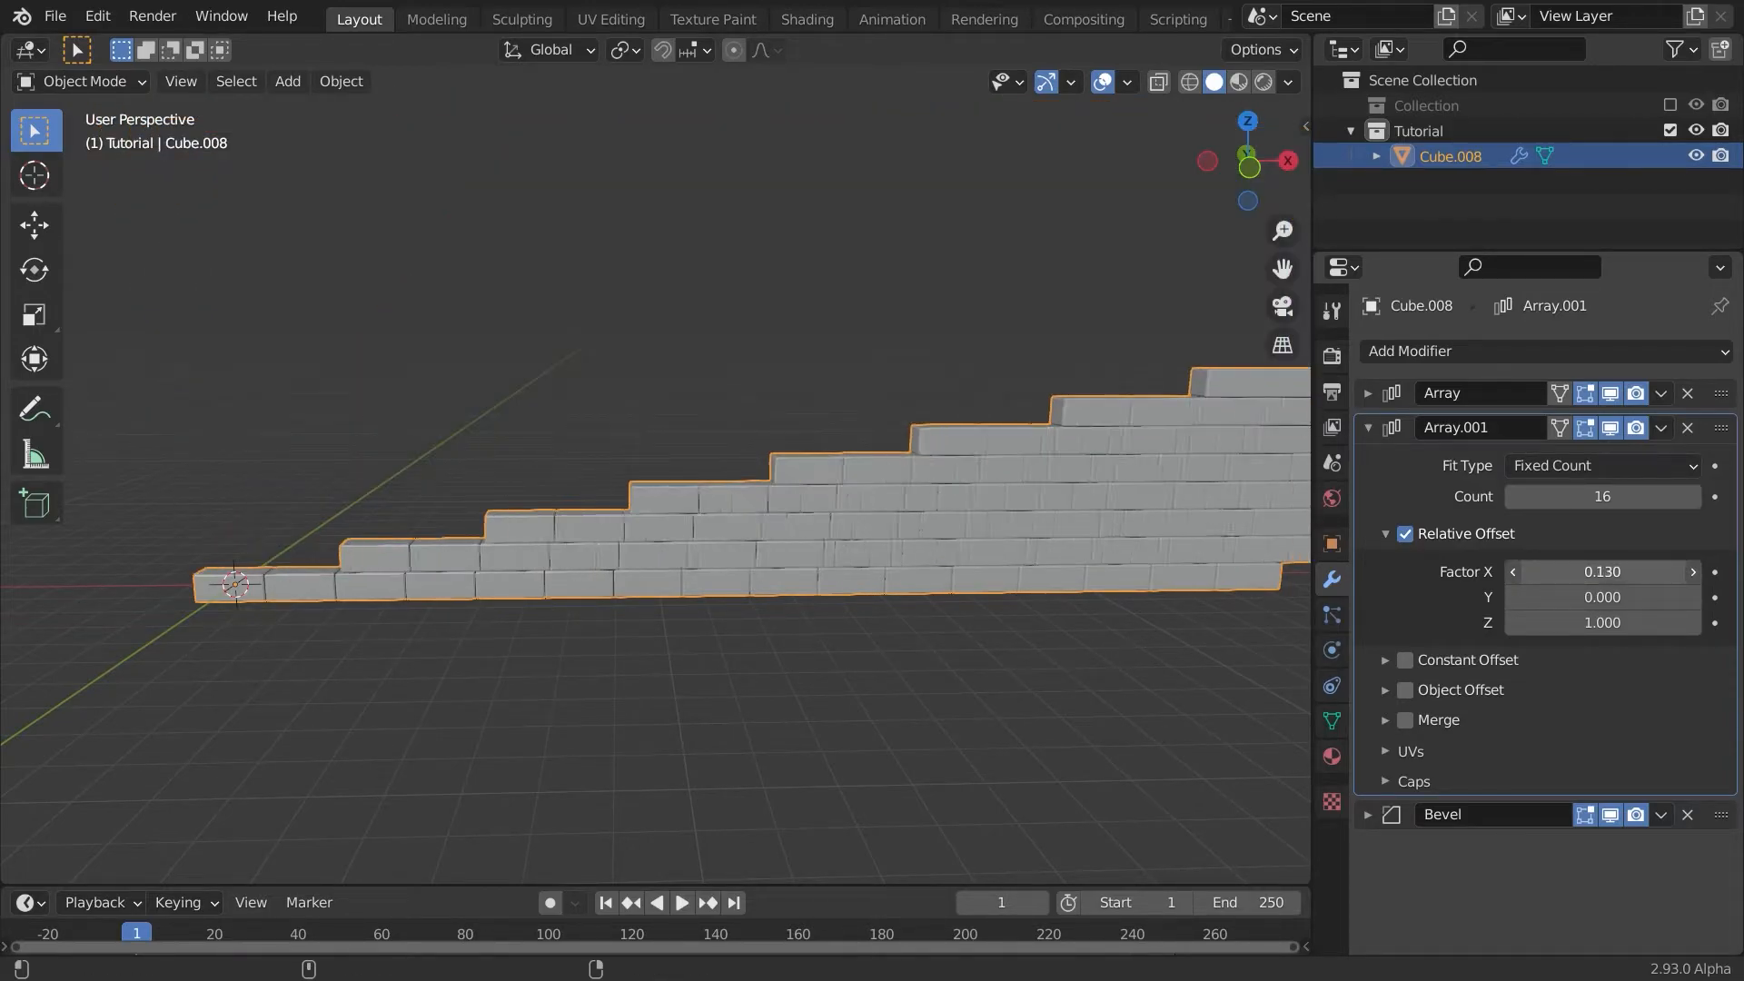
type("0.05")
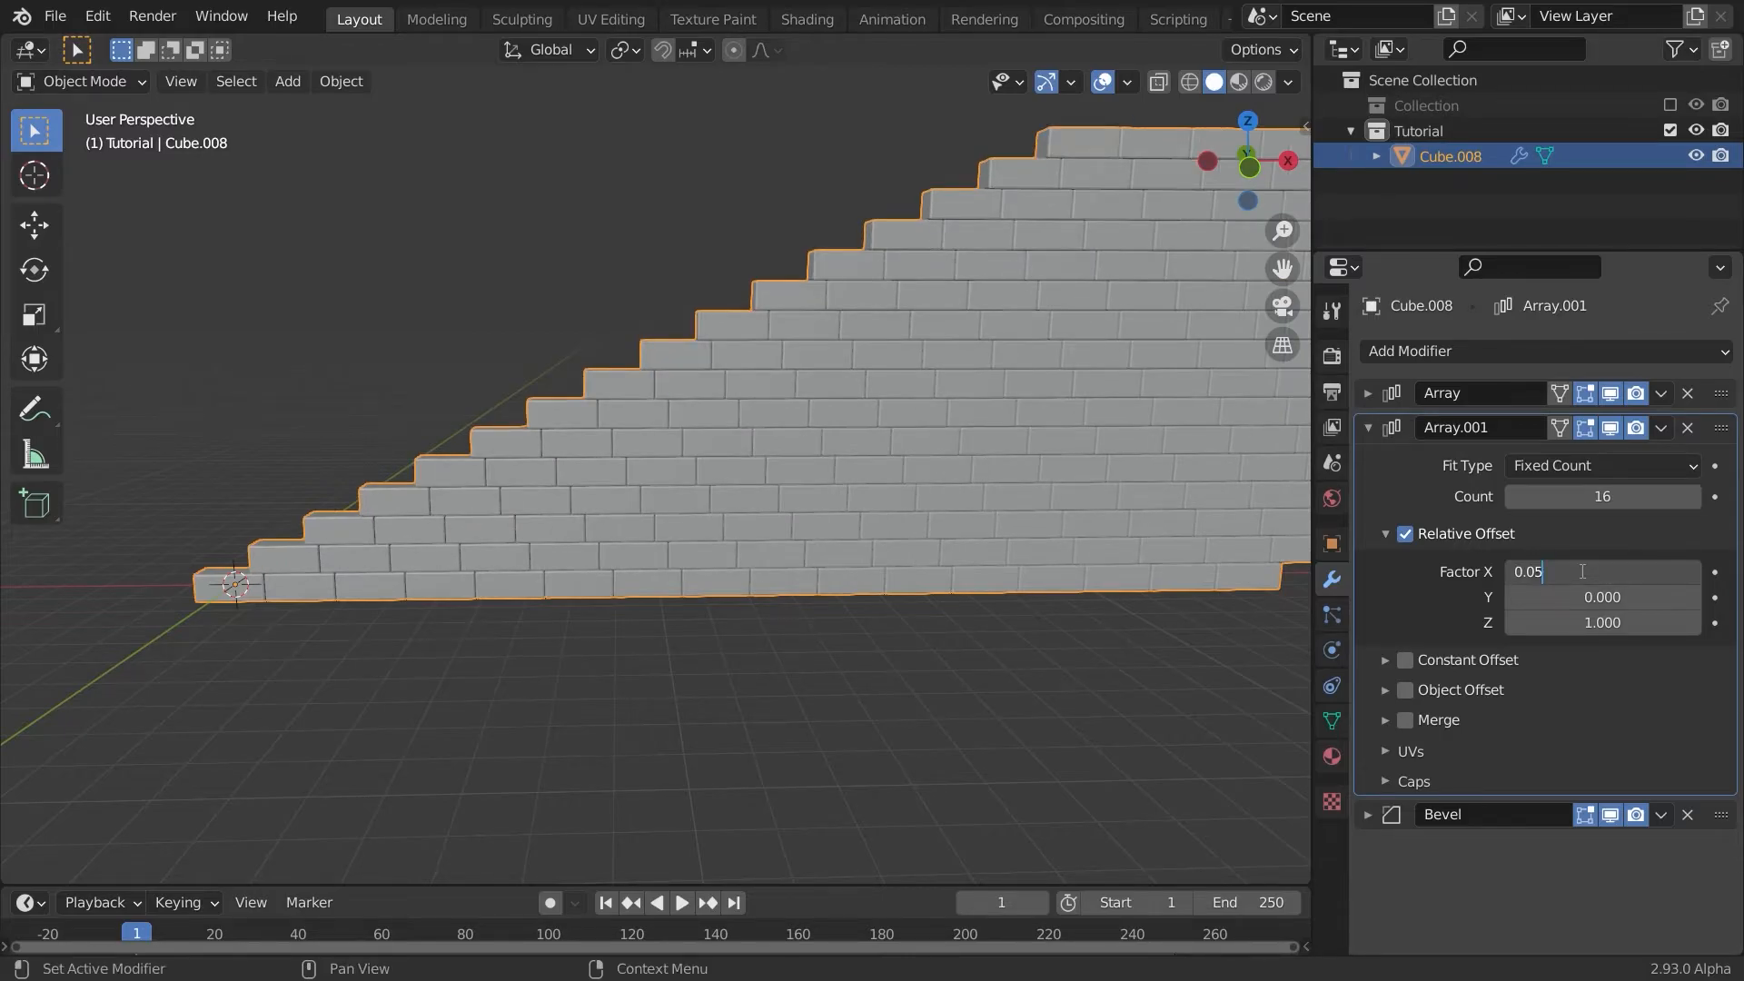
type("0.030")
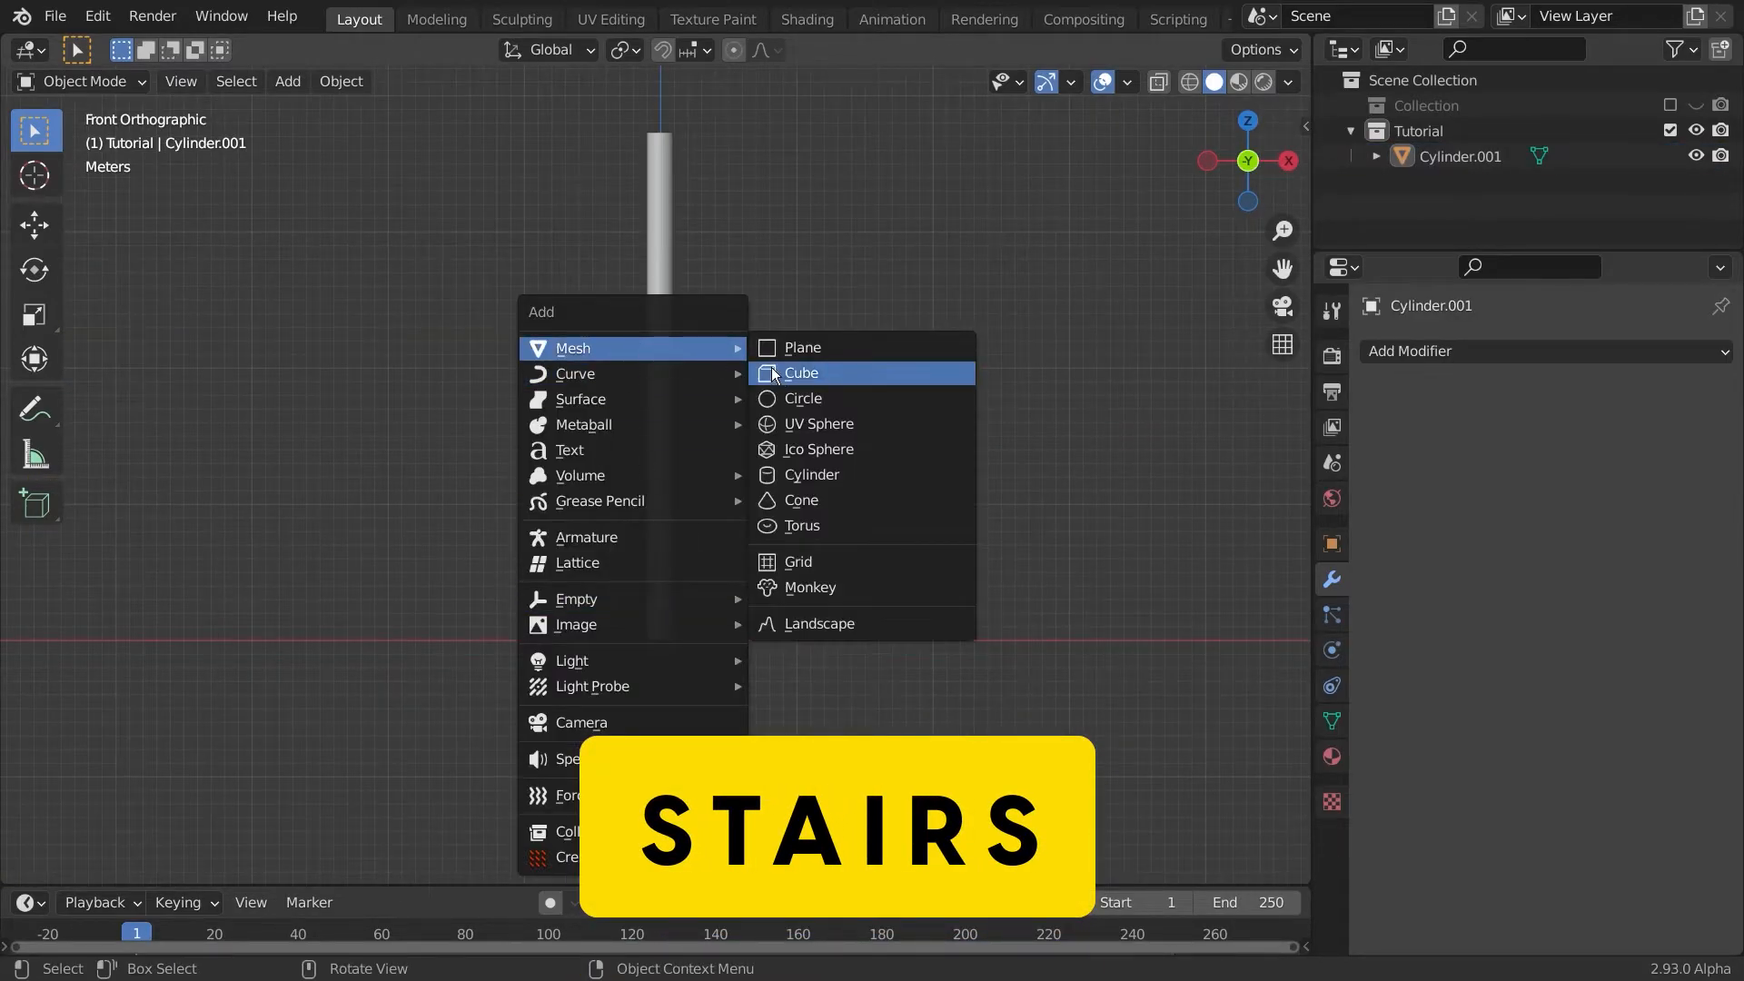
Step: Add a cube flattened into a step beside the cylinder, plus an Empty
left_click(801, 372)
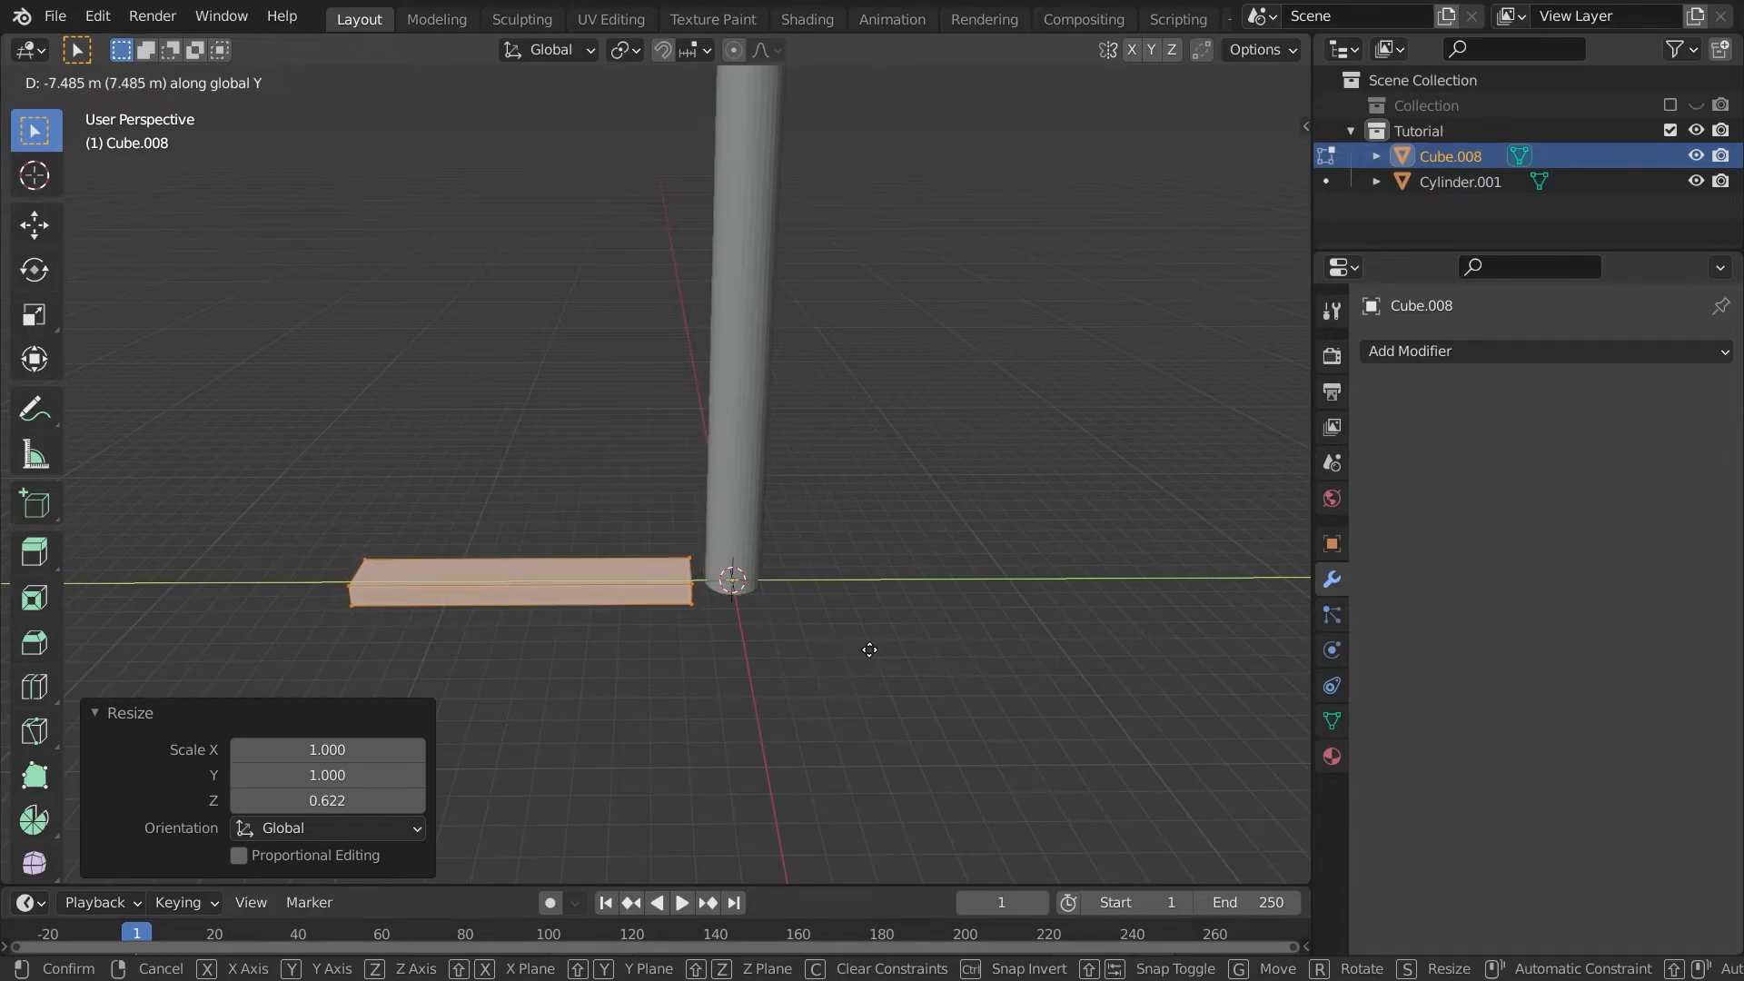
left_click(287, 81)
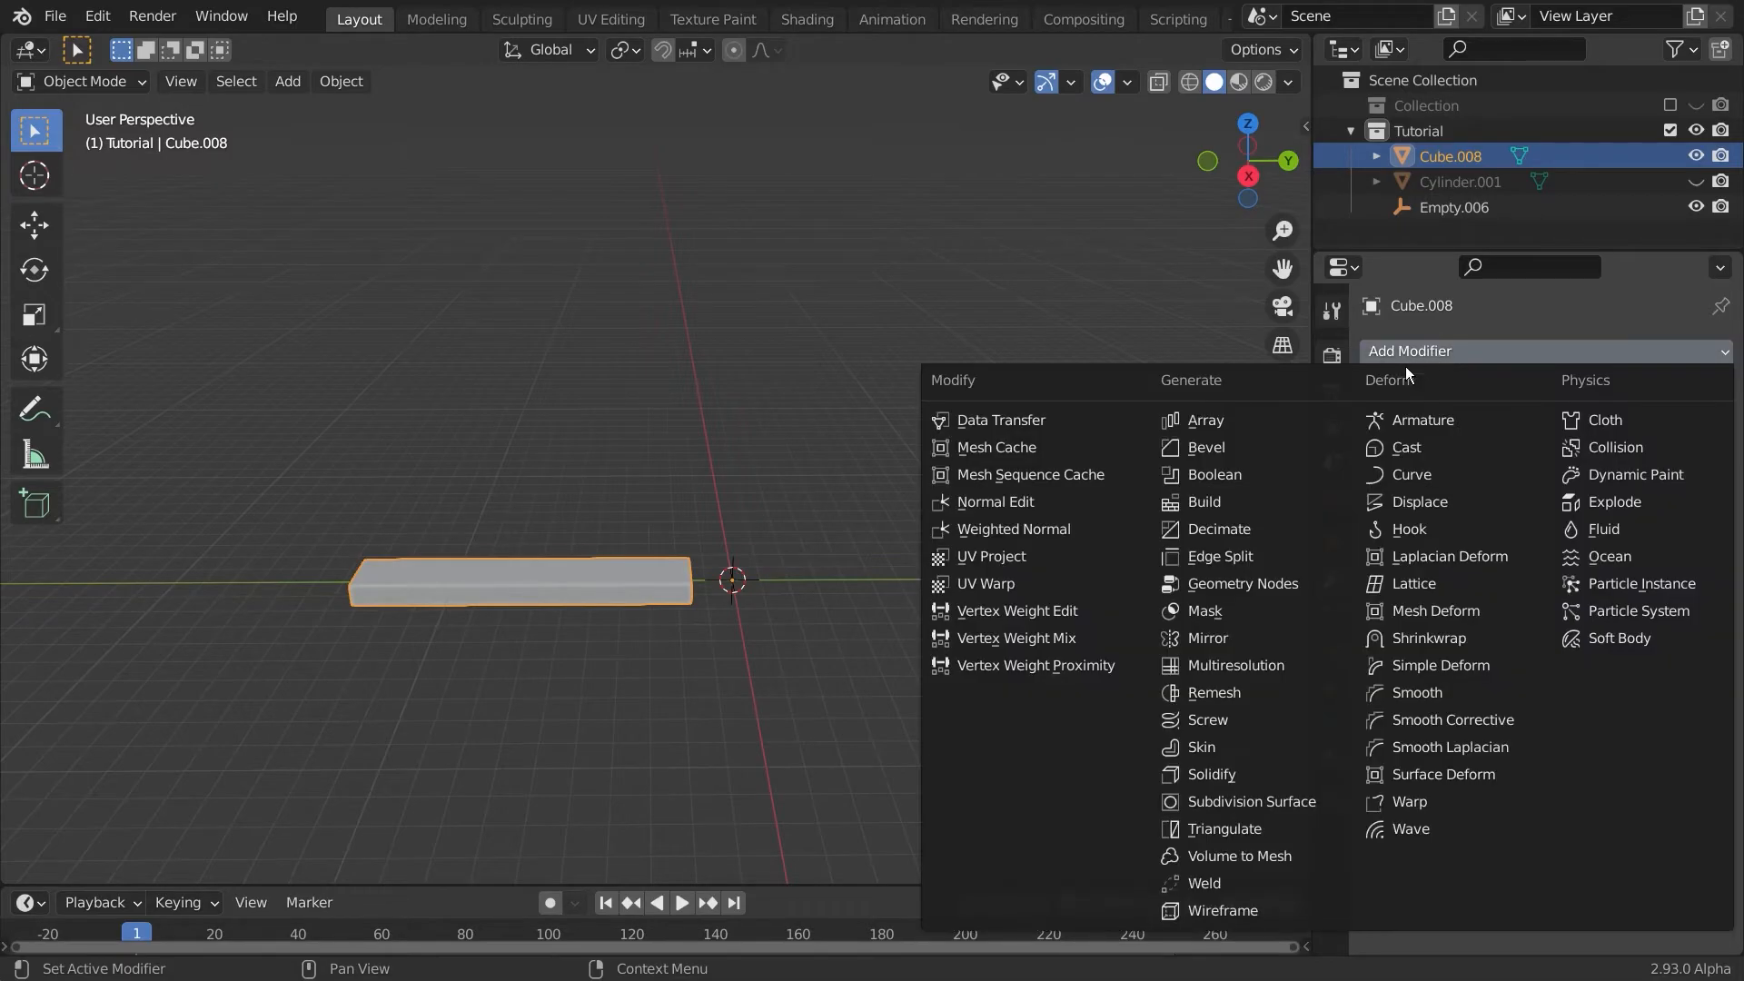
Step: Array the stair step using the empty as offset object, then load the circle revolve scene
left_click(1203, 419)
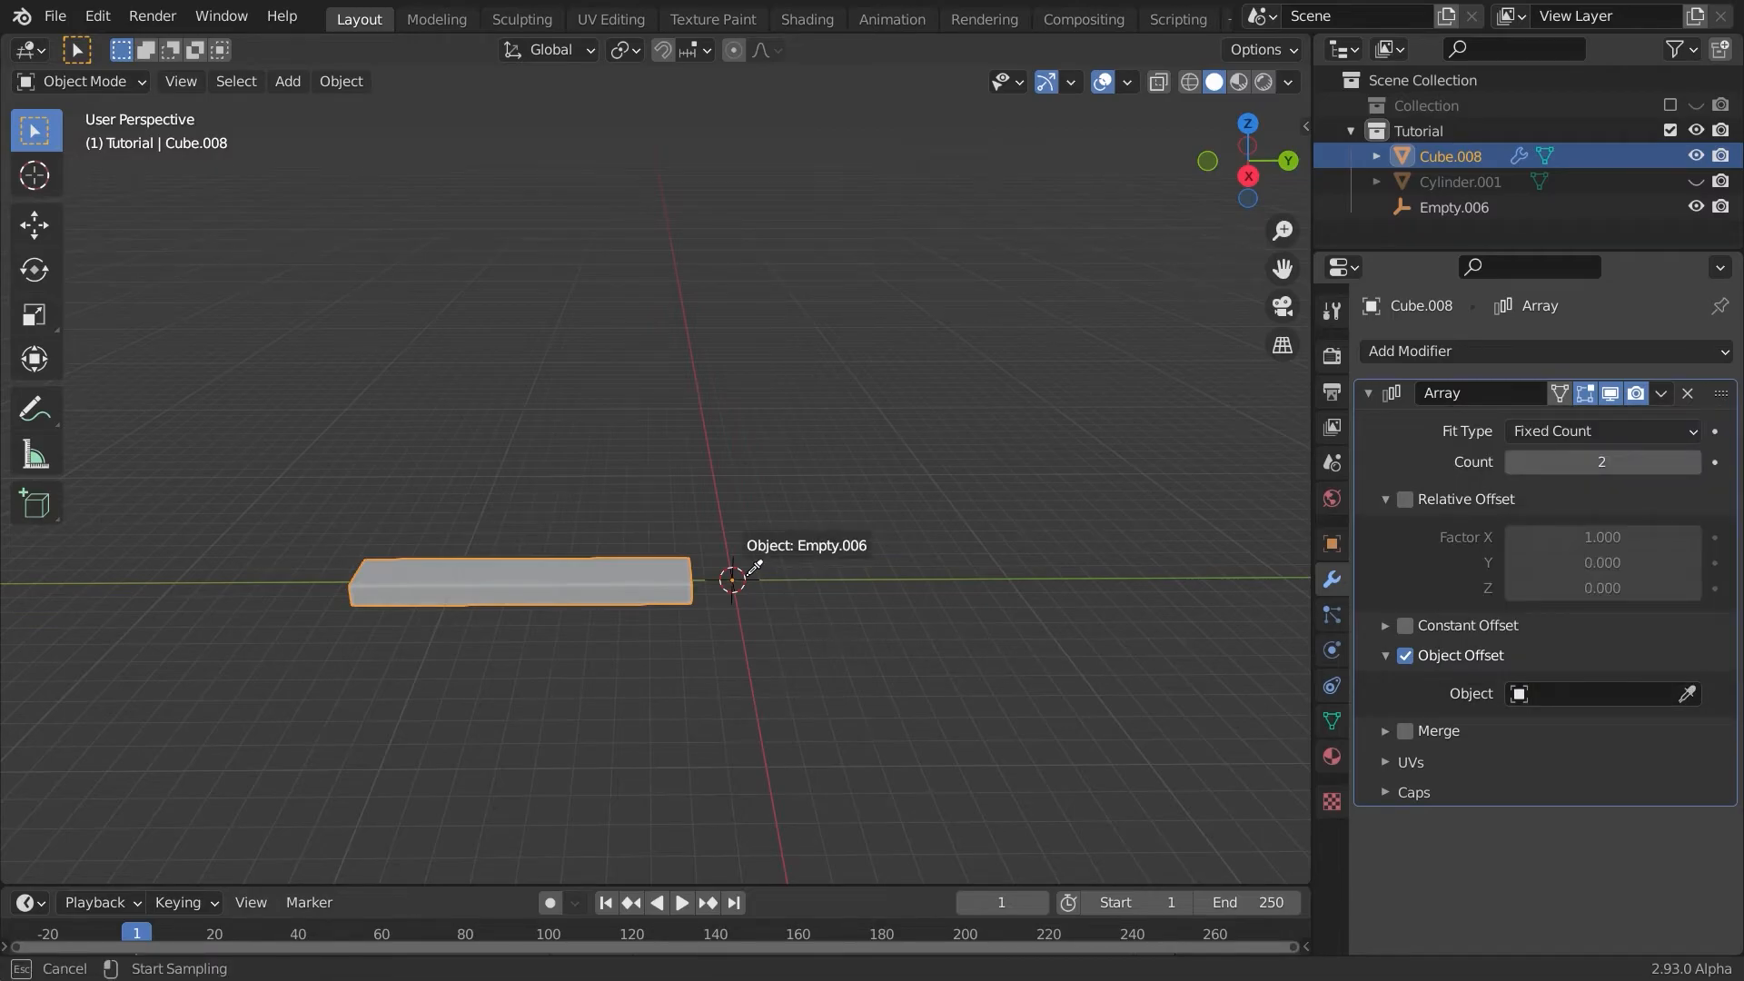
left_click(733, 579)
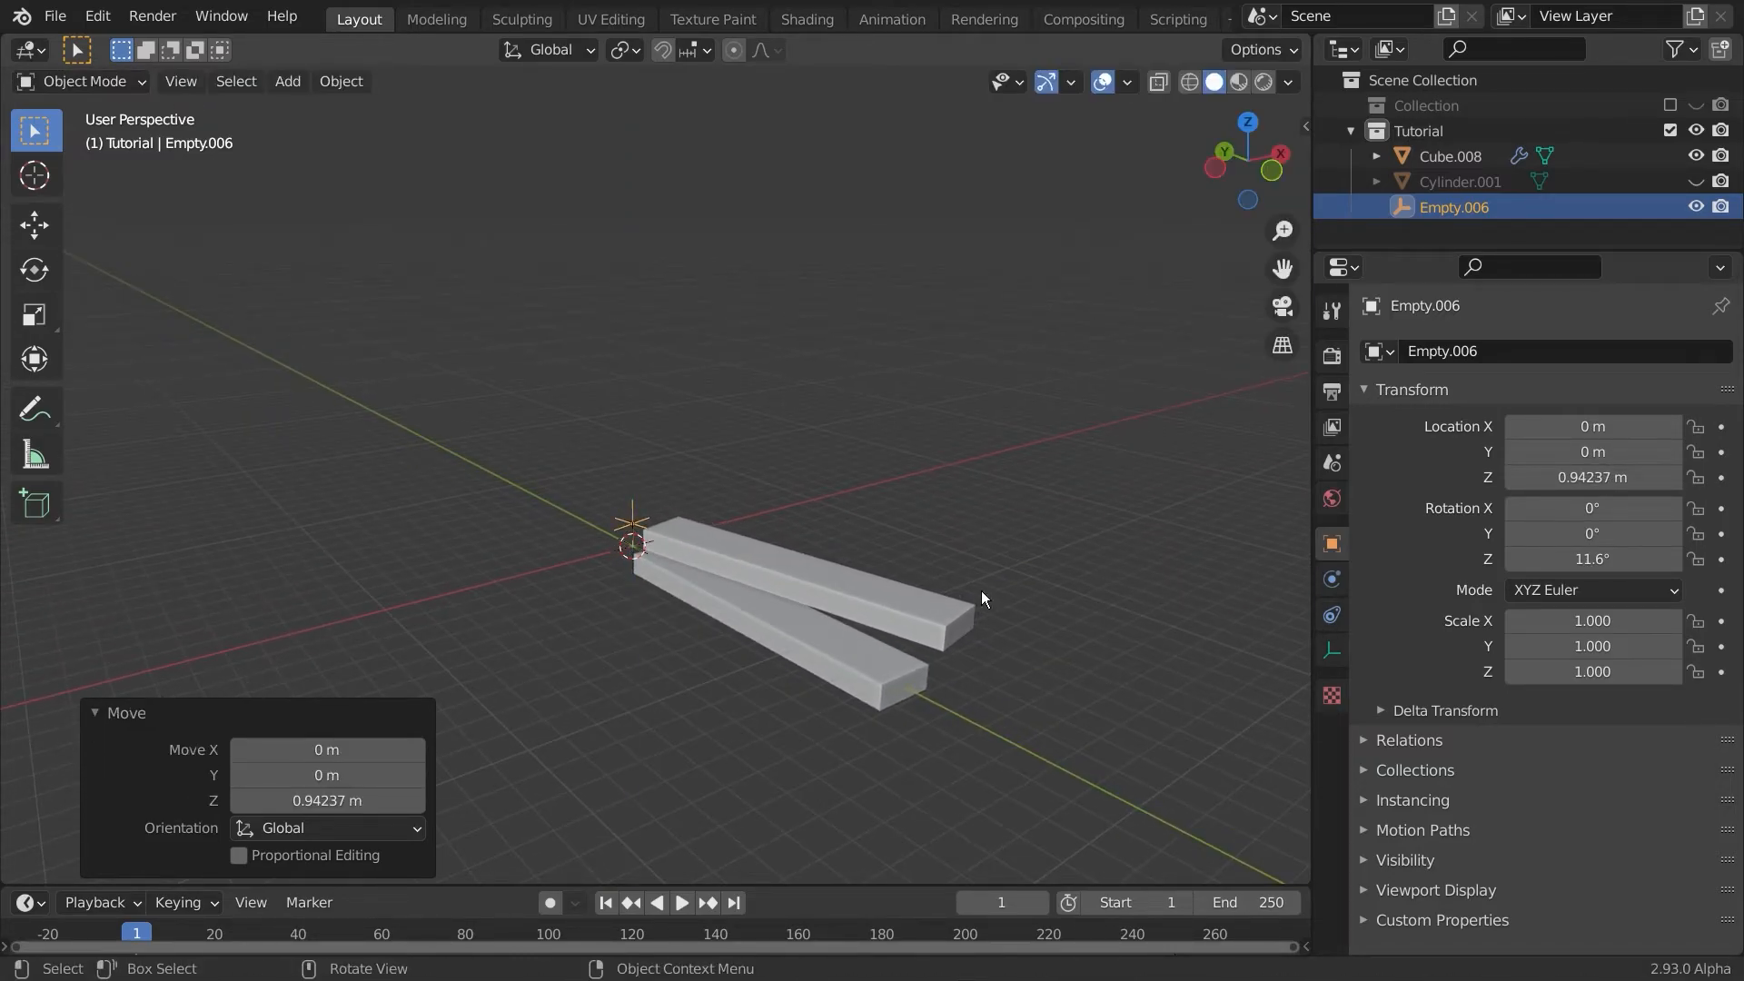
left_click(1450, 155)
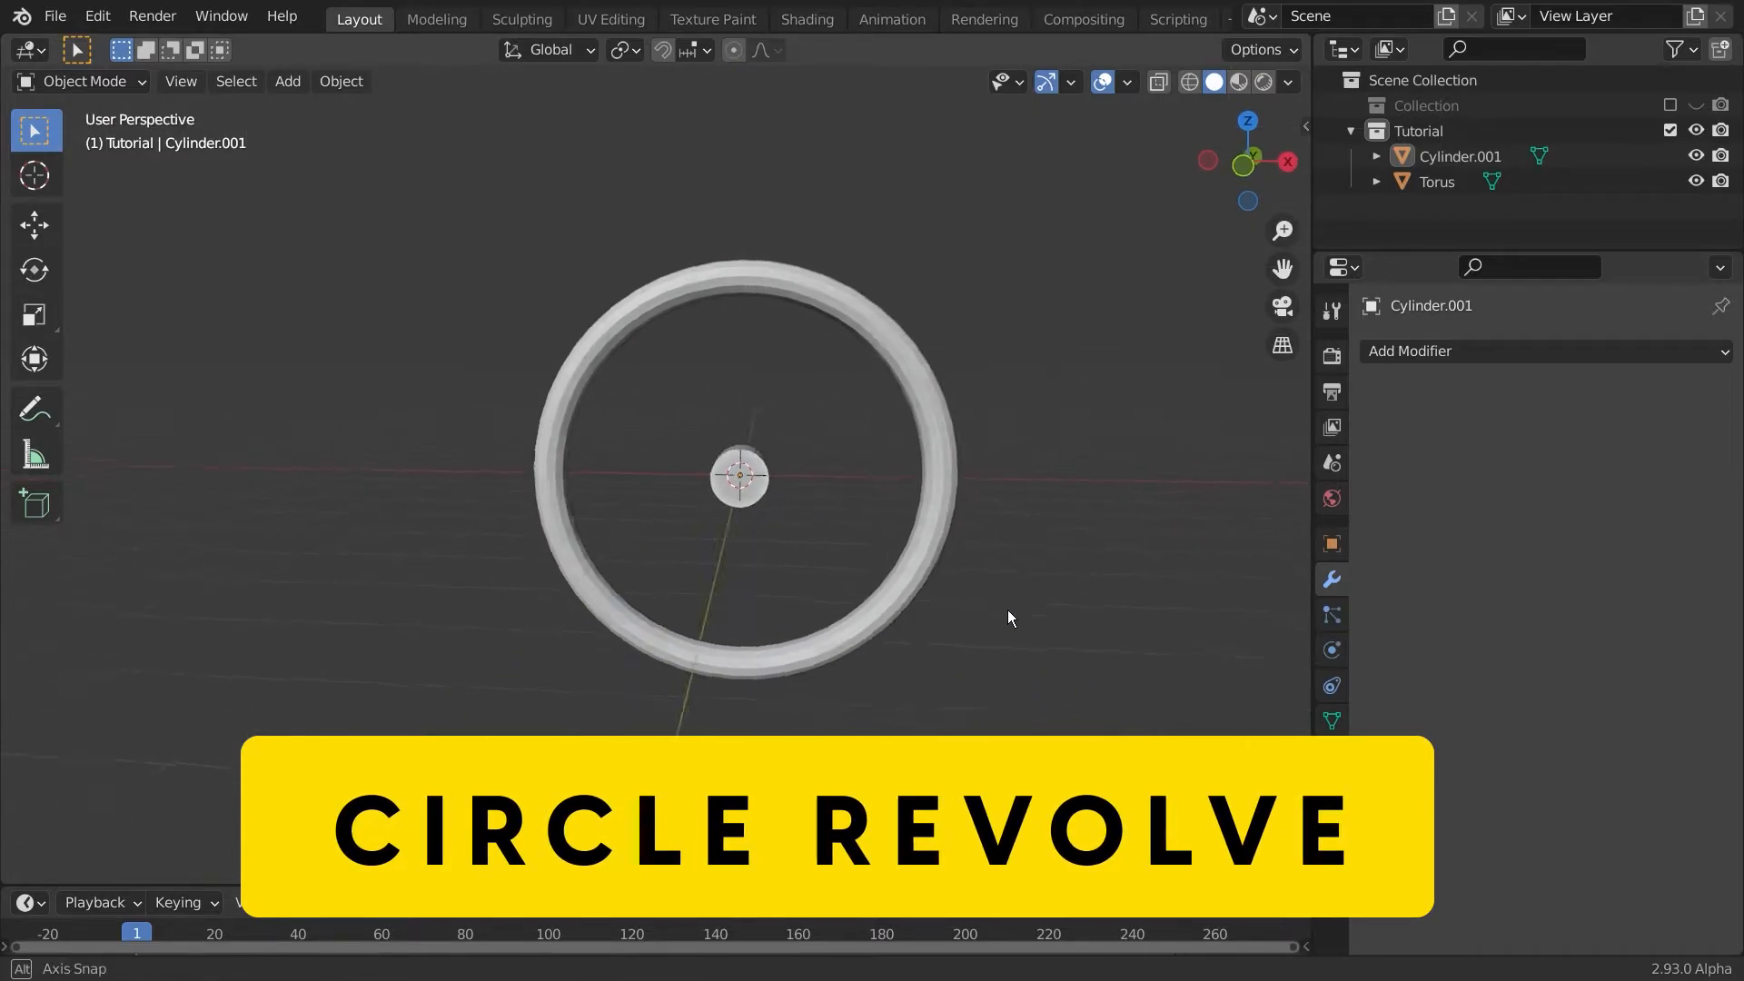
Step: Add a cylinder stretched into a tall rod, pivot it at the ring centre, and add a plain empty
left_click(287, 80)
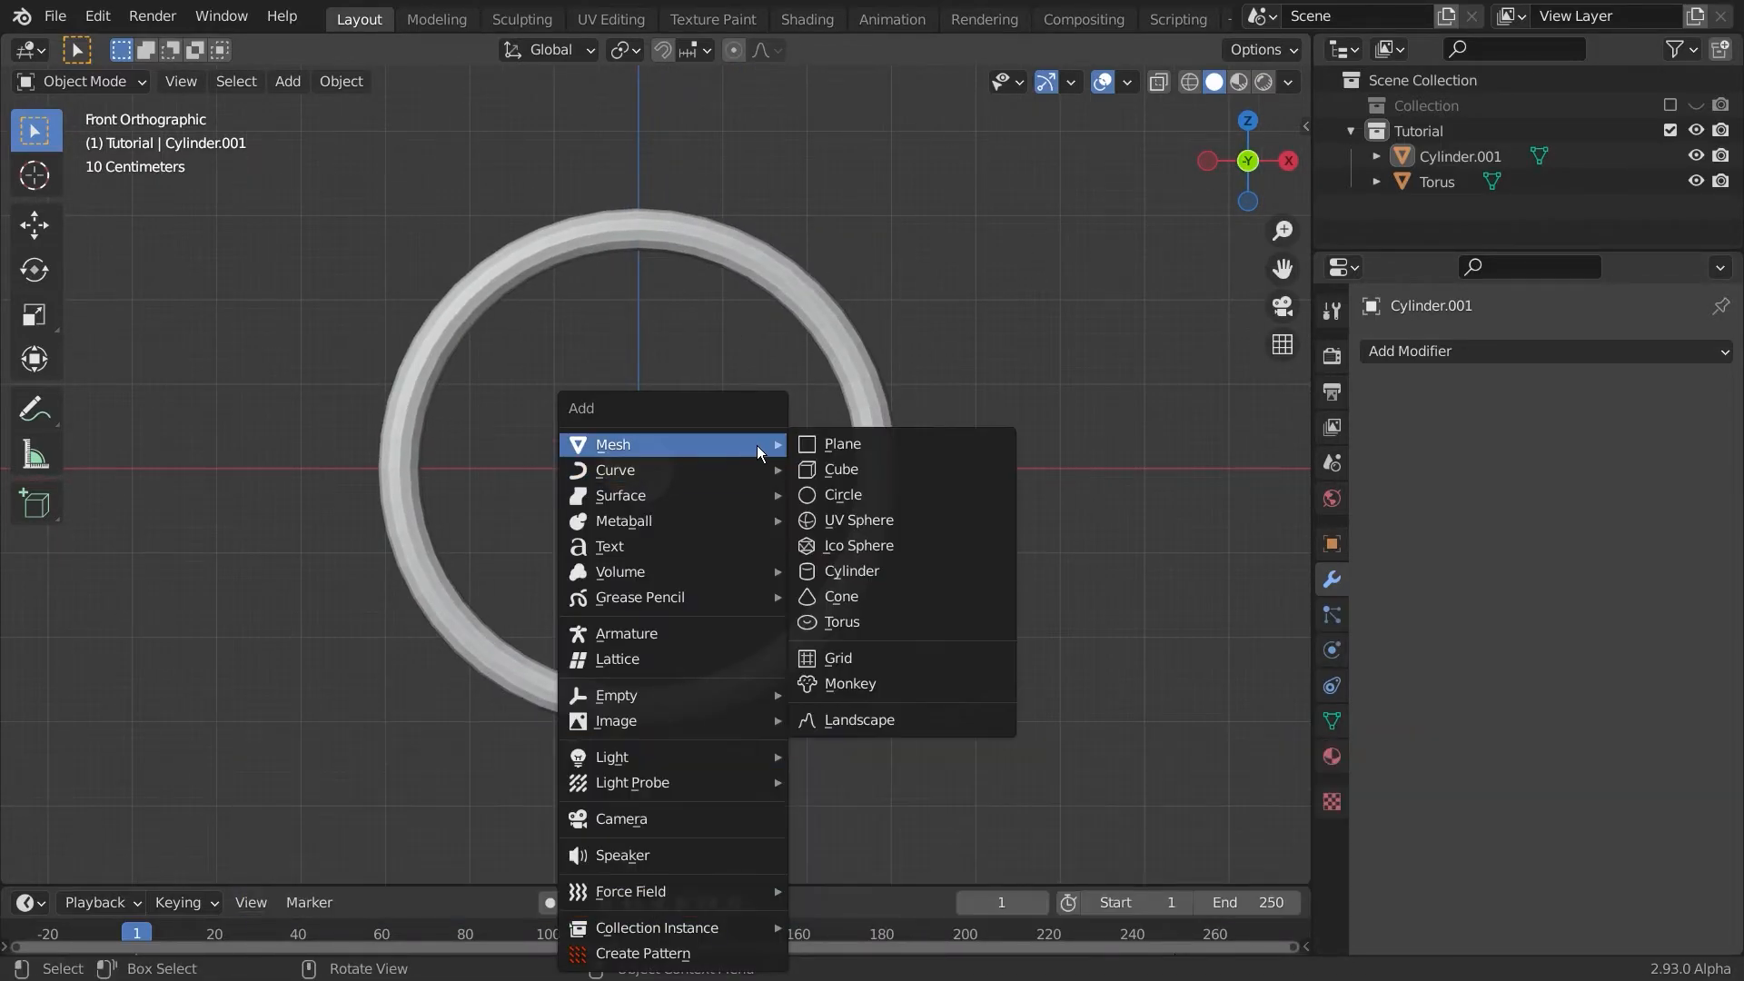
left_click(851, 570)
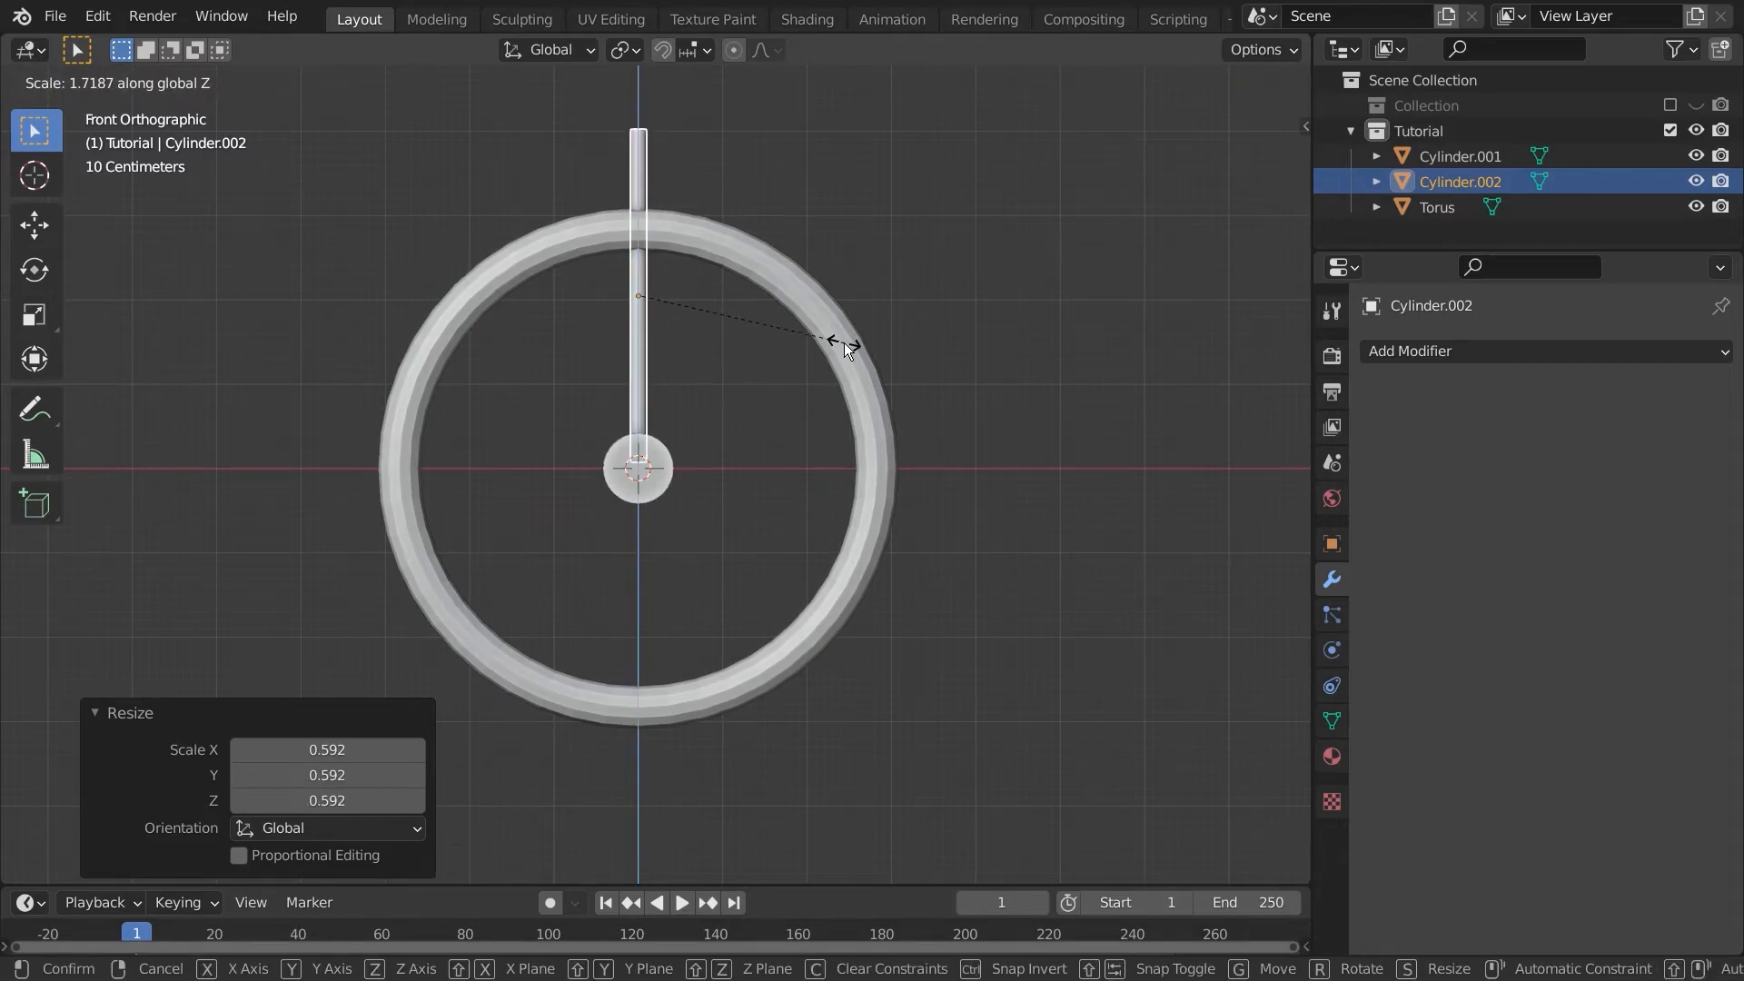
left_click(851, 345)
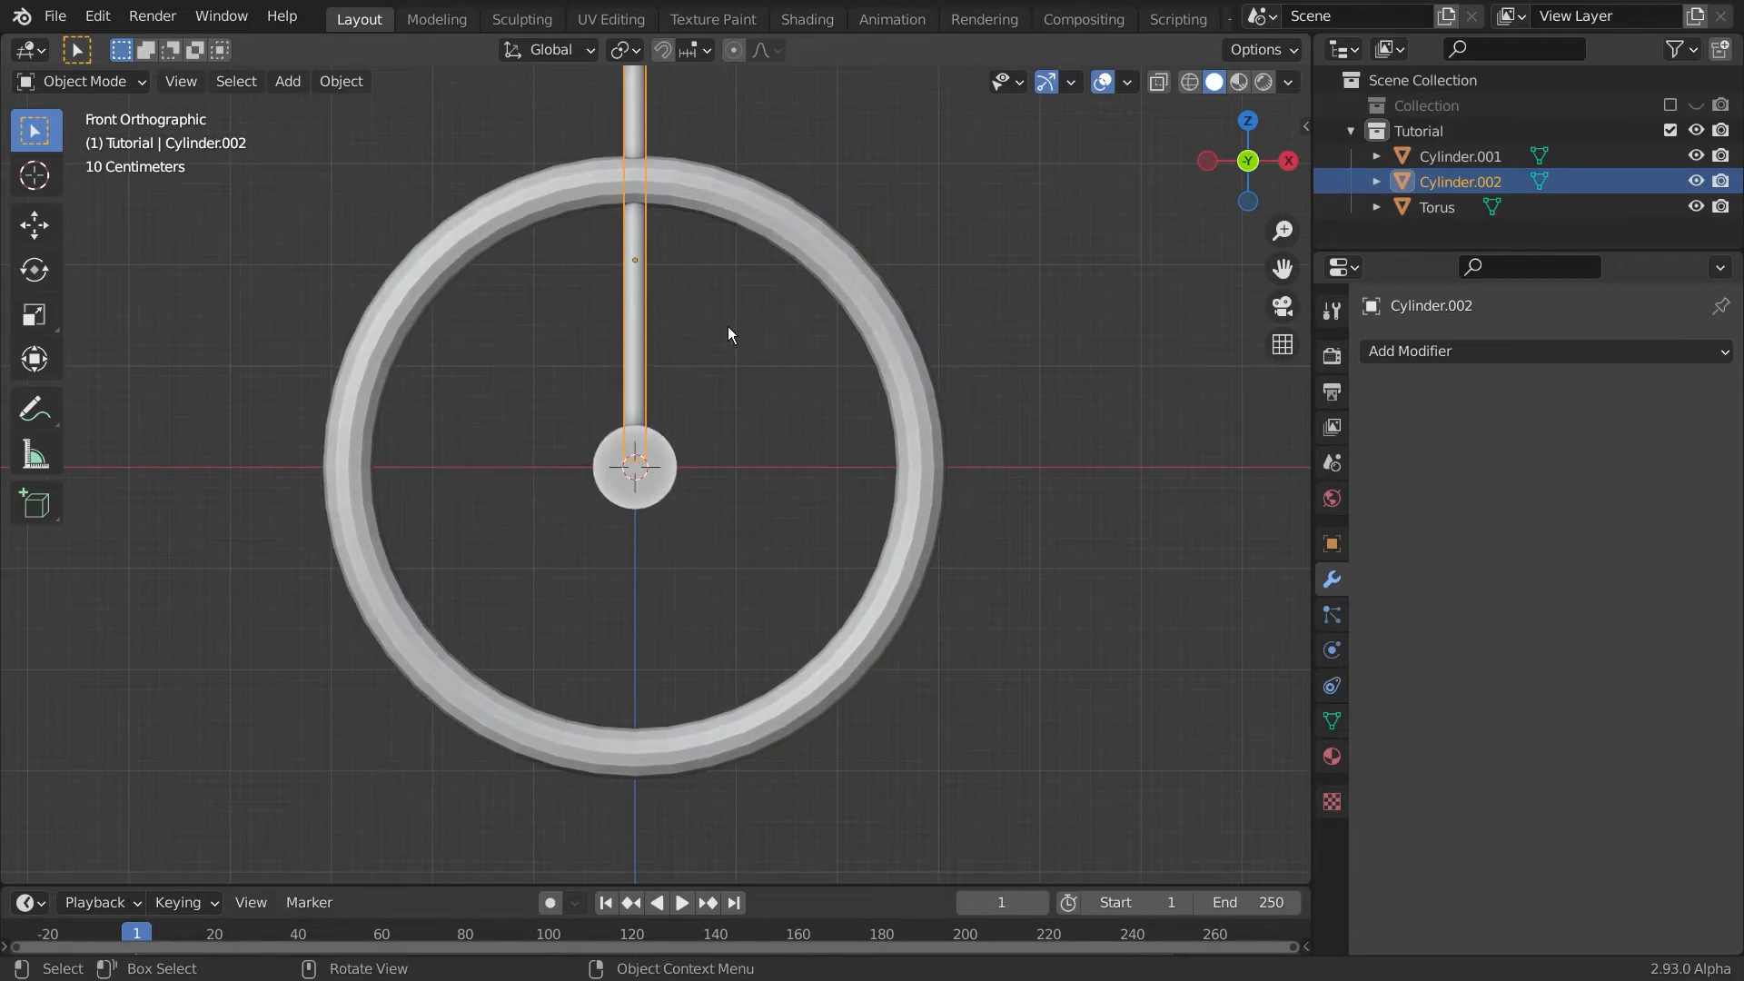
left_click(340, 80)
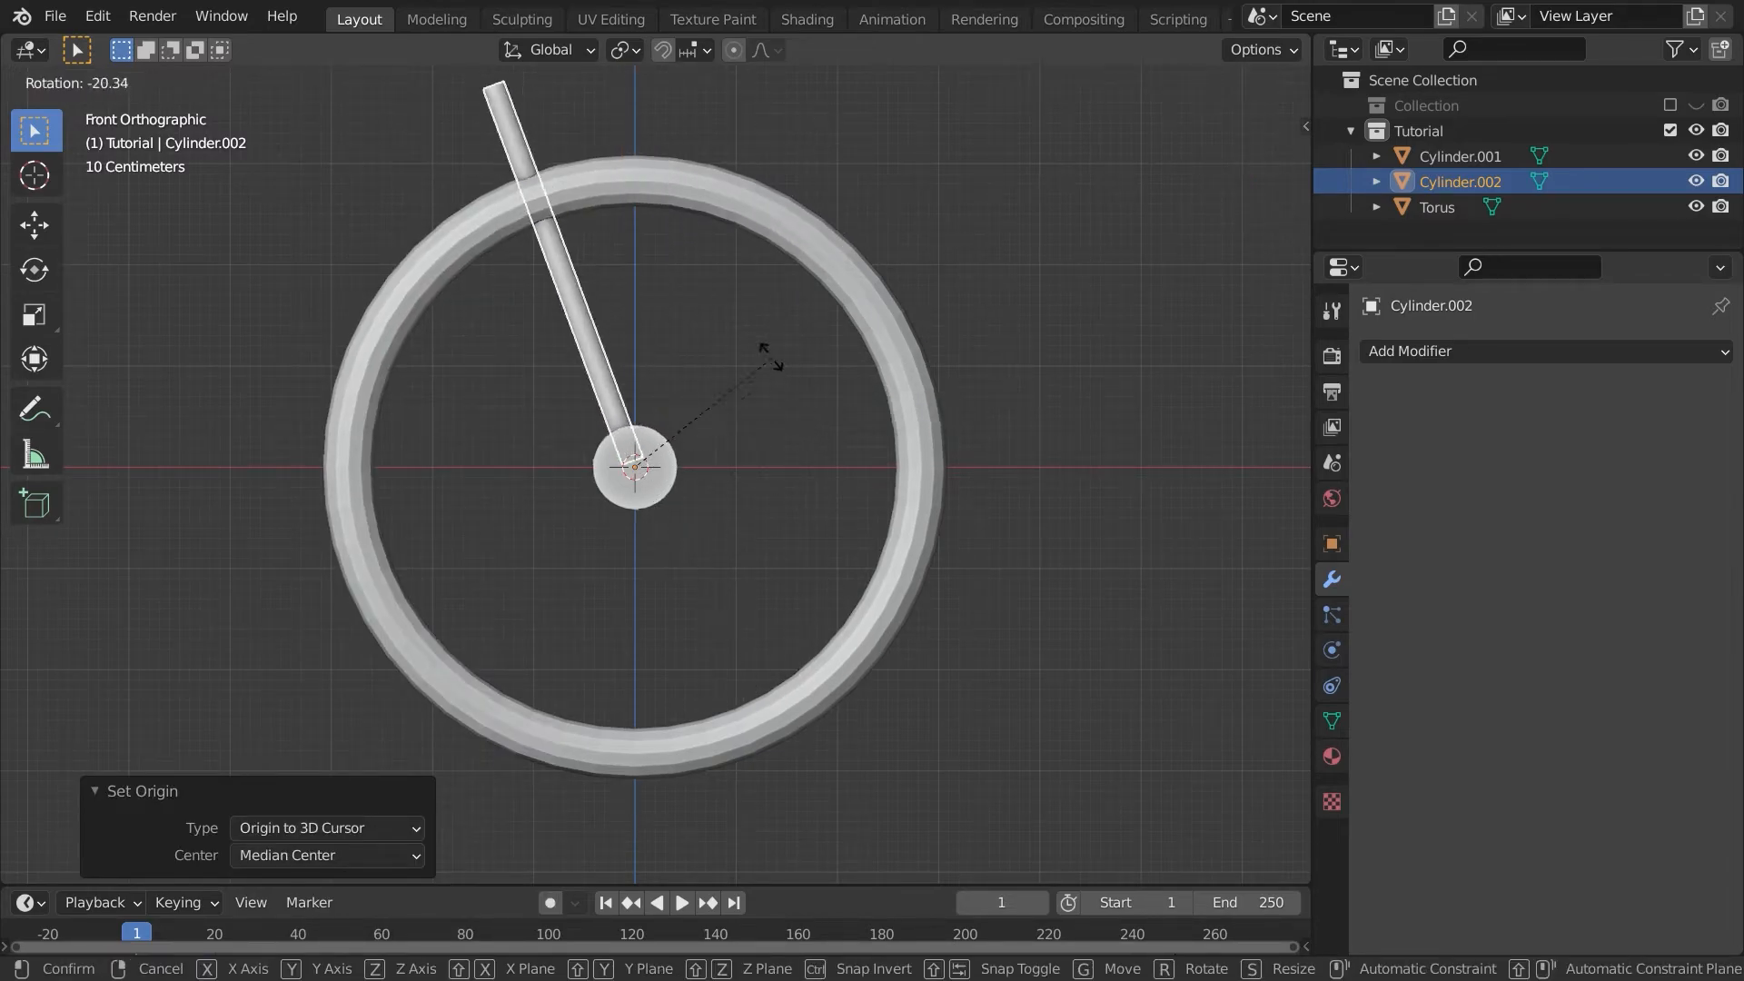
left_click(287, 80)
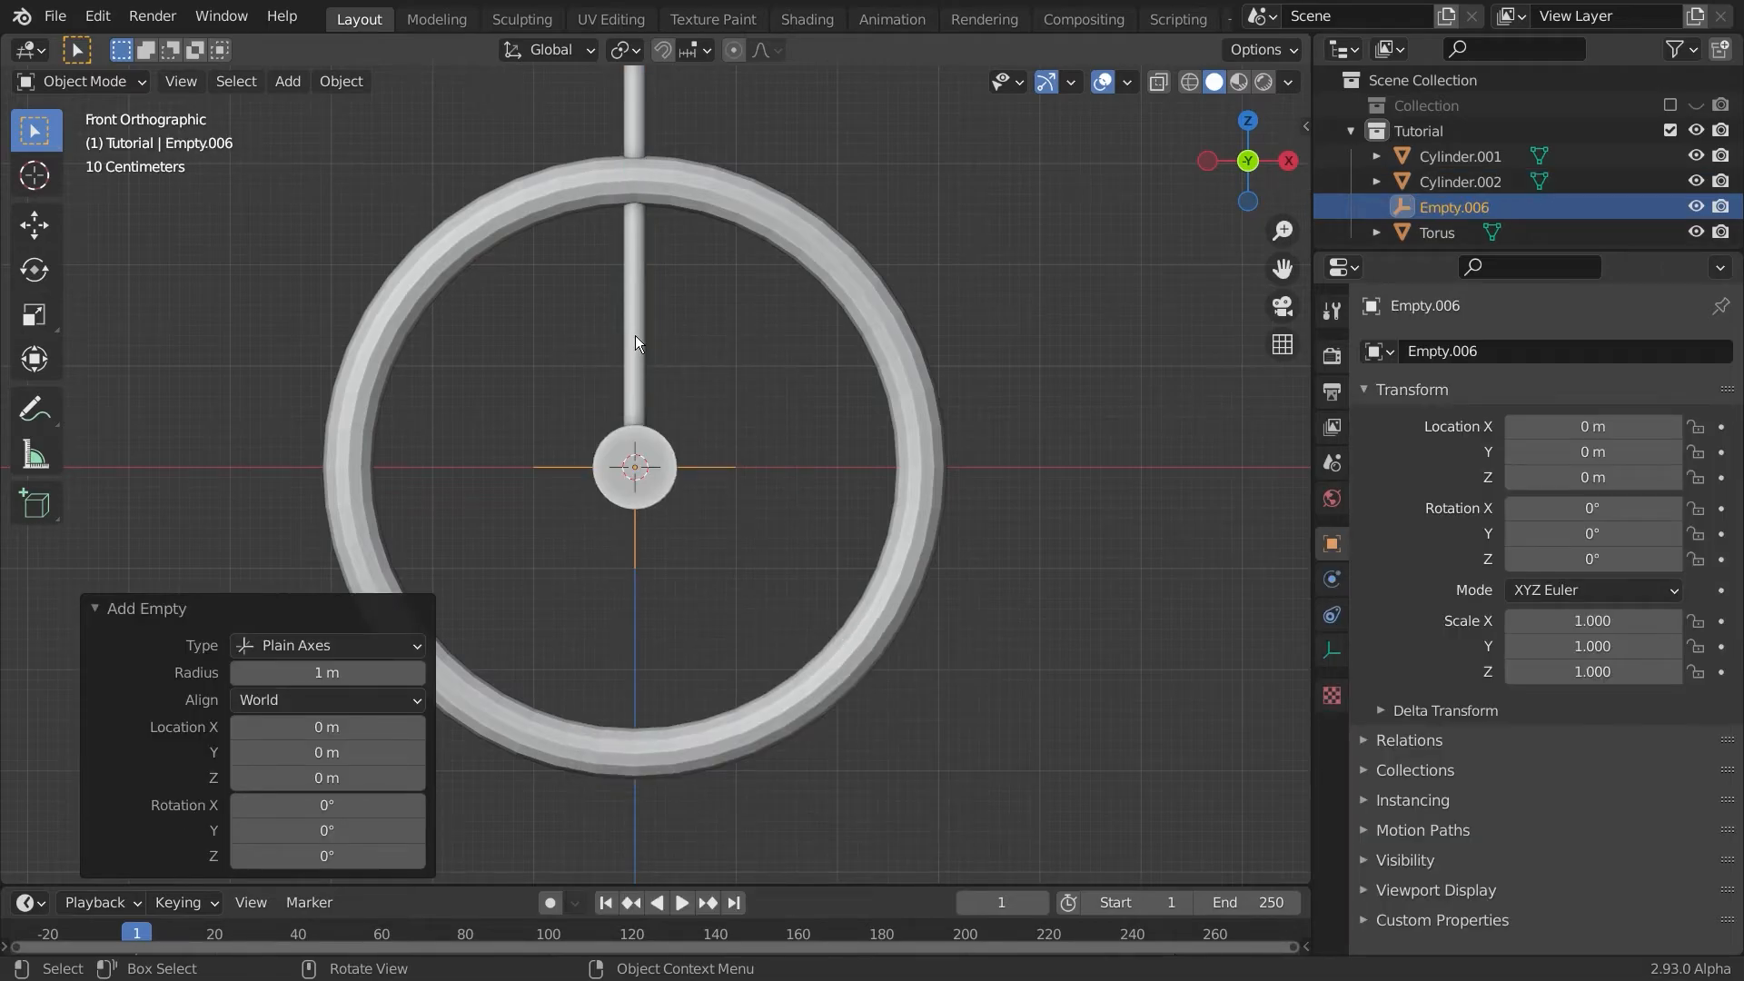
Step: Add an Array modifier to the rod with Relative Offset turned off
left_click(1459, 181)
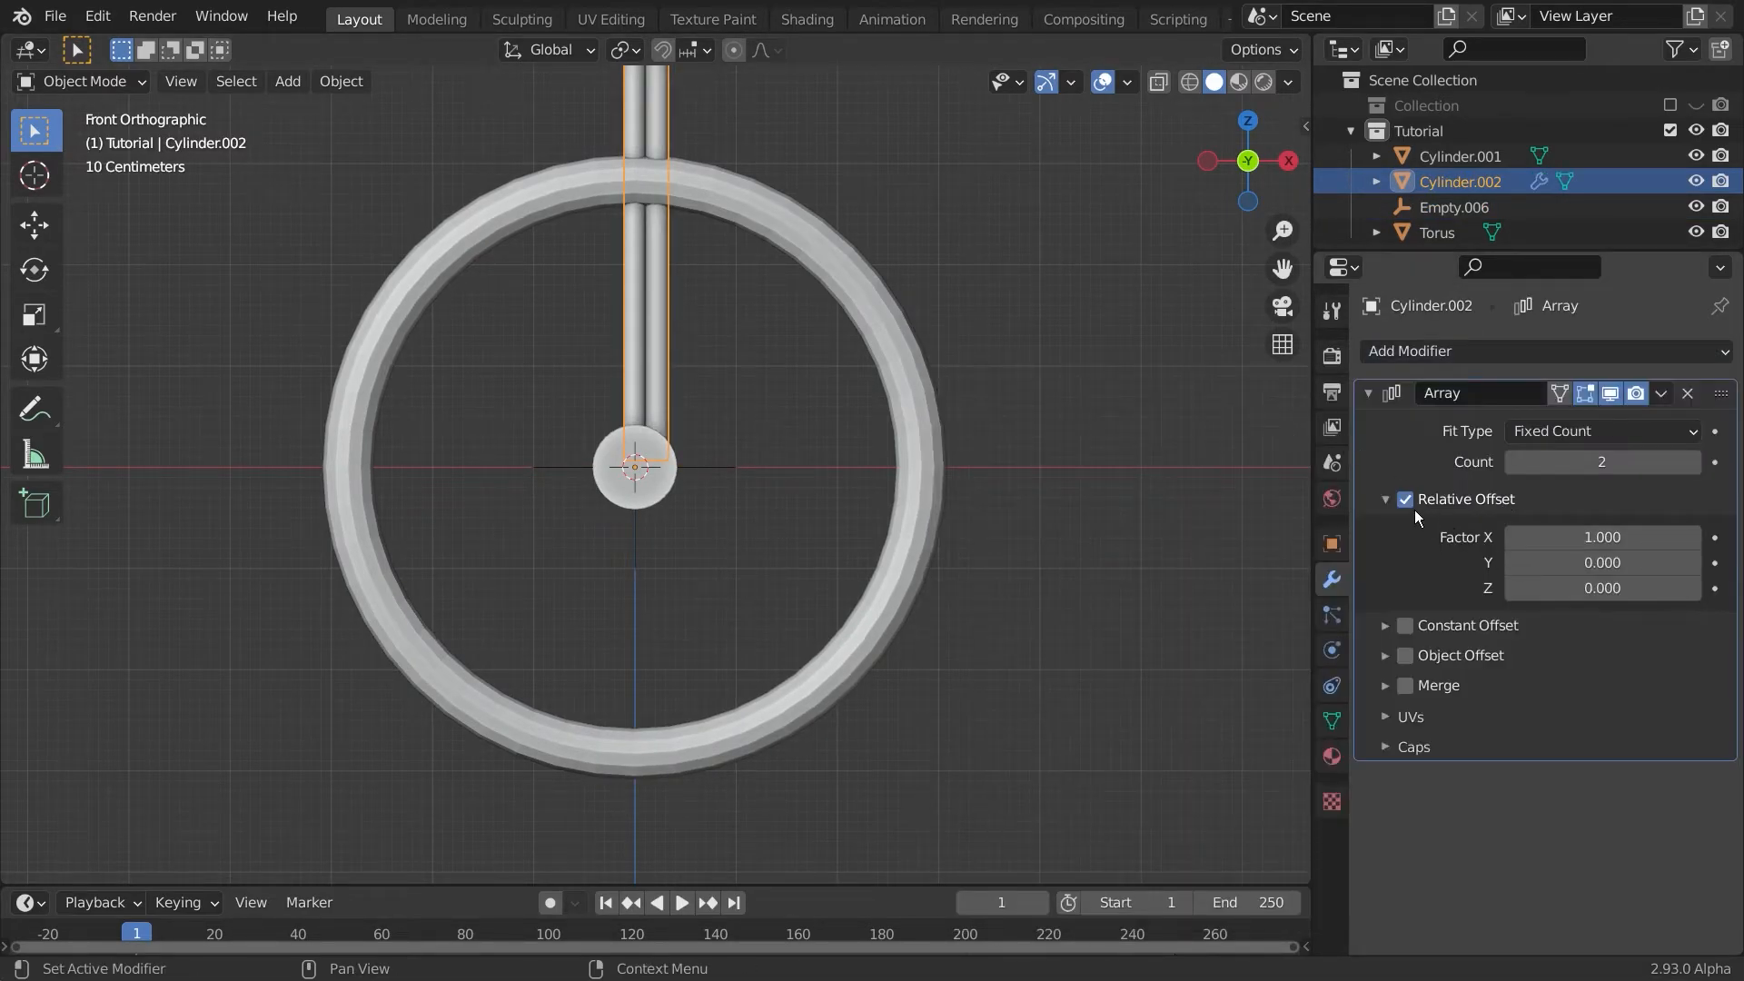
left_click(1405, 655)
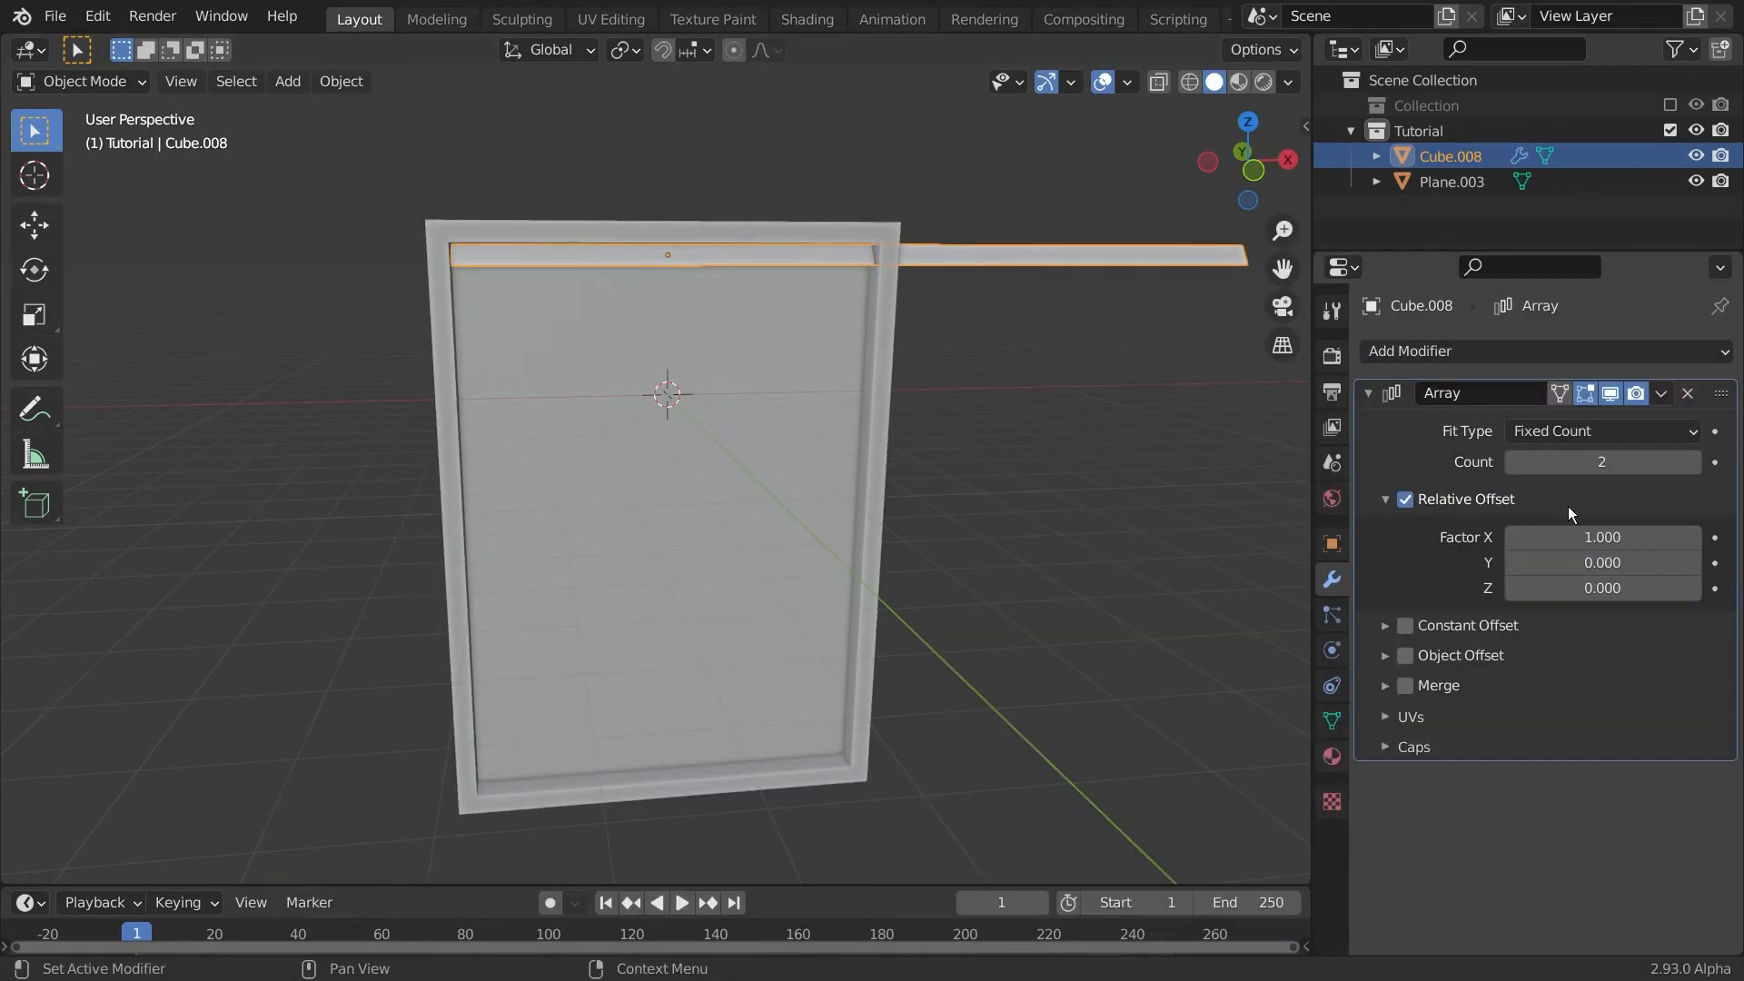
Step: Set the slat array's Relative Offset X to 0, Z to -0.83, and Count to 10
left_click(1601, 537)
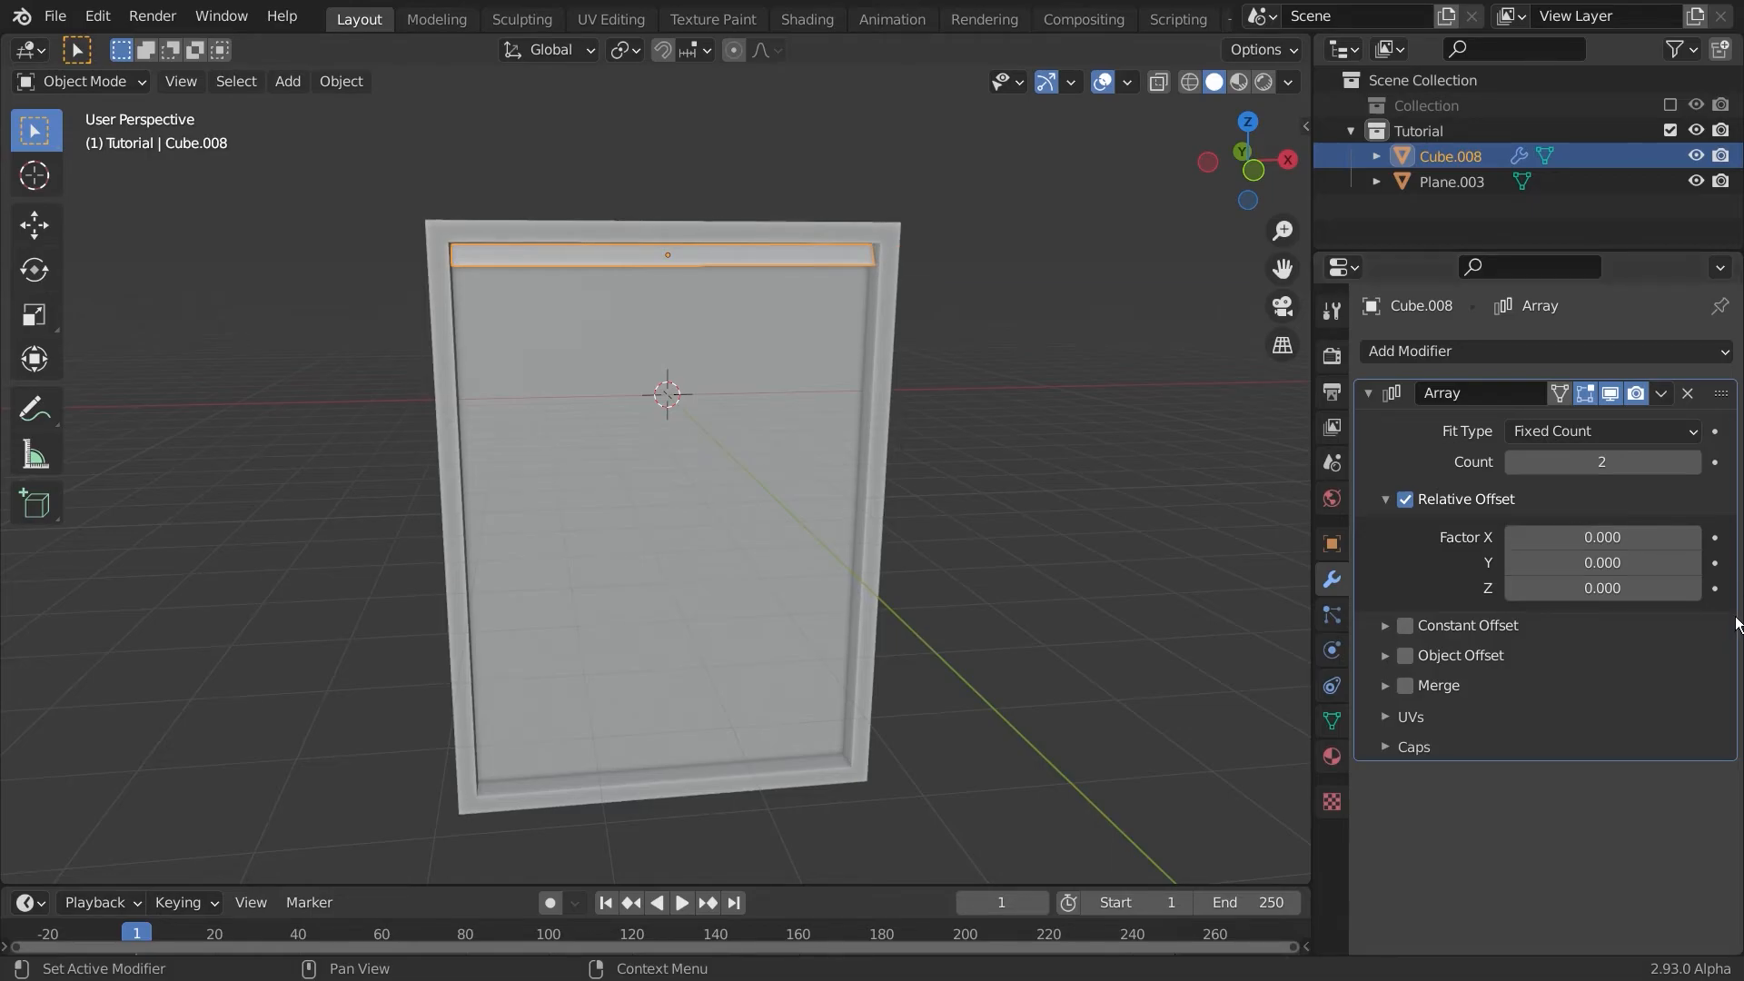
left_click(1601, 587)
type("-0.830")
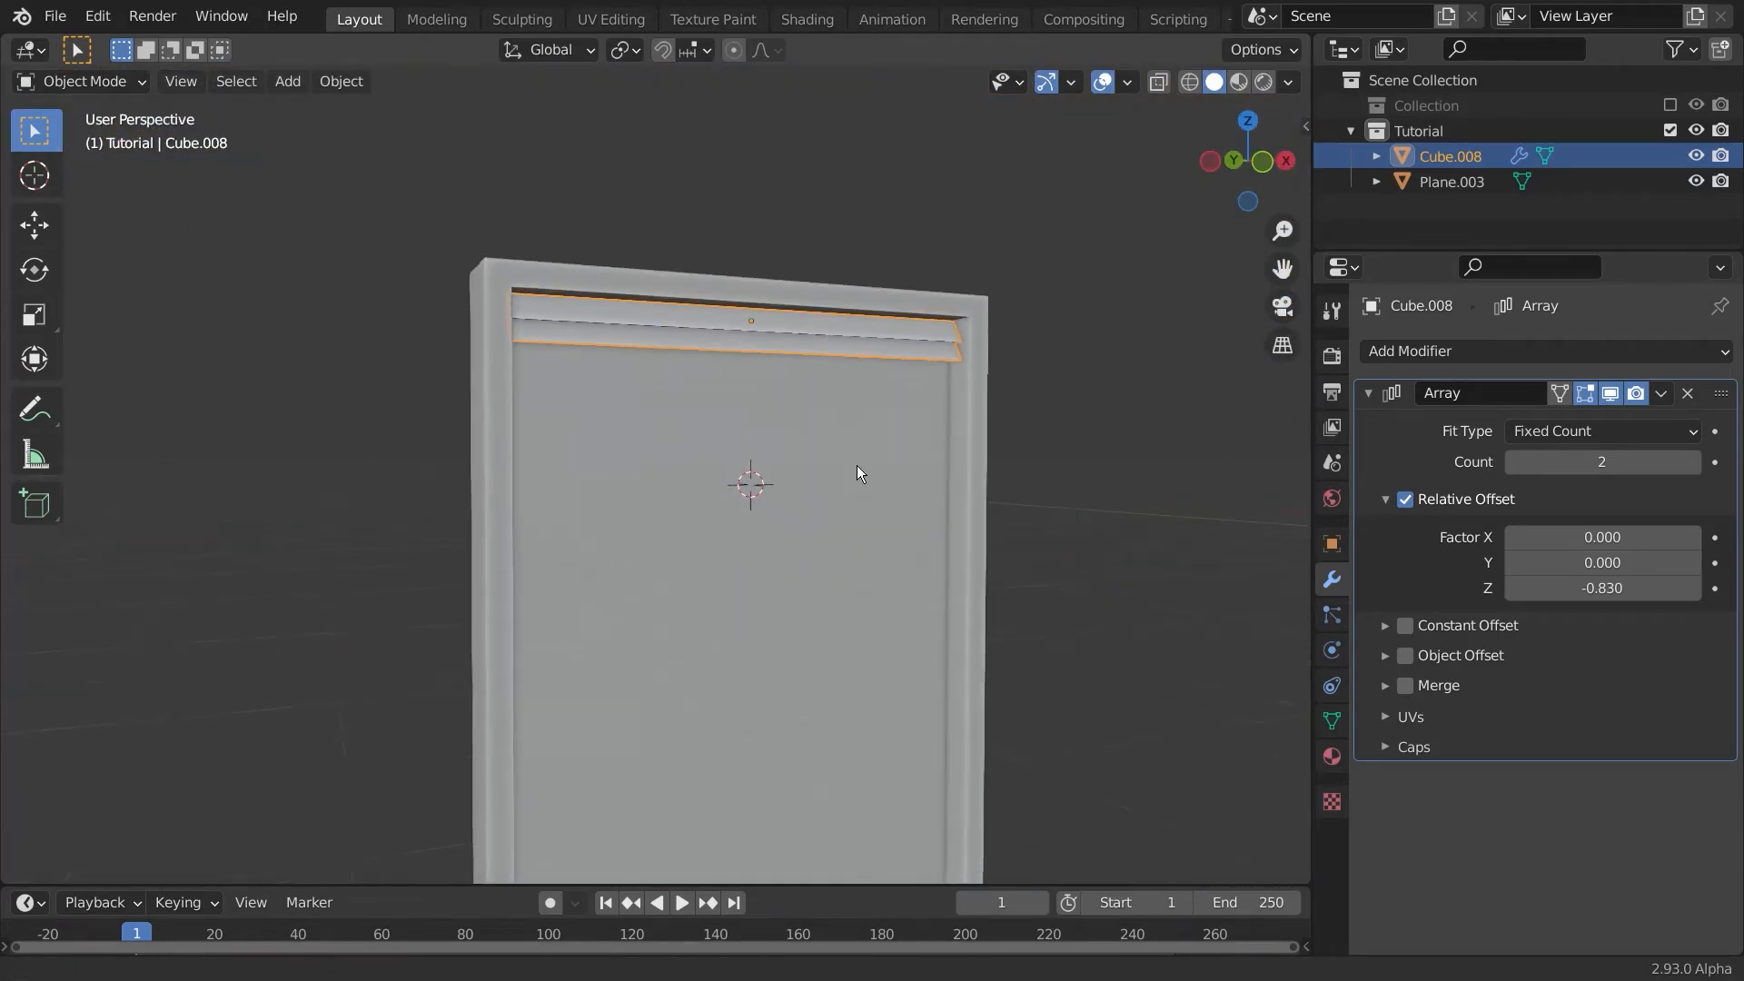
type("10")
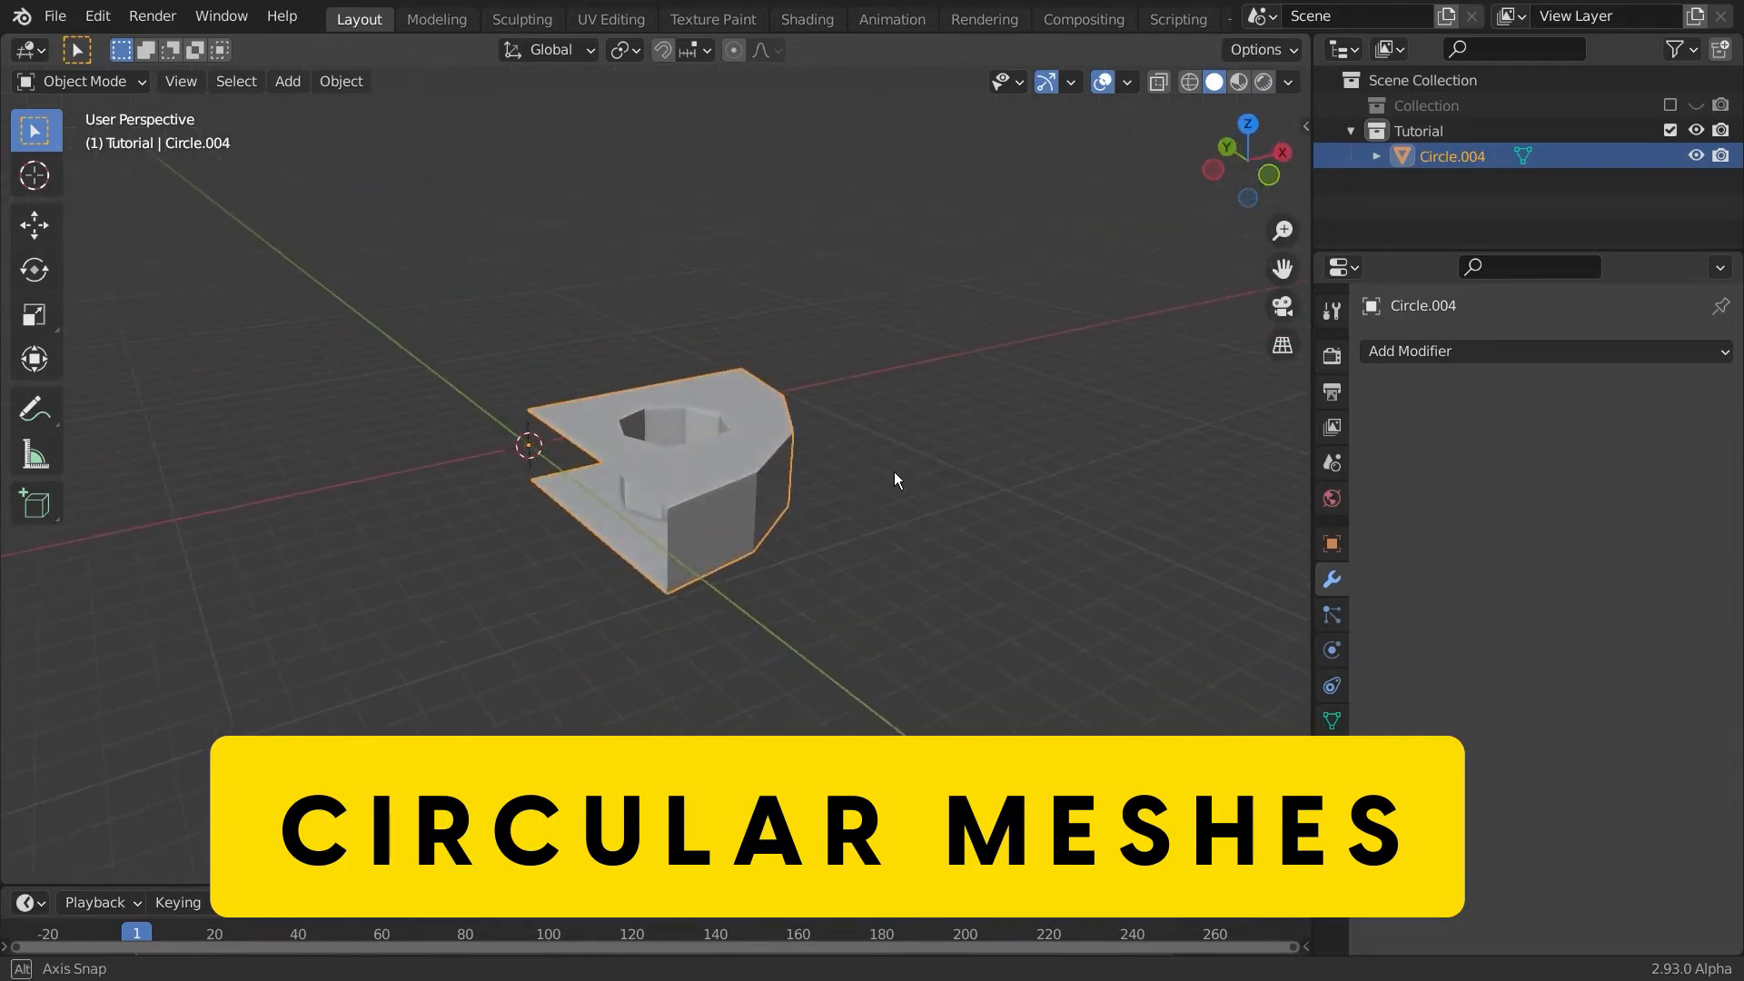
Step: Move the wedge's origin to the 3D cursor at the scene centre
left_click_drag(890, 500, 878, 523)
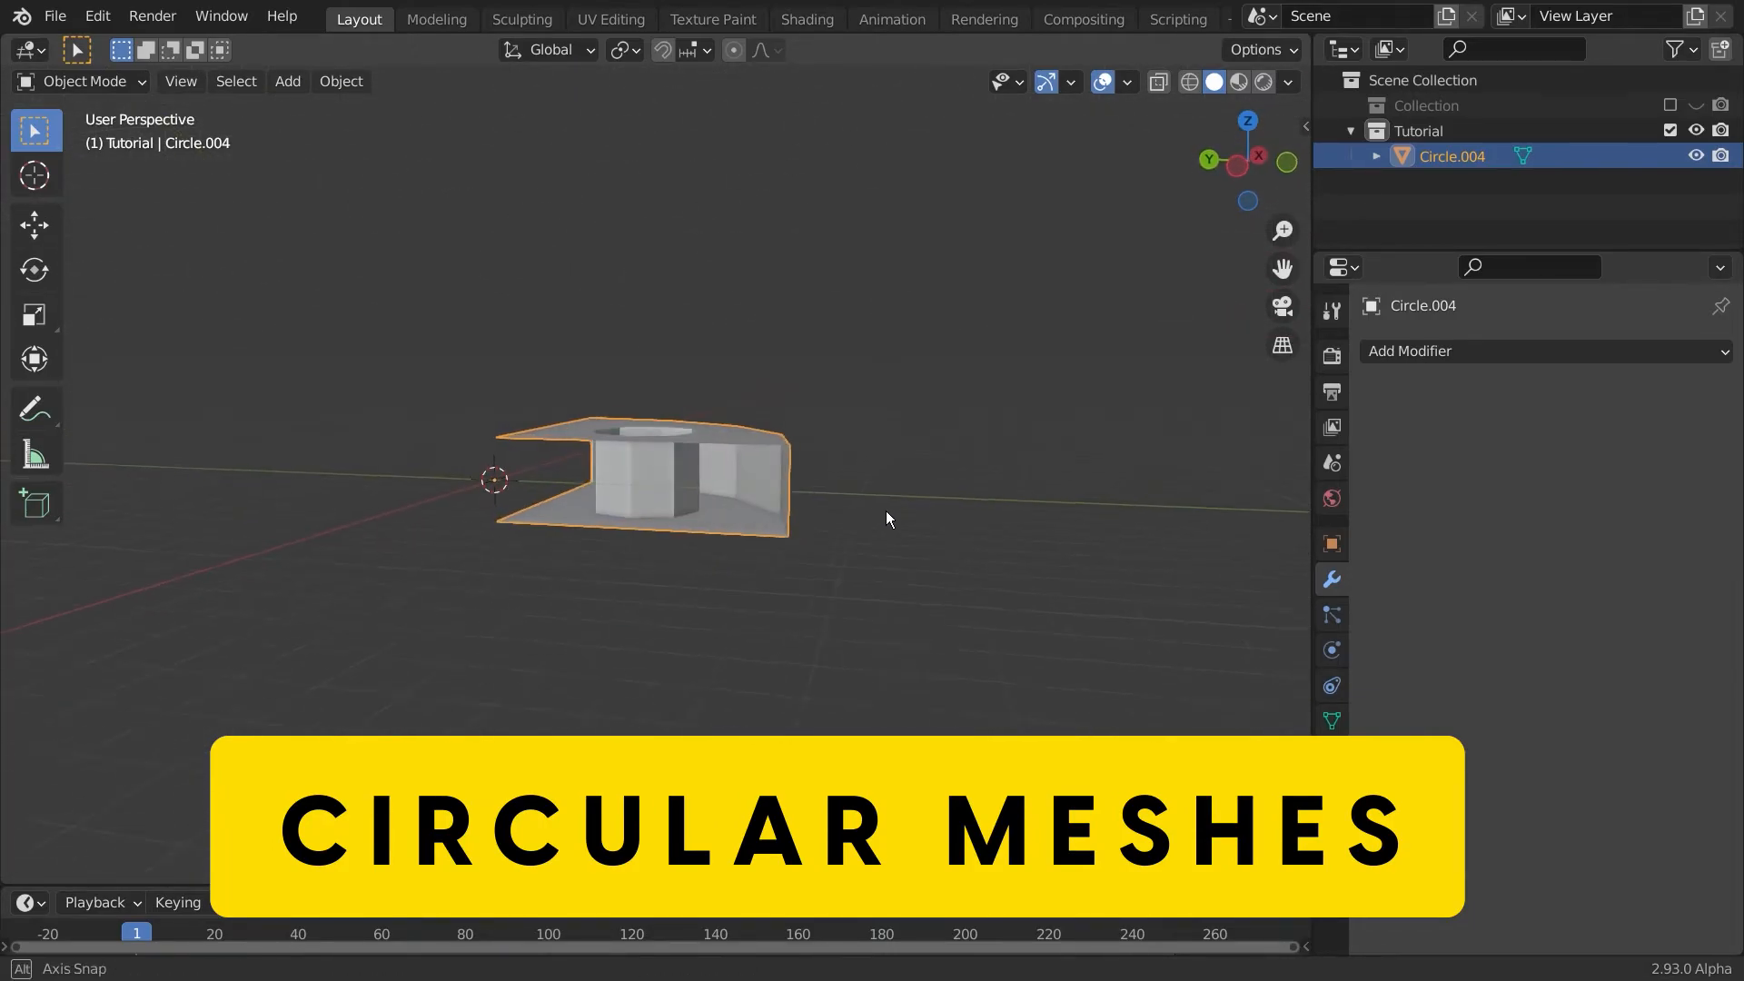
key("Tab")
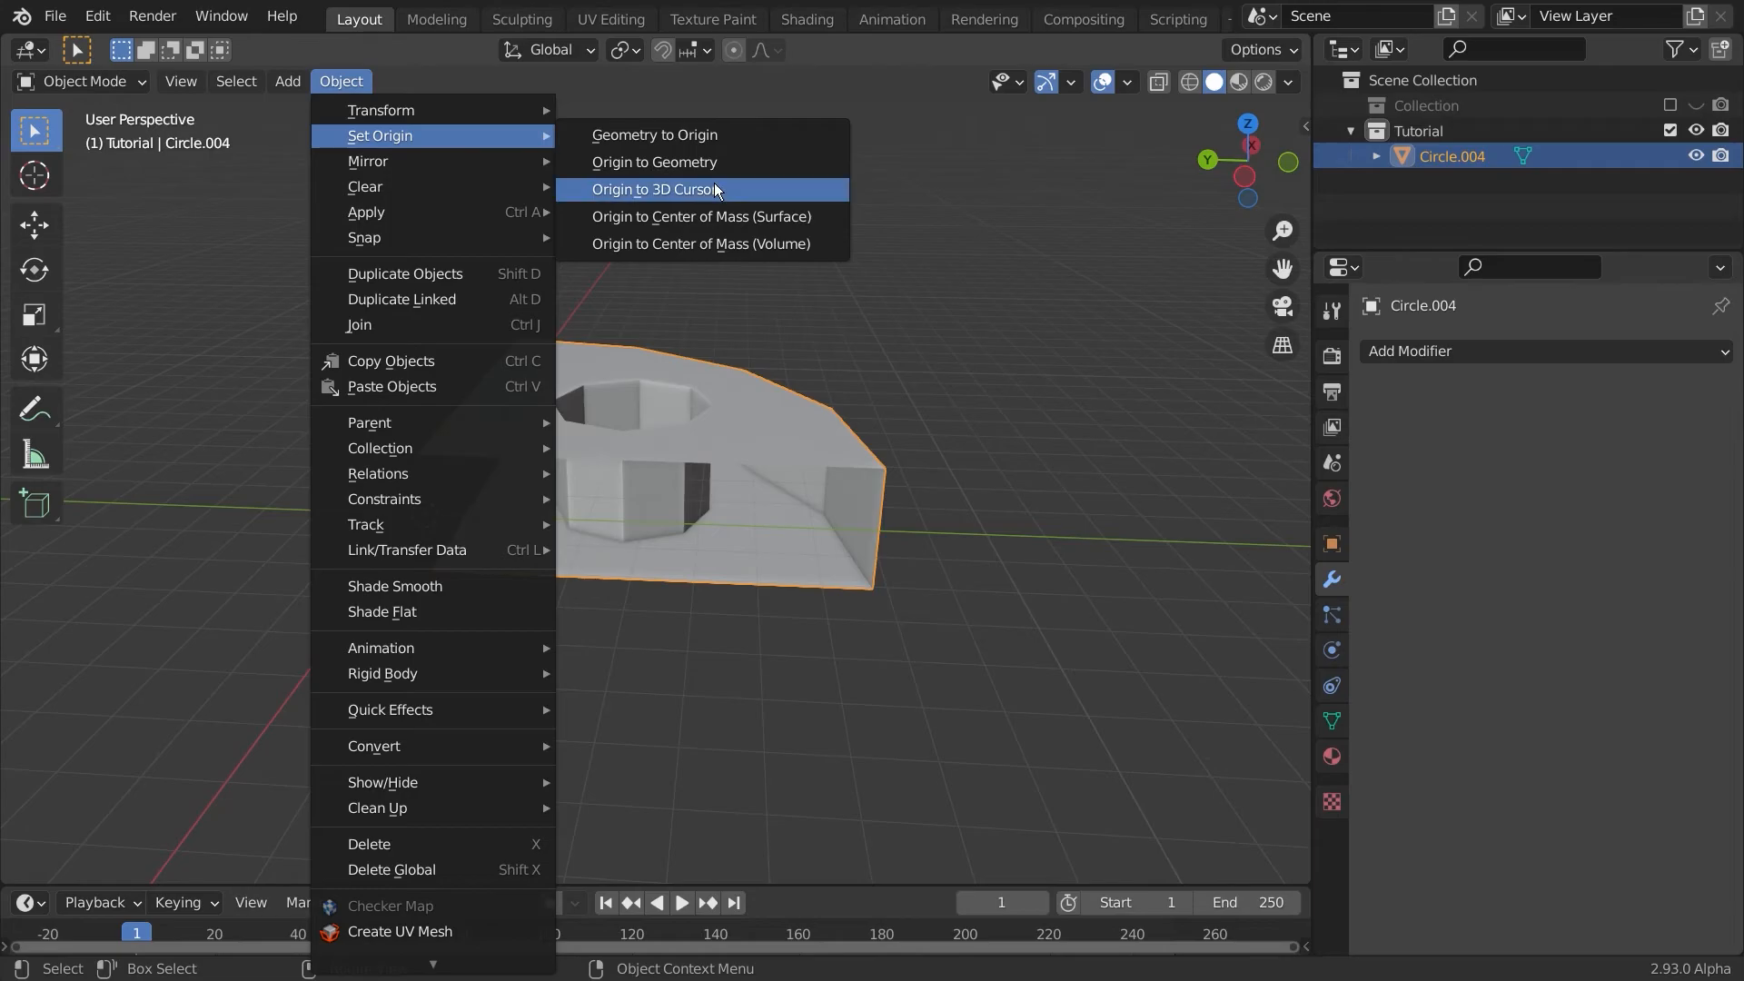
left_click(654, 189)
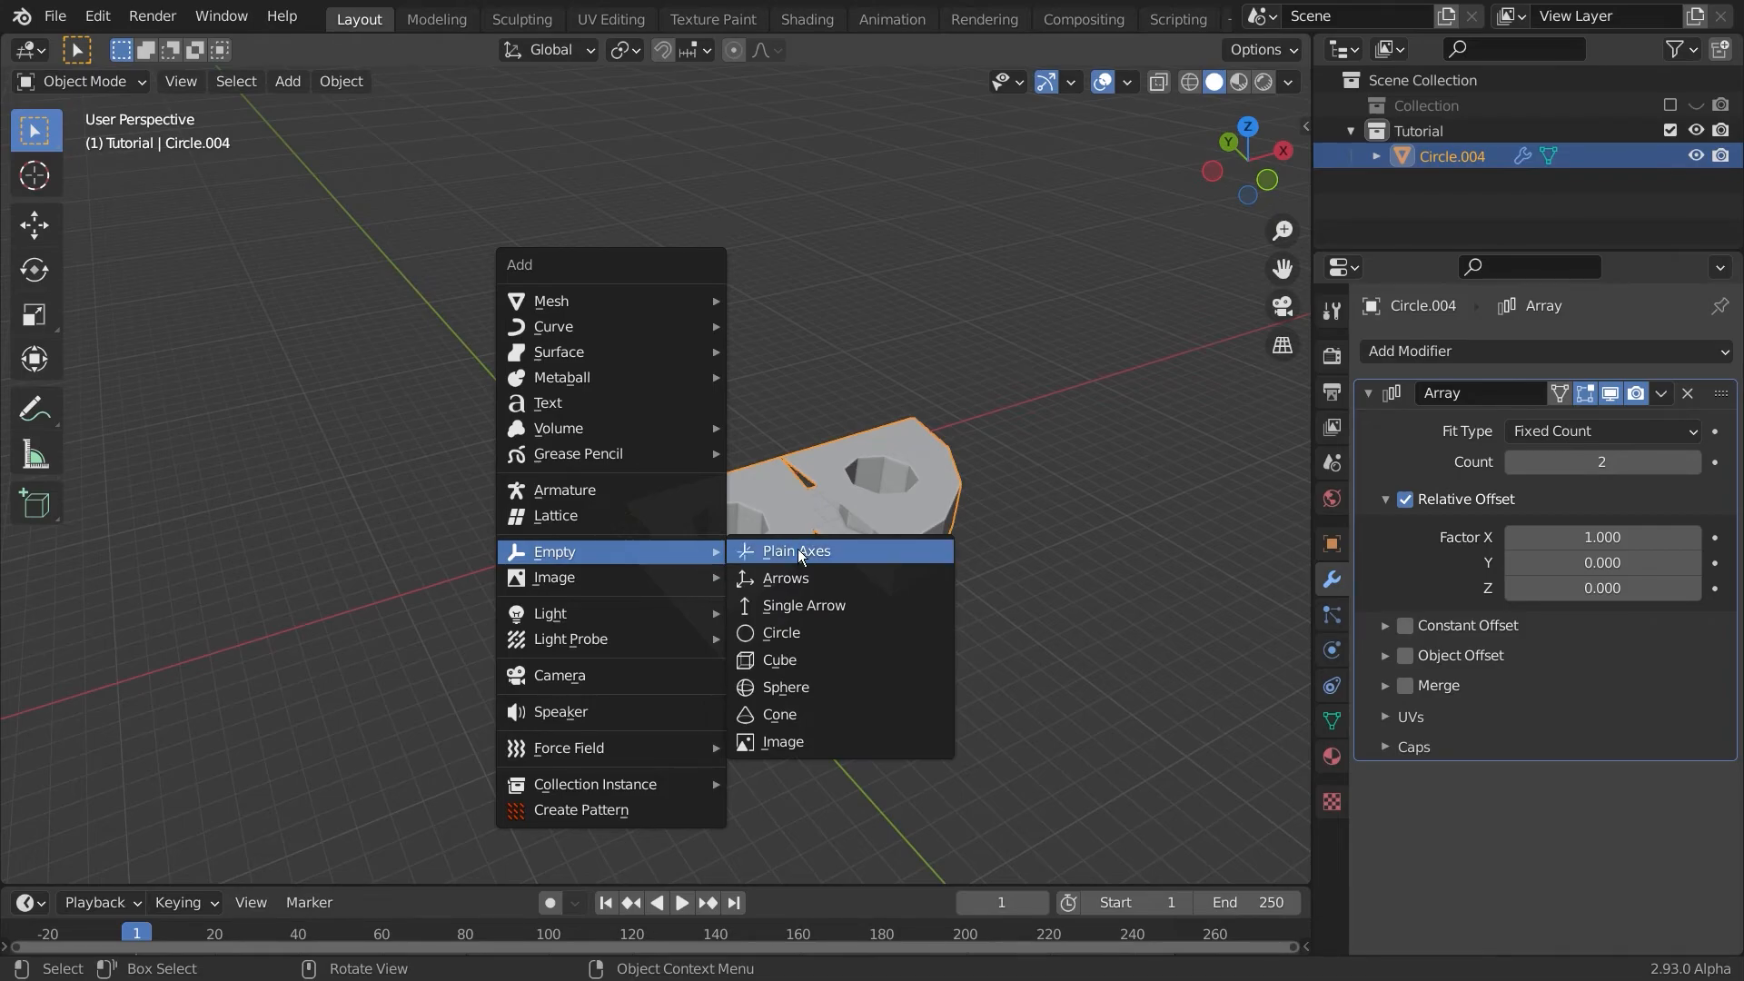
Step: Add a plain empty and rotate it as the wedge array's Object Offset
left_click(796, 550)
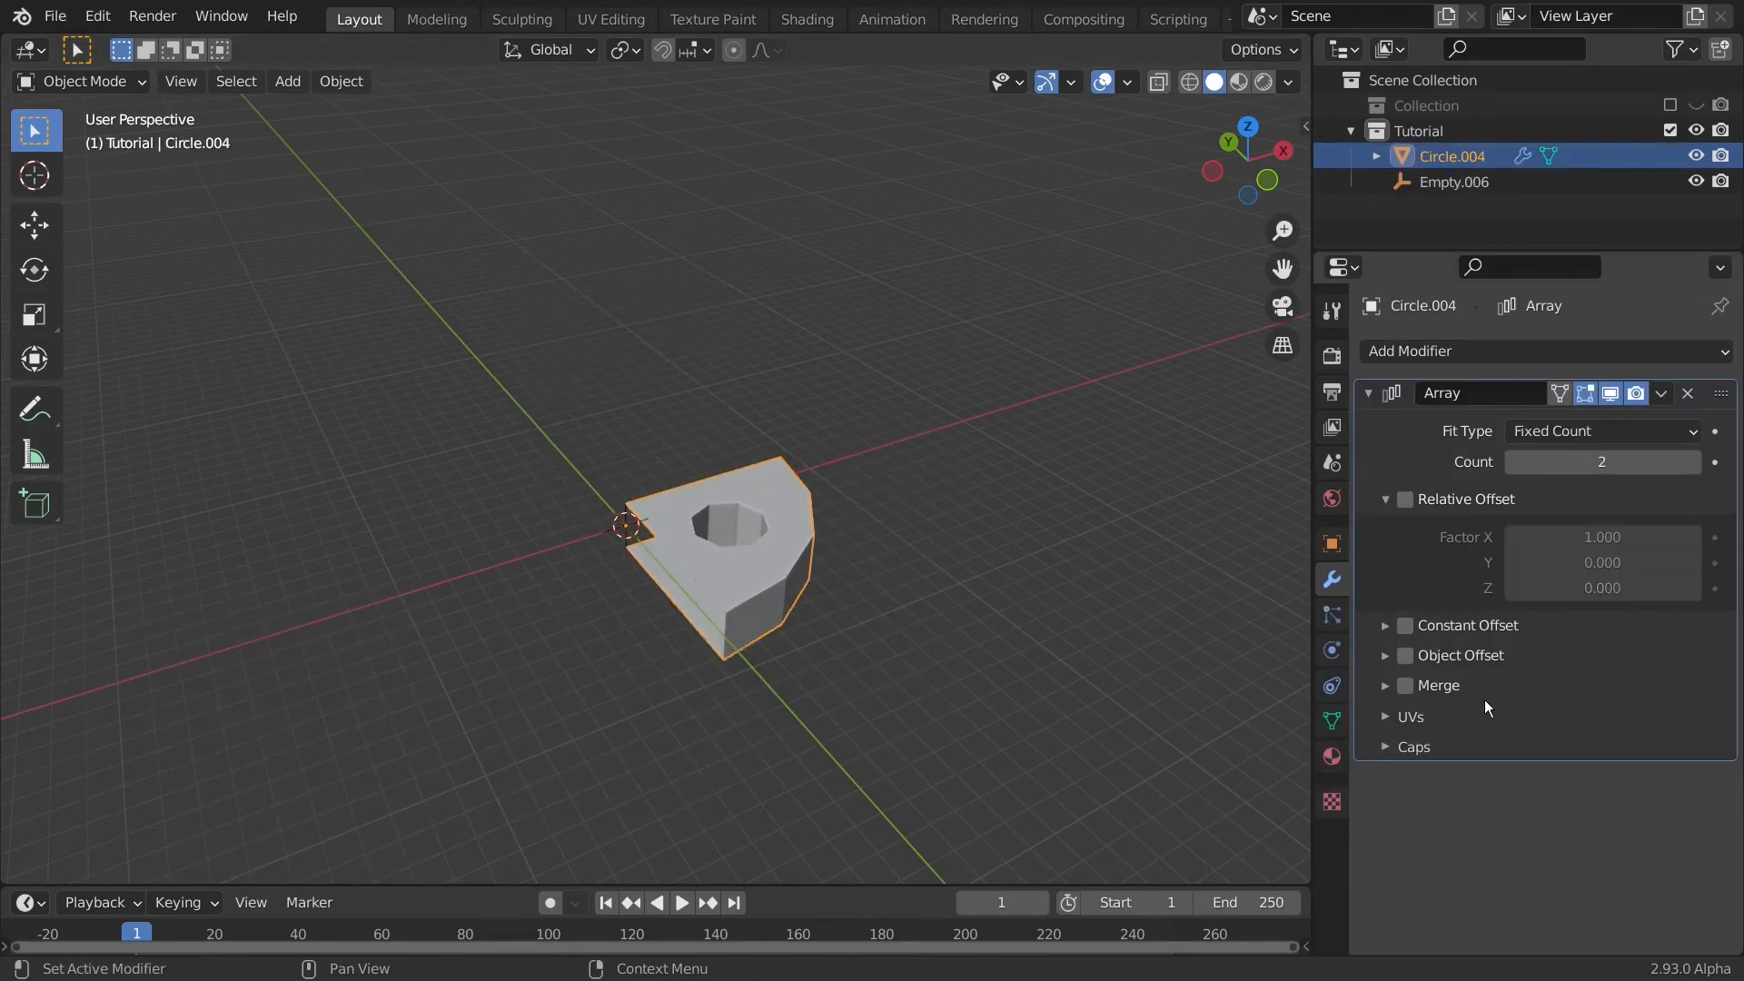
left_click(1405, 655)
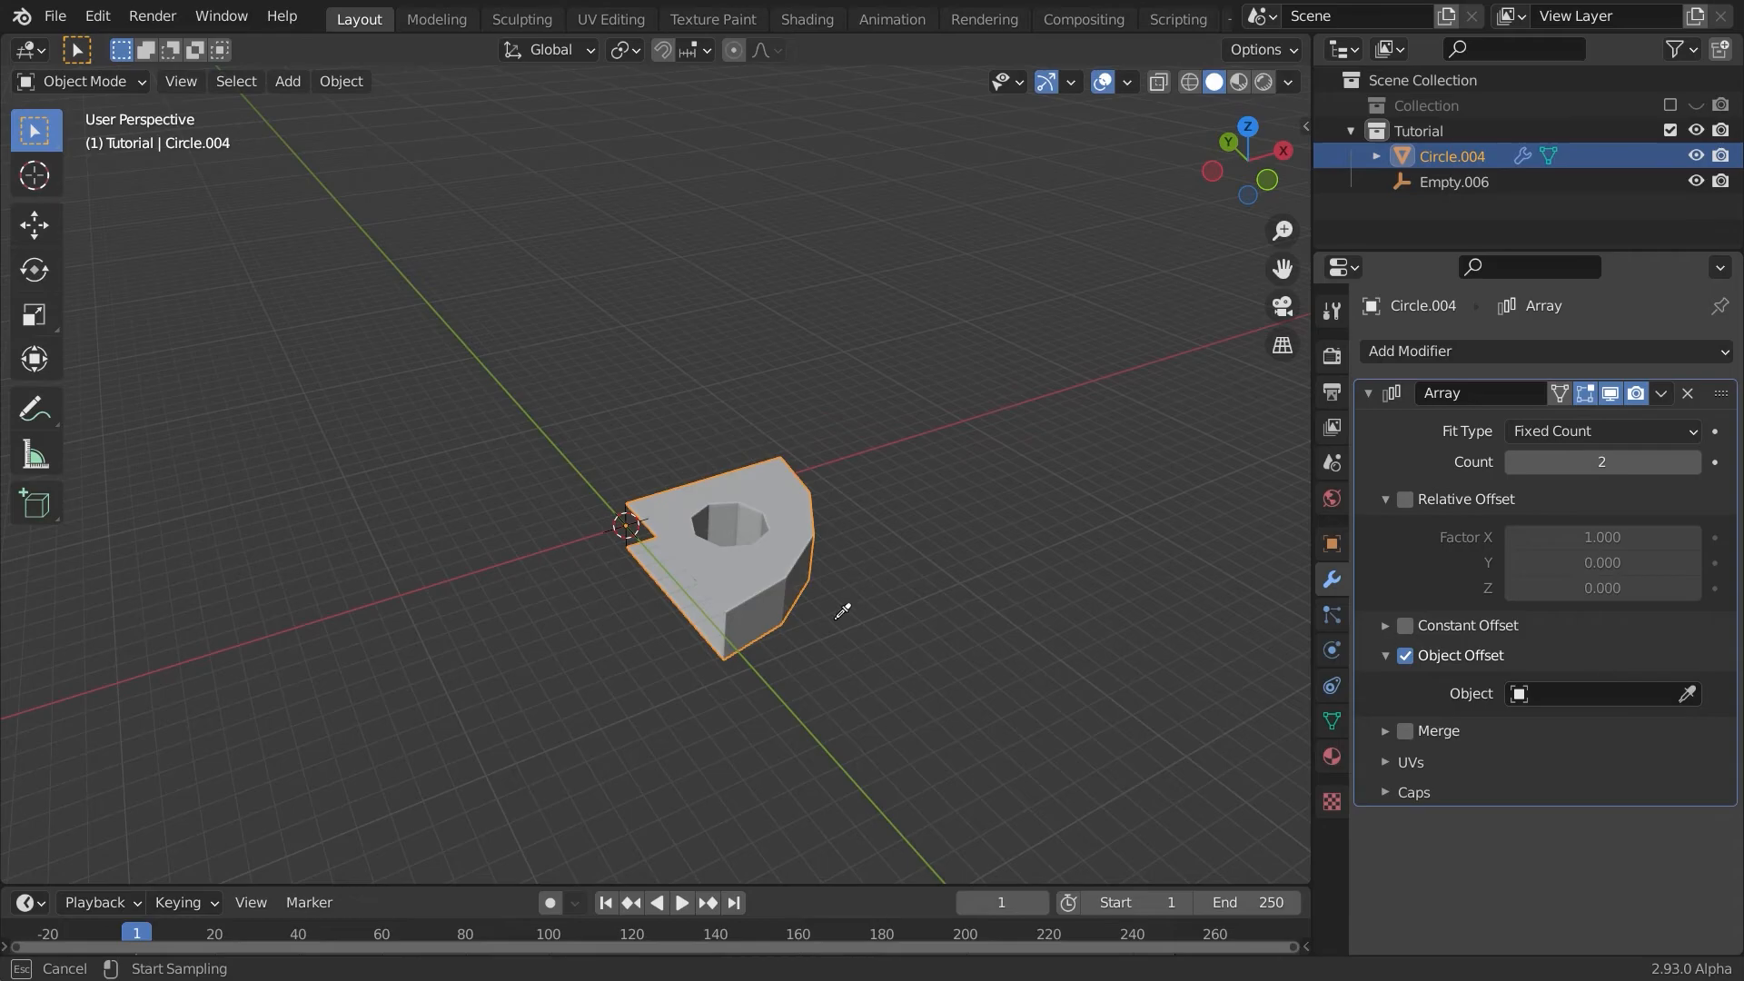
left_click(1452, 182)
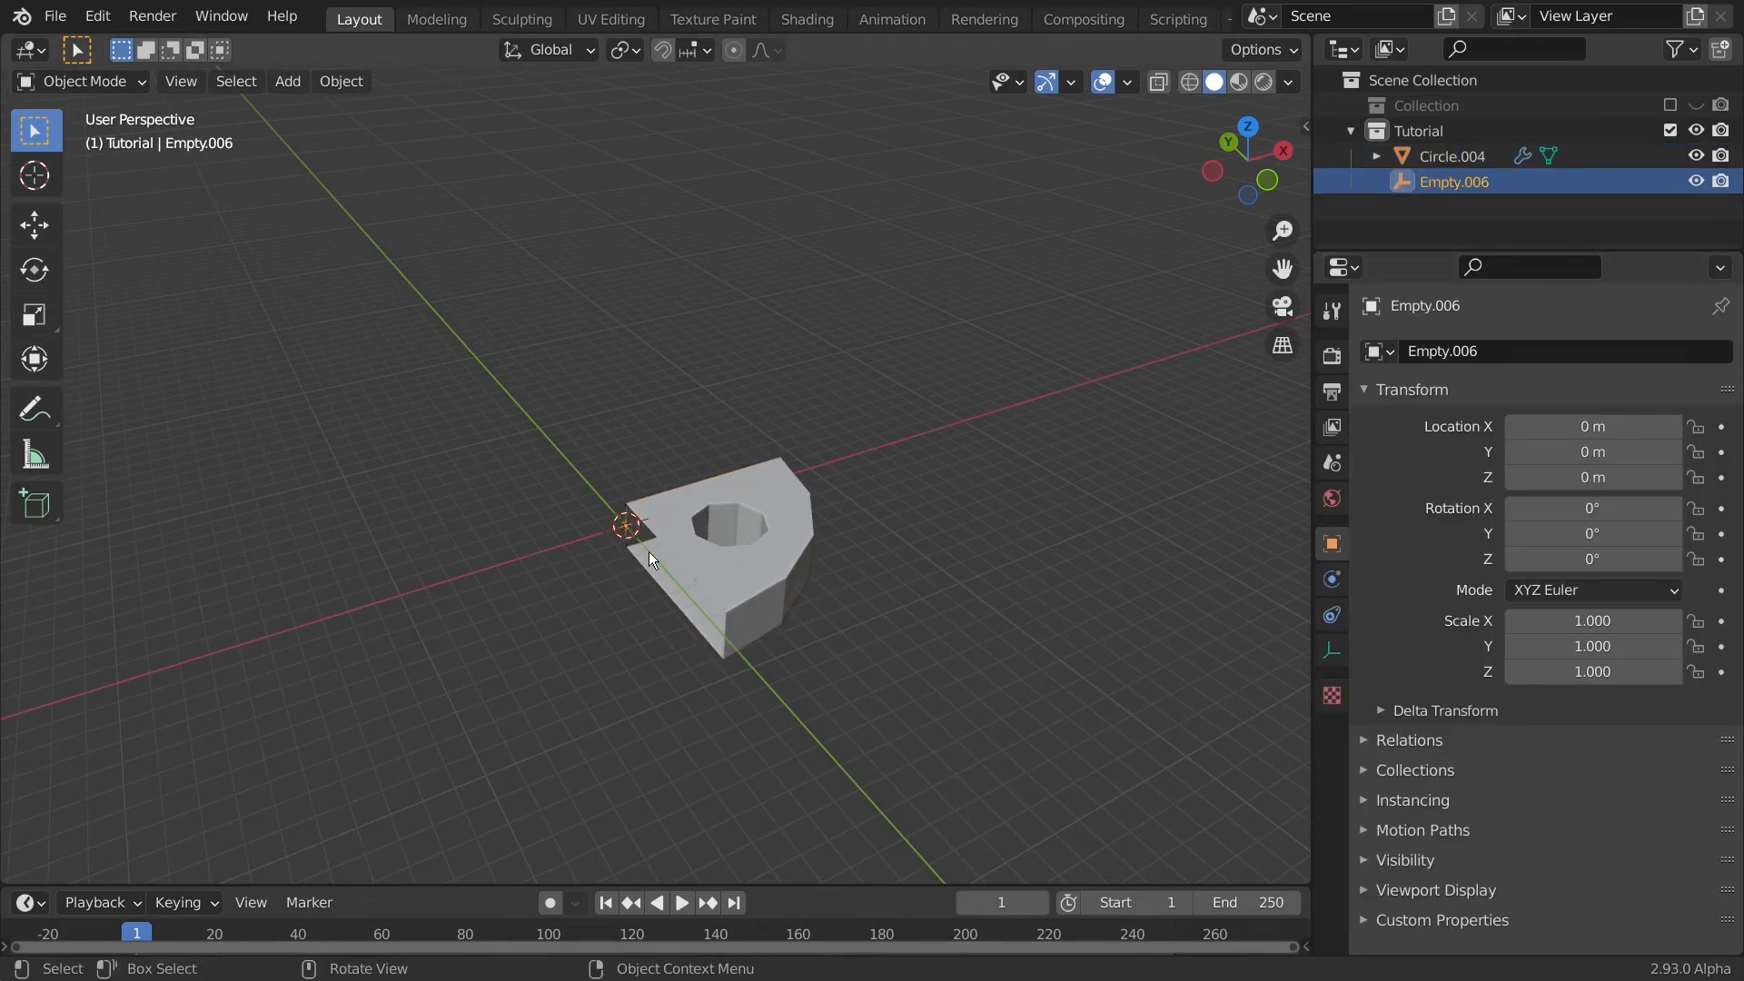
key("r")
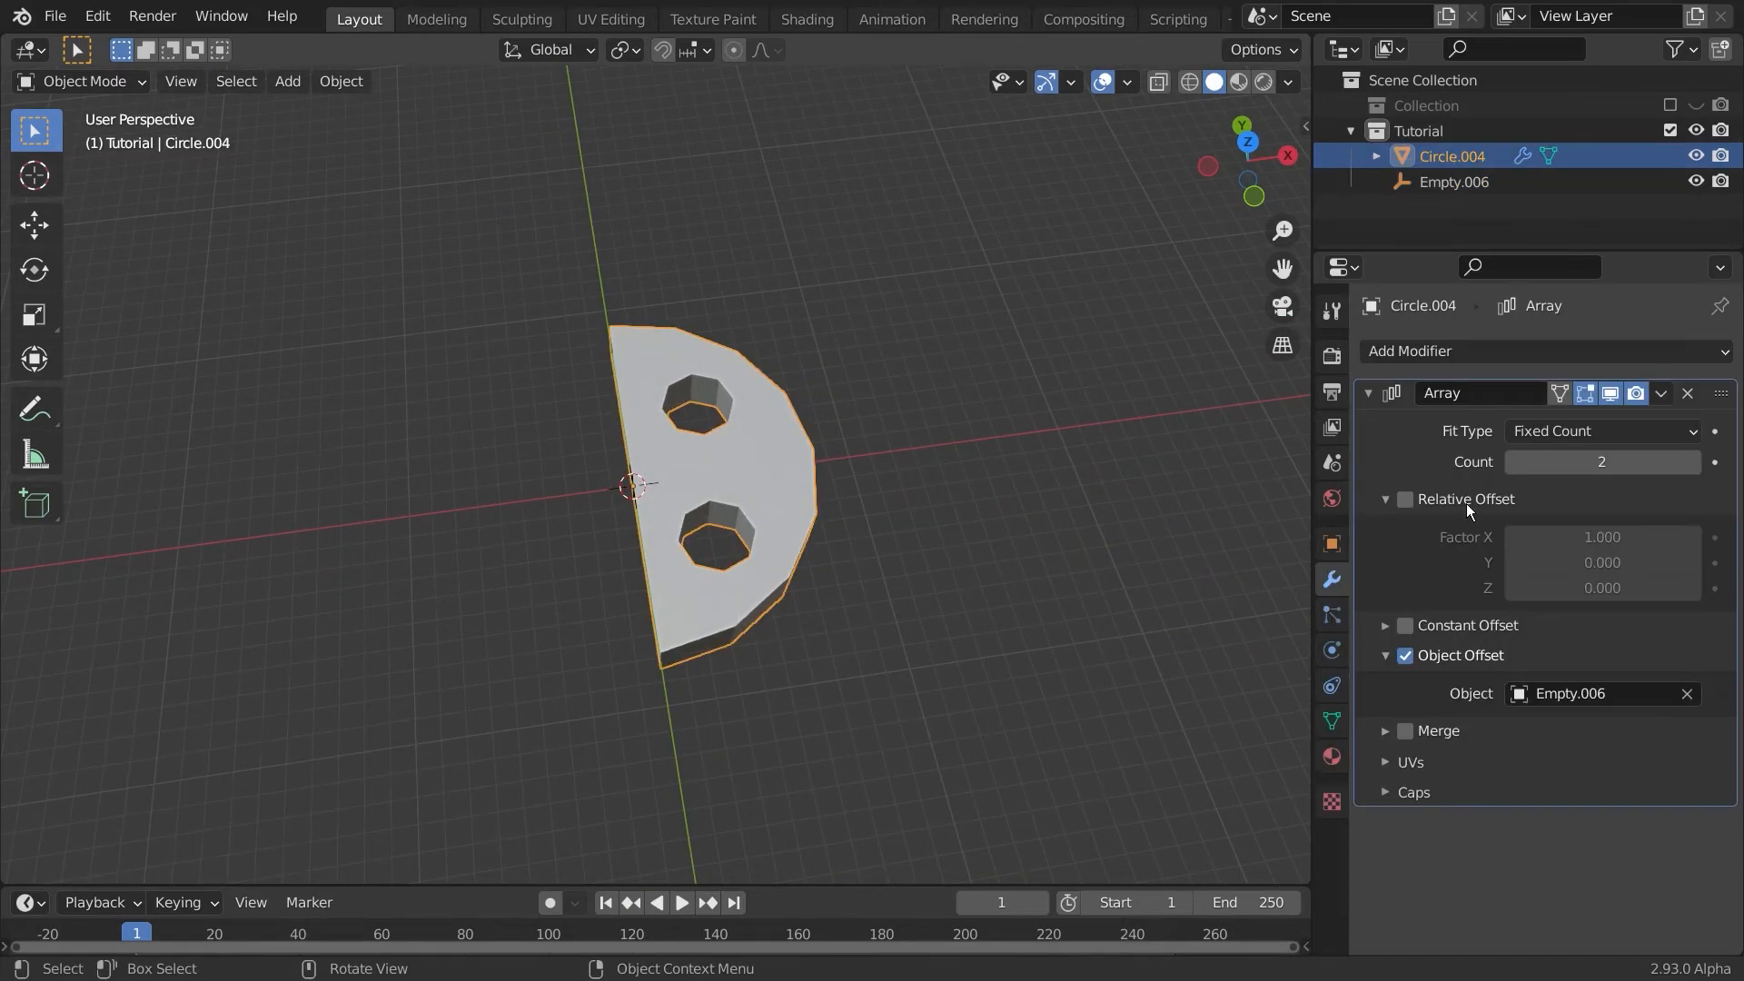
Step: Set the array Count to 4, enable Merge, and apply the modifier
left_click(1601, 461)
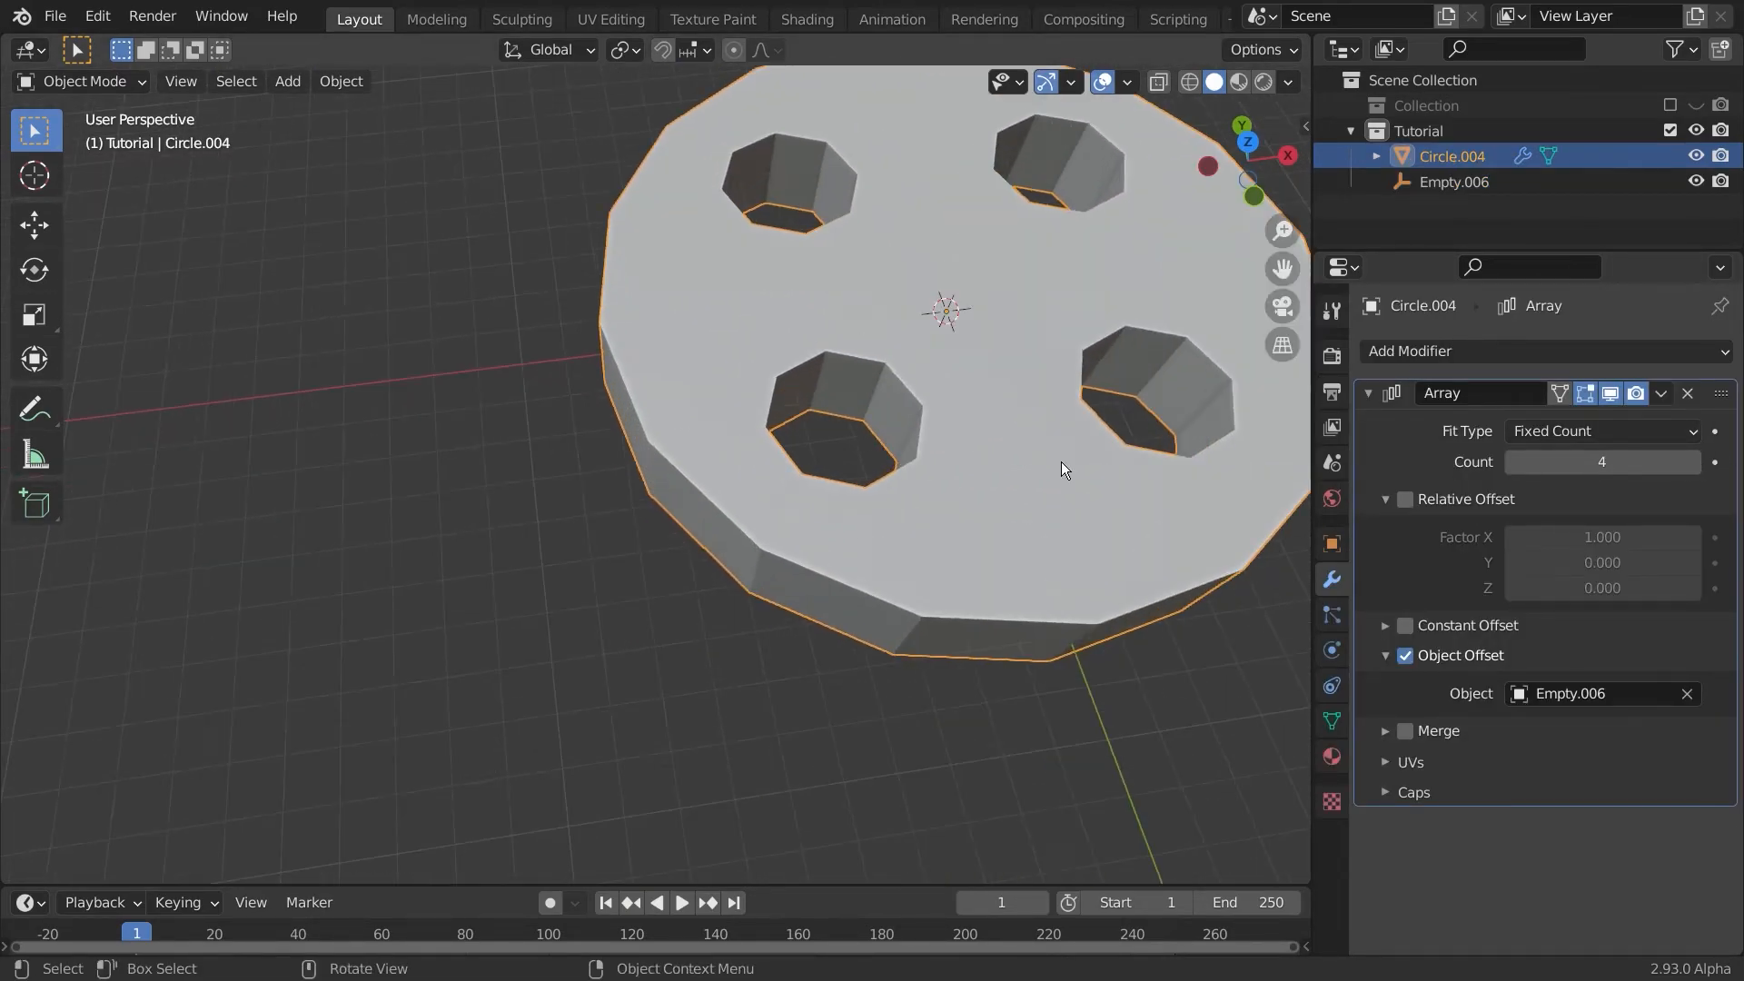
left_click(1405, 730)
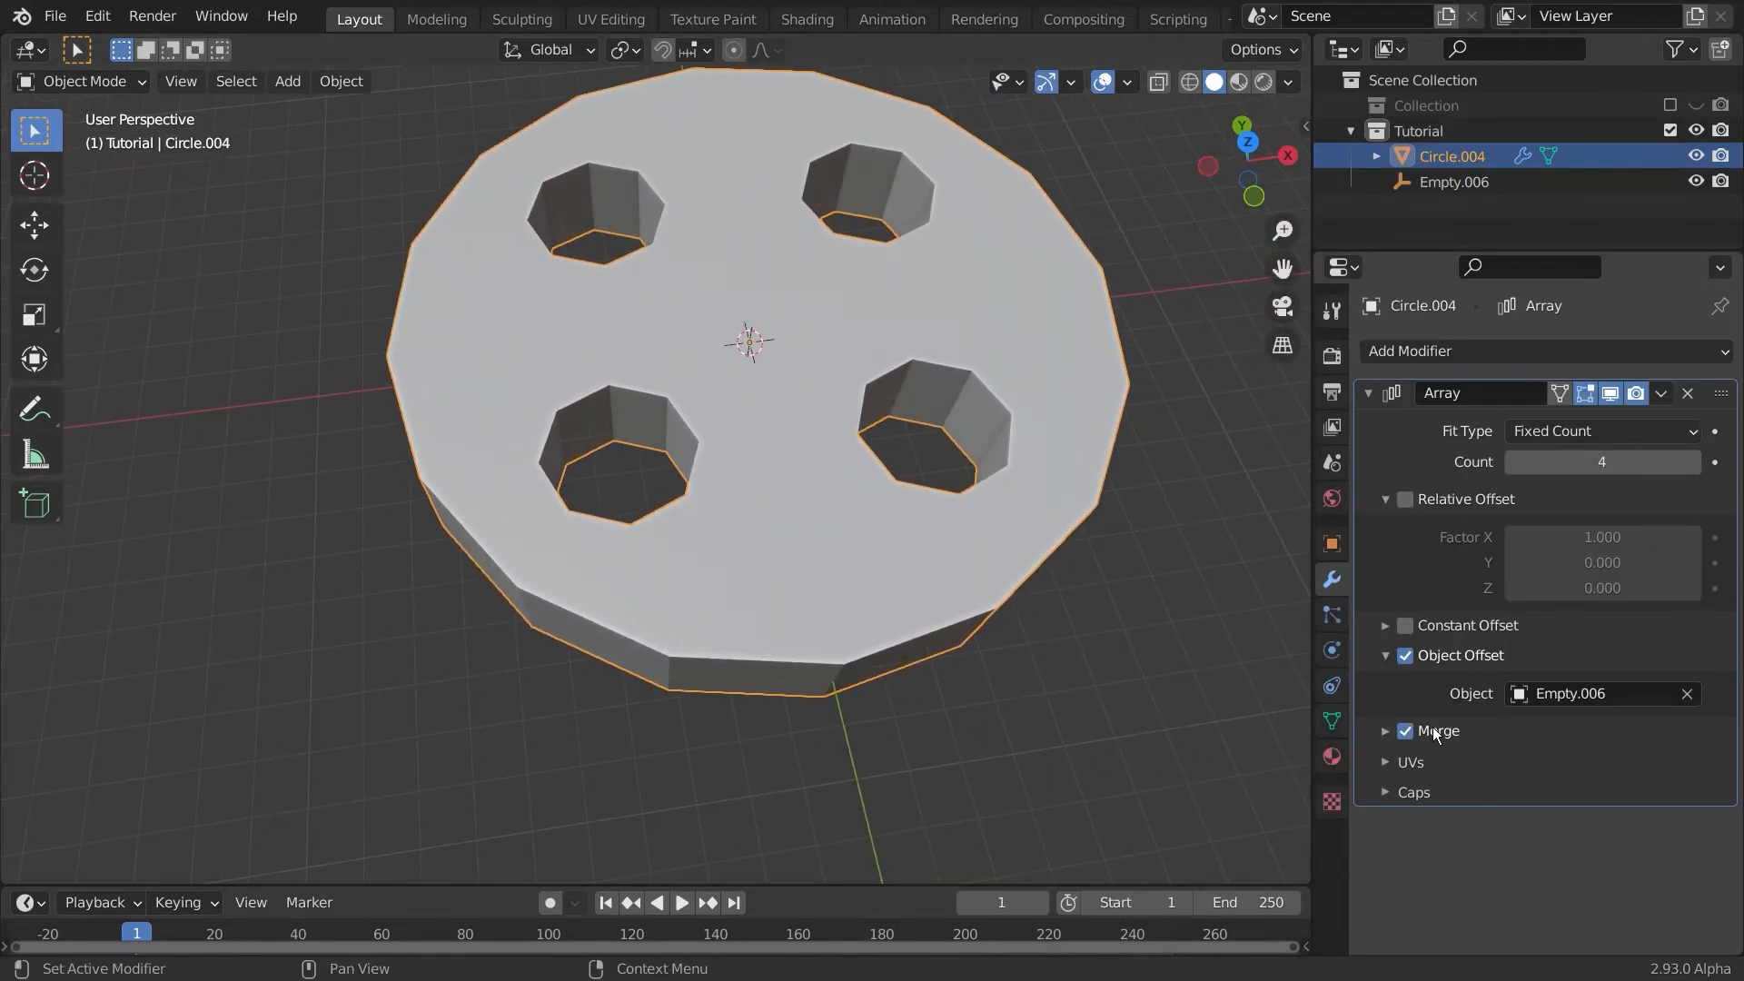
left_click(1438, 730)
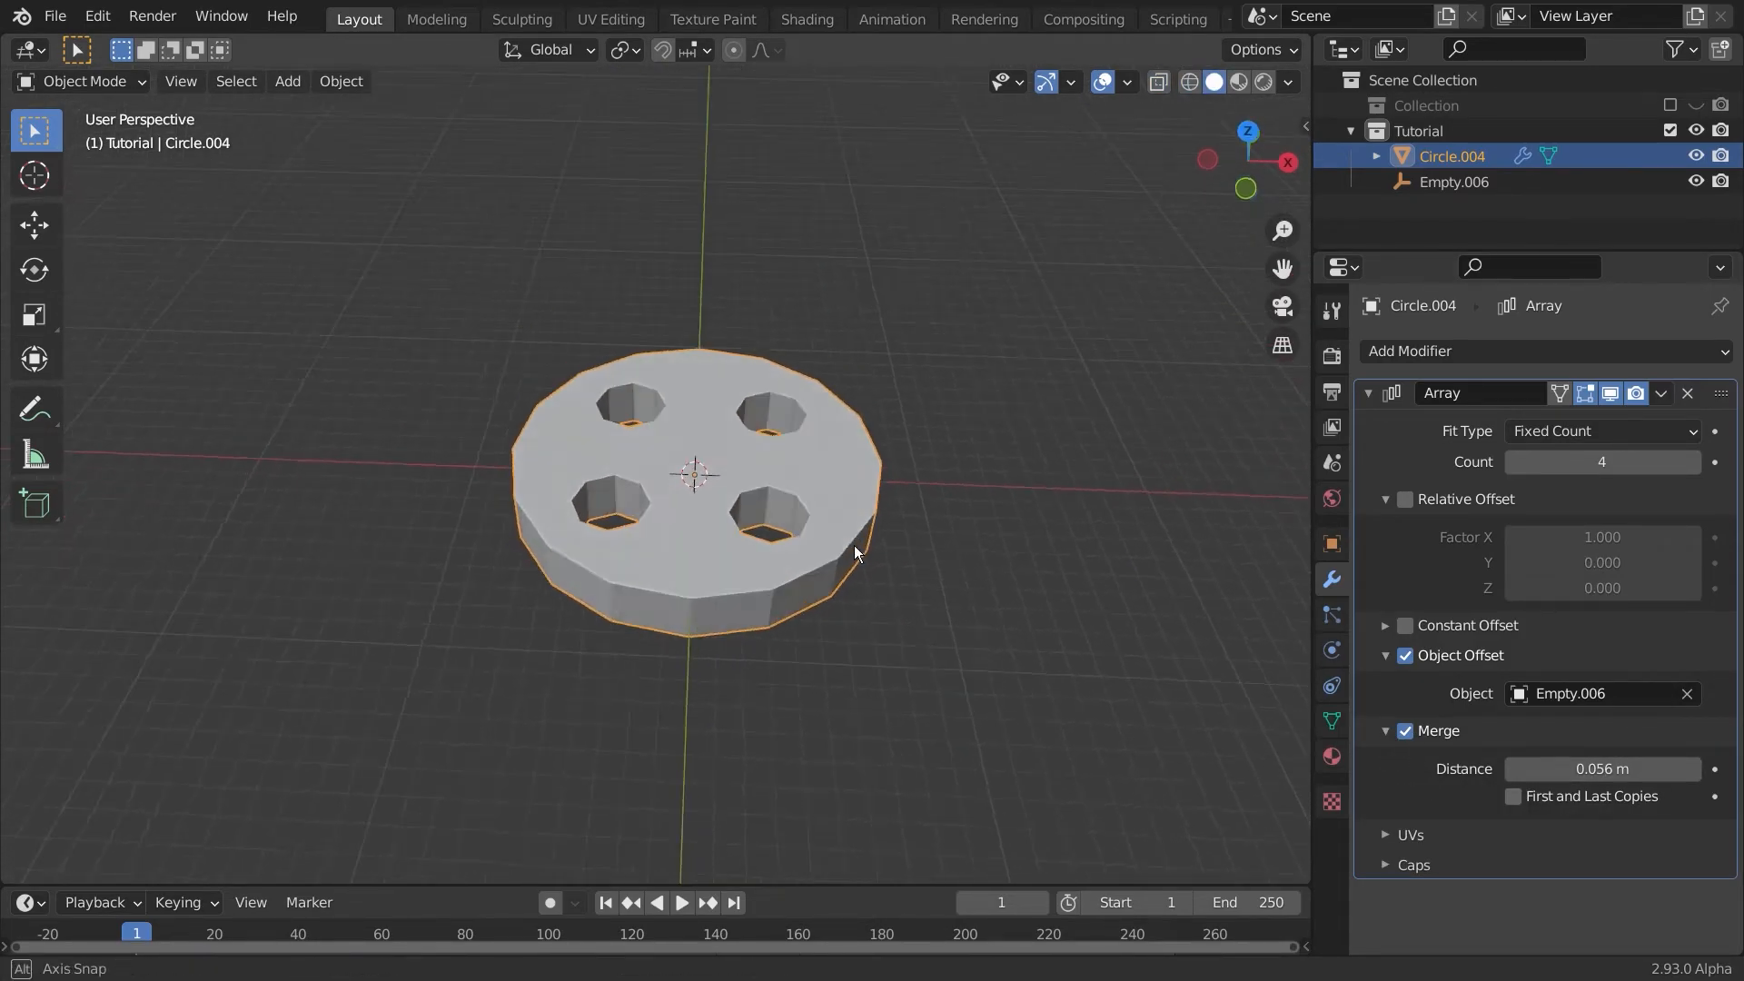
left_click(1661, 392)
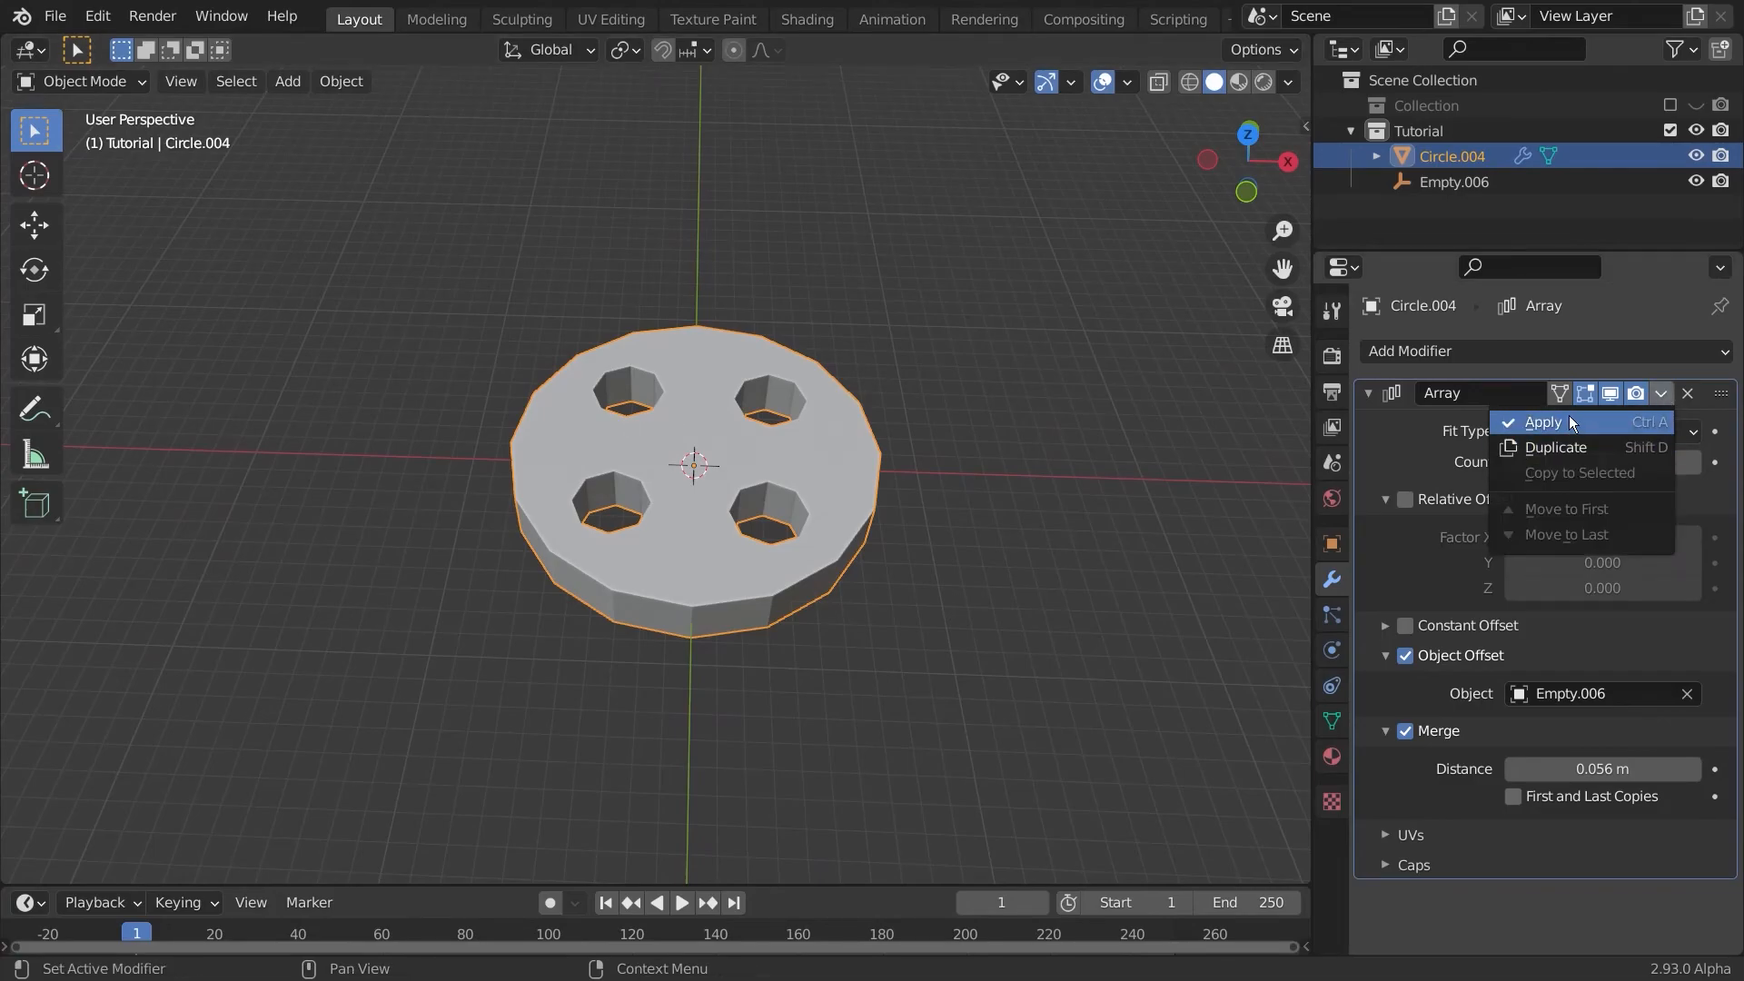
left_click(1543, 421)
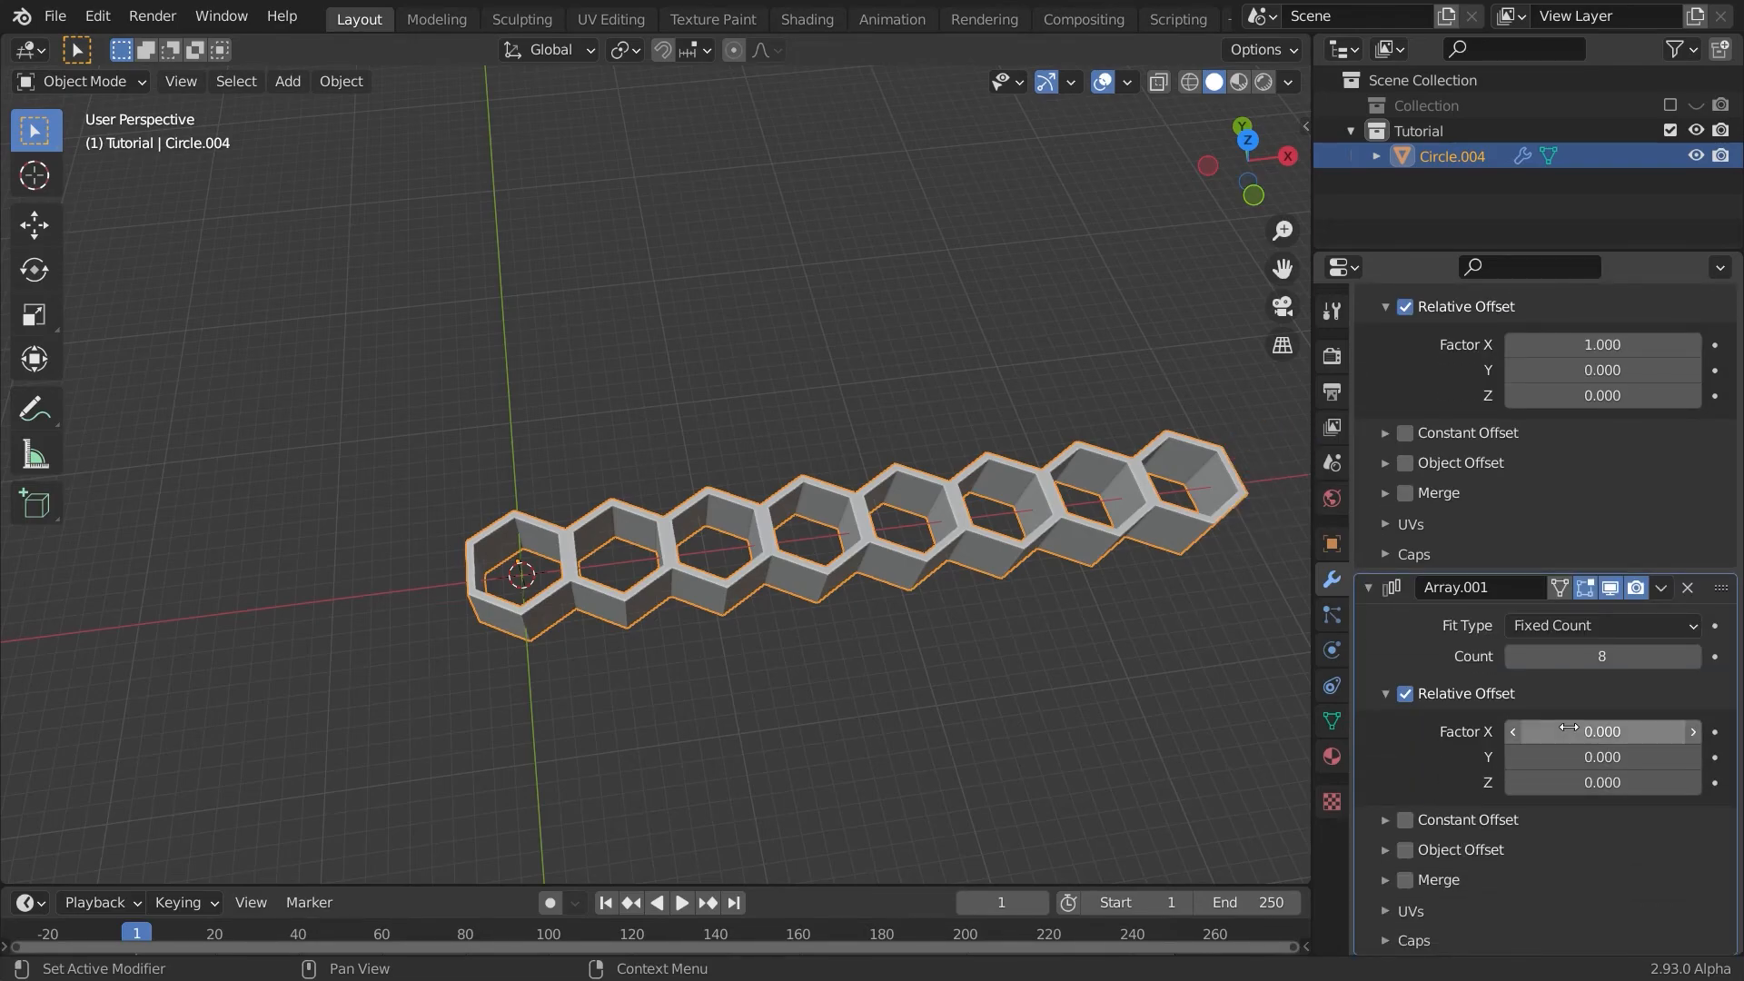
Step: Stagger the second hexagon row with Relative Offset X 0.062, Y 0.75, and Count 2
left_click_drag(1601, 756, 1635, 757)
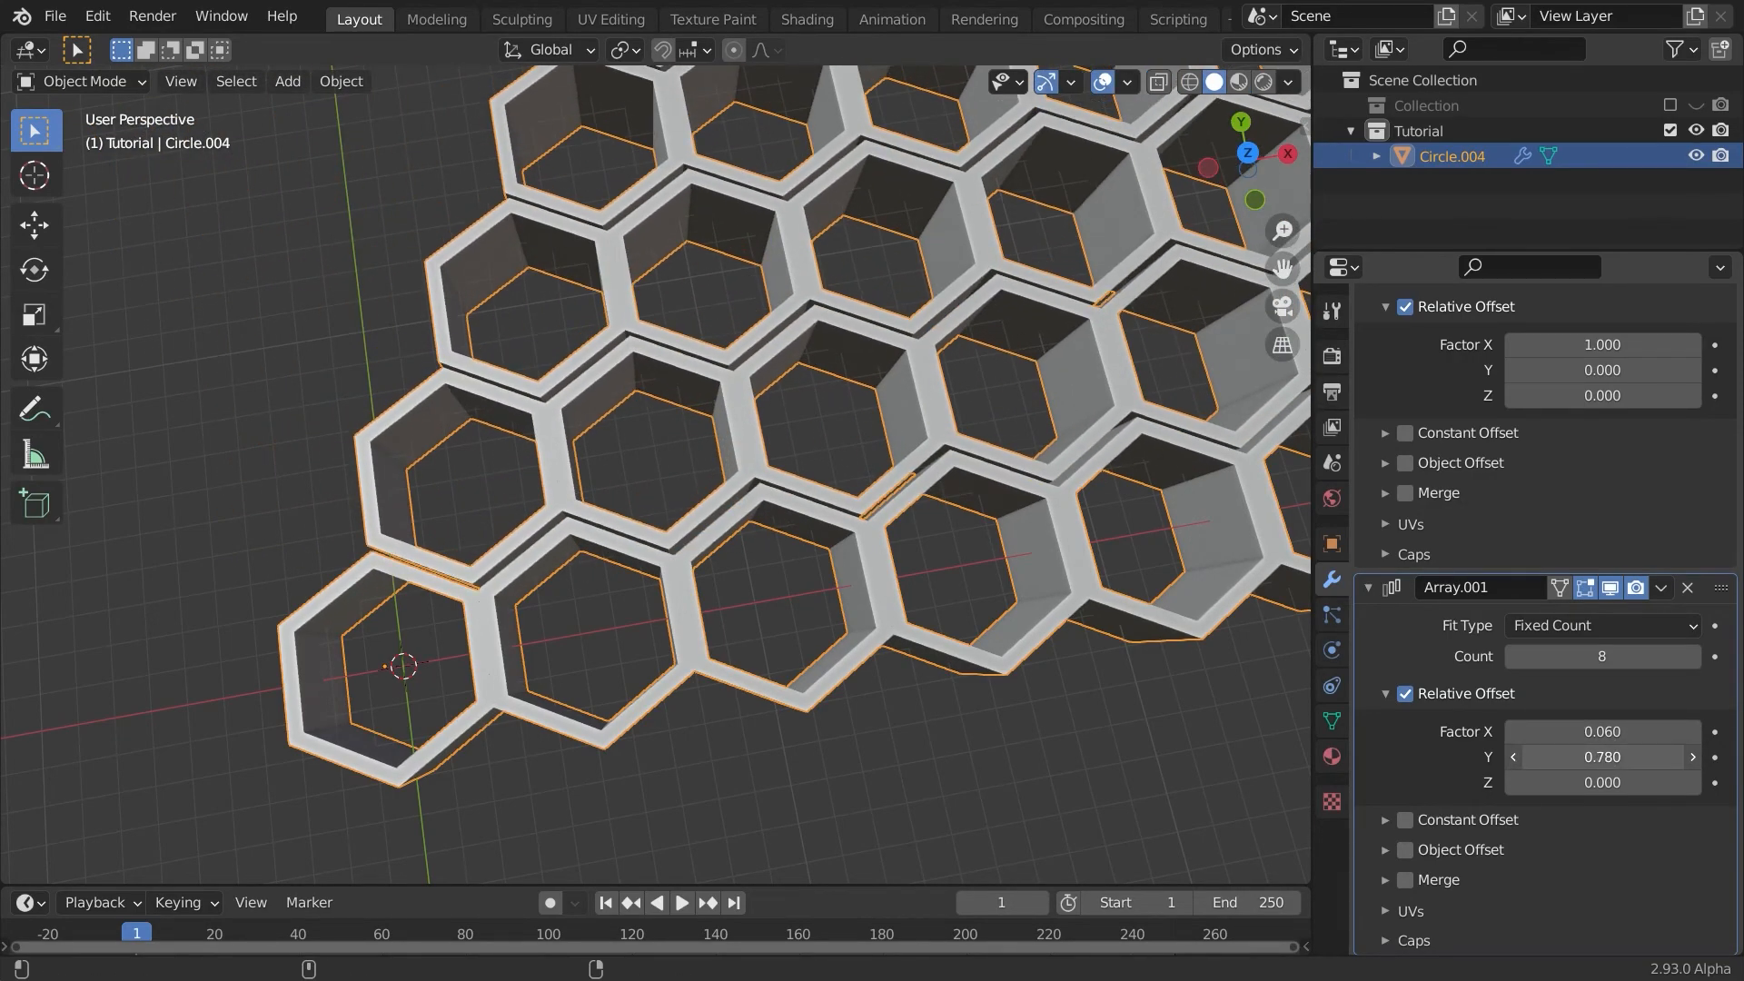
left_click(1601, 730)
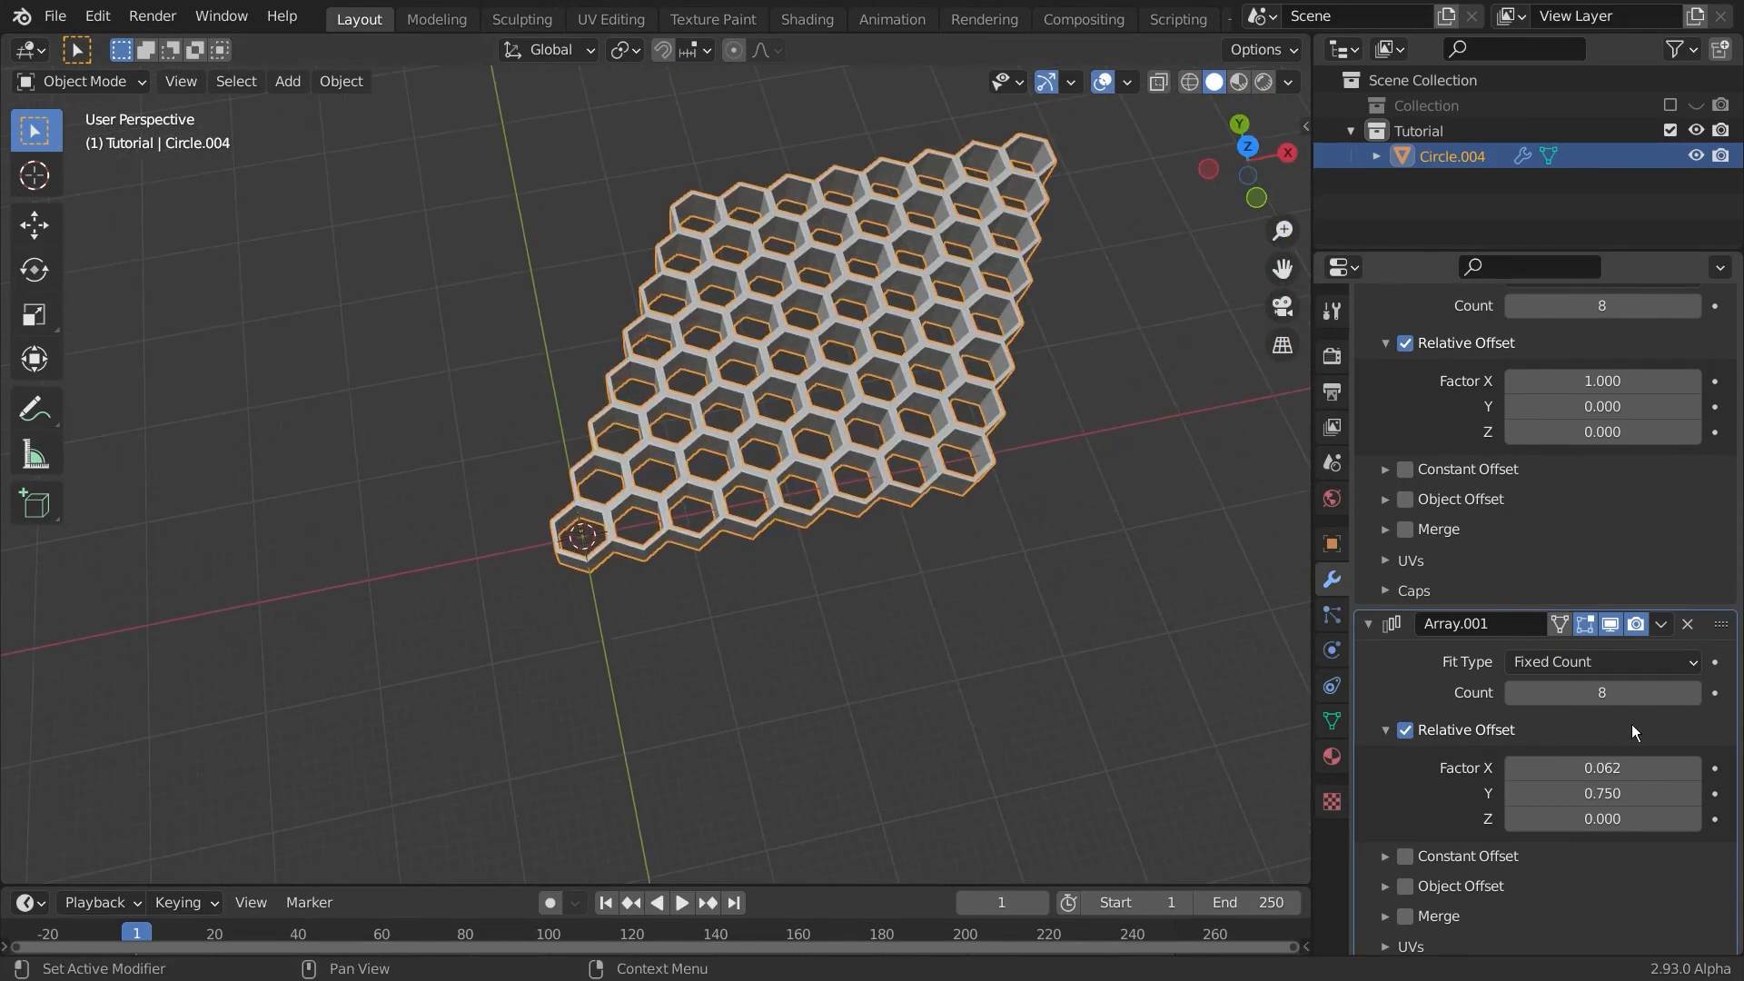
type("2")
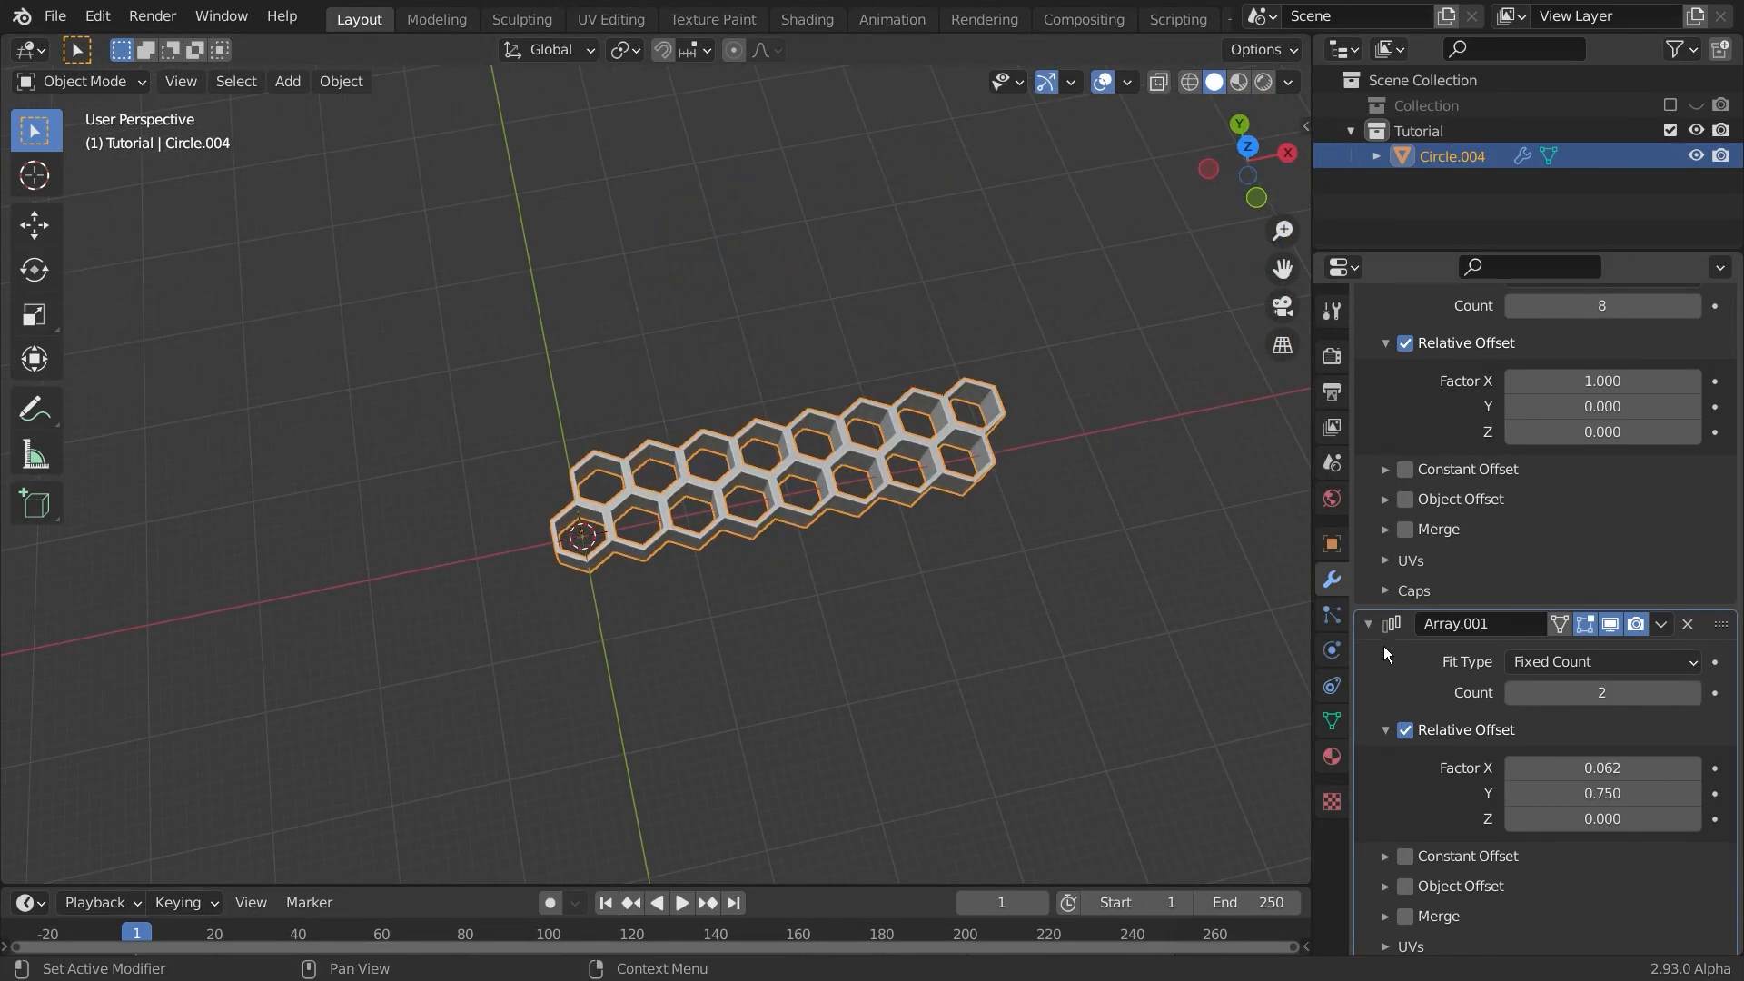
left_click(1659, 427)
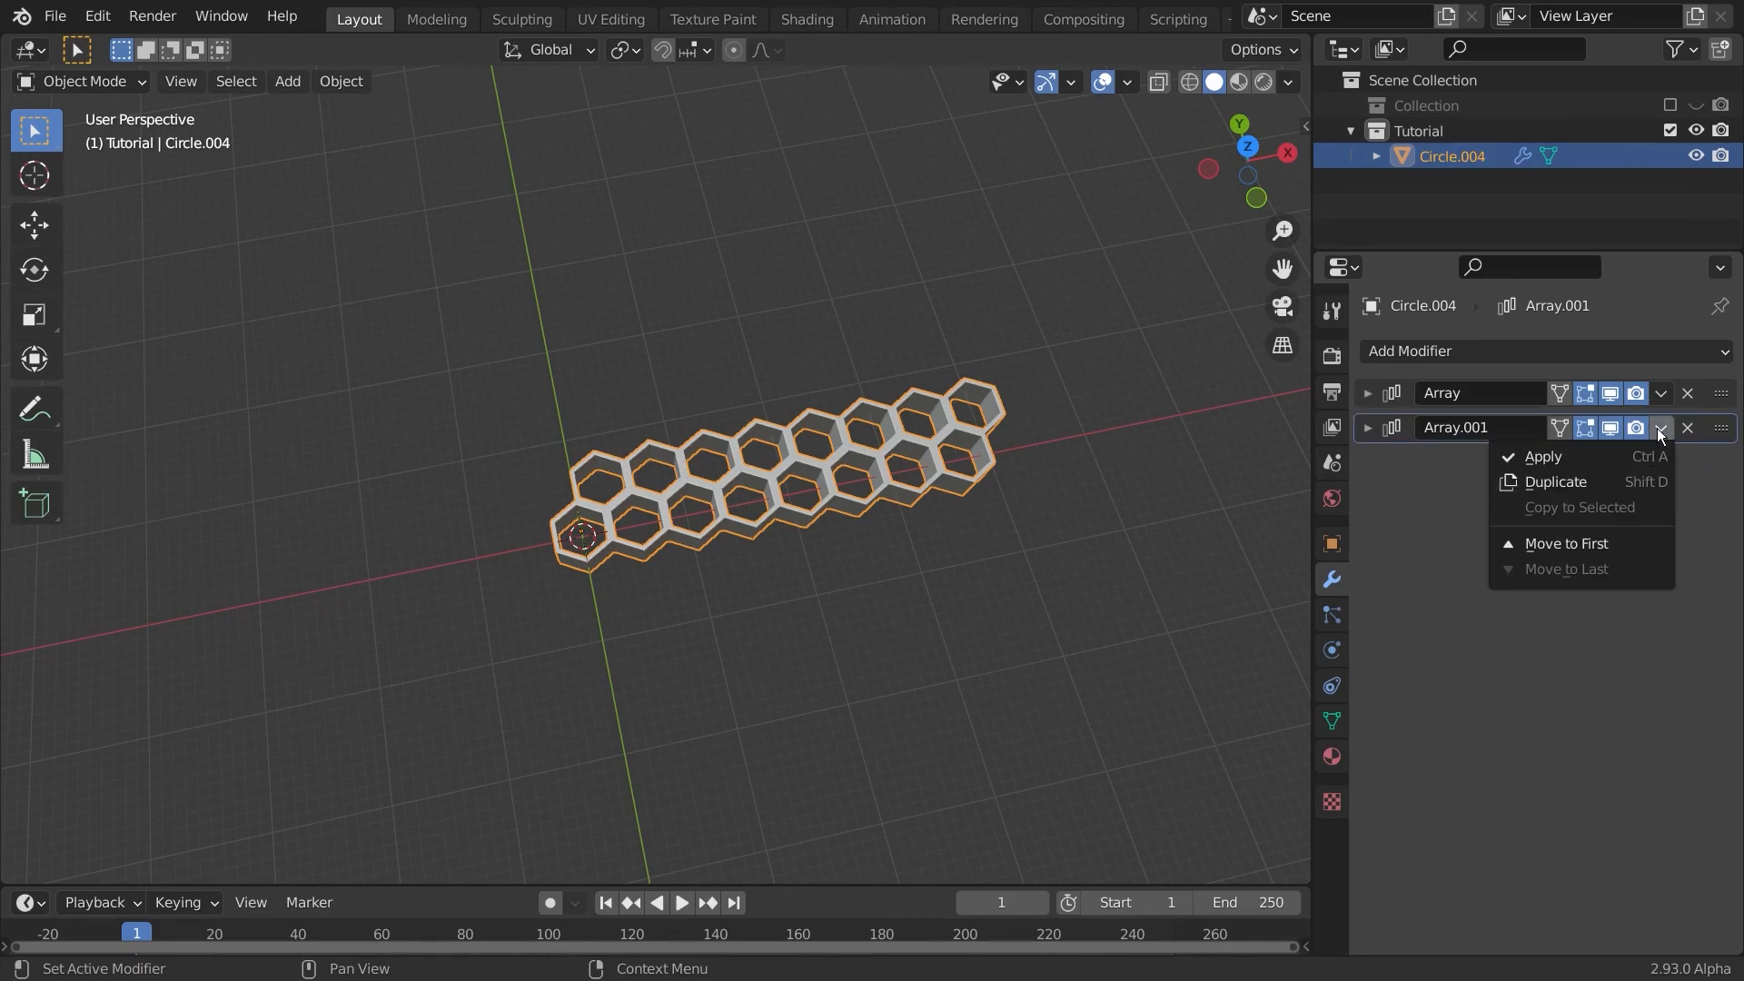